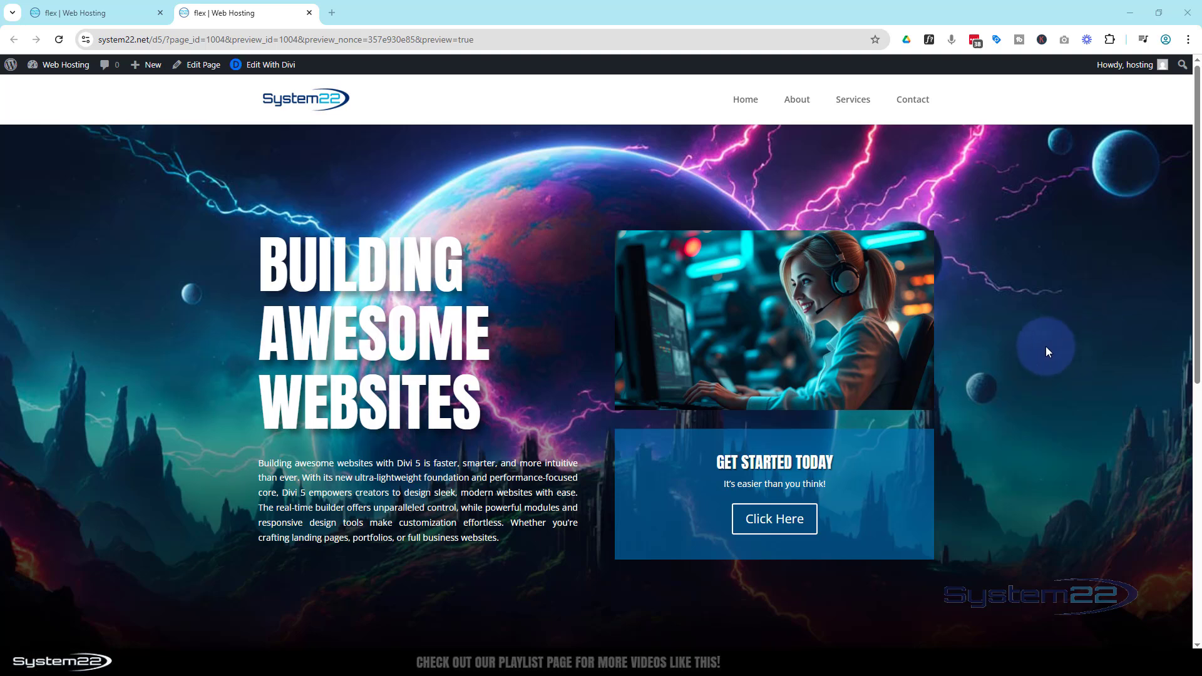
mouse_move(381, 303)
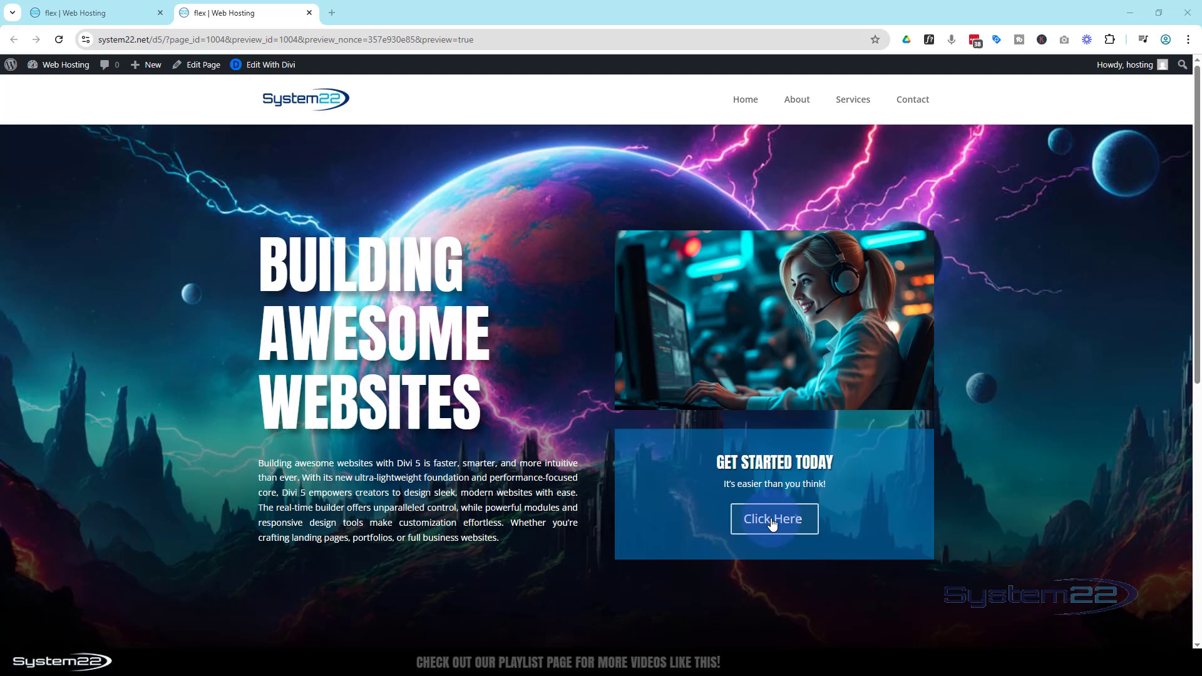
Preview the hero at iPhone 12 Pro size in DevTools, then close DevTools to restore the desktop view
scroll(down, 3)
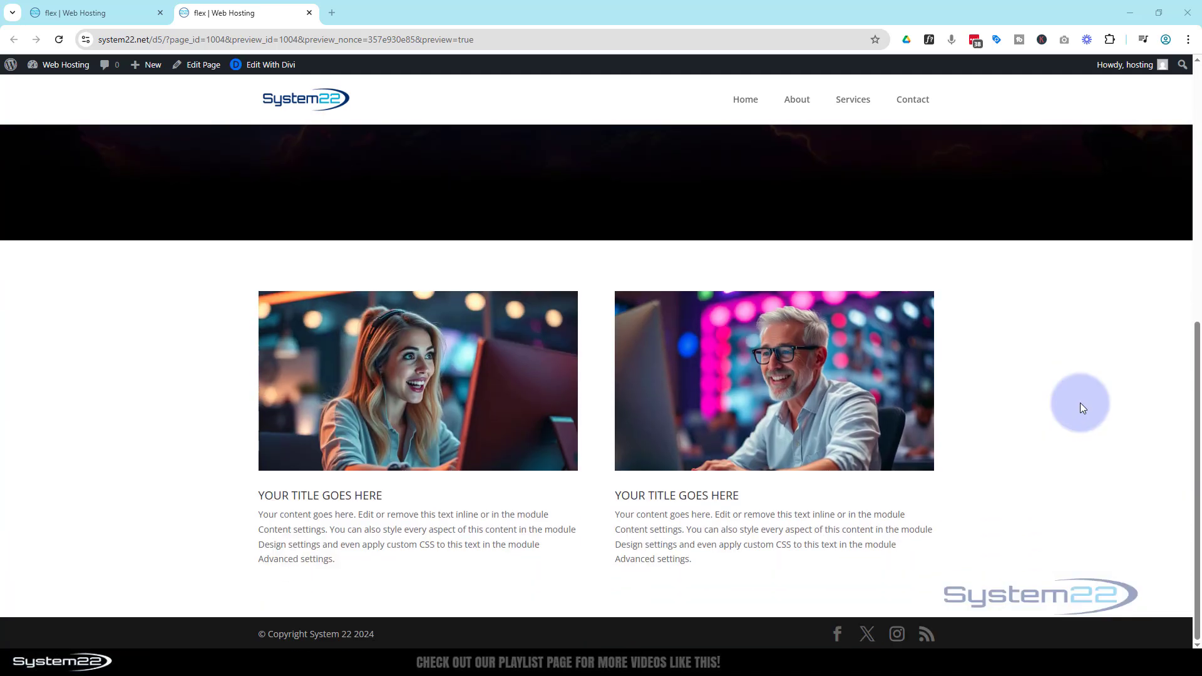
scroll(up, 3)
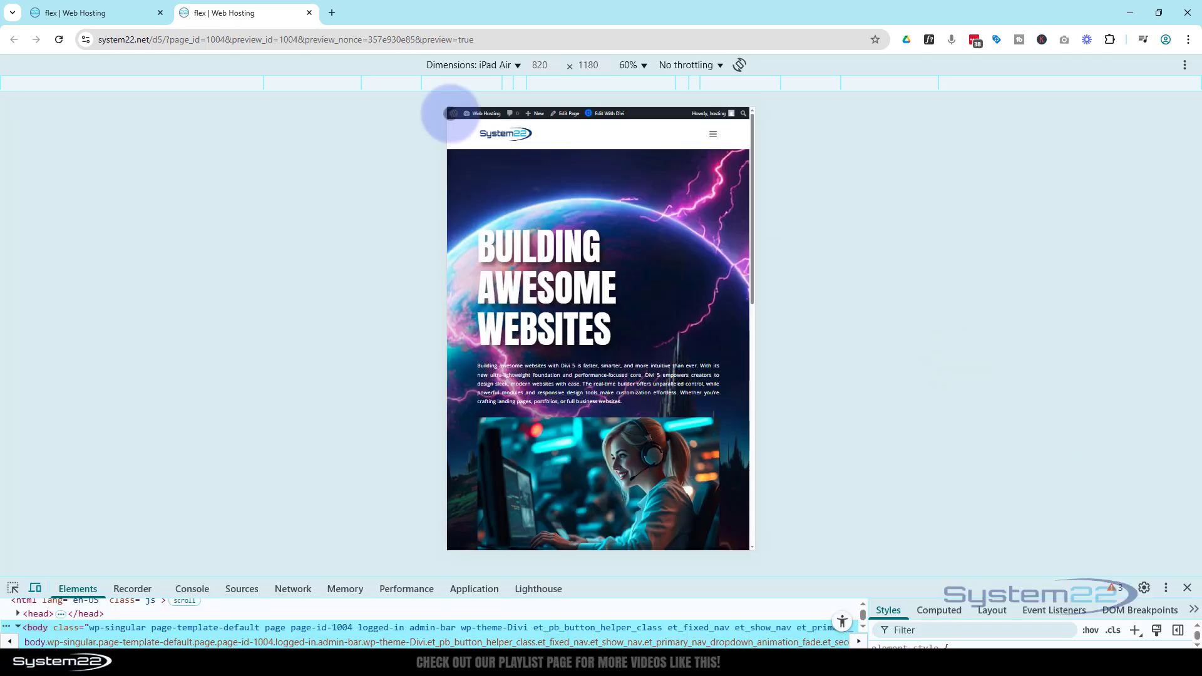
scroll(down, 3)
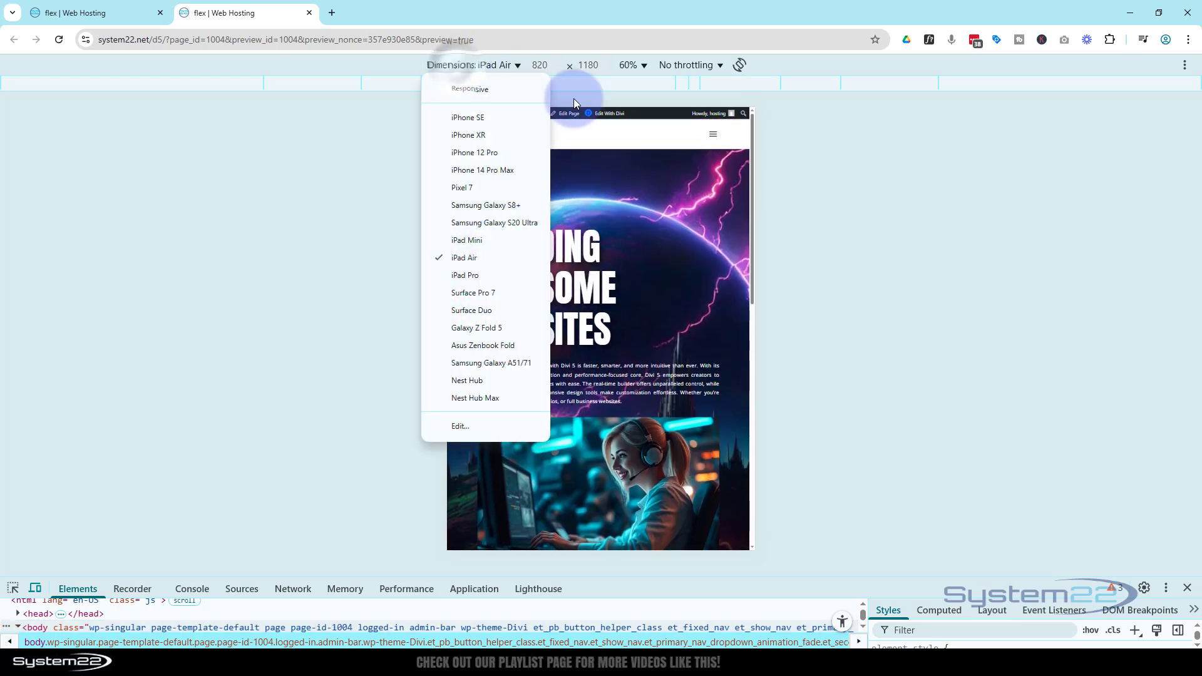
click(473, 153)
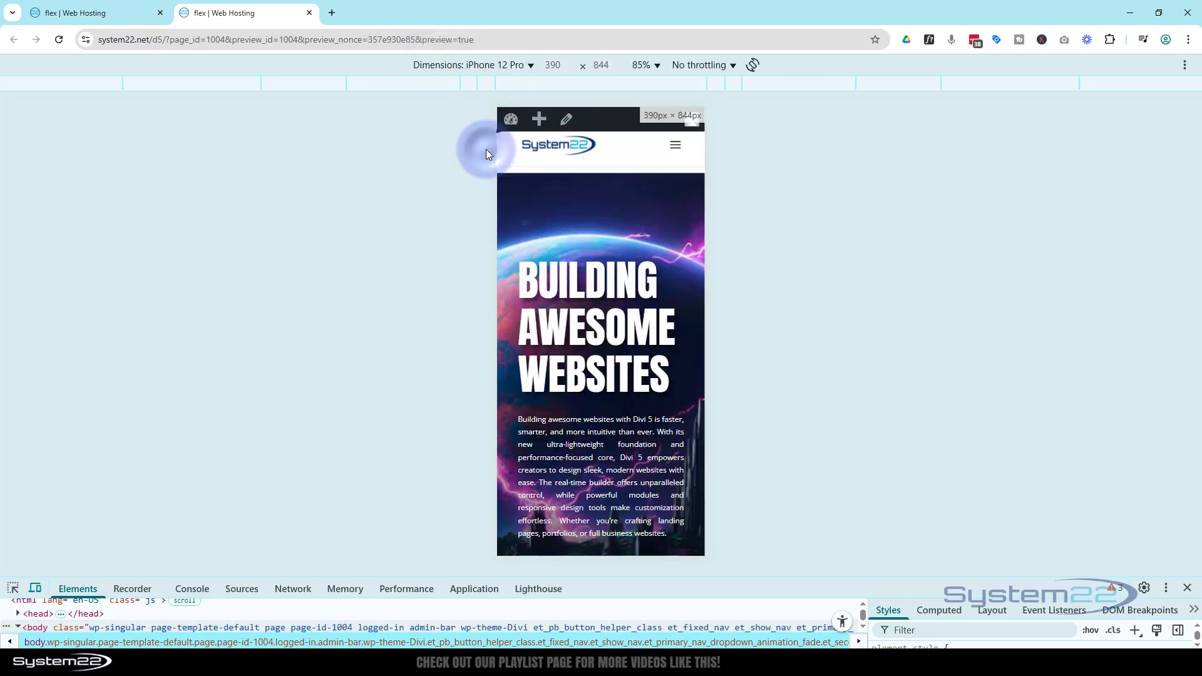
scroll(down, 3)
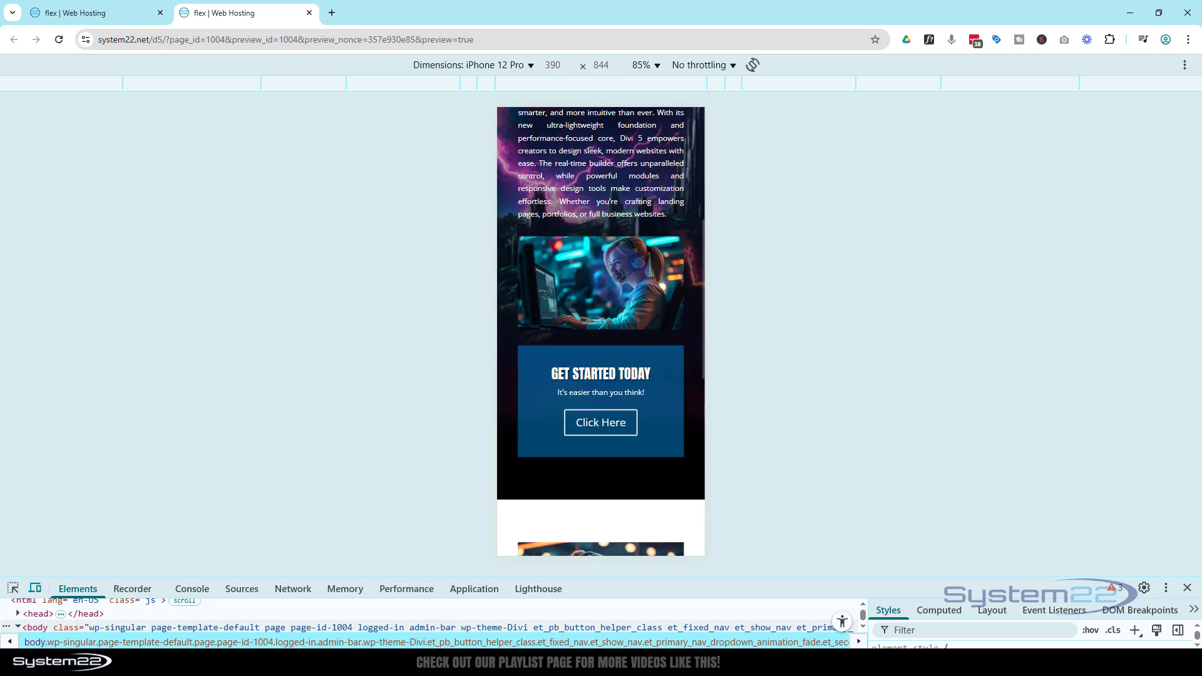
scroll(up, 3)
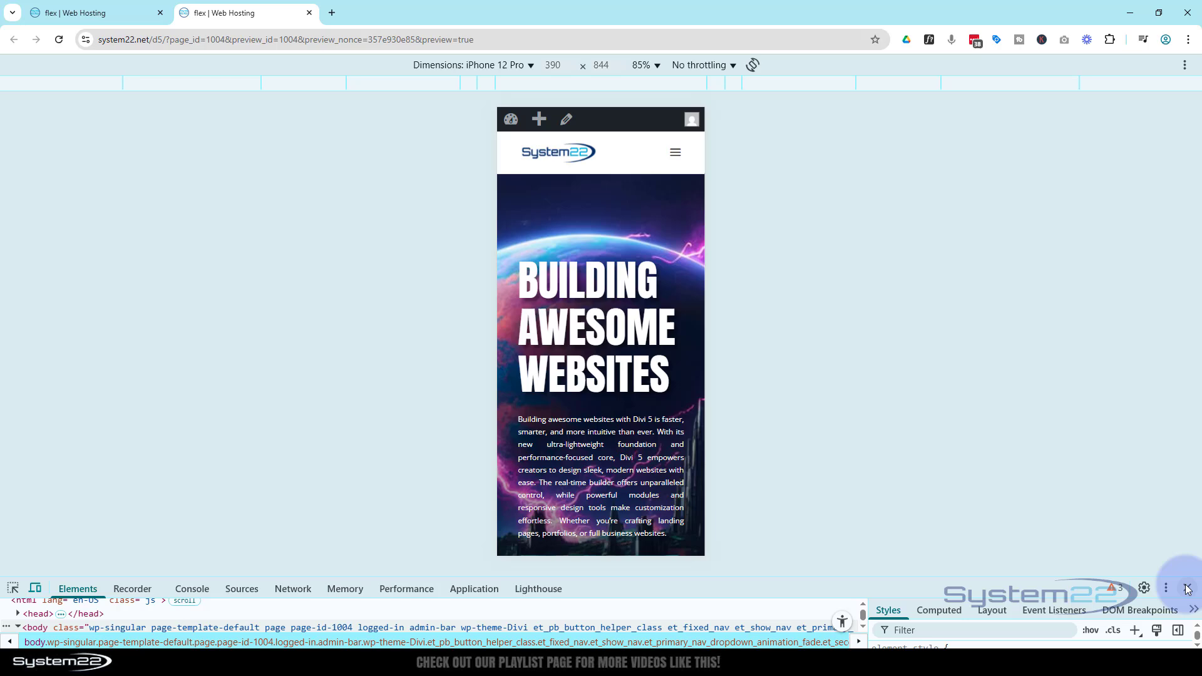
click(1185, 588)
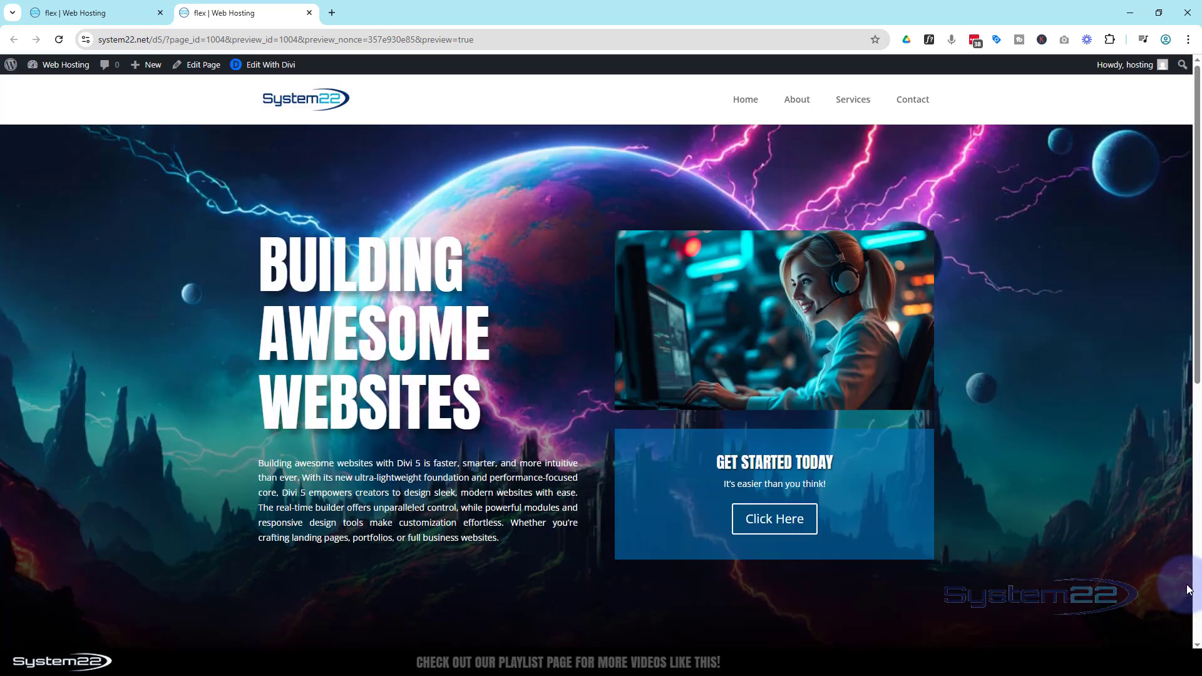
mouse_move(1128, 267)
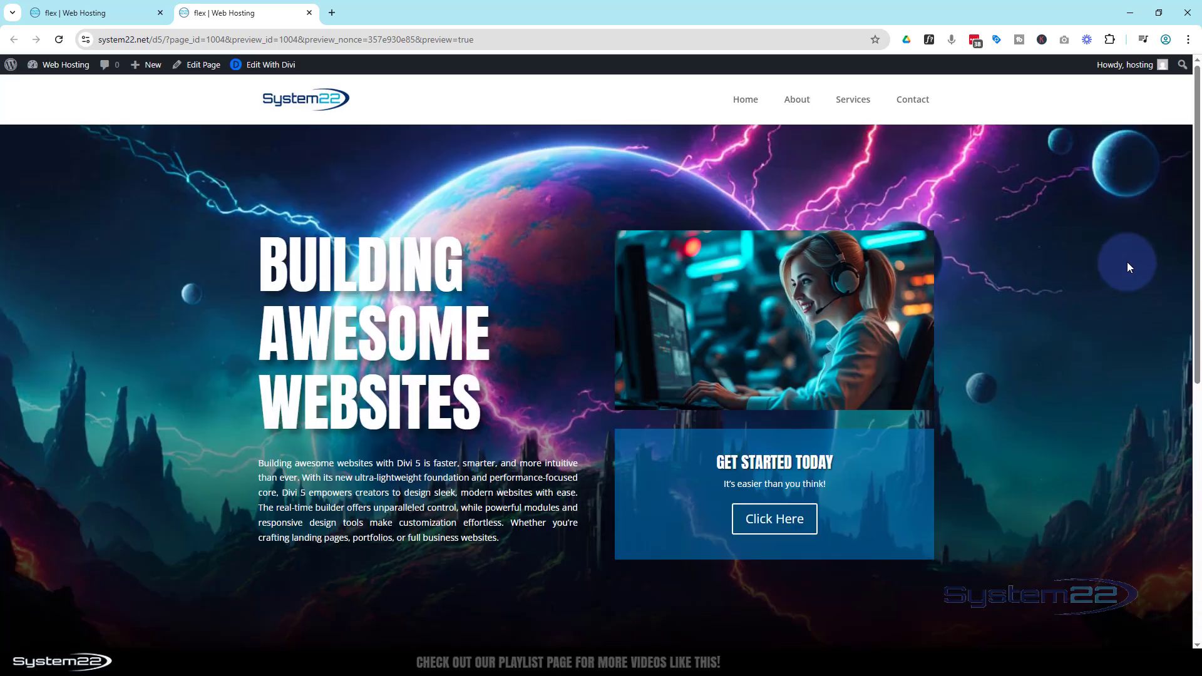
mouse_move(1128, 258)
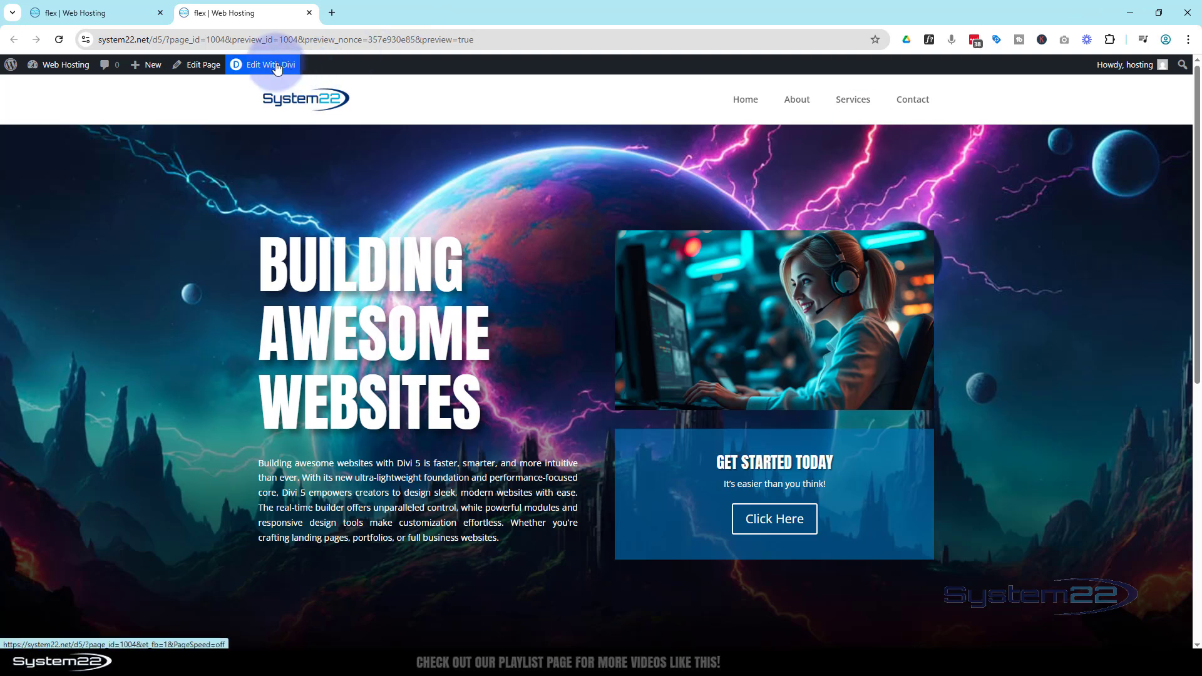
Launch the Visual Builder via 'Edit With Divi' and scroll to the hero section
click(268, 64)
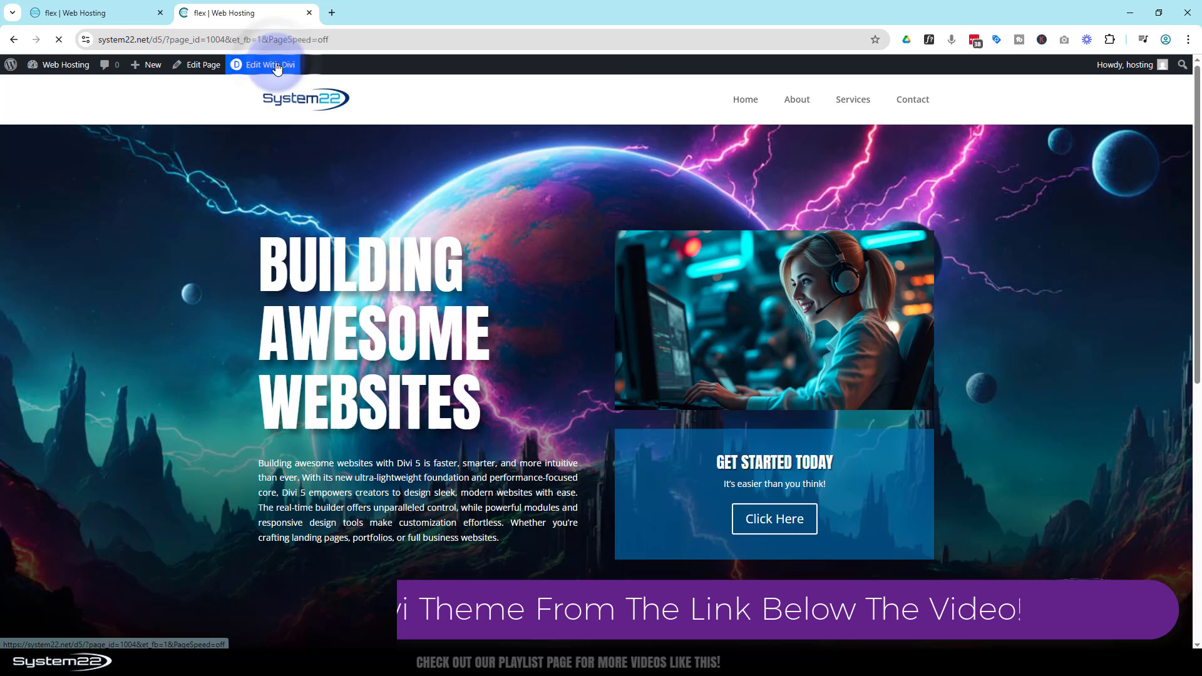
click(263, 64)
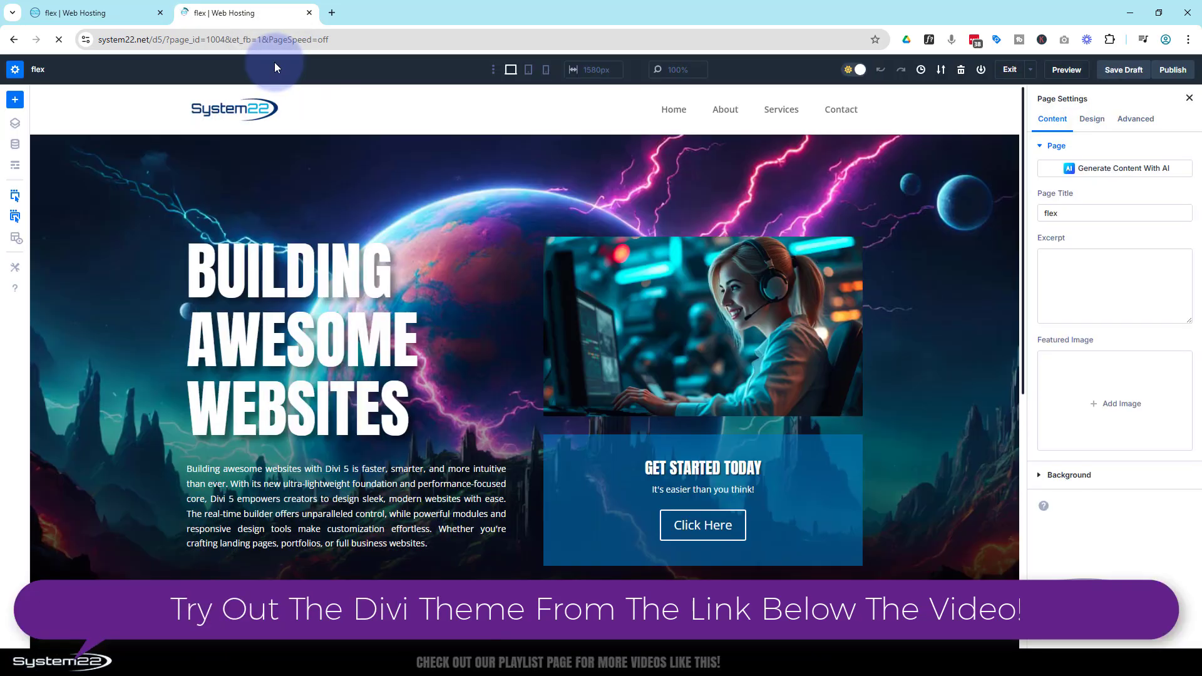
scroll(down, 3)
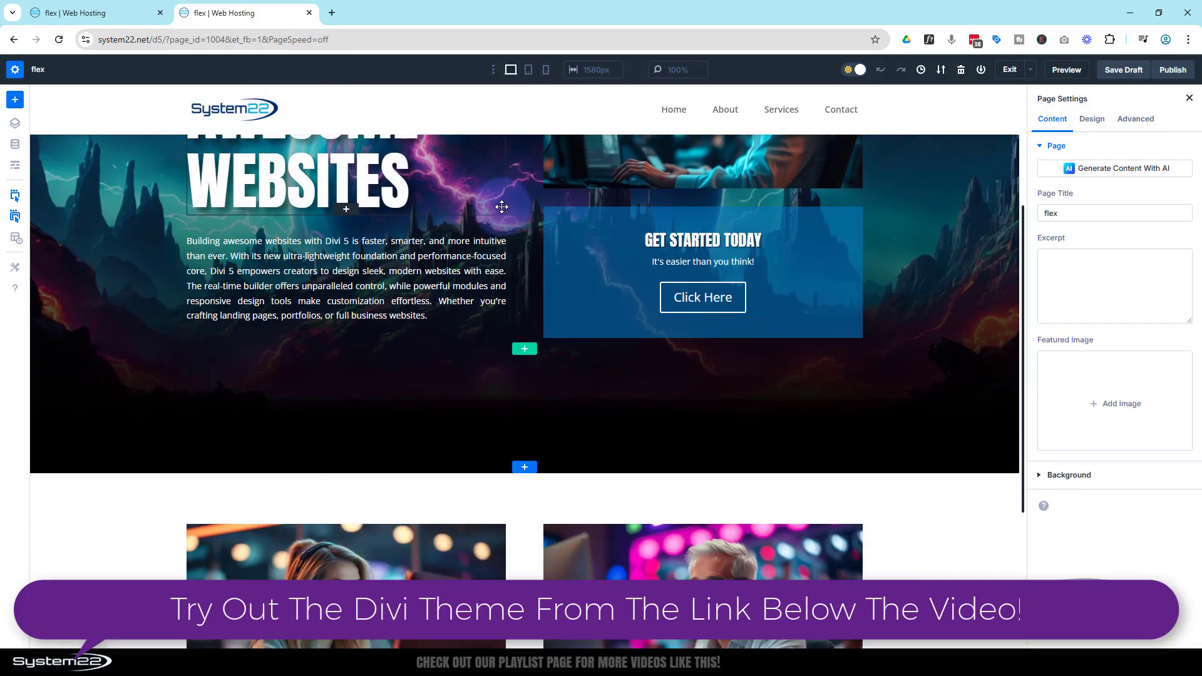
Insert a Regular section with an empty two-column row and delete the old hero section
click(525, 467)
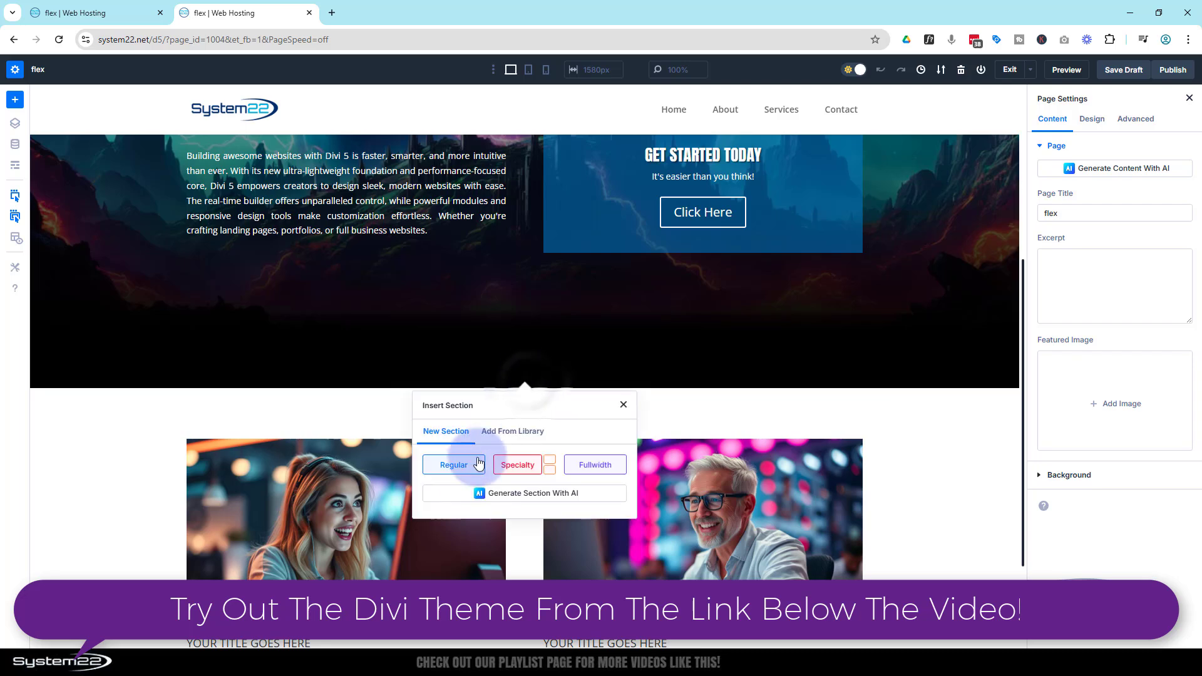
click(453, 464)
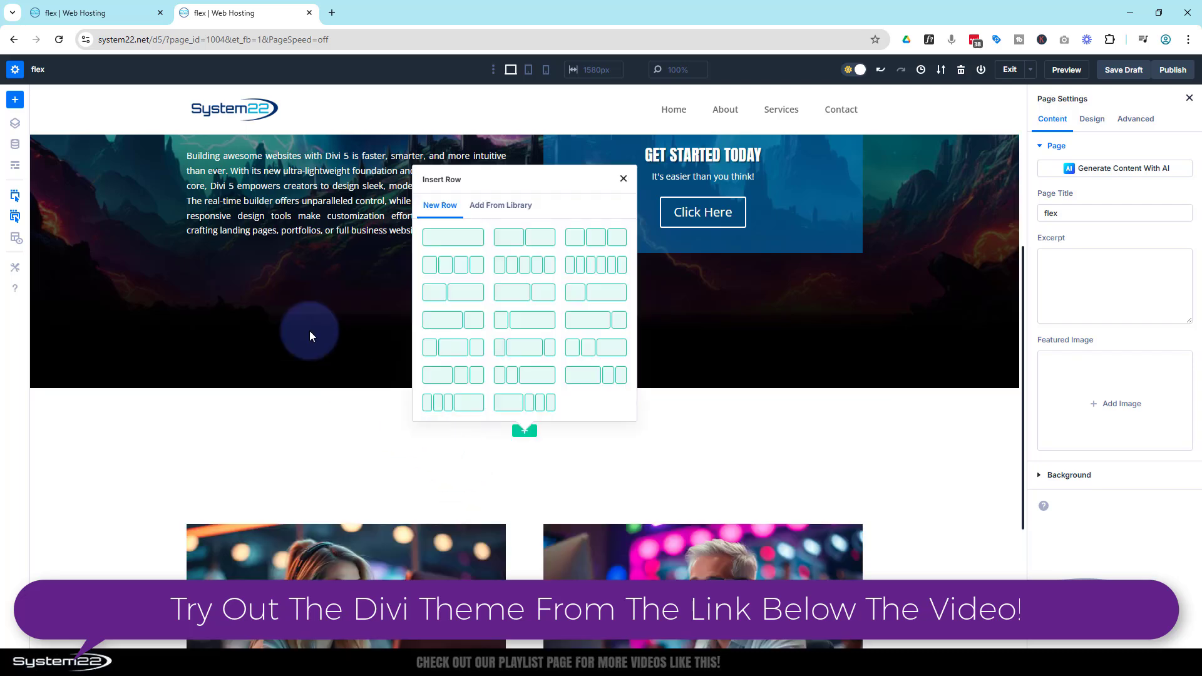
click(452, 237)
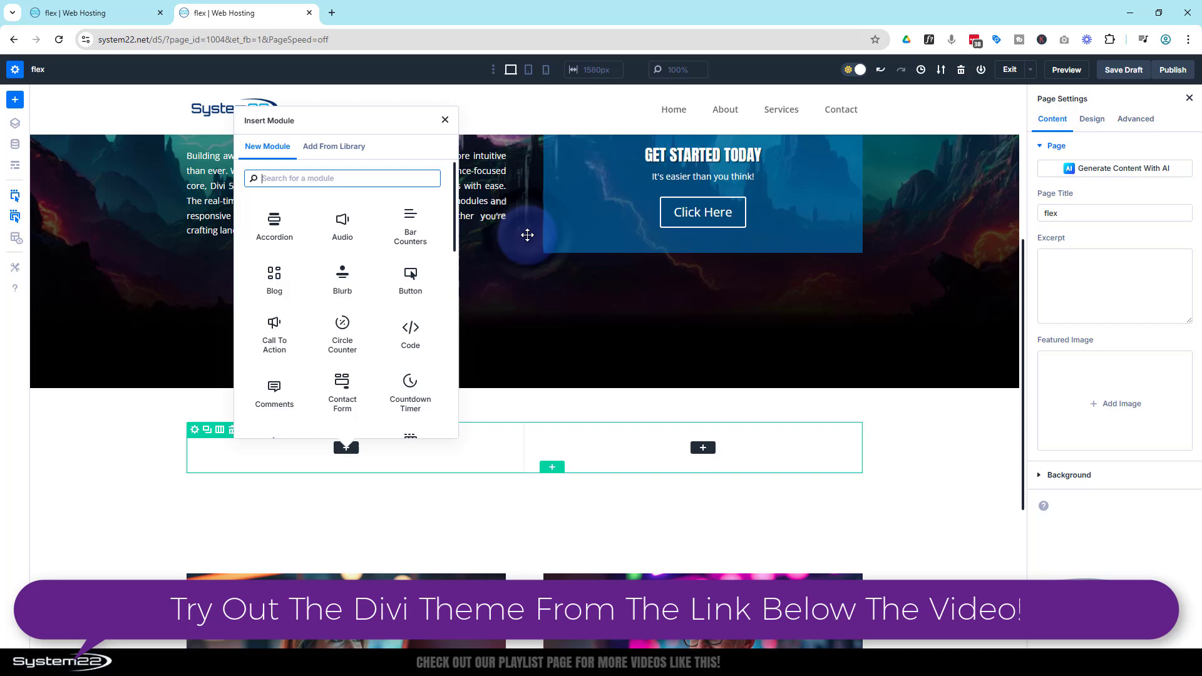
click(443, 120)
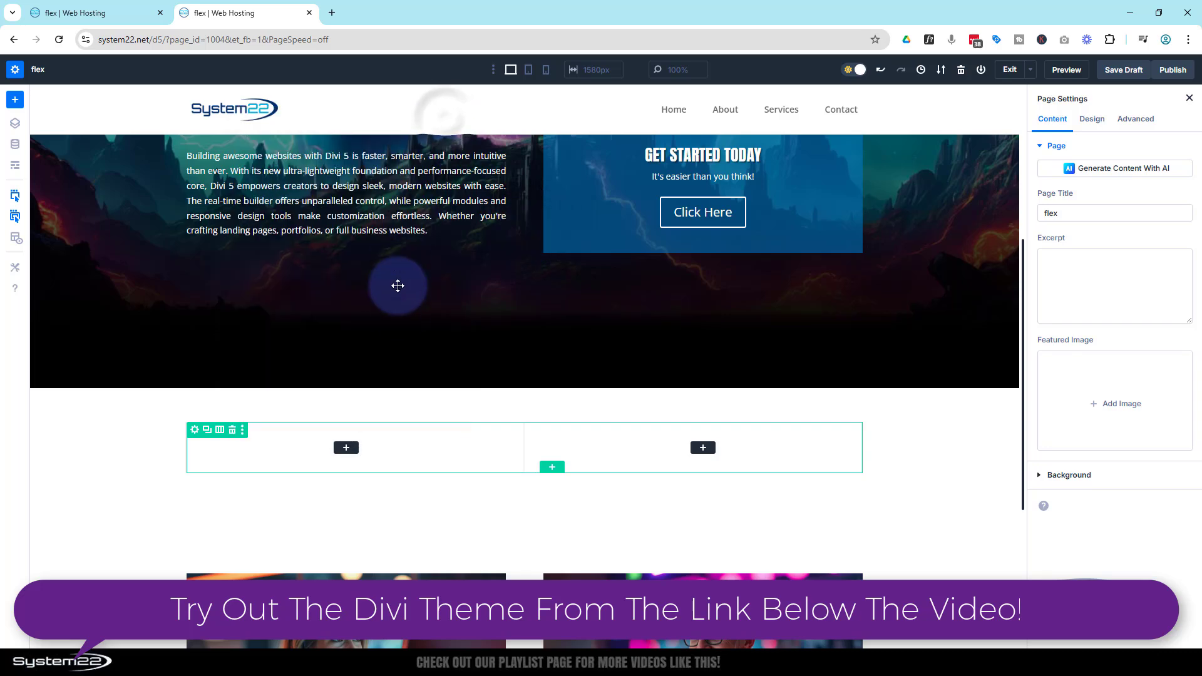
scroll(up, 3)
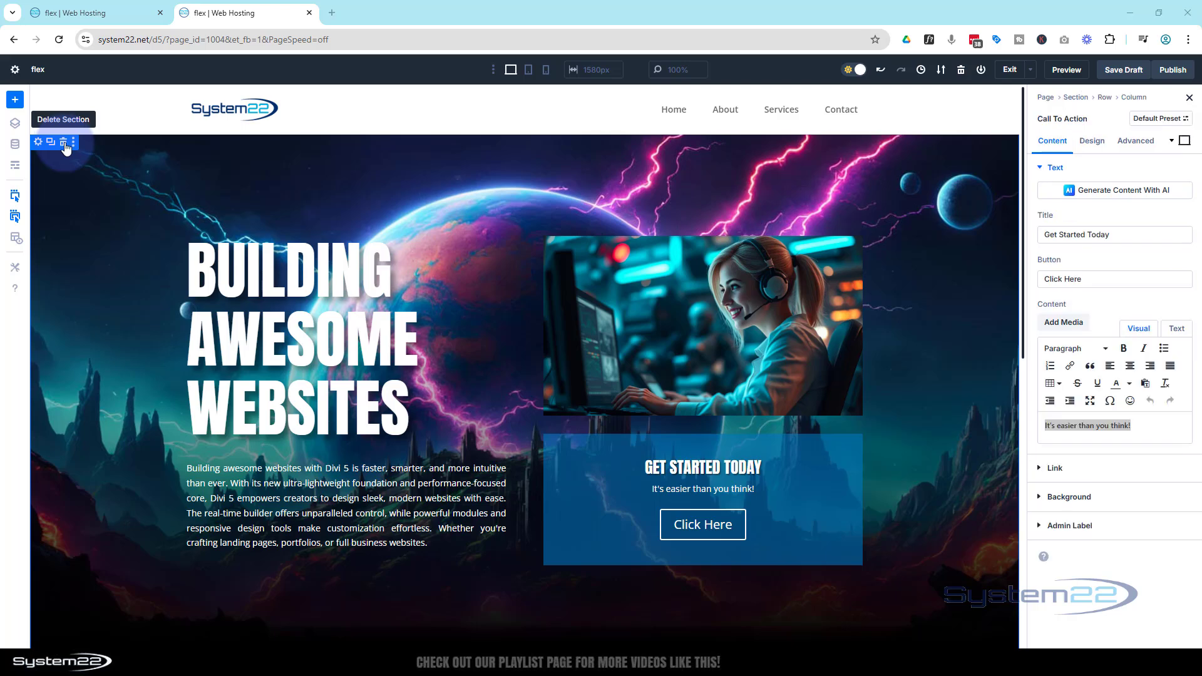
click(66, 143)
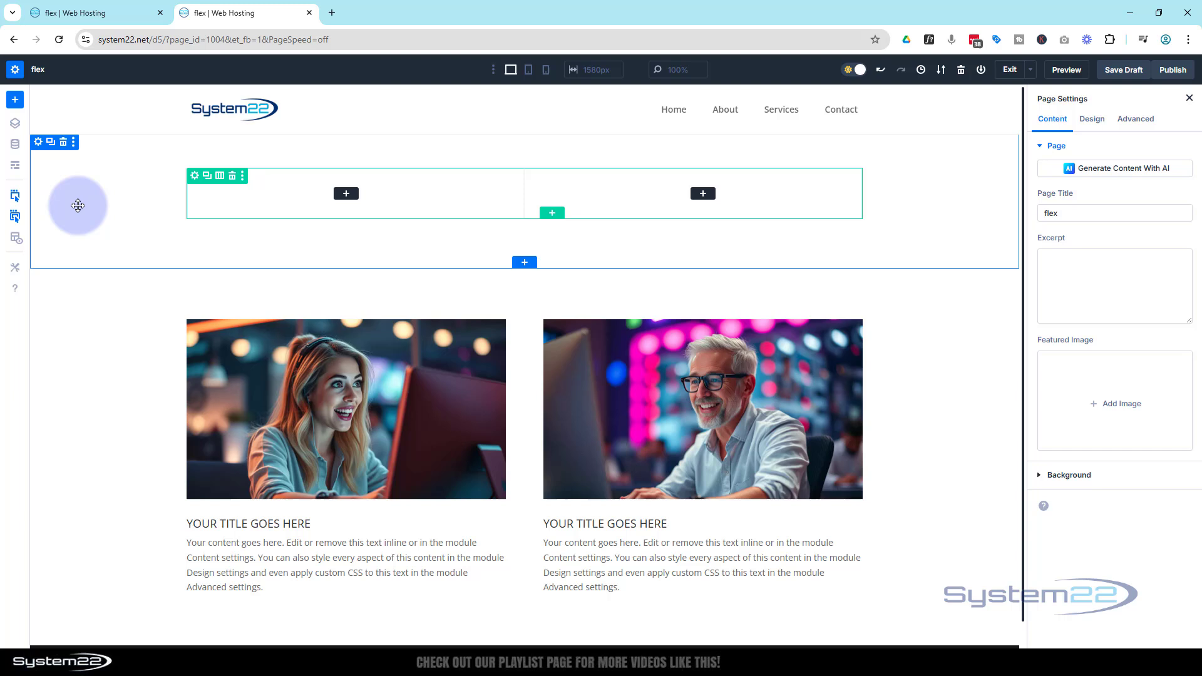
mouse_move(101, 159)
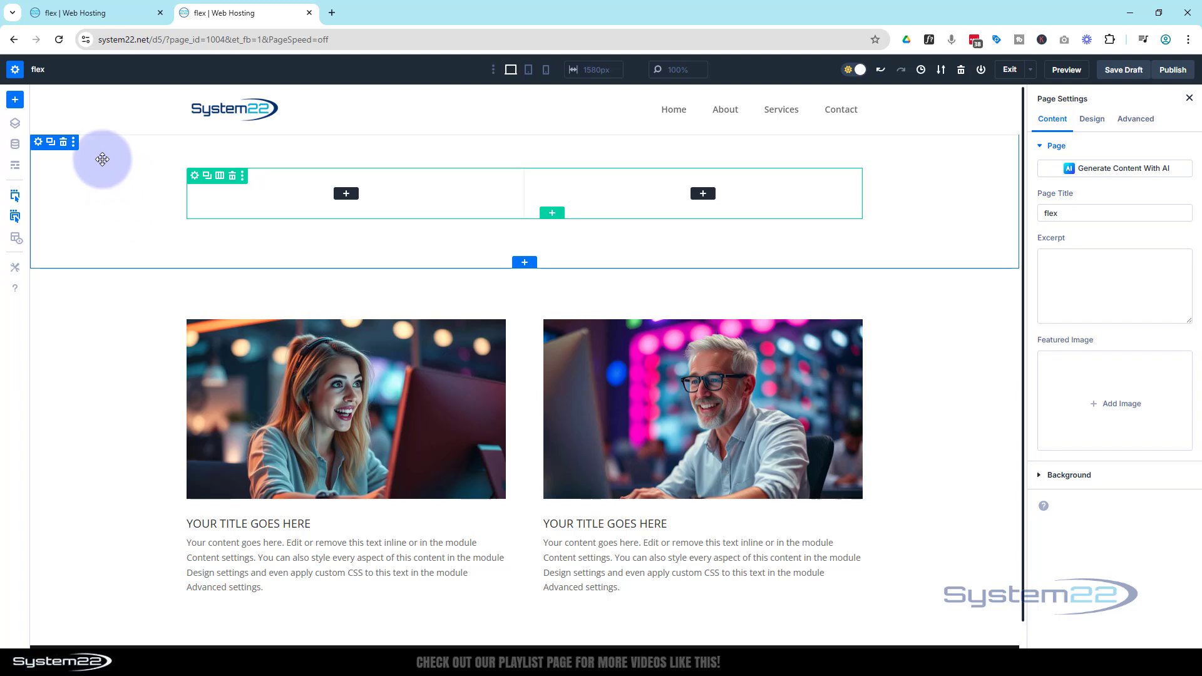
mouse_move(237, 207)
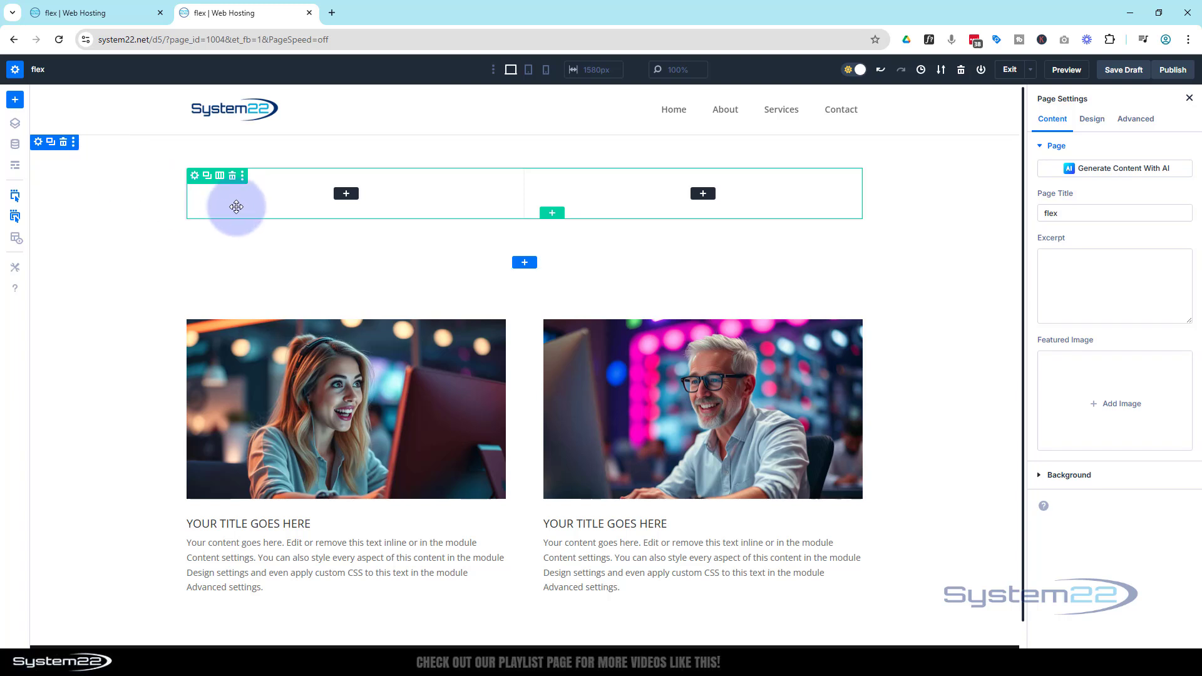
mouse_move(346, 193)
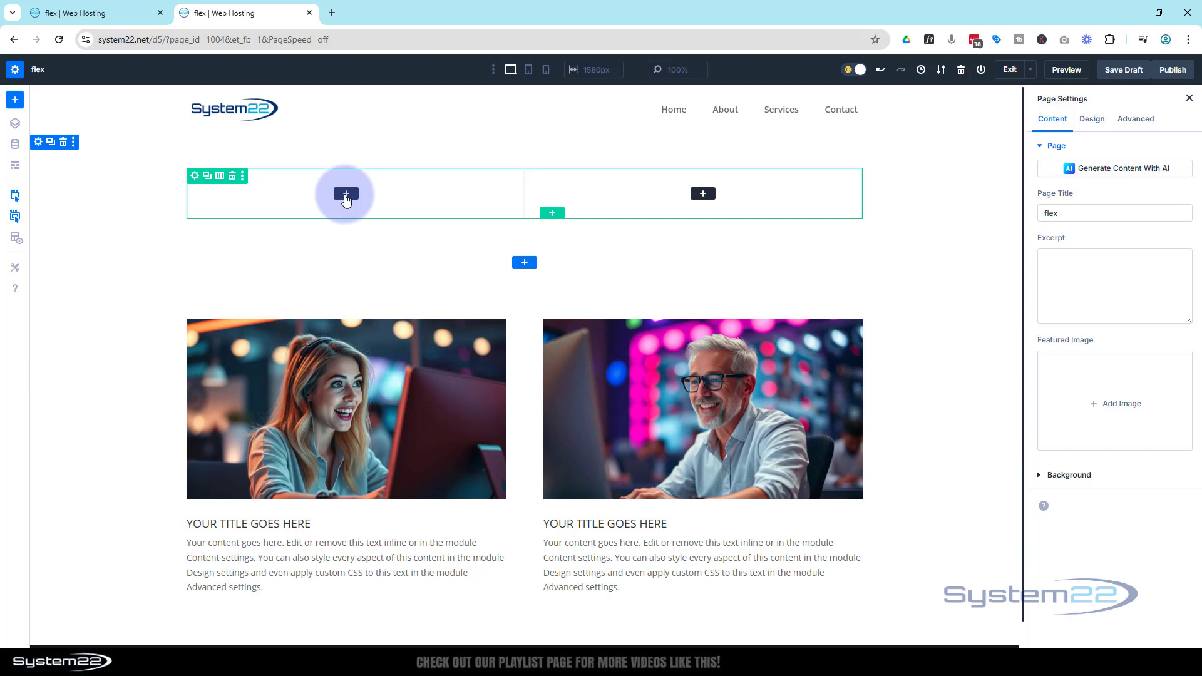
Insert a Text module with placeholder content into the left column
click(345, 192)
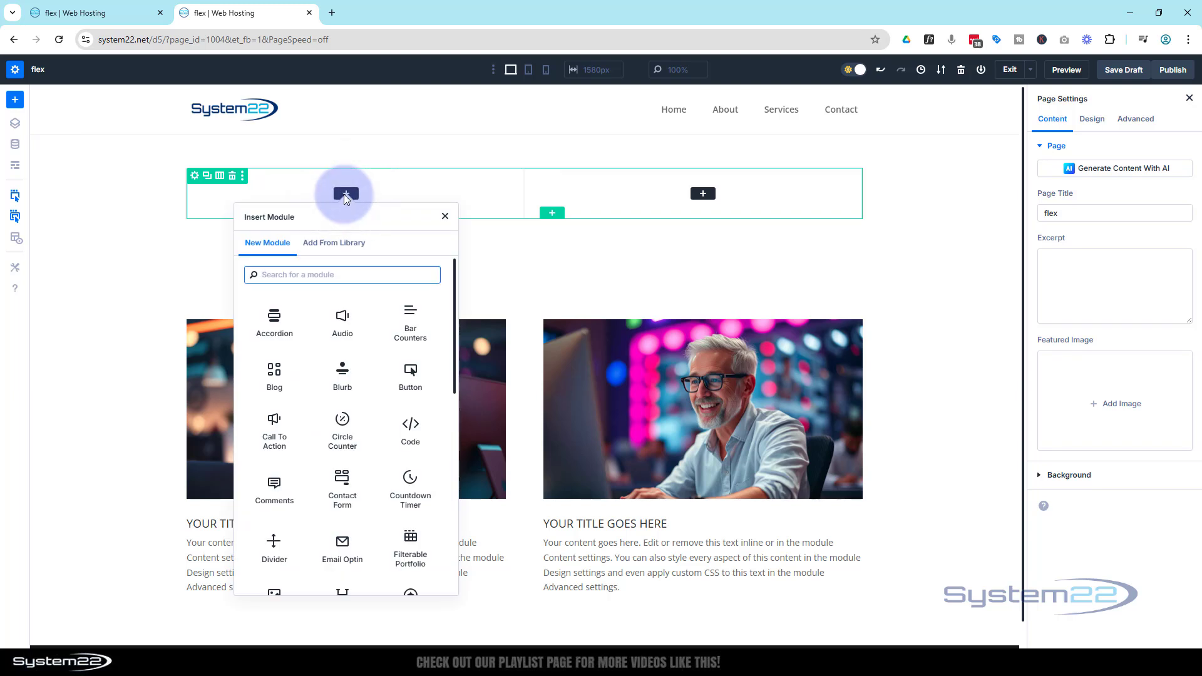
mouse_move(342, 375)
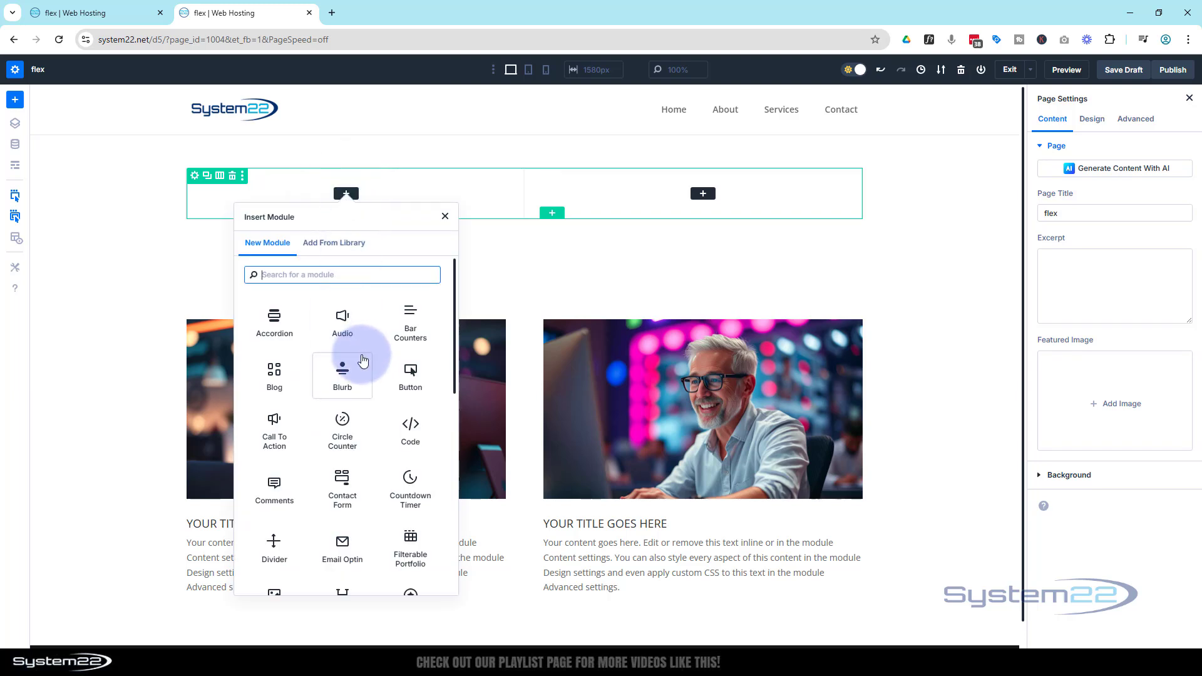
scroll(down, 3)
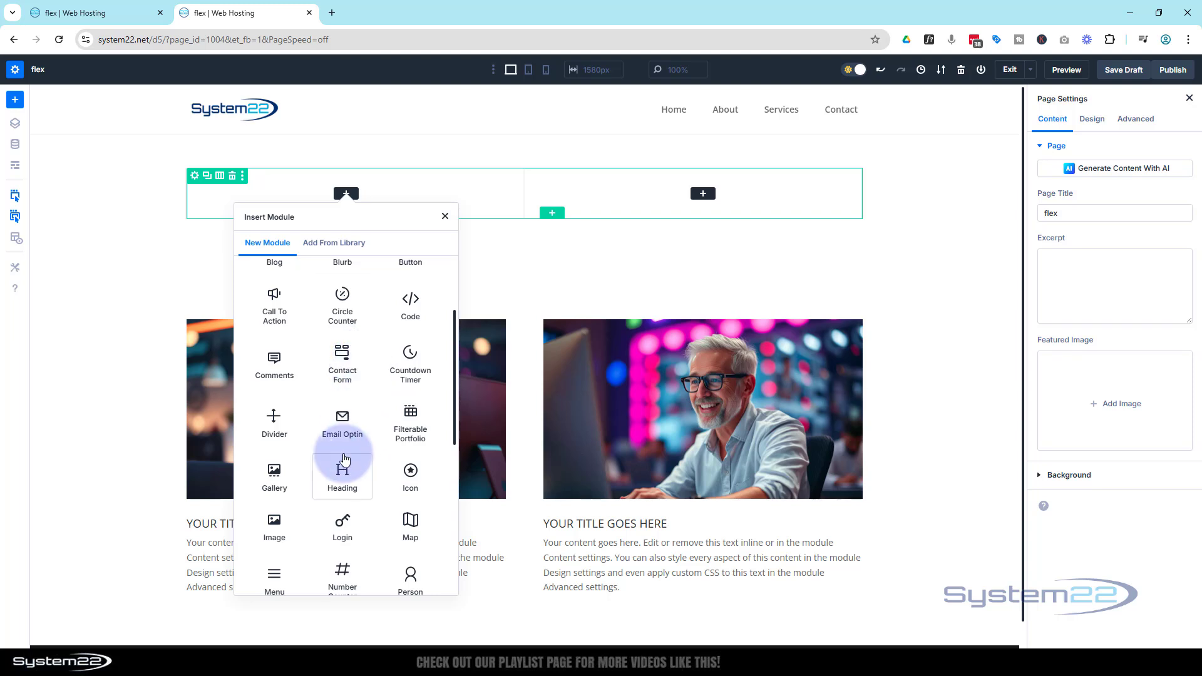
scroll(down, 3)
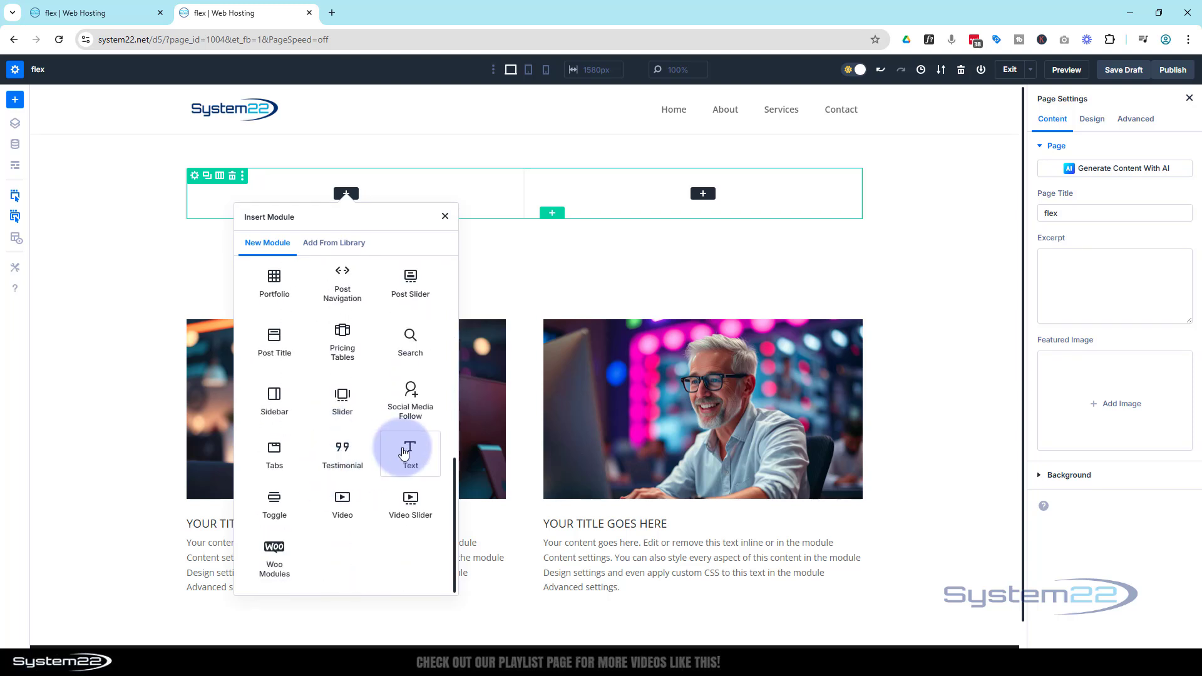
click(410, 452)
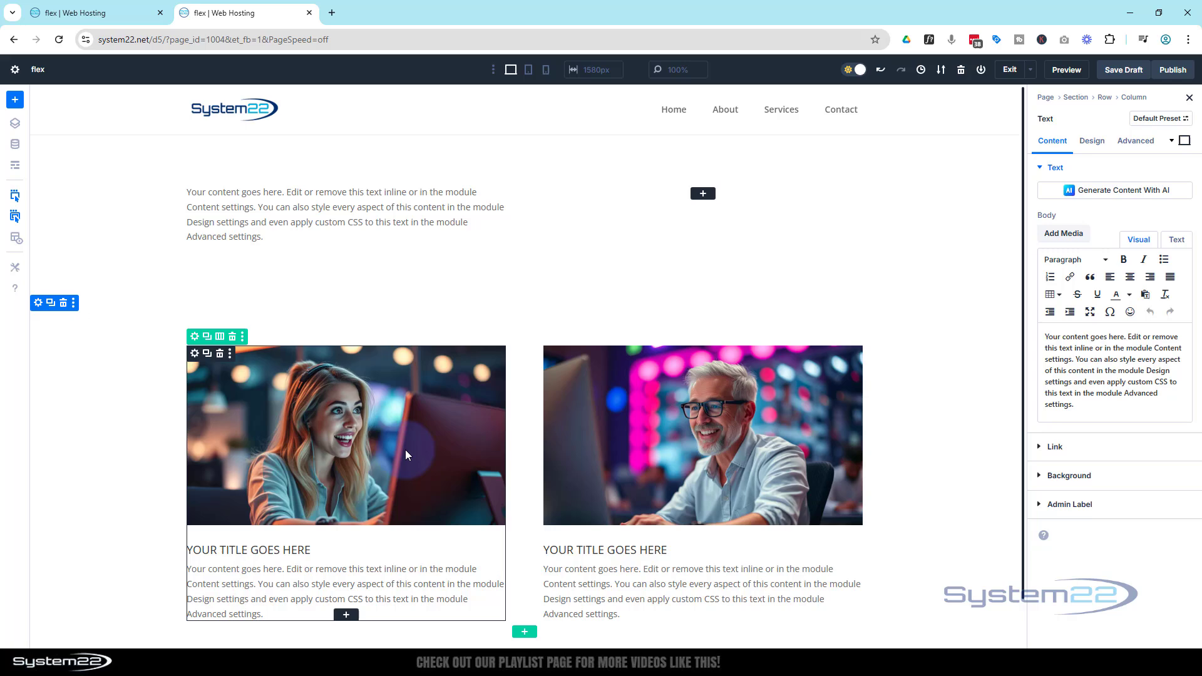
Replace the placeholder body with Building, Awesome, Websites on three separate lines
click(1079, 406)
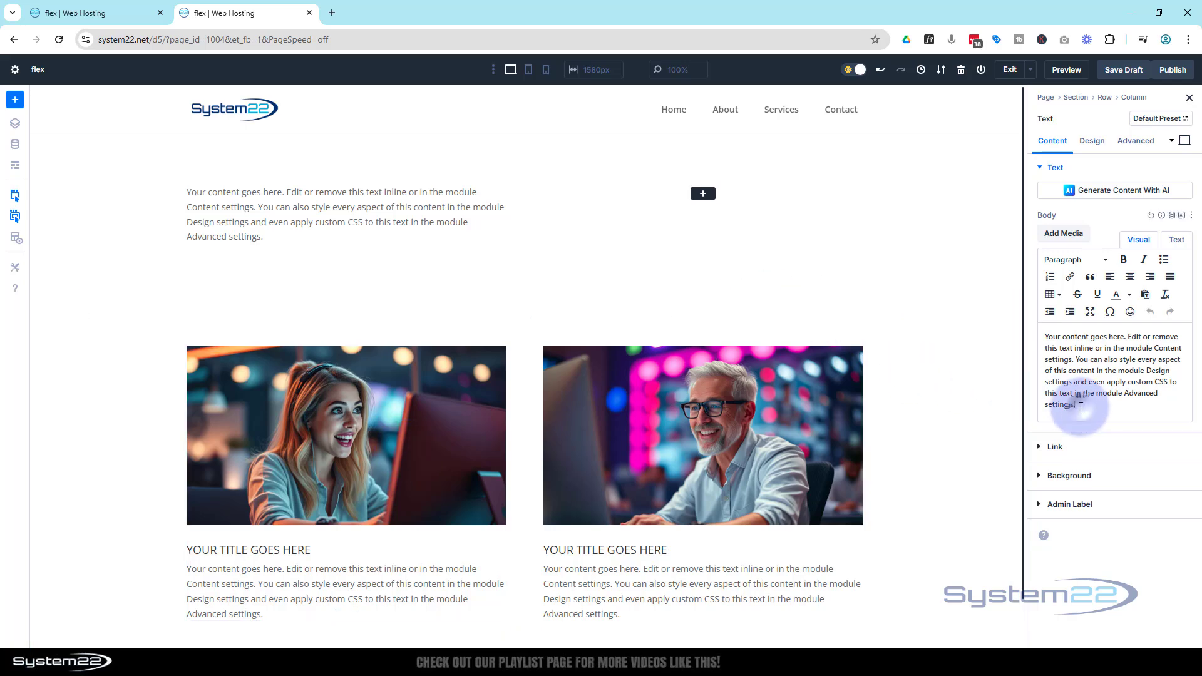
key(ctrl+a)
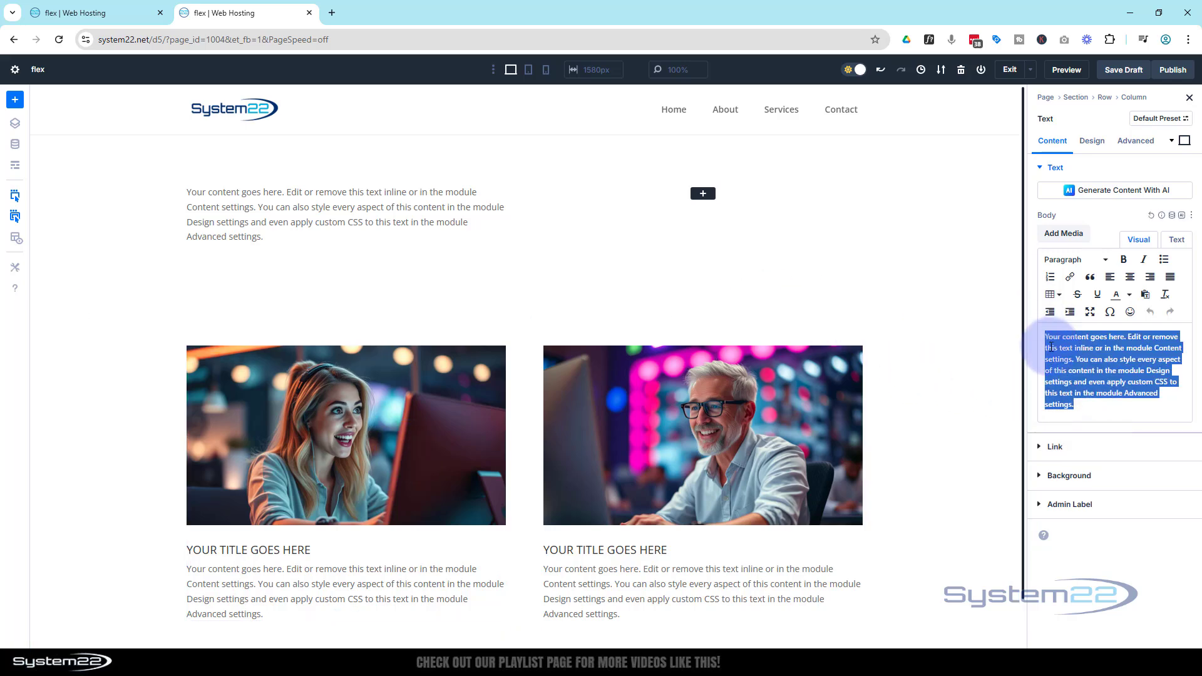
text(Building)
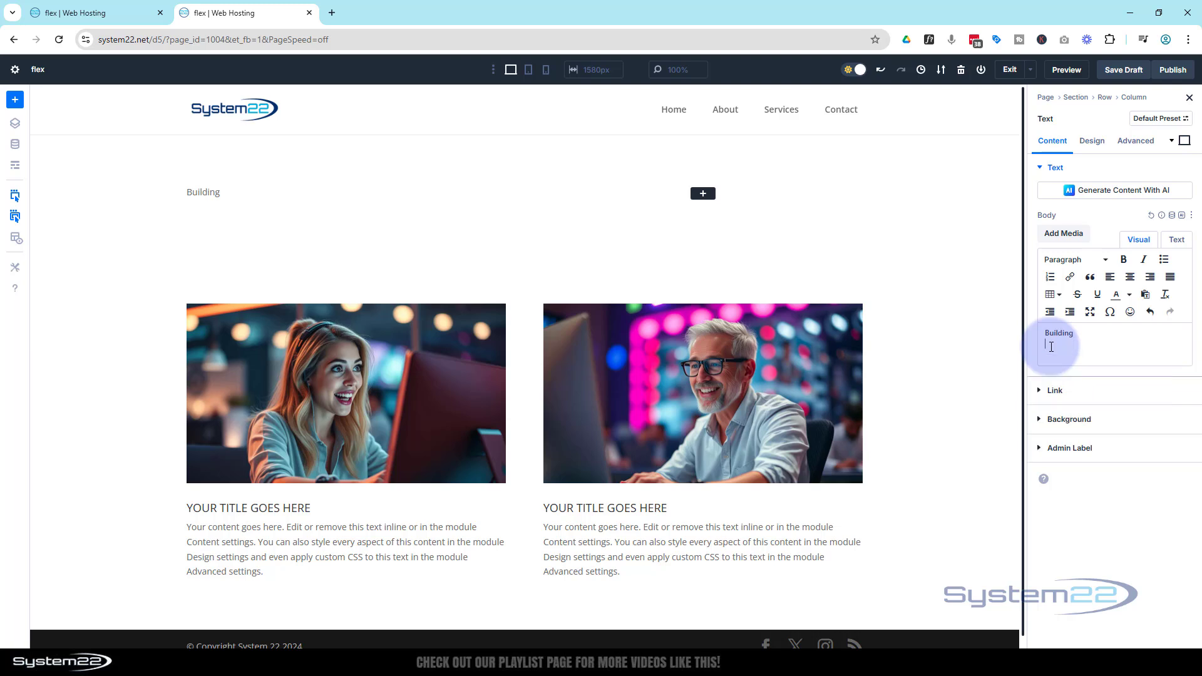
text(Aw)
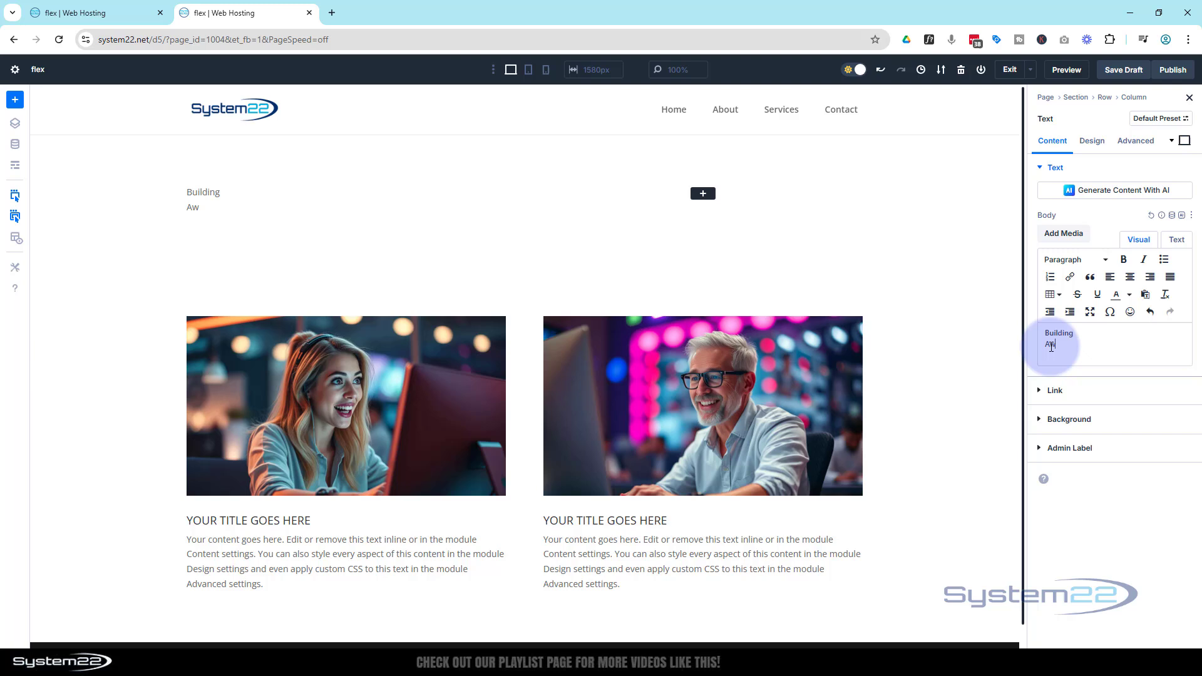
text(esome)
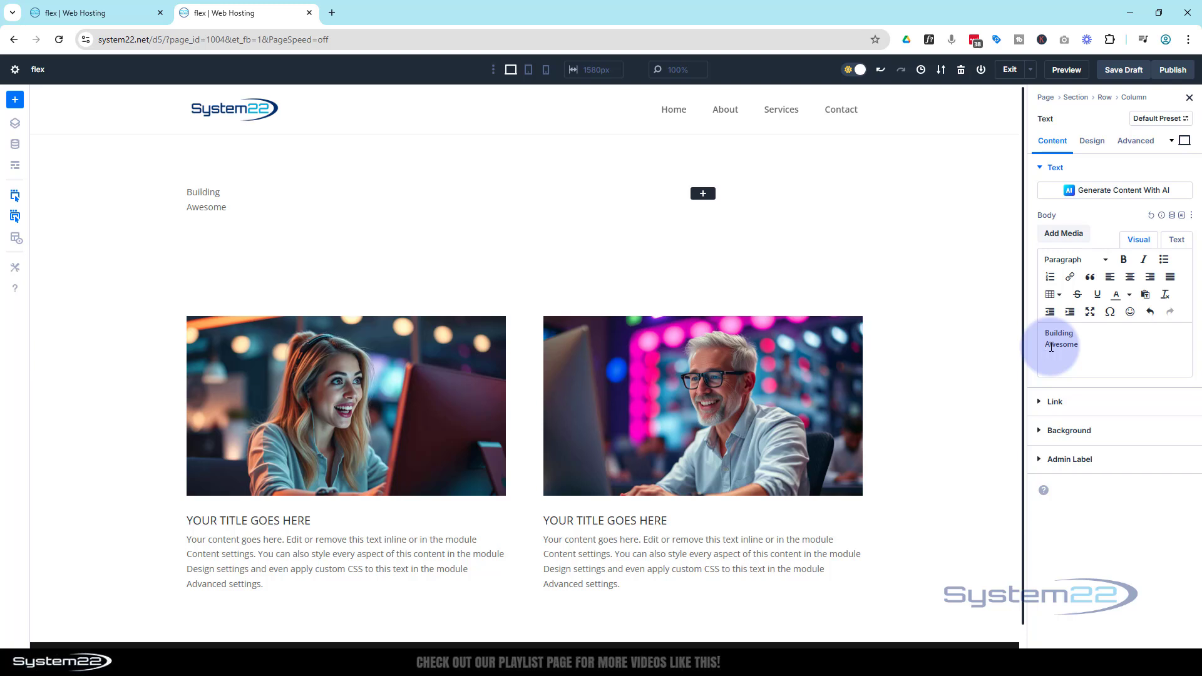
text(Websites)
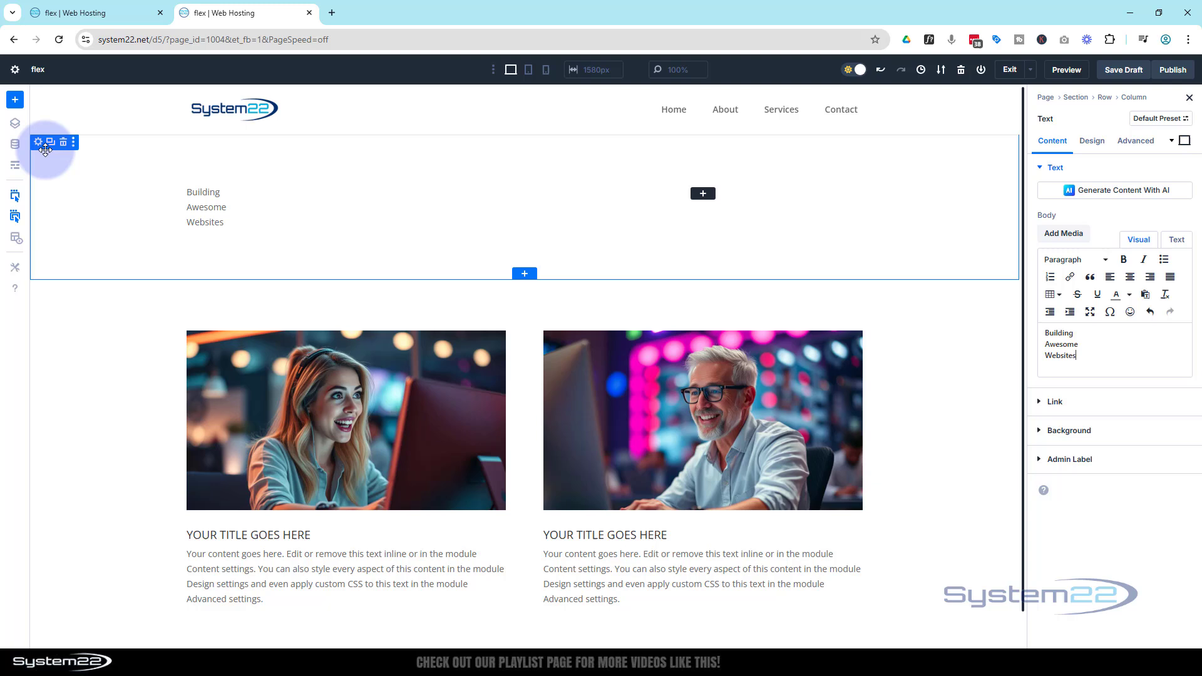
mouse_move(141, 146)
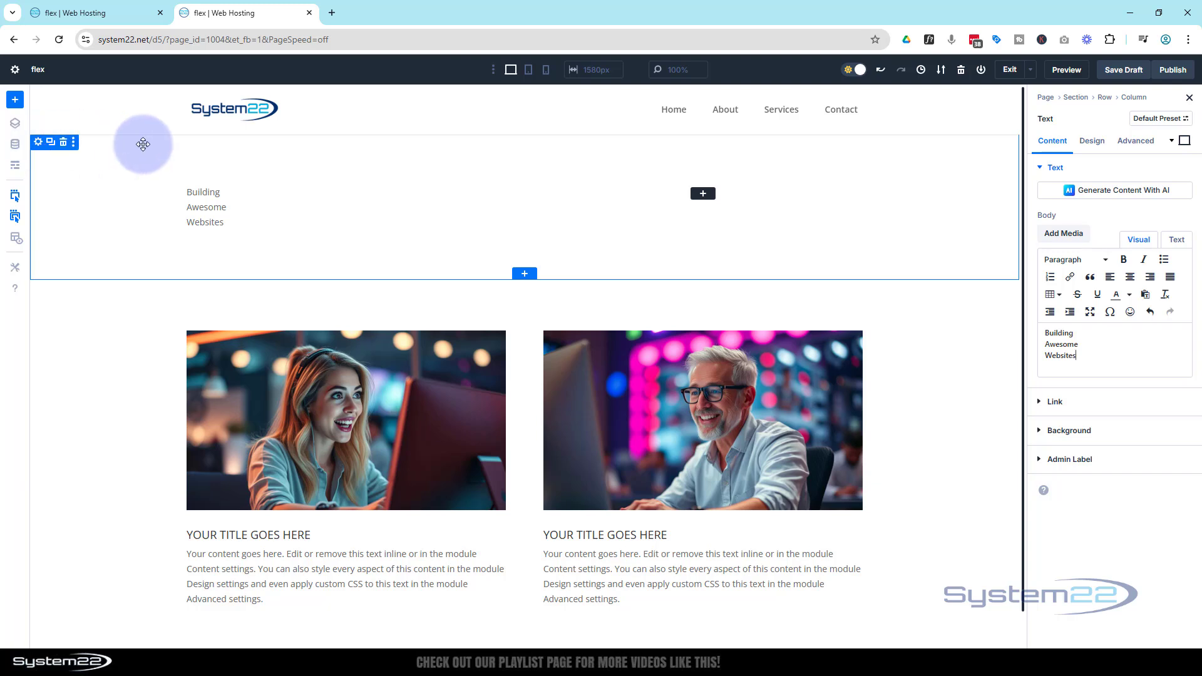
mouse_move(1111, 290)
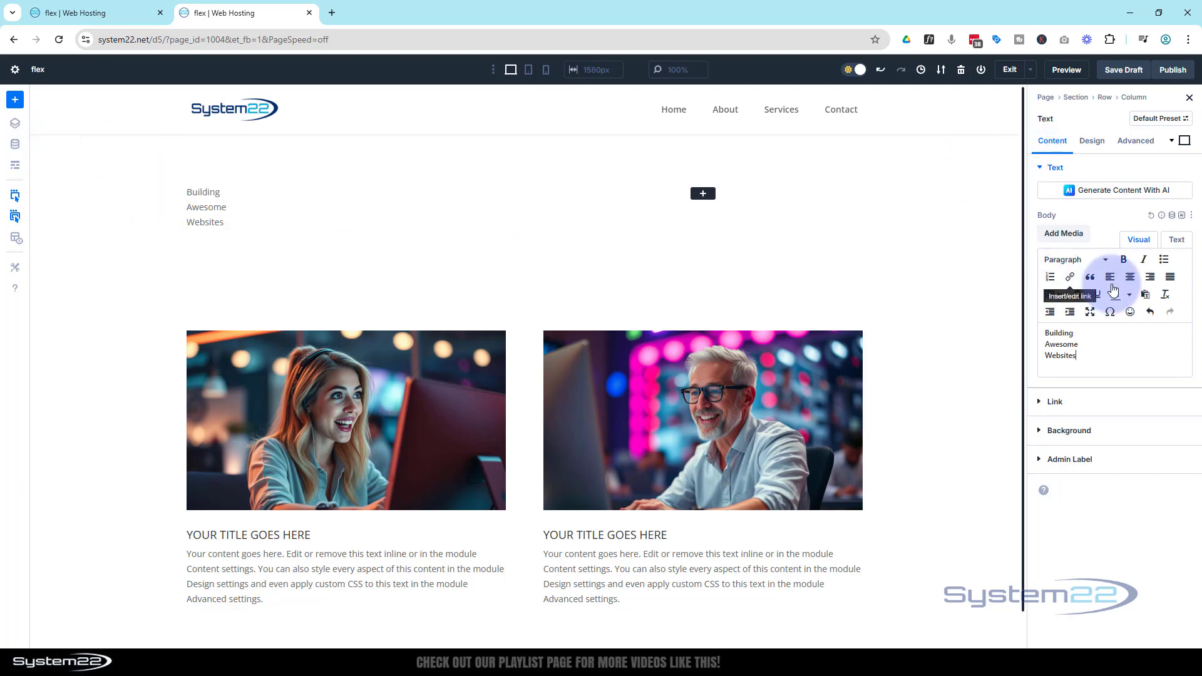
mouse_move(950, 236)
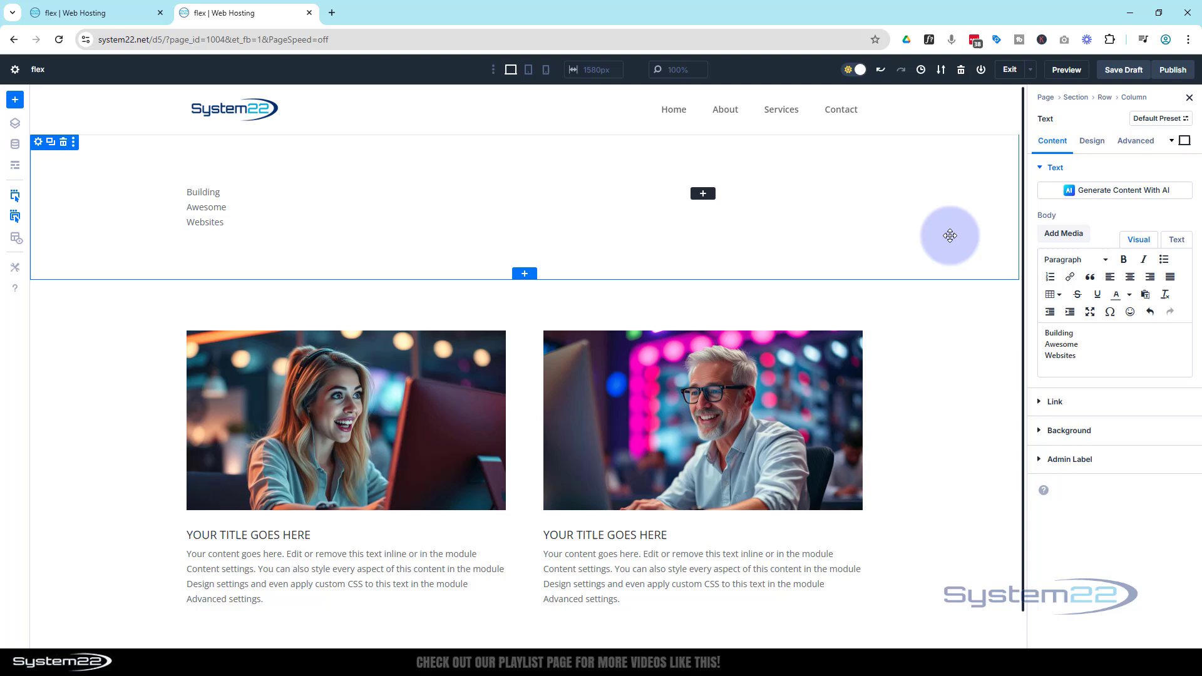
mouse_move(198, 196)
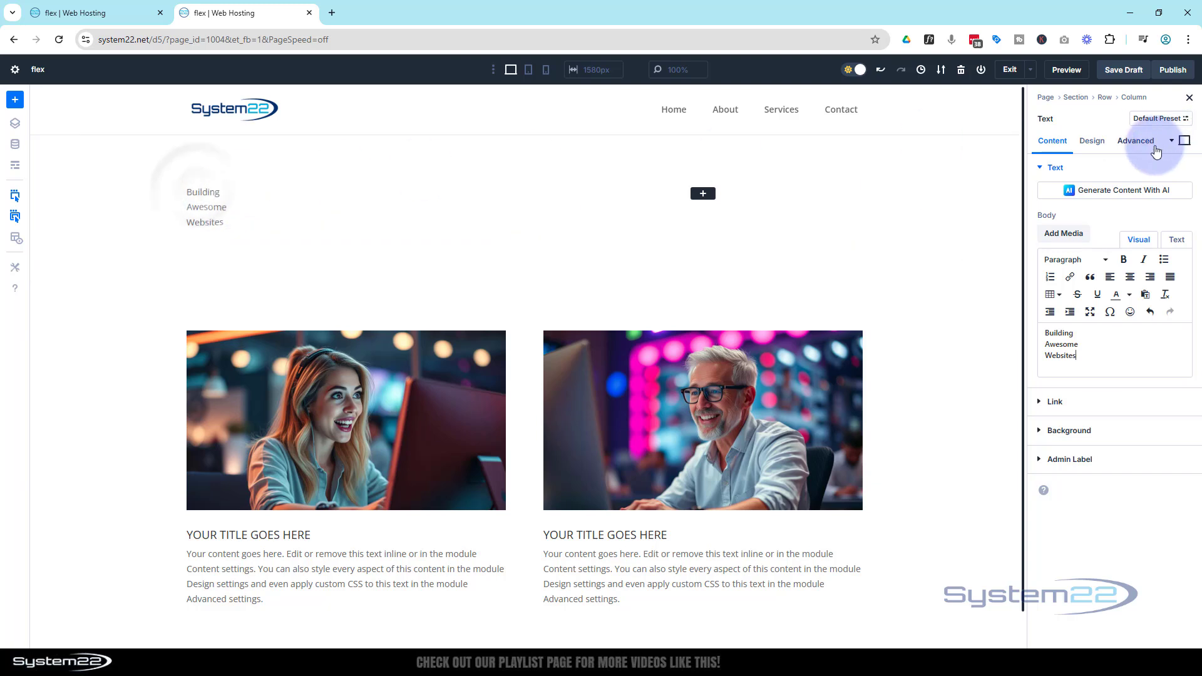
Set the title to Anton, uppercase, 100px size, 1.1 line height, with text shadow Preset 2
click(1092, 141)
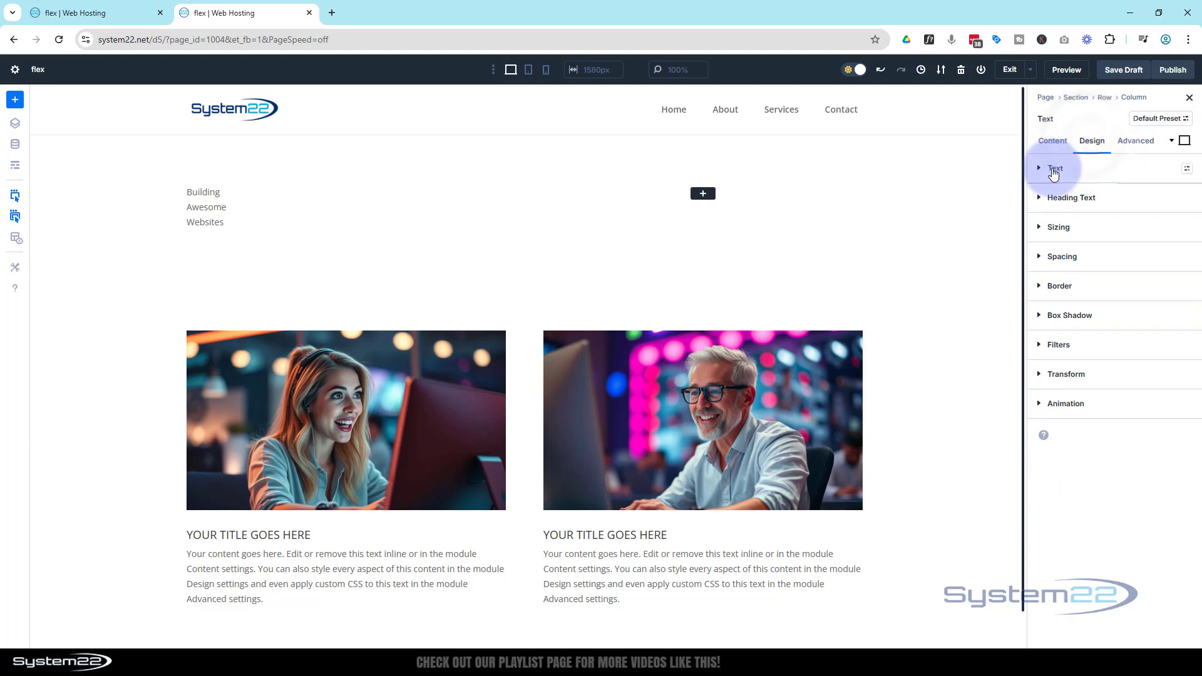
click(1055, 167)
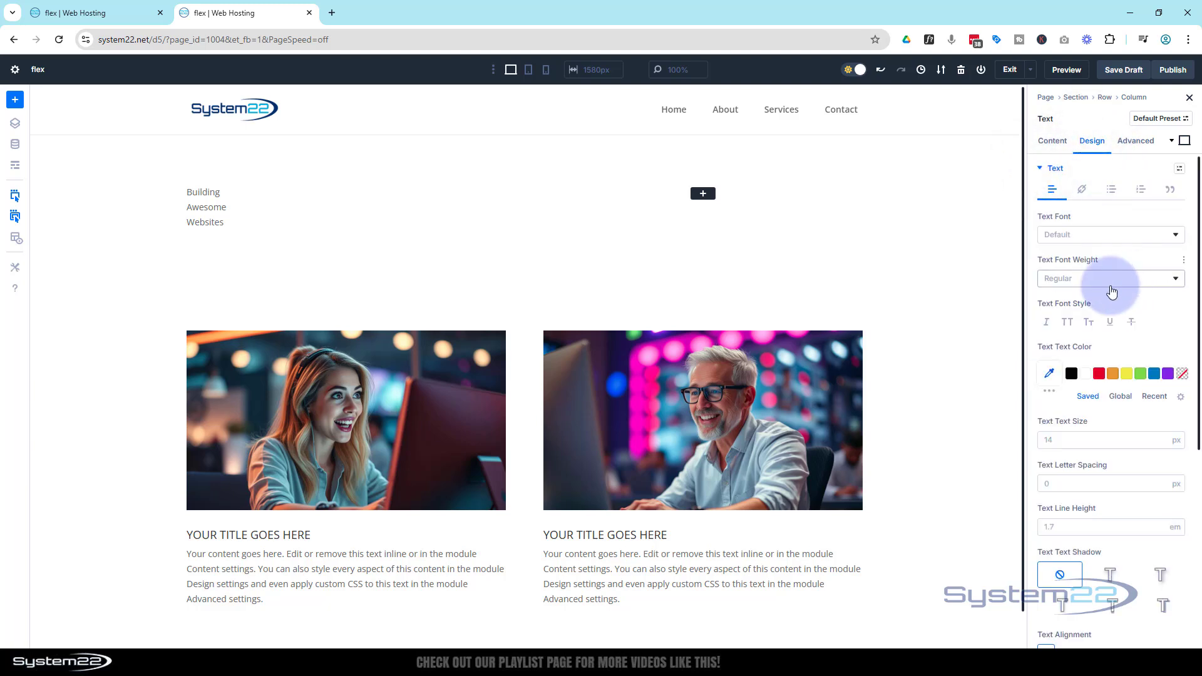
mouse_move(1090, 243)
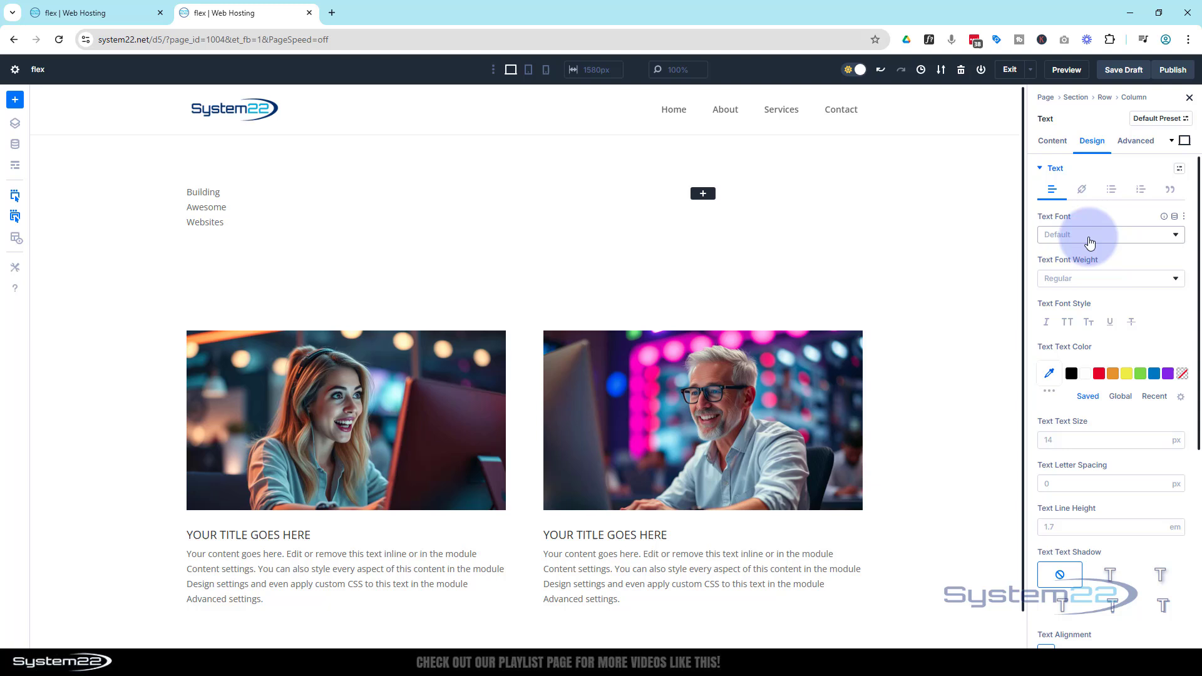
click(1108, 235)
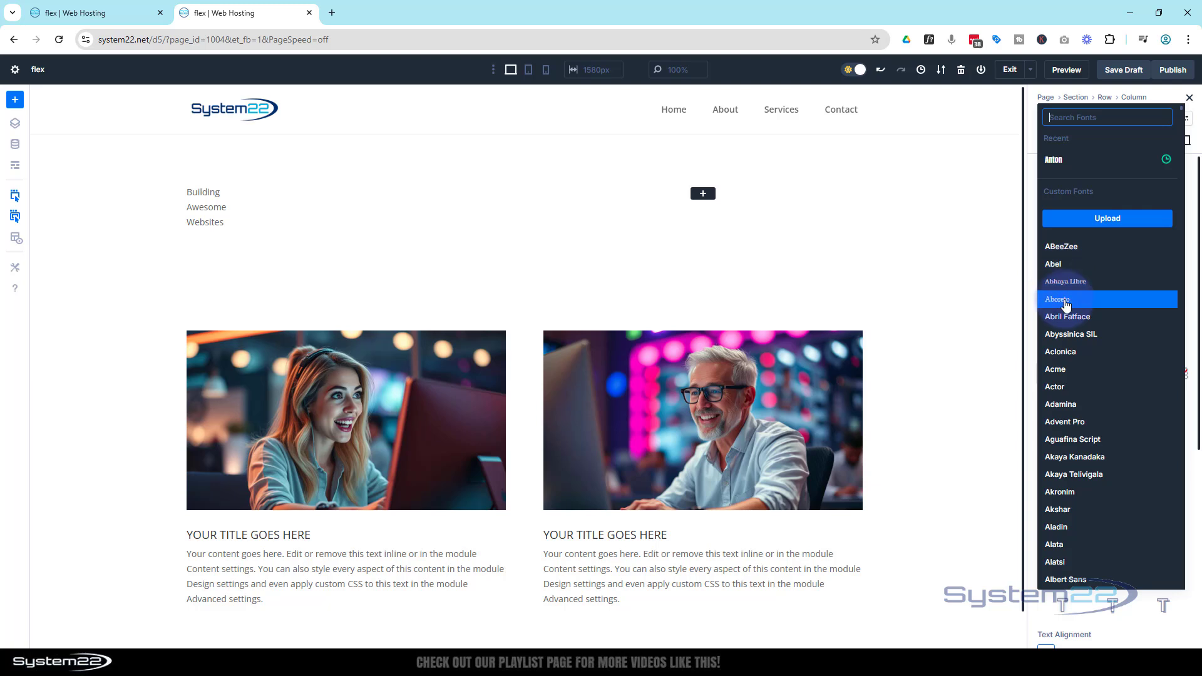
mouse_move(1067, 333)
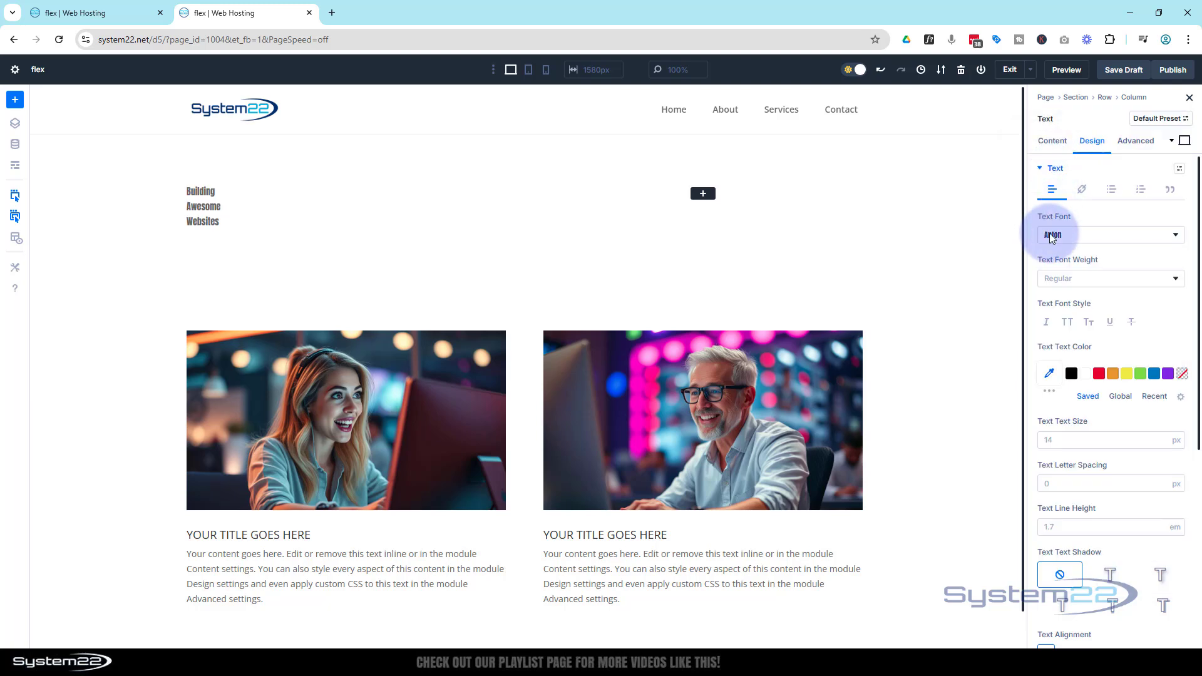
click(1066, 322)
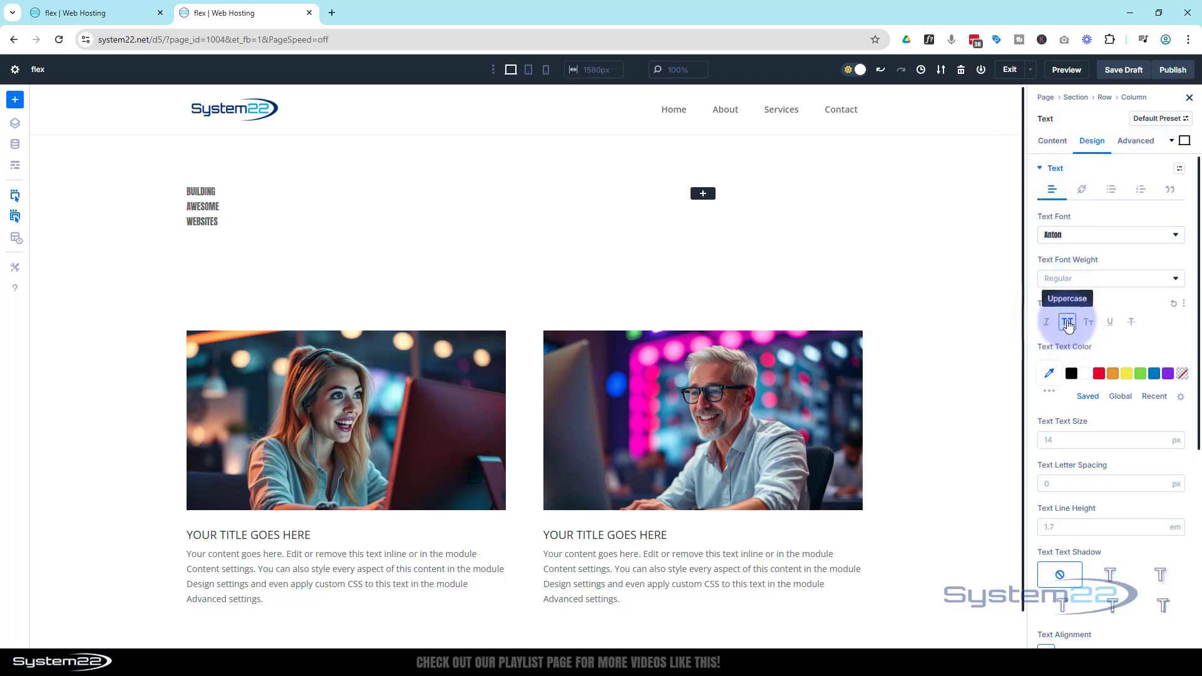
click(1067, 321)
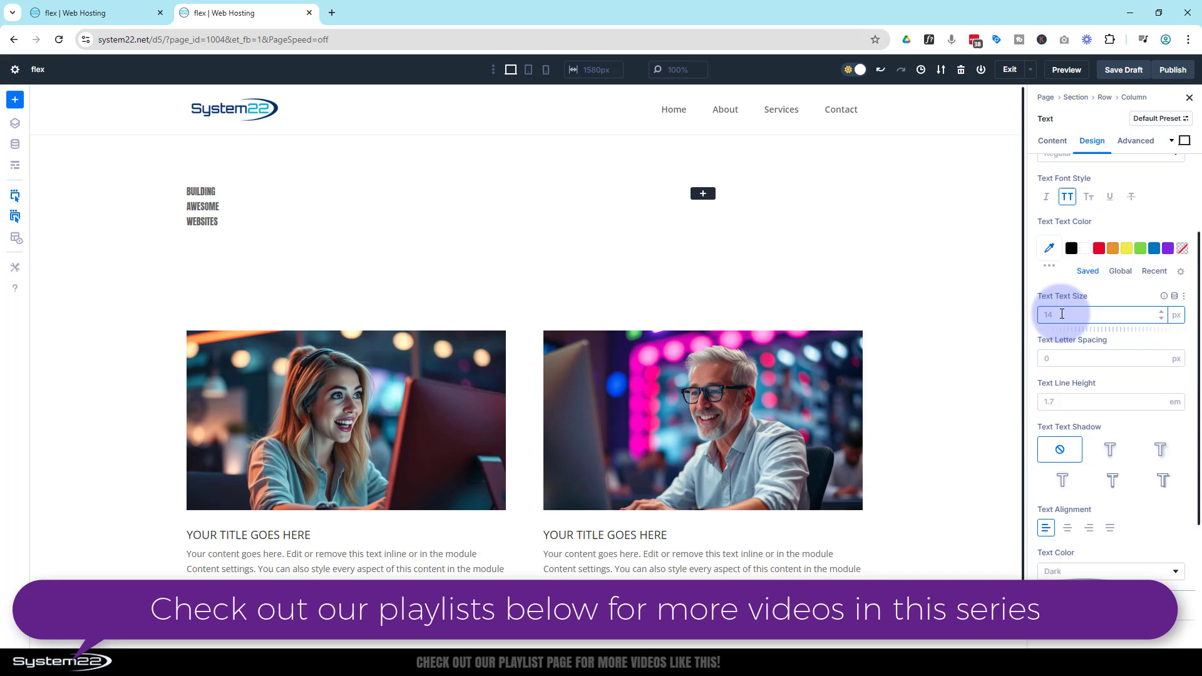
text(100)
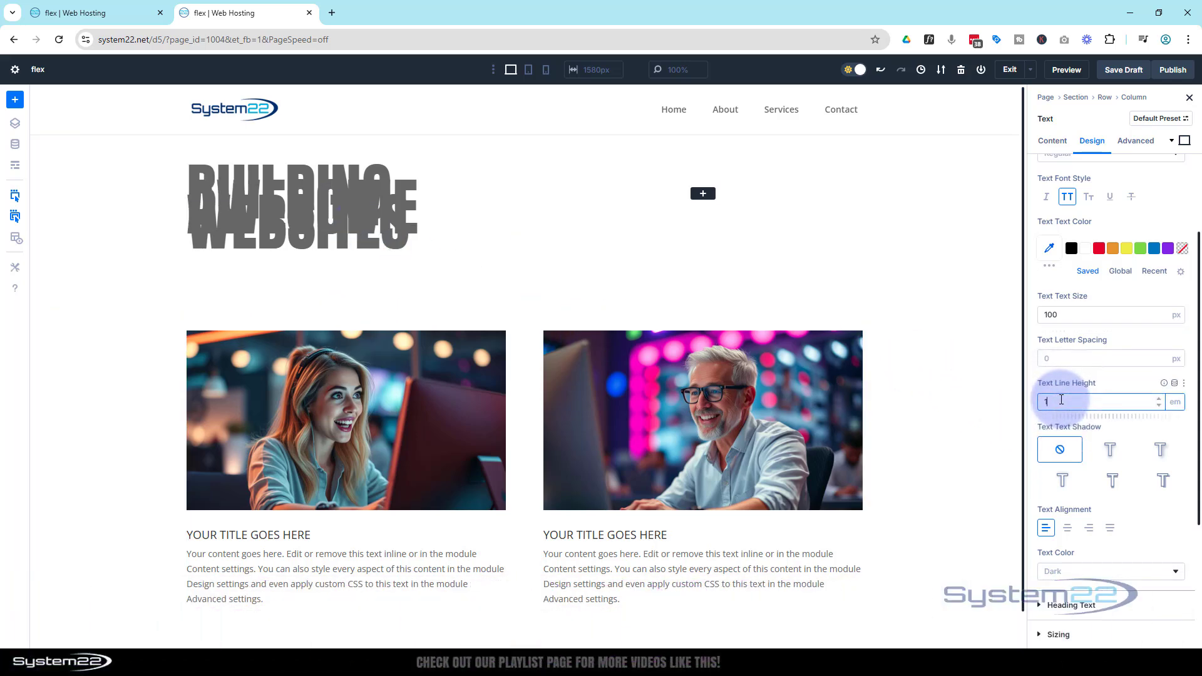
text(1.1)
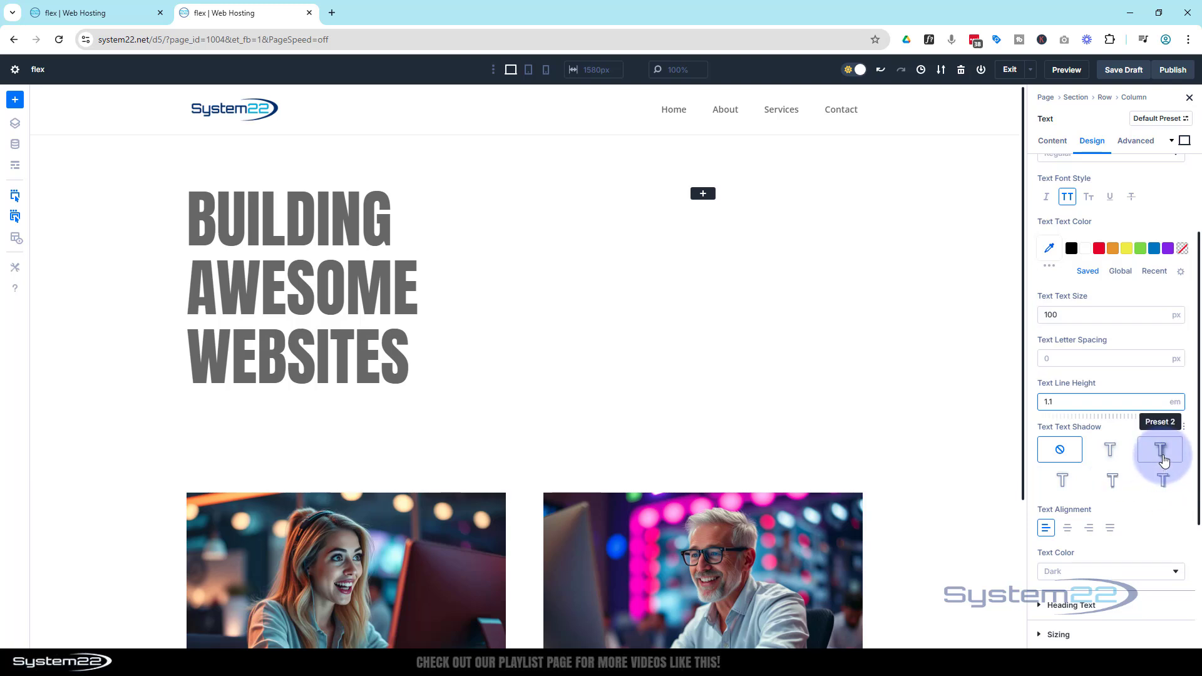
click(1159, 450)
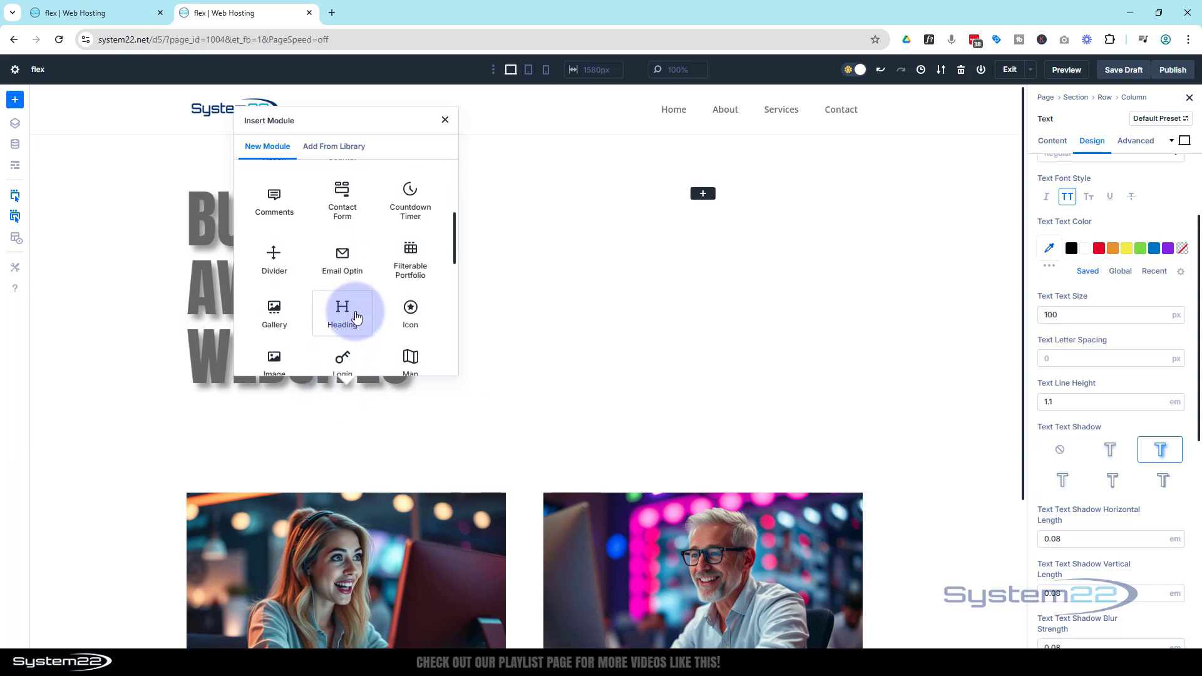
Insert a Text module below the title and replace its placeholder with the Divi 5 paragraph
scroll(down, 3)
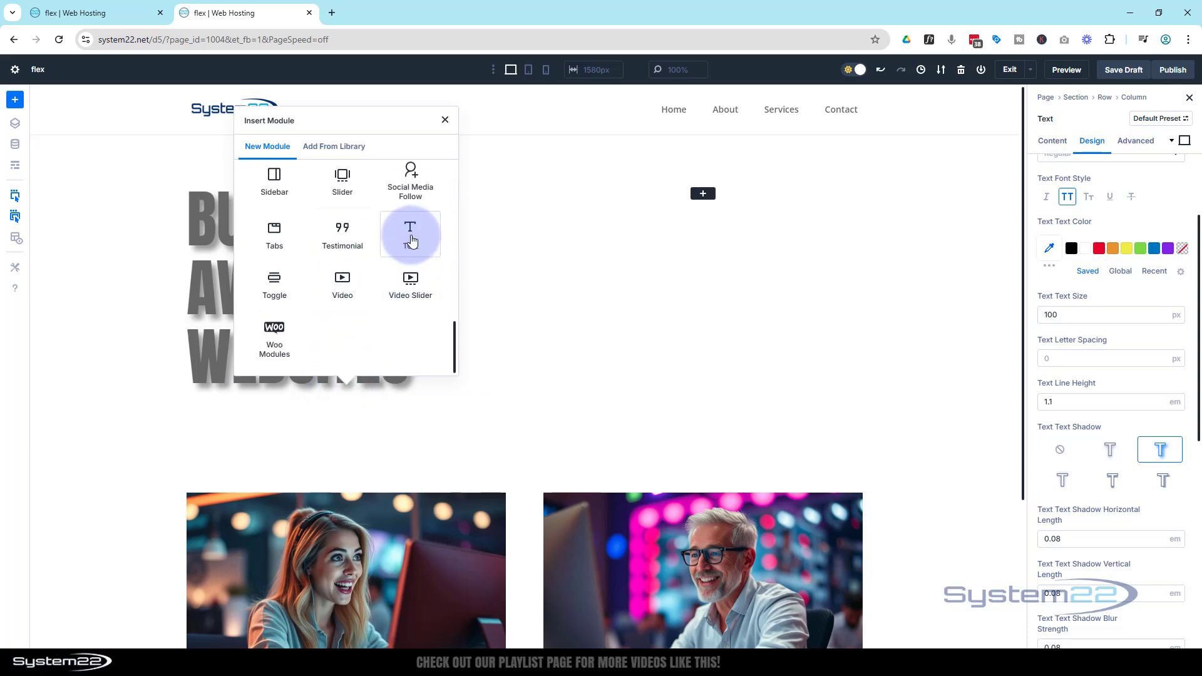
click(411, 234)
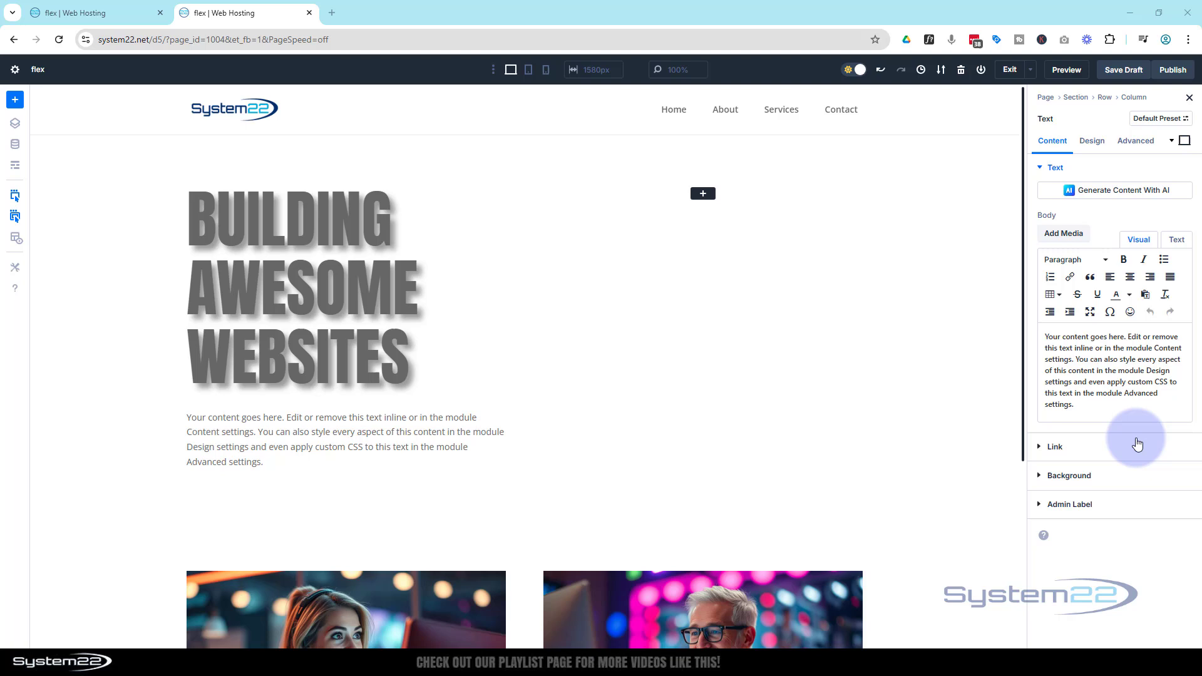
triple_click(1112, 371)
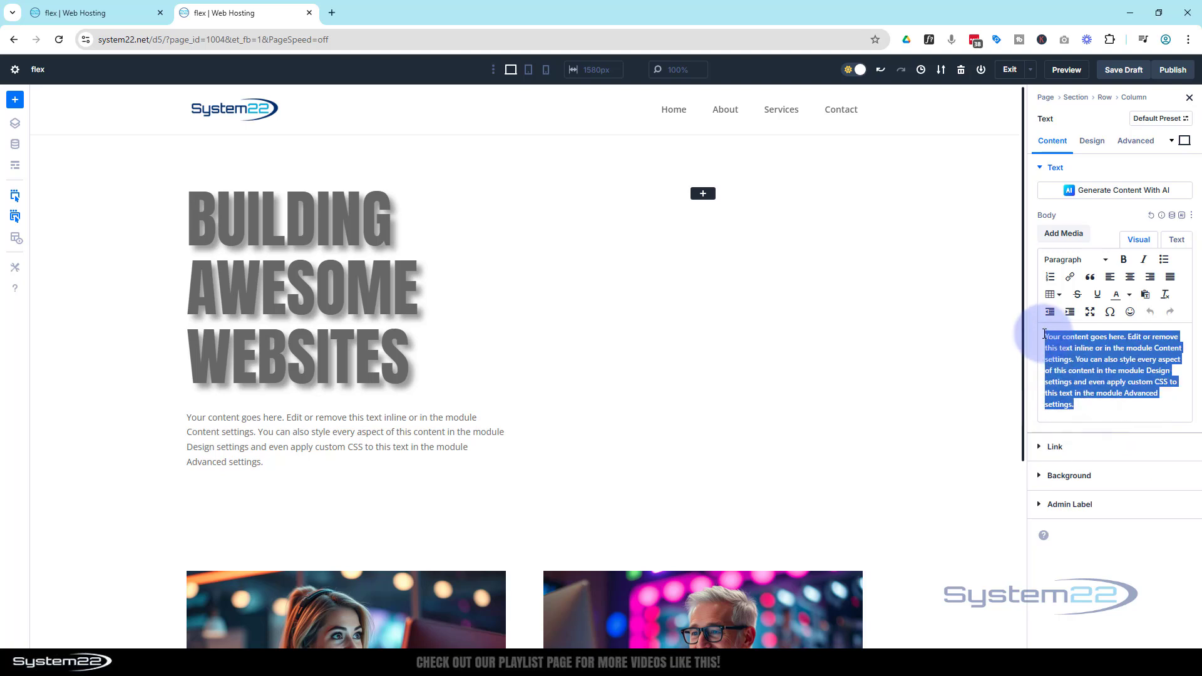
click(1114, 191)
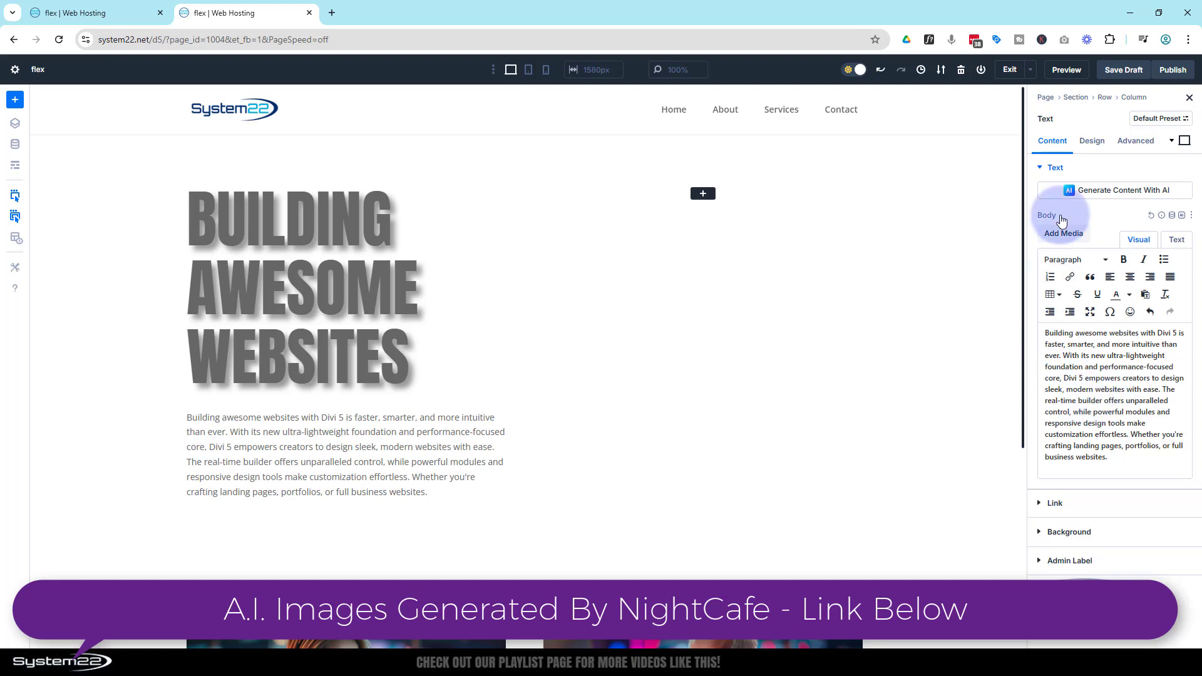
Set the paragraph's Text Alignment to Justify
click(1090, 142)
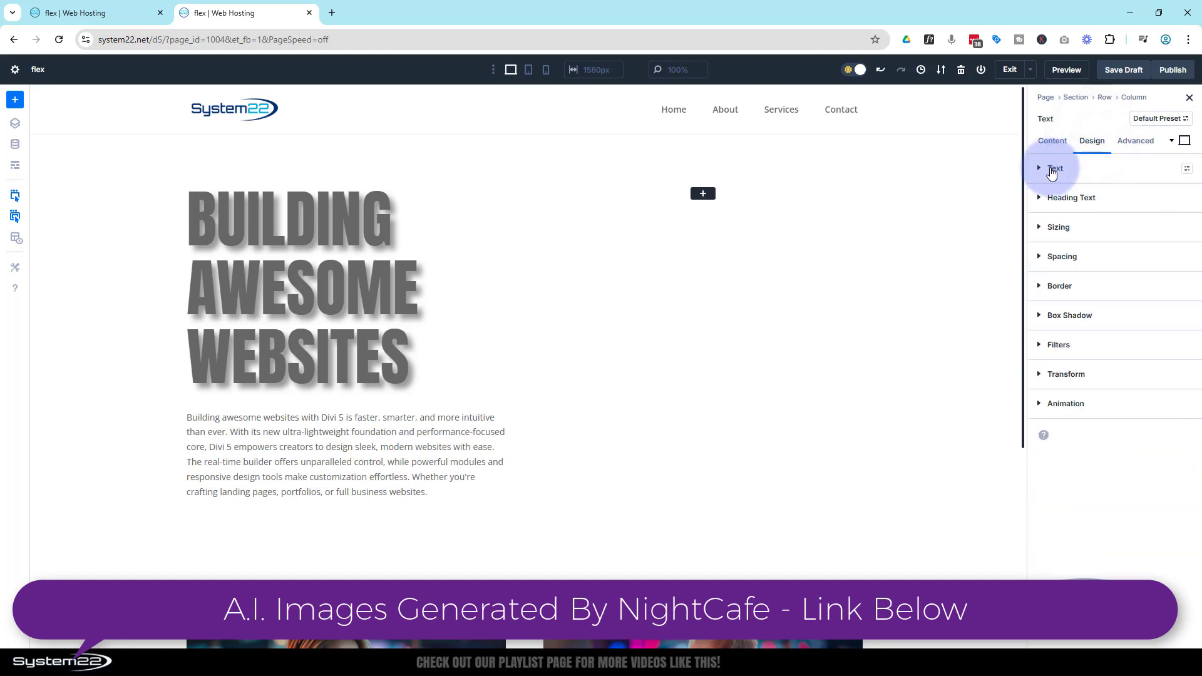
click(1055, 167)
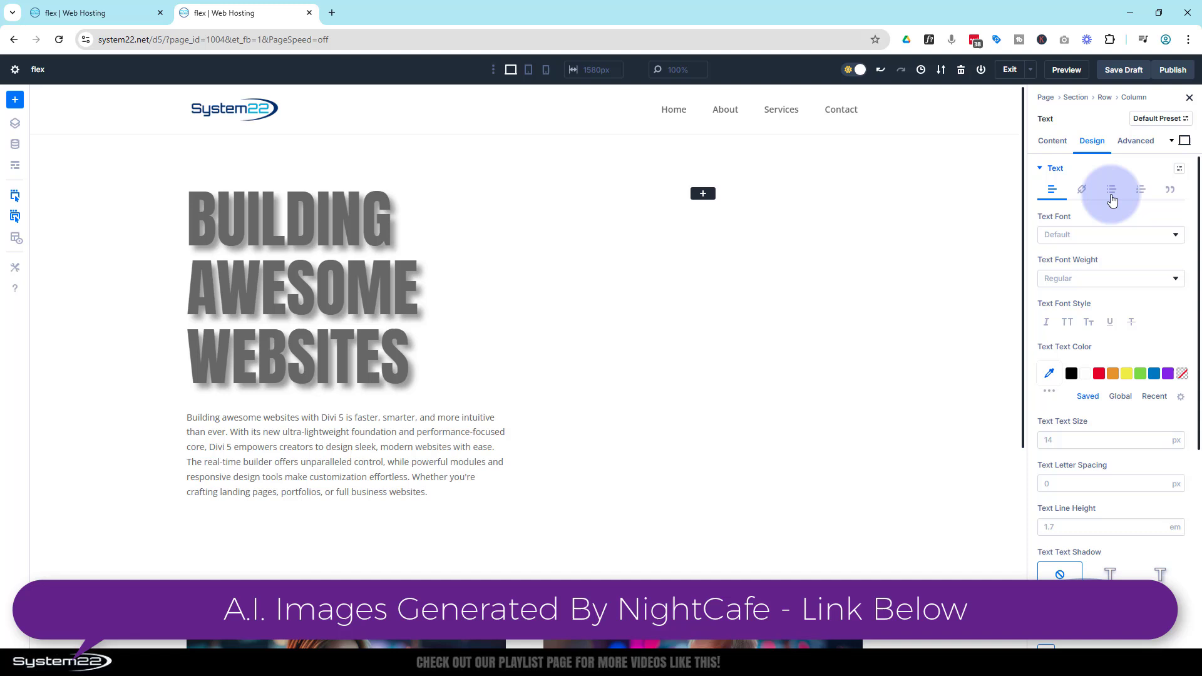
scroll(down, 3)
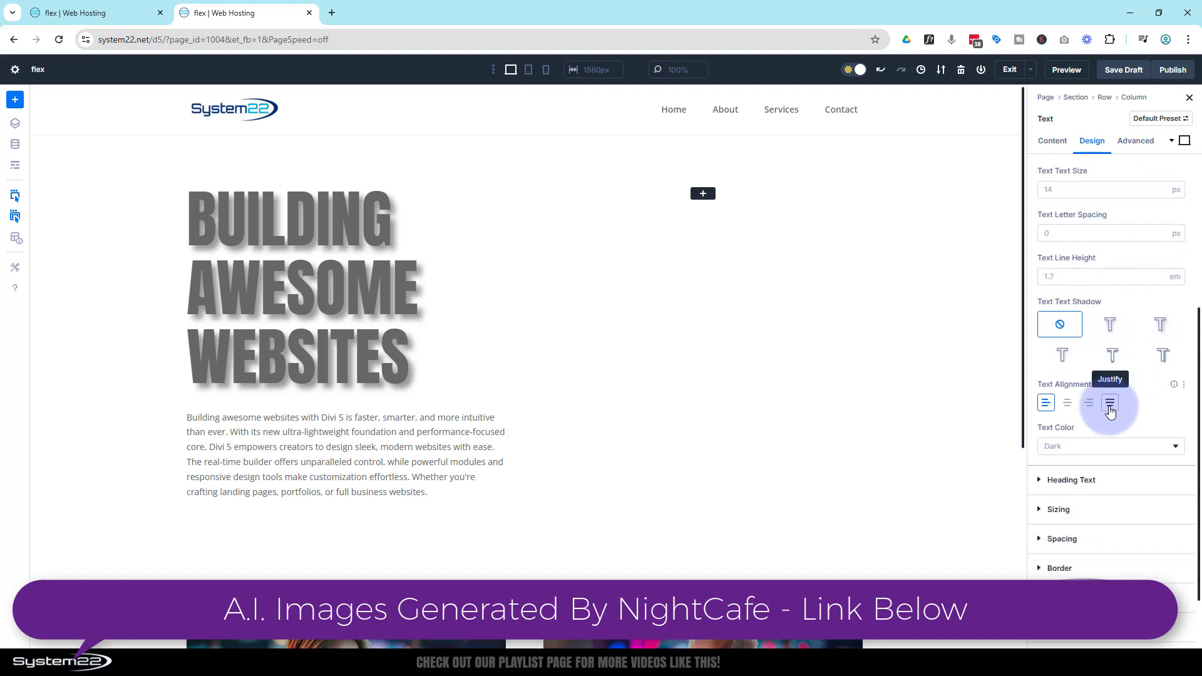
click(1109, 404)
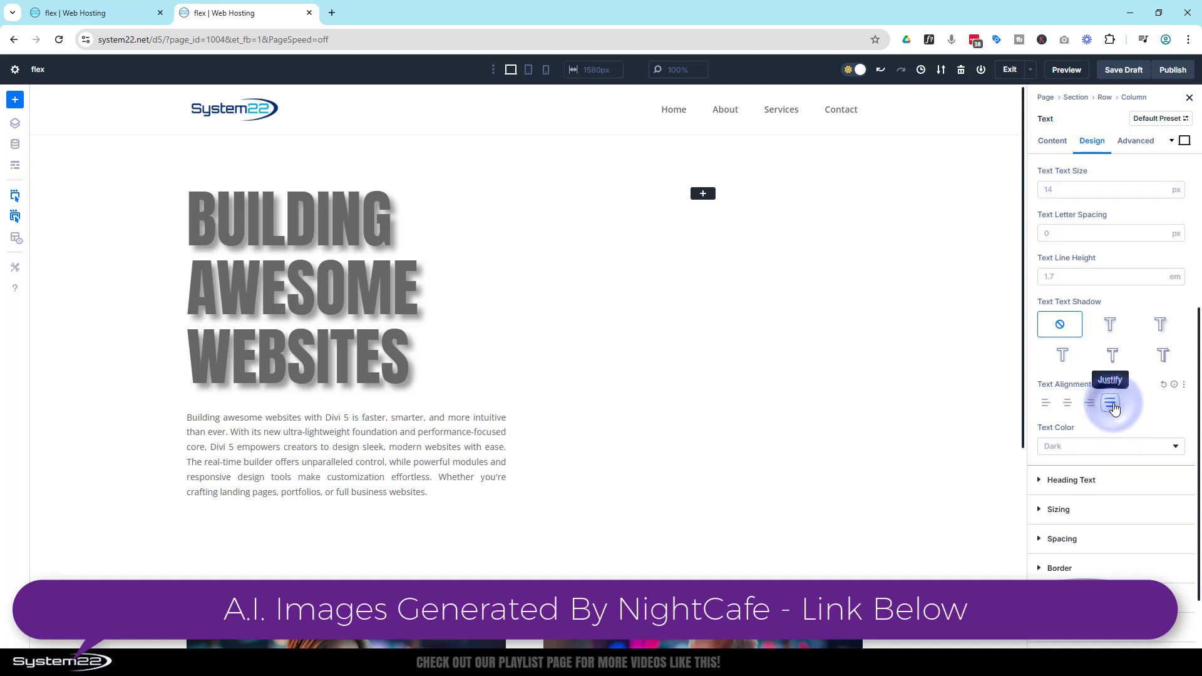
click(1109, 403)
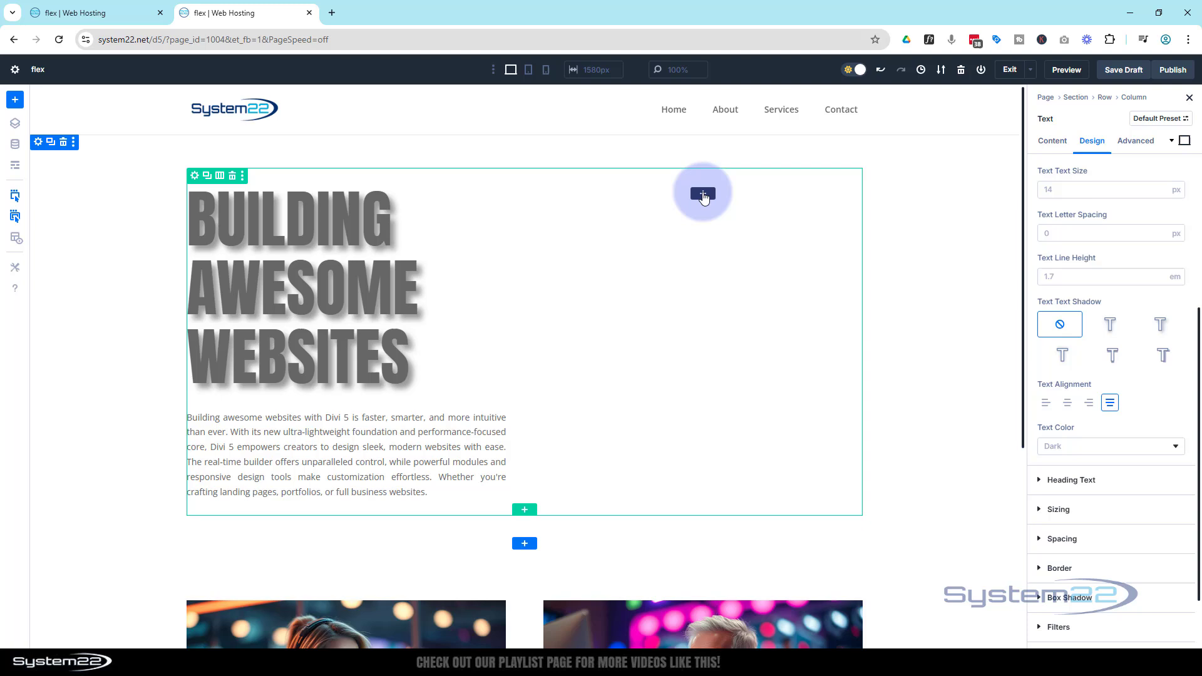
Insert an Image module in the right column showing the headset woman photo from the Media Library
click(701, 191)
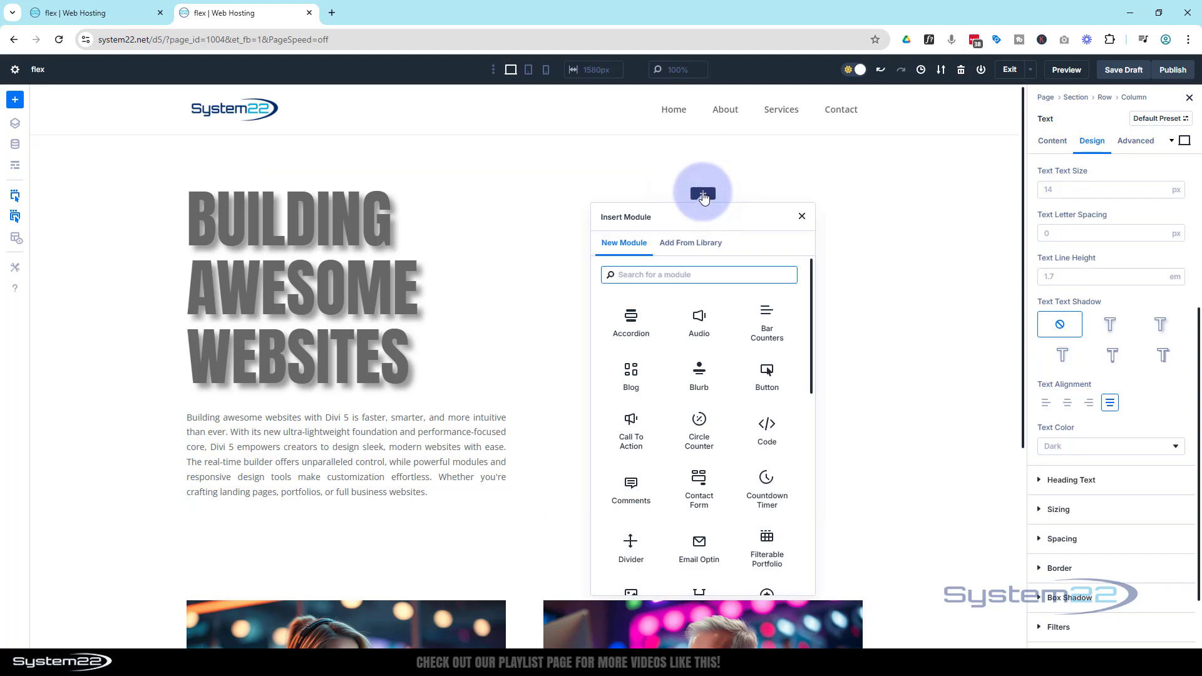
scroll(down, 3)
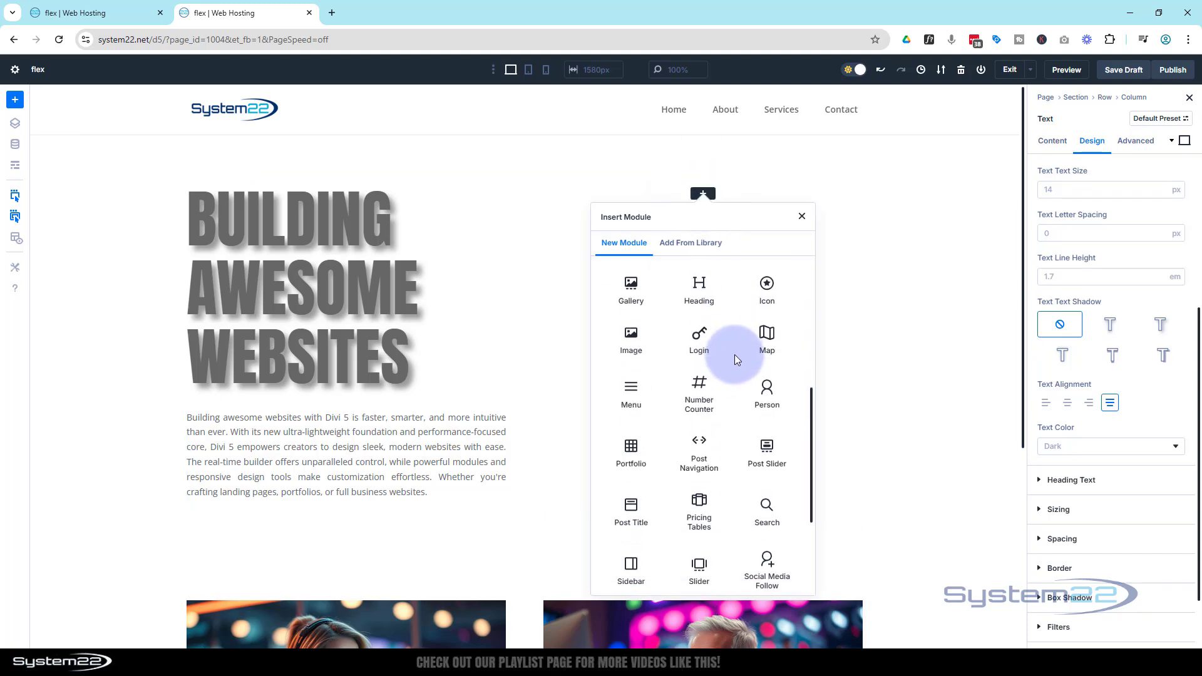
mouse_move(631, 337)
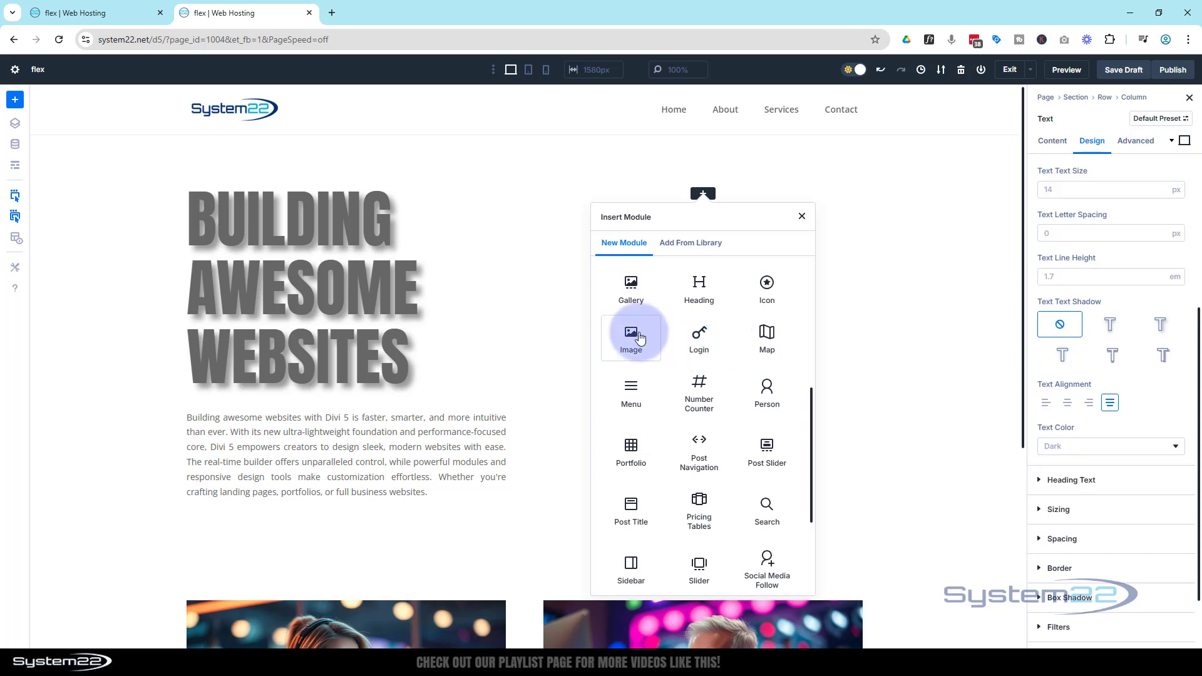
click(630, 336)
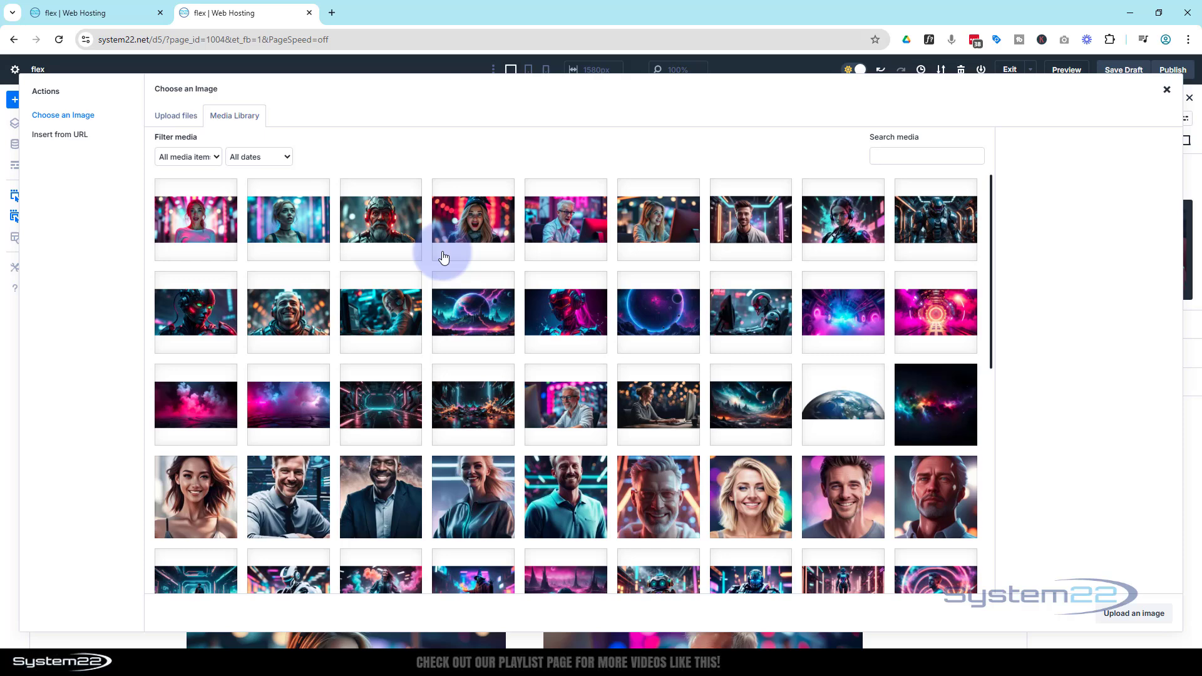
click(381, 313)
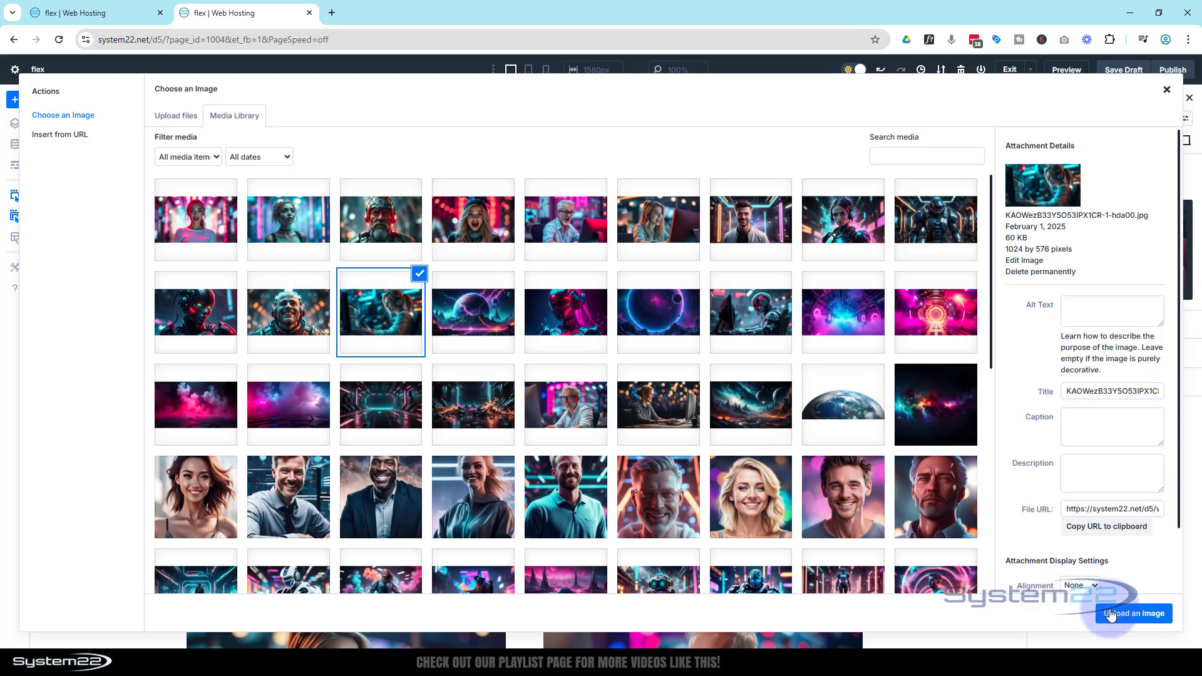
click(1132, 614)
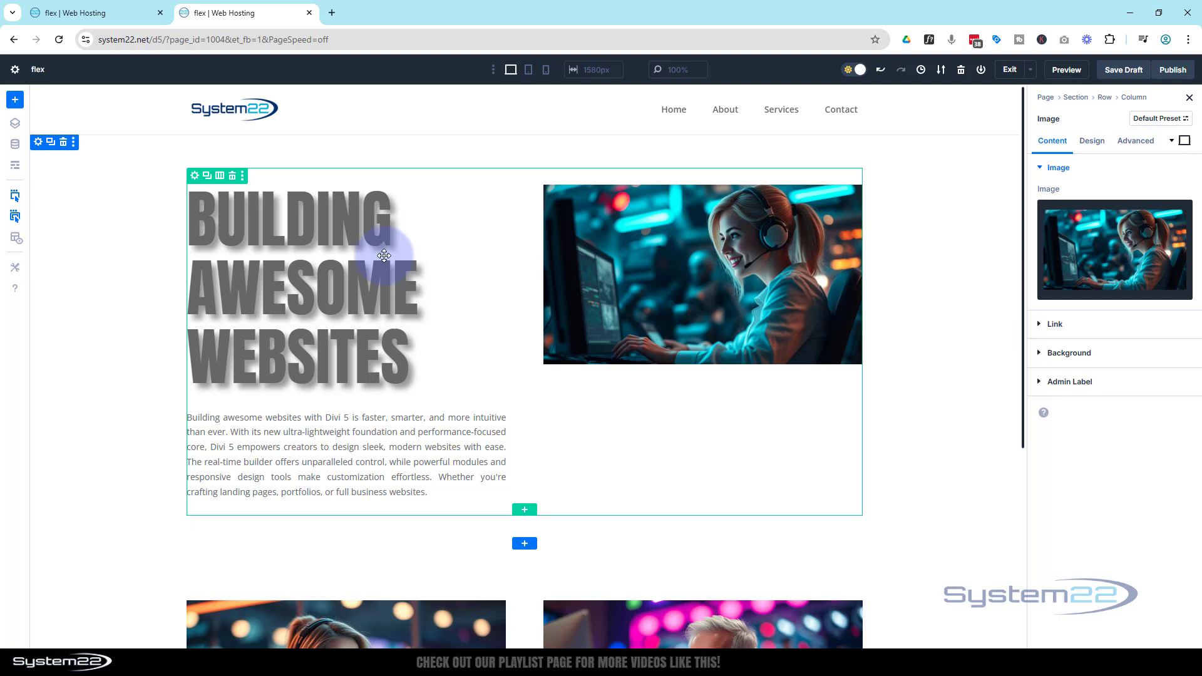
mouse_move(751, 350)
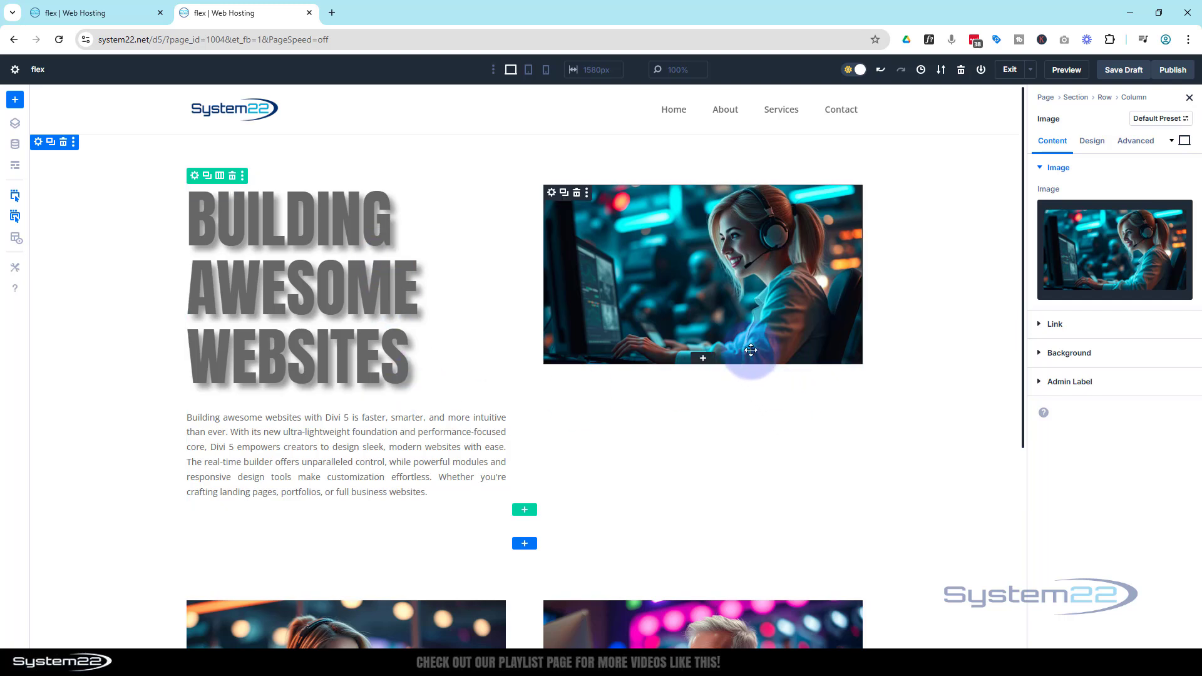
mouse_move(702, 360)
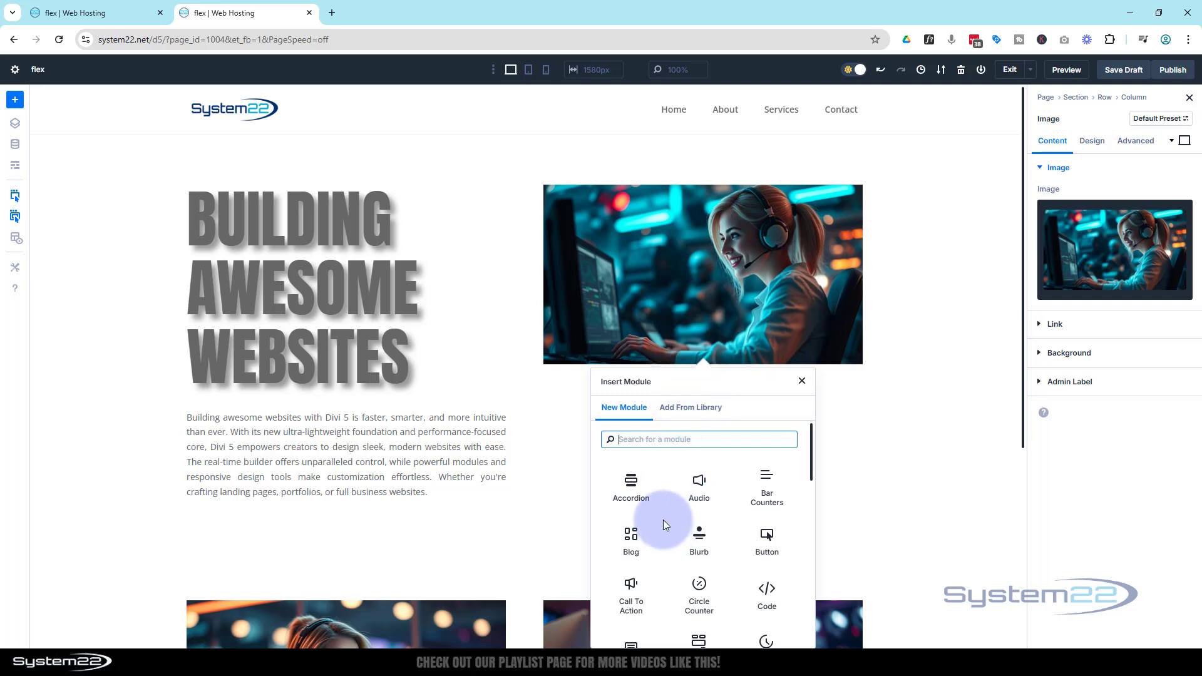
Insert a Call To Action below the photo titled 'Get Started Today' reading 'It's easier than you think!'
click(630, 593)
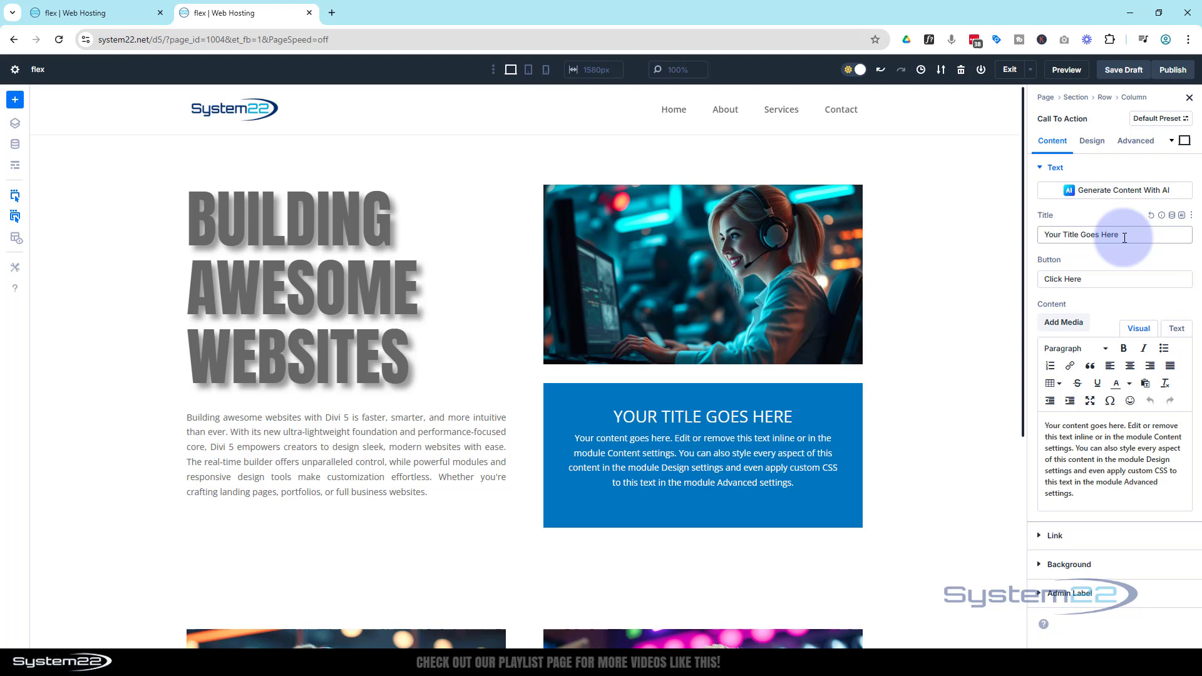
triple_click(1081, 234)
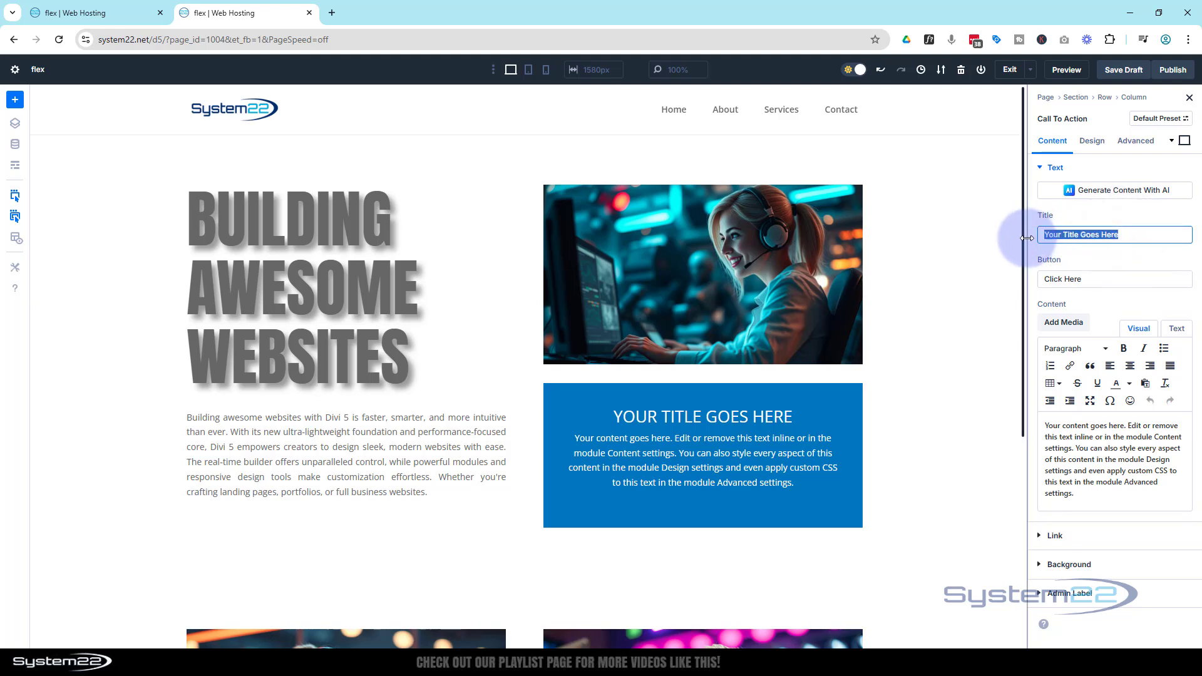
text(Get Started Today)
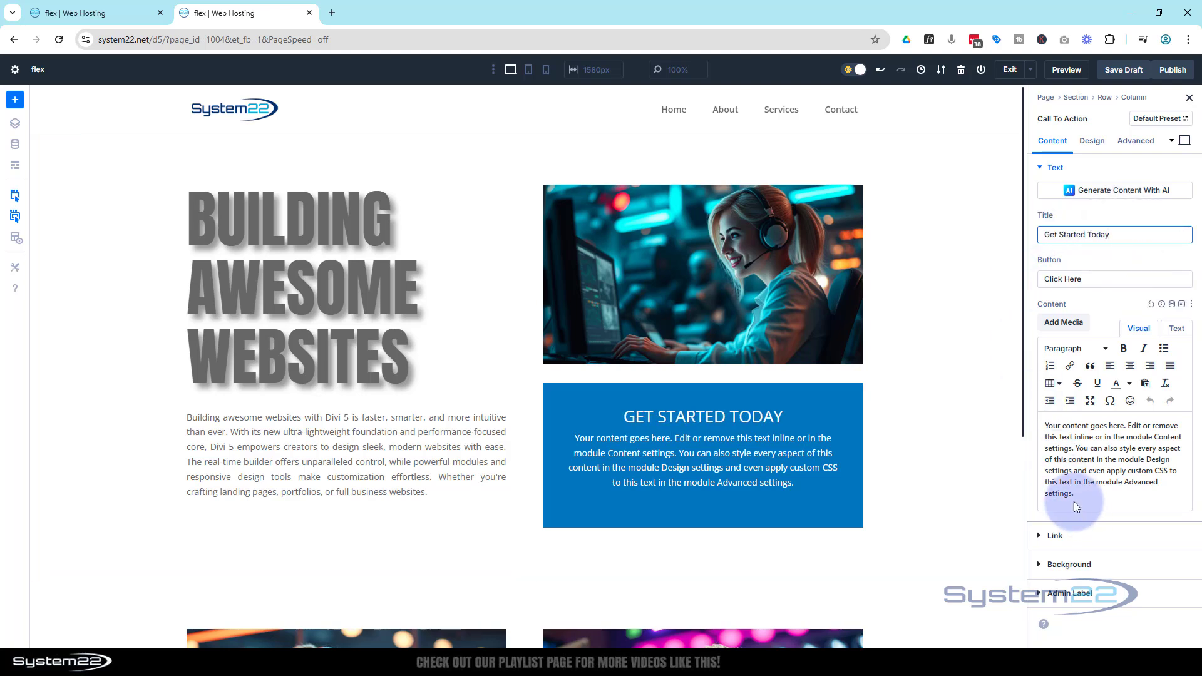
key(ctrl+a)
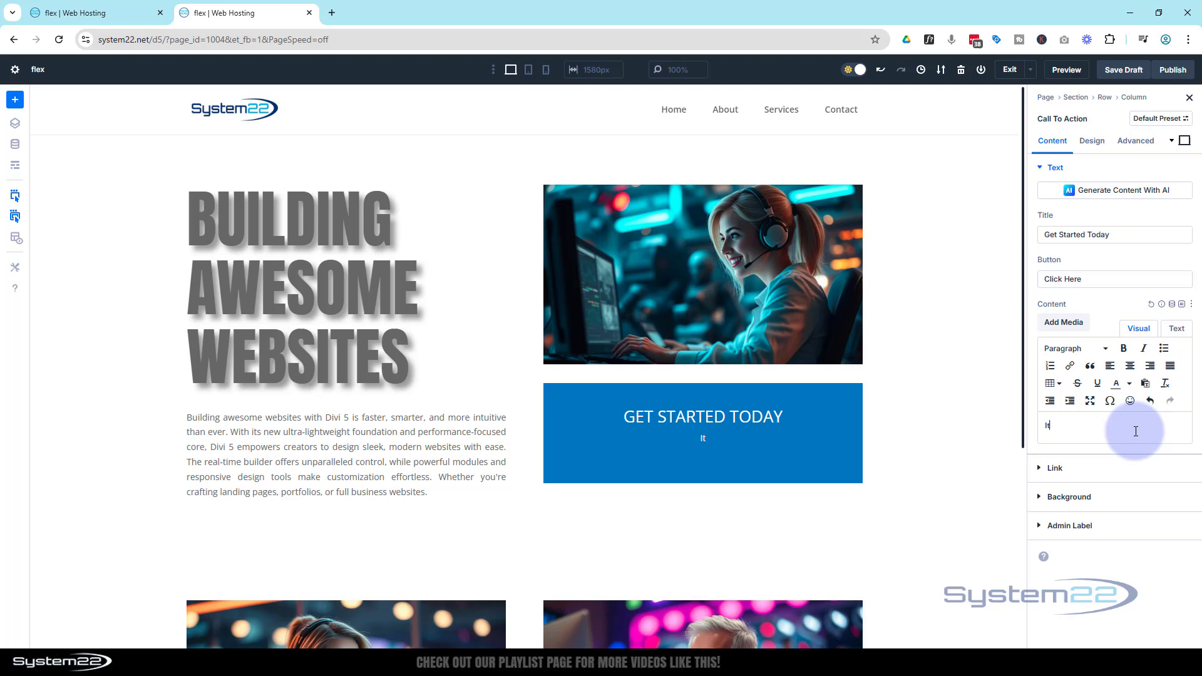
text(It's easier)
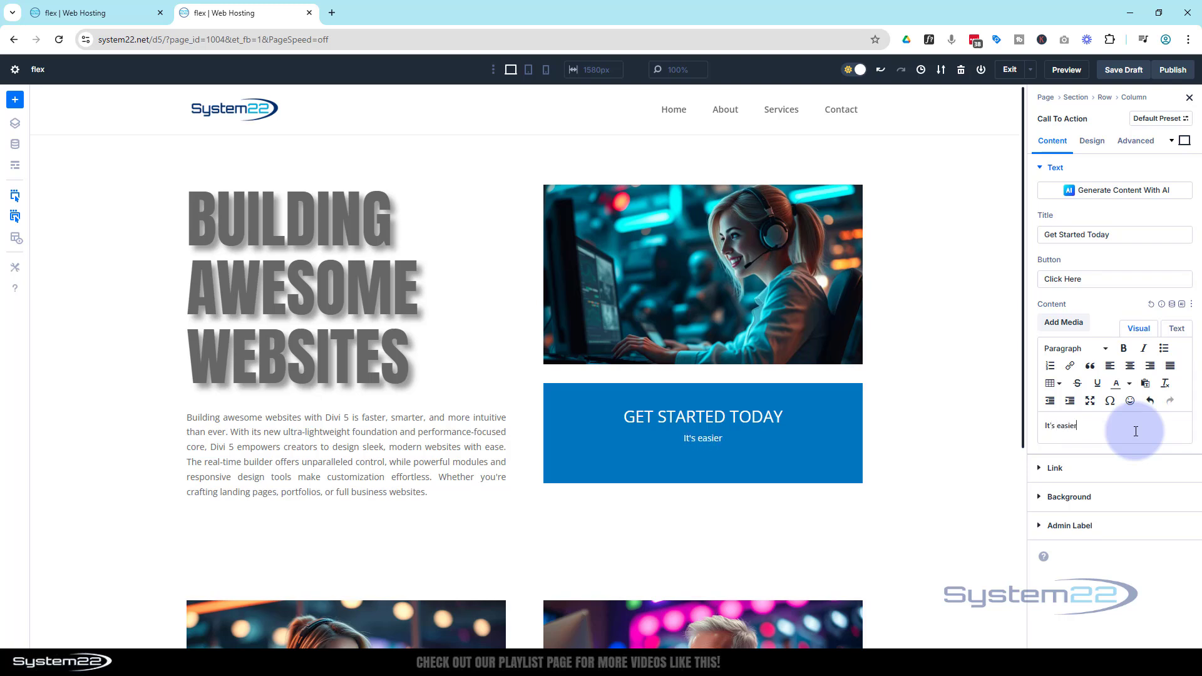
text(than)
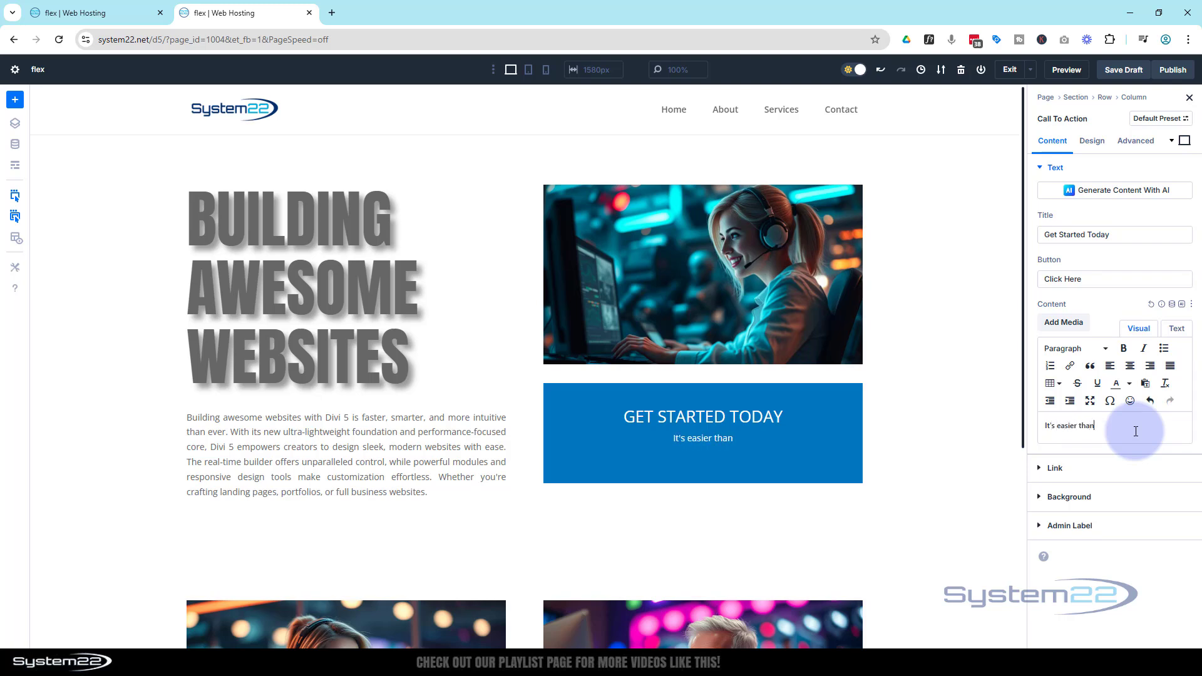
text(you think)
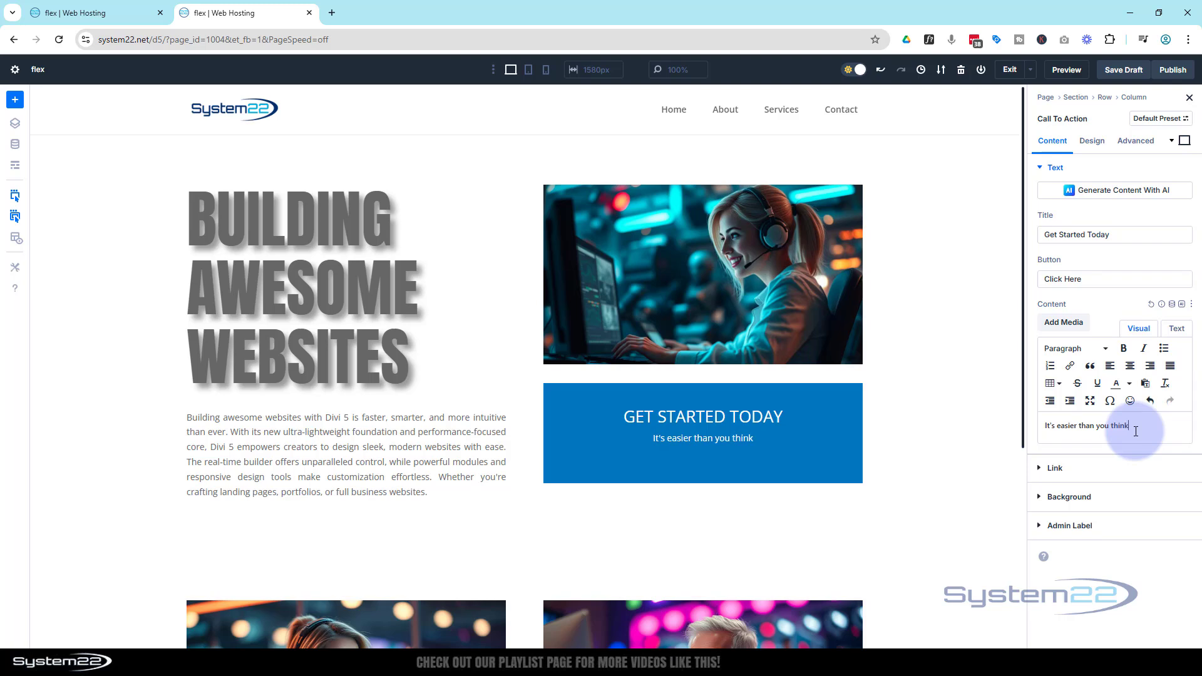
text(!)
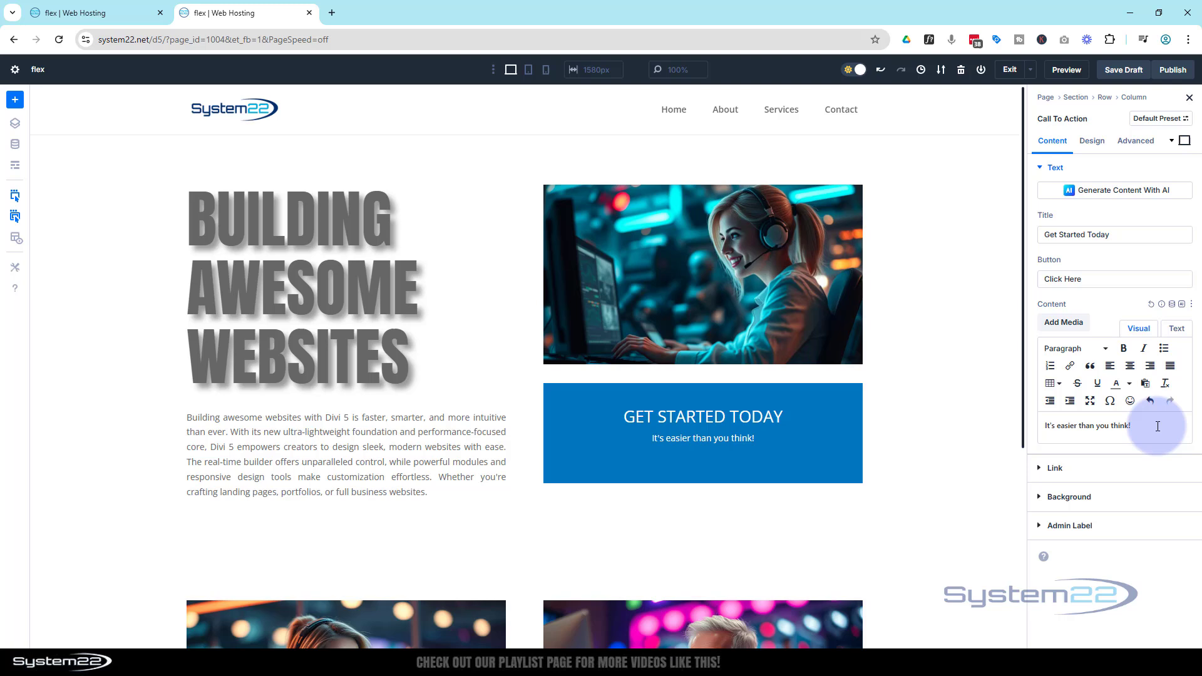
mouse_move(825, 417)
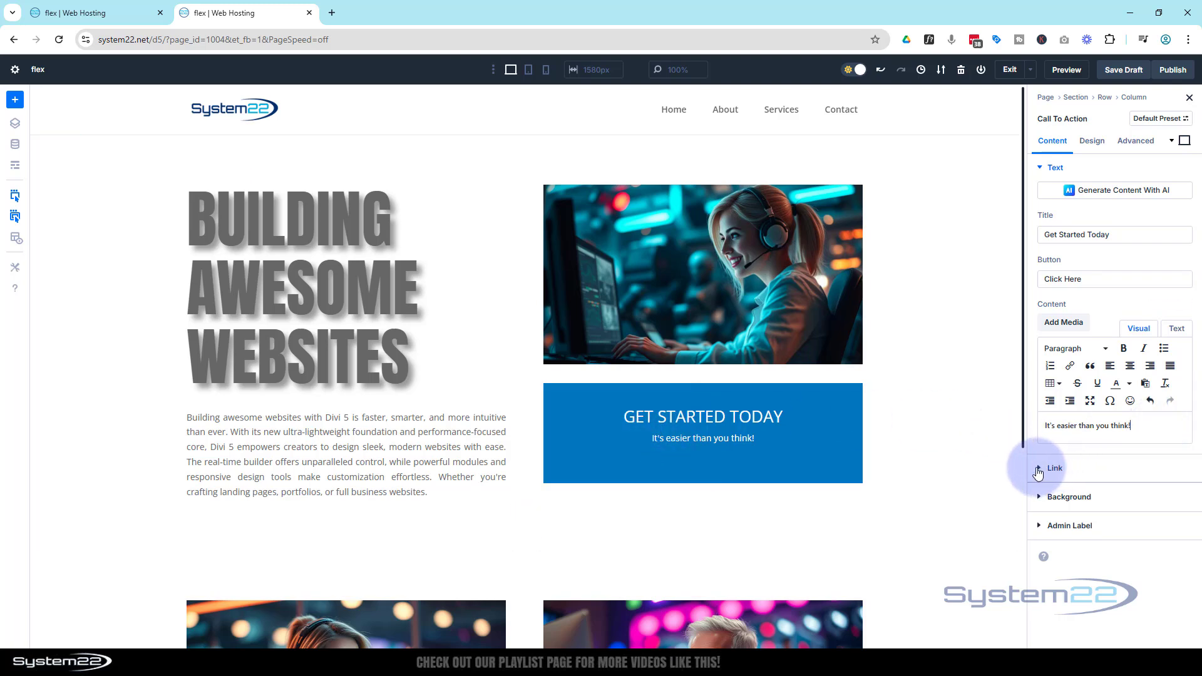
Set the Button Link URL to #
click(1054, 468)
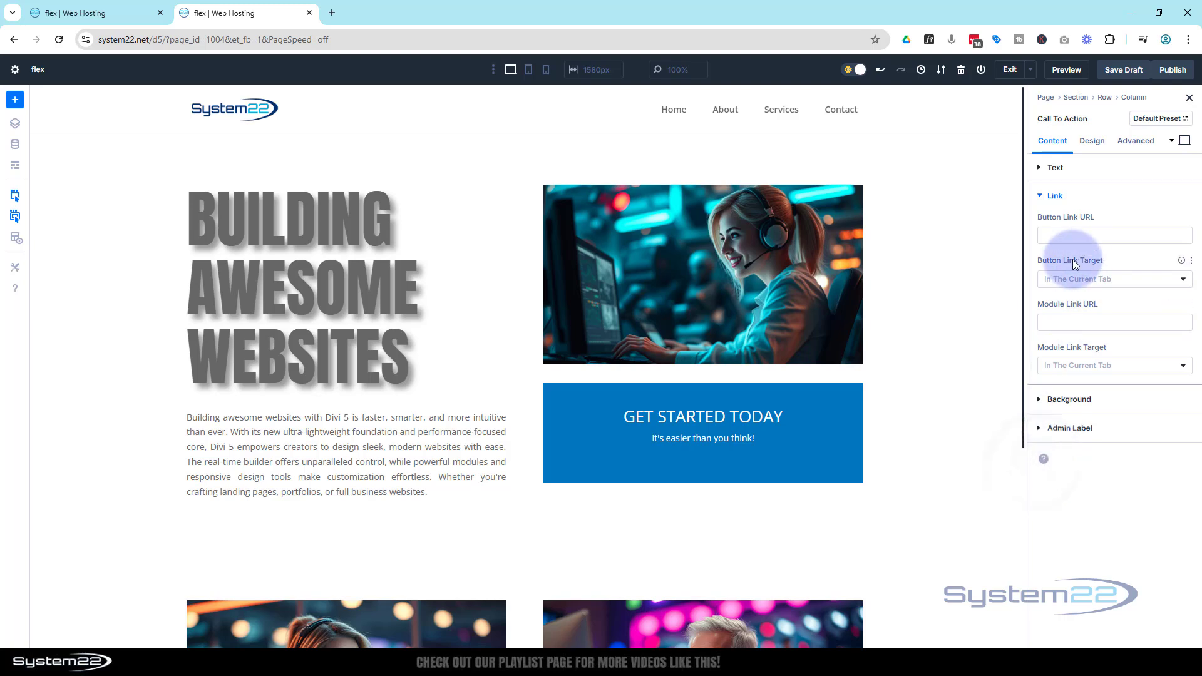
click(1114, 234)
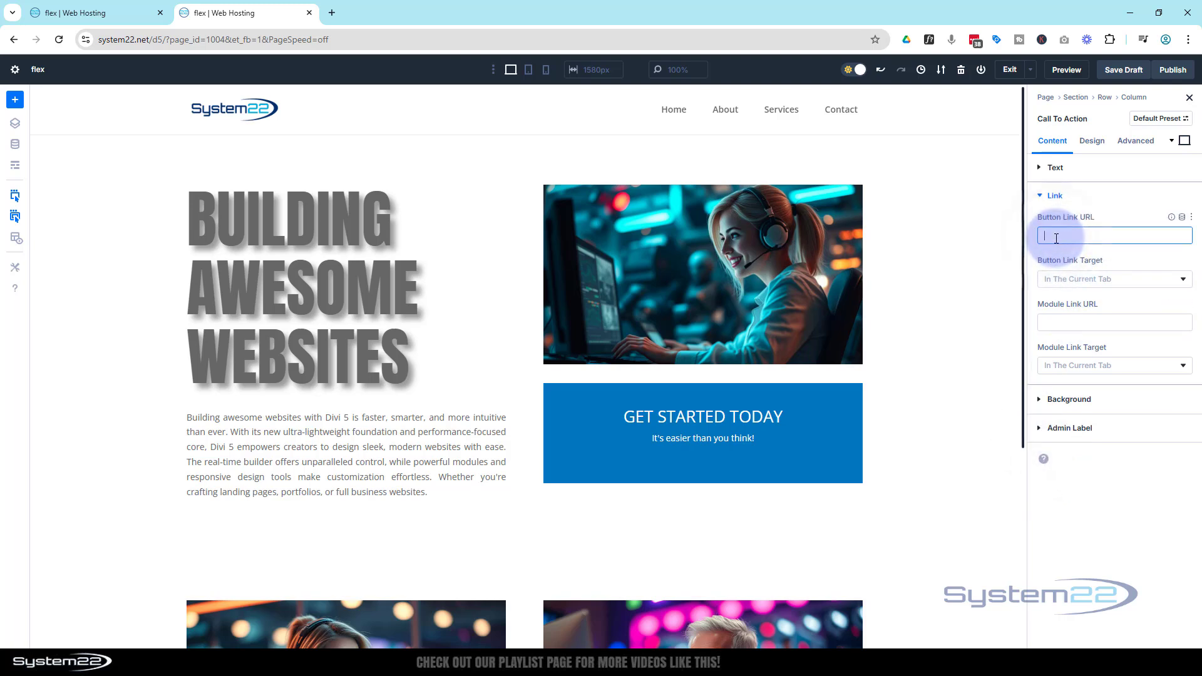
text(#)
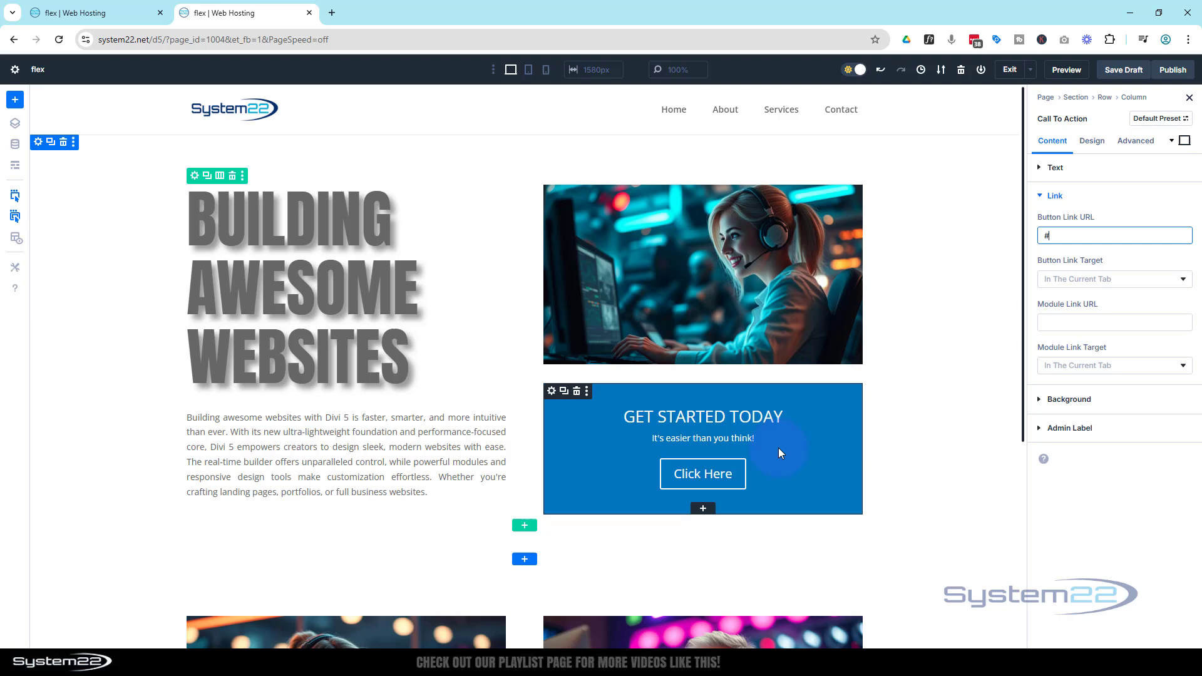
mouse_move(701, 473)
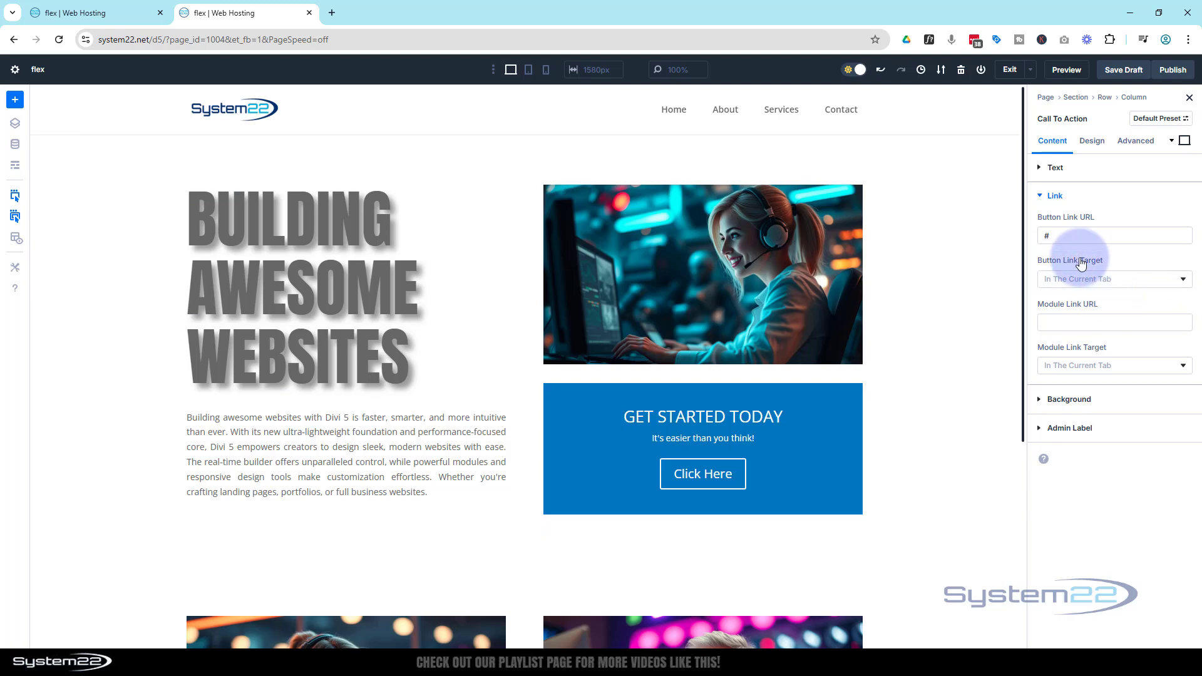
Set the call-to-action Title Font to Anton with a text shadow preset
click(1091, 141)
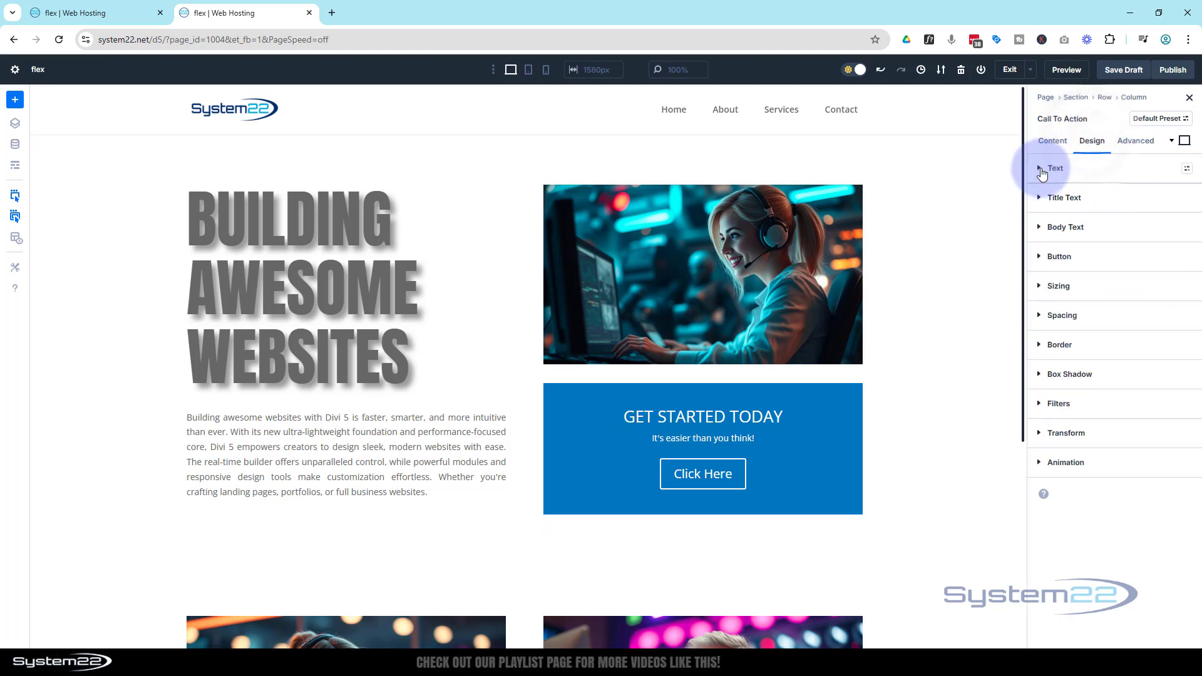
click(1064, 196)
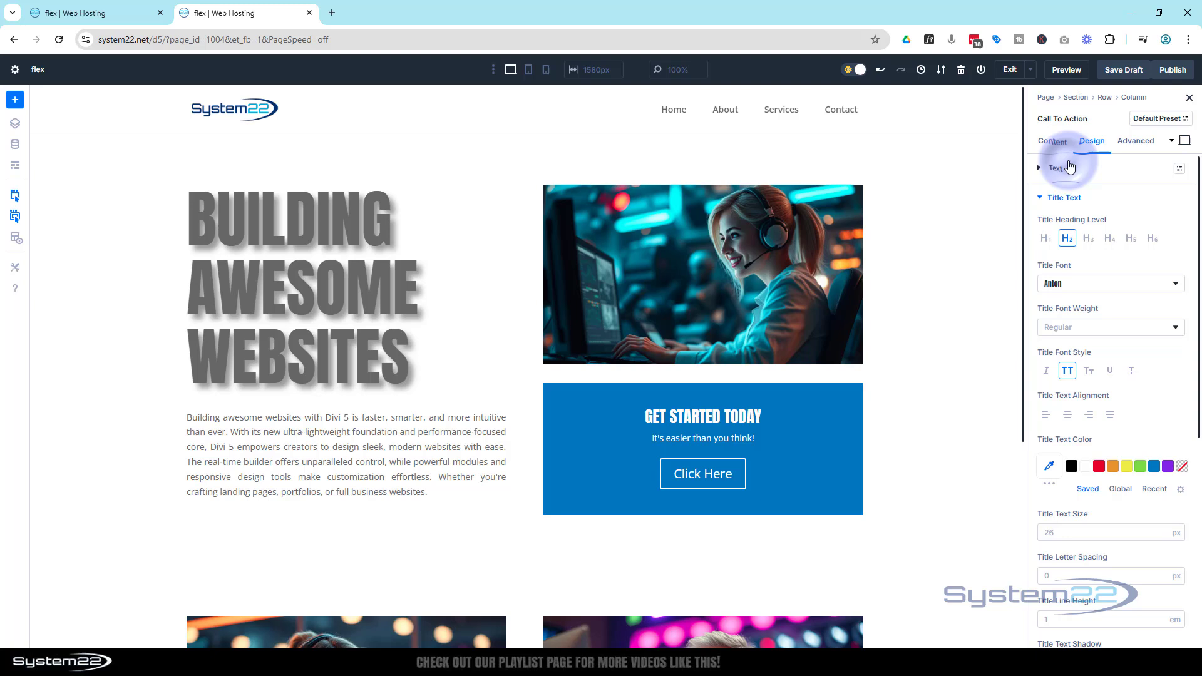
mouse_move(1138, 361)
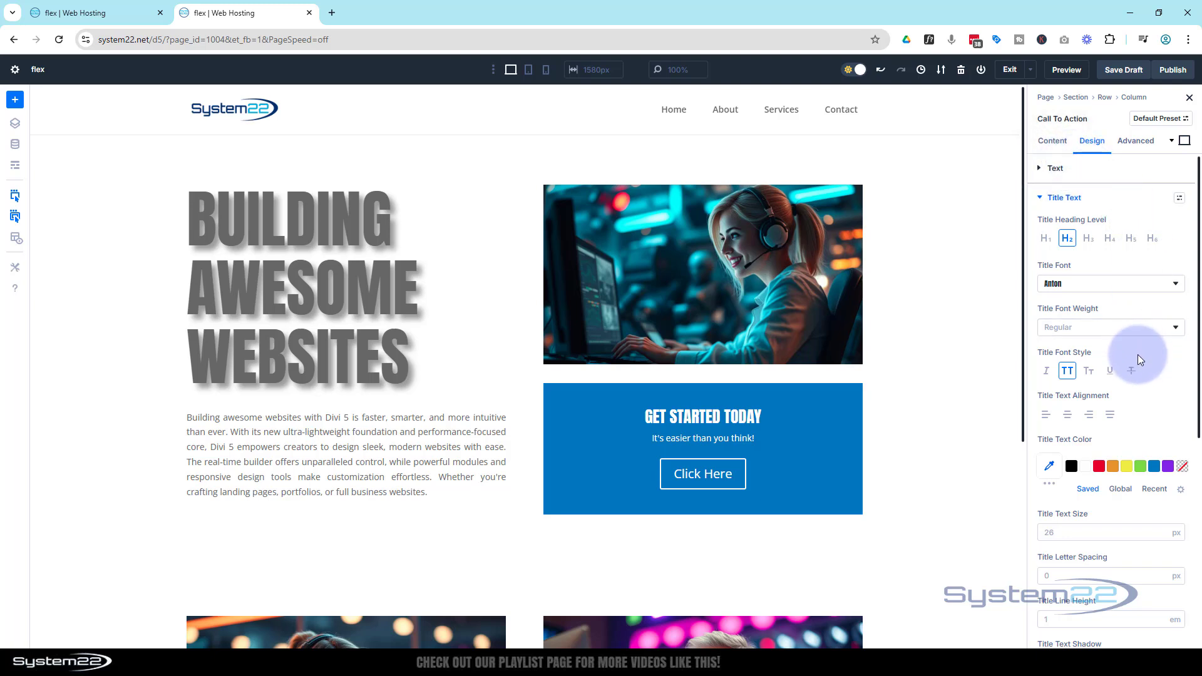
scroll(down, 3)
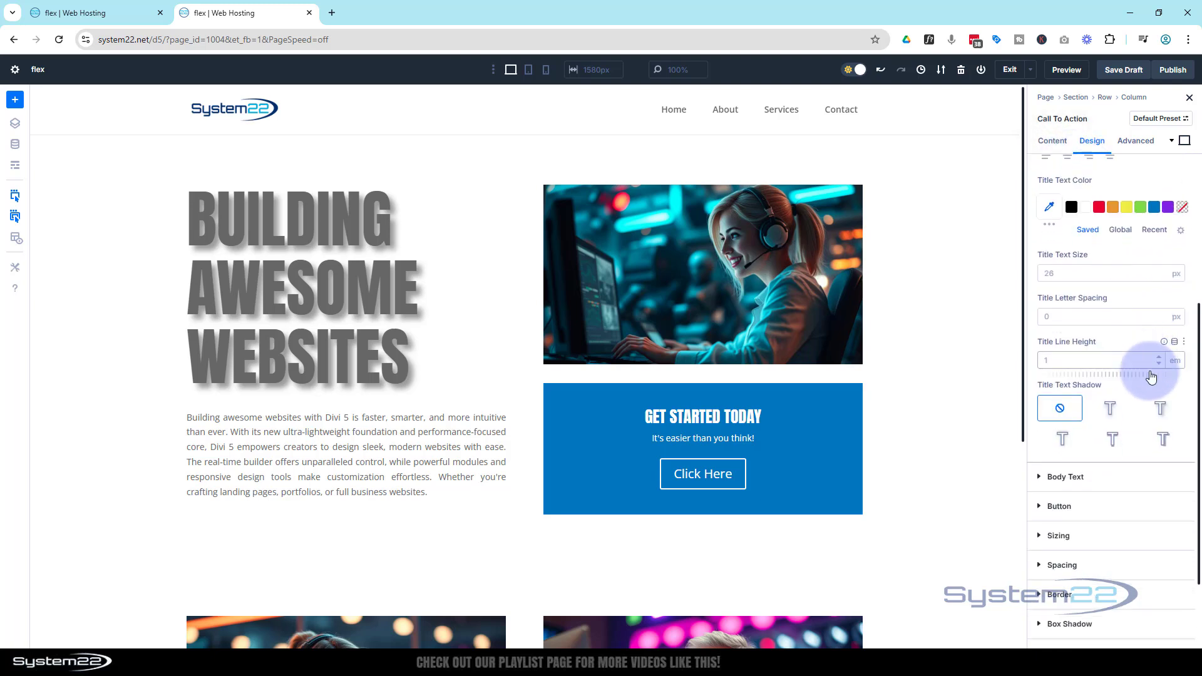
click(1159, 354)
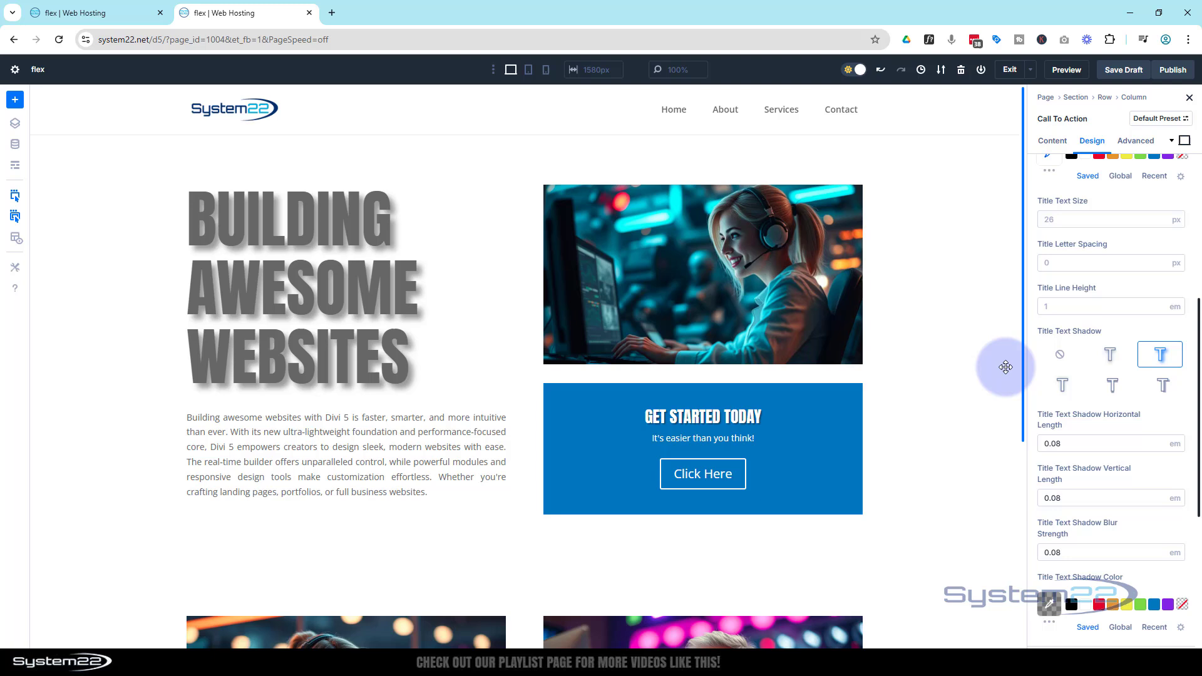
mouse_move(969, 265)
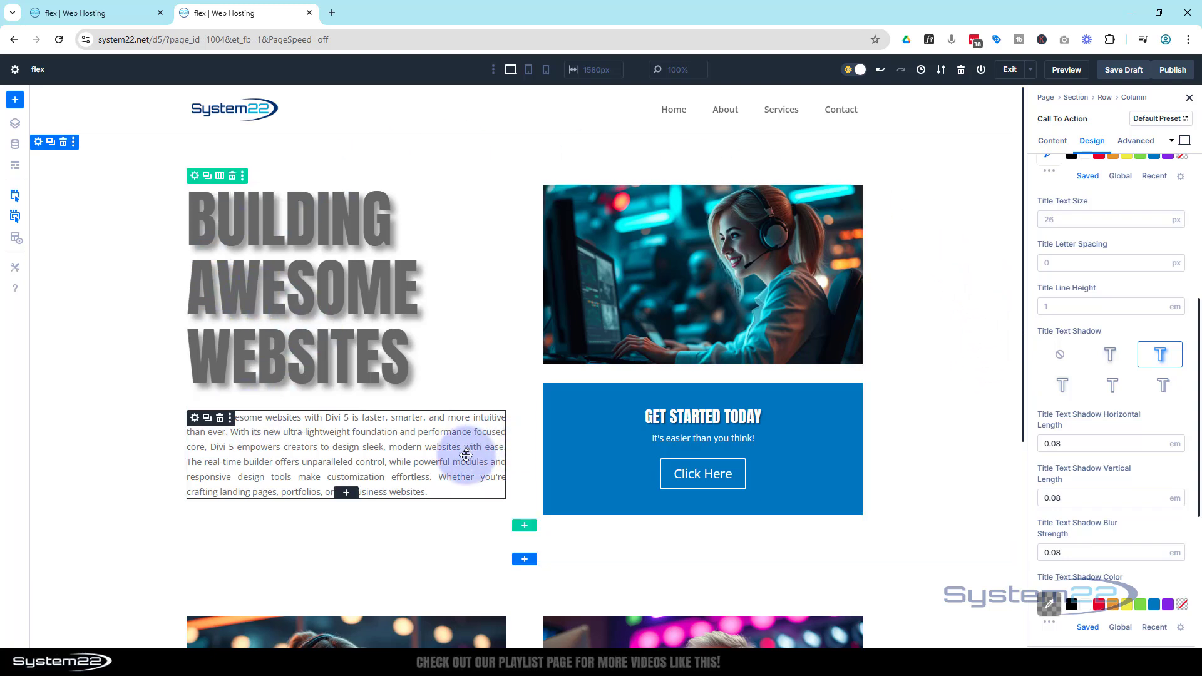
mouse_move(346, 469)
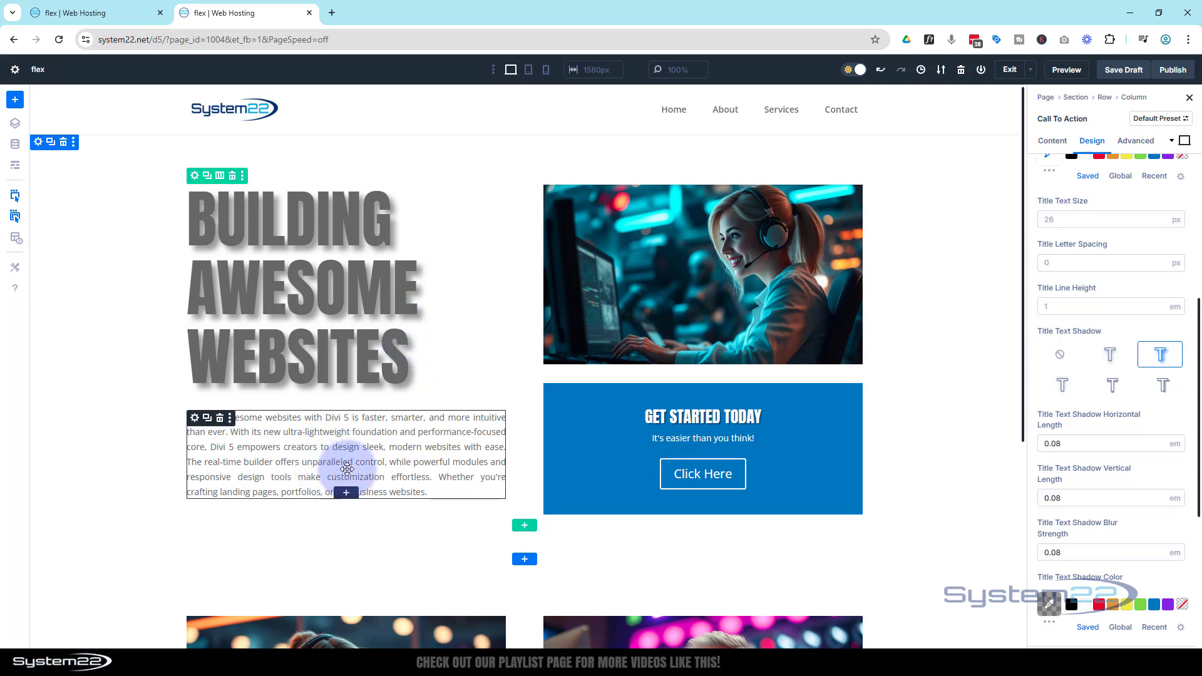
mouse_move(382, 474)
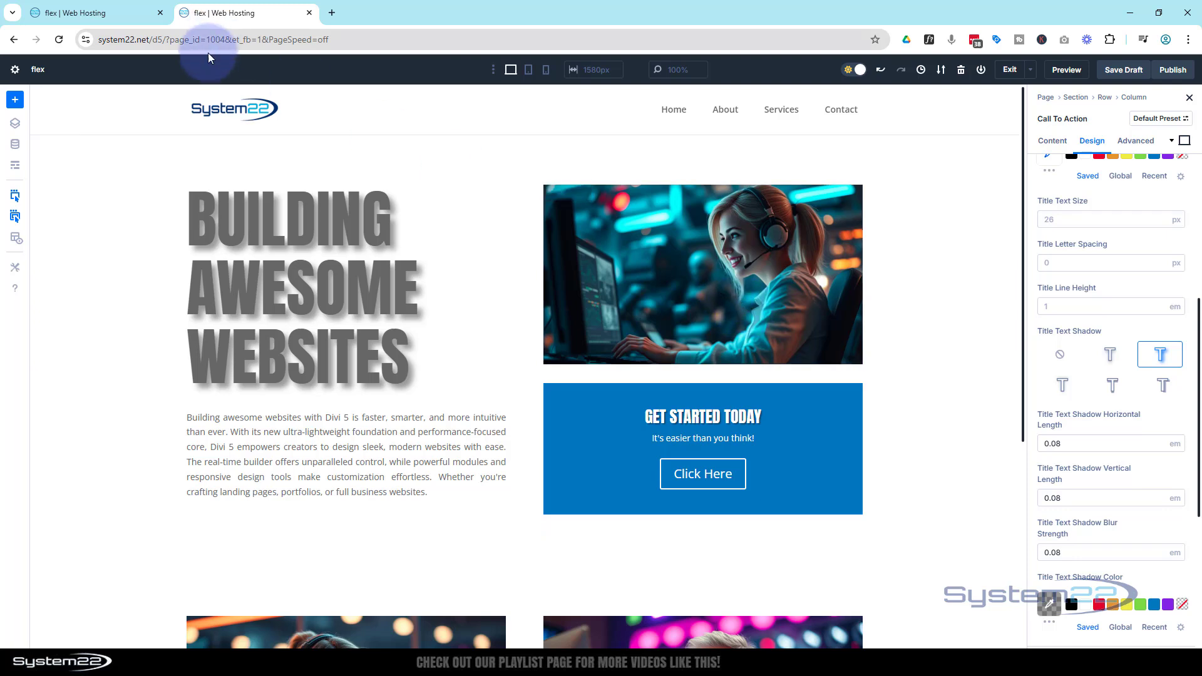
mouse_move(40, 147)
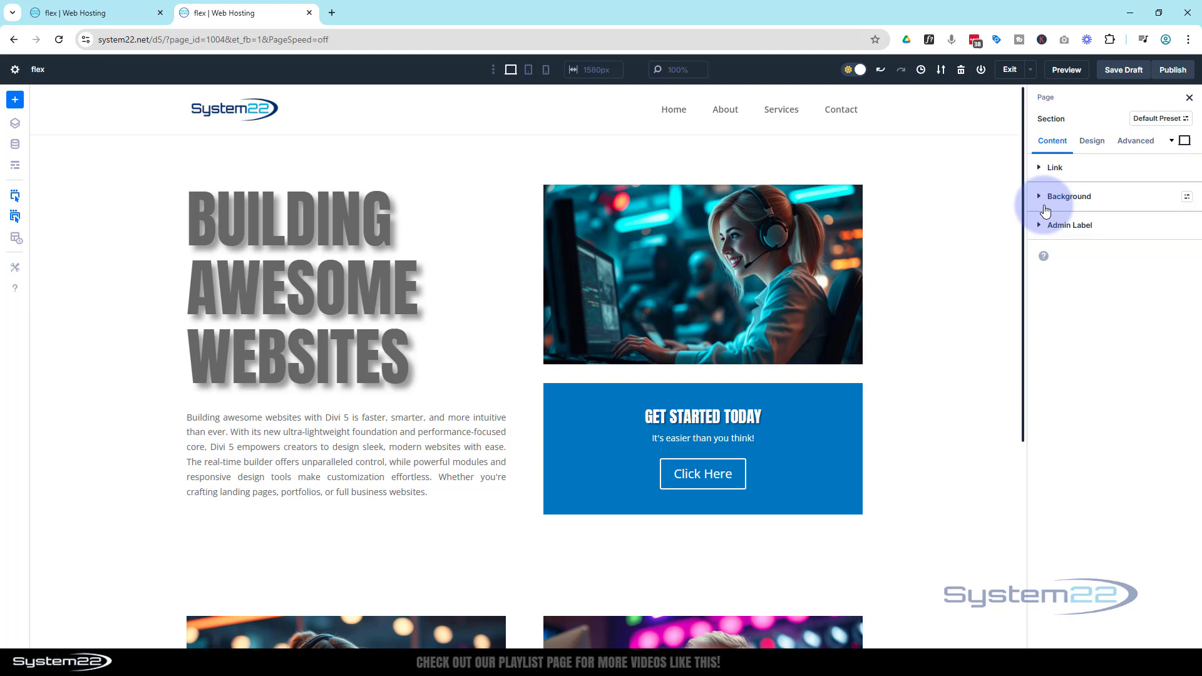
Set the glowing neon planet image from the Media Library as the section's background image
click(1068, 196)
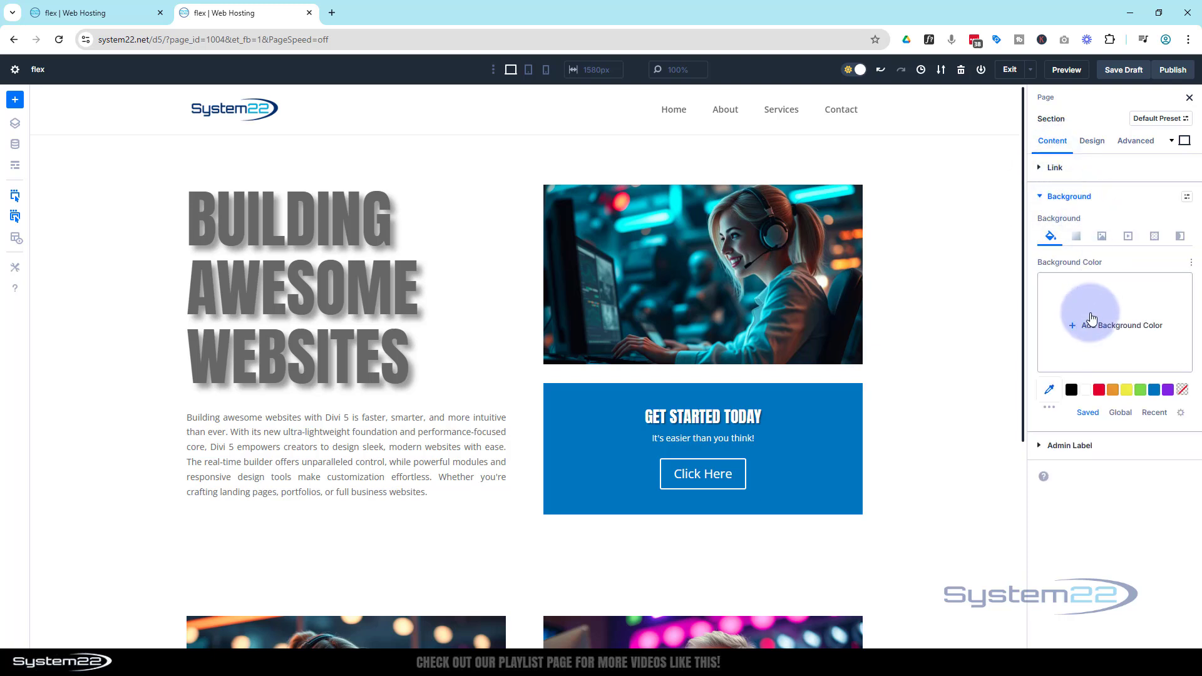
click(1100, 237)
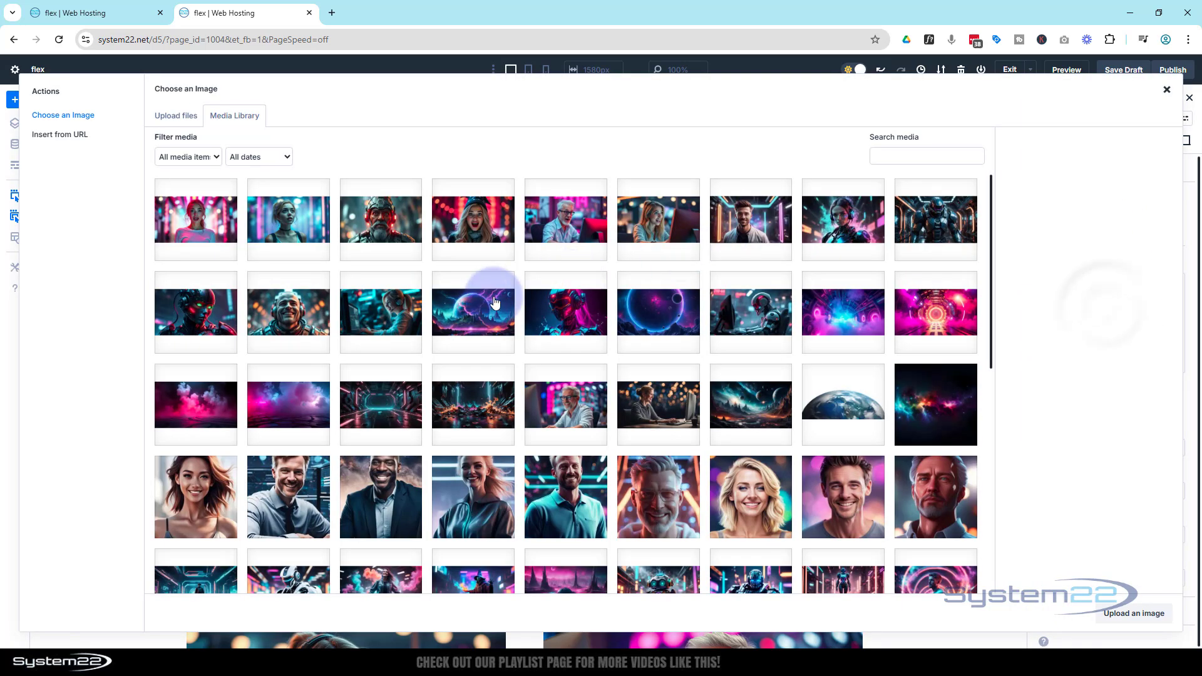
click(473, 312)
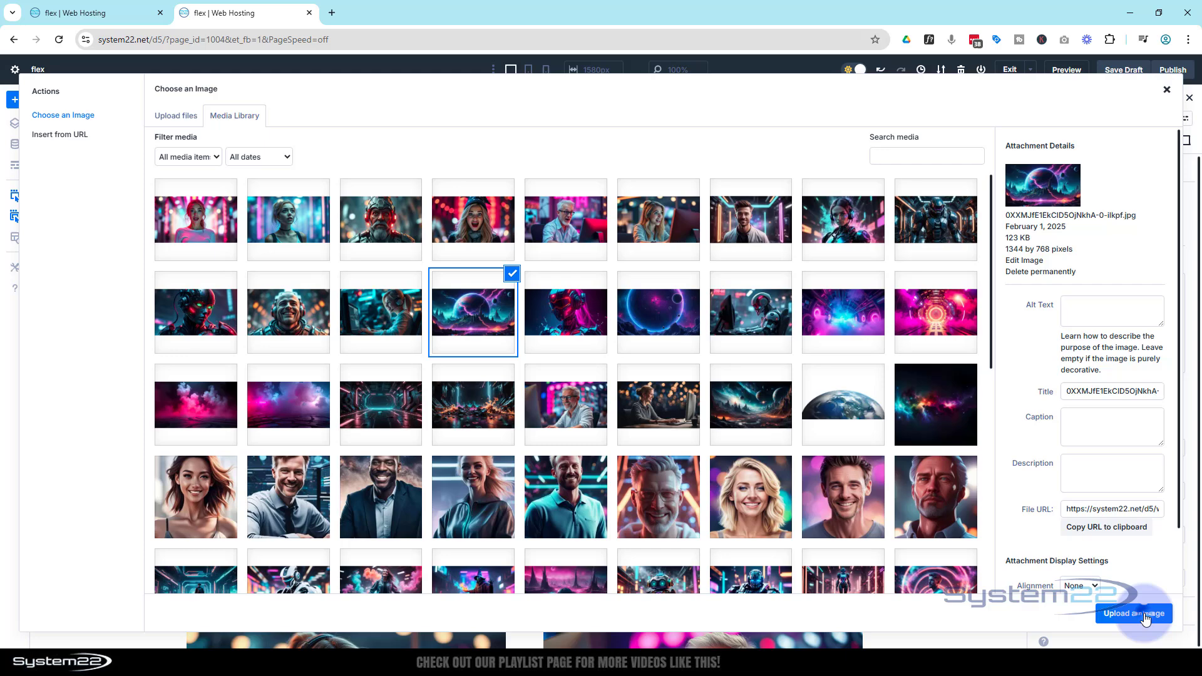
click(1134, 614)
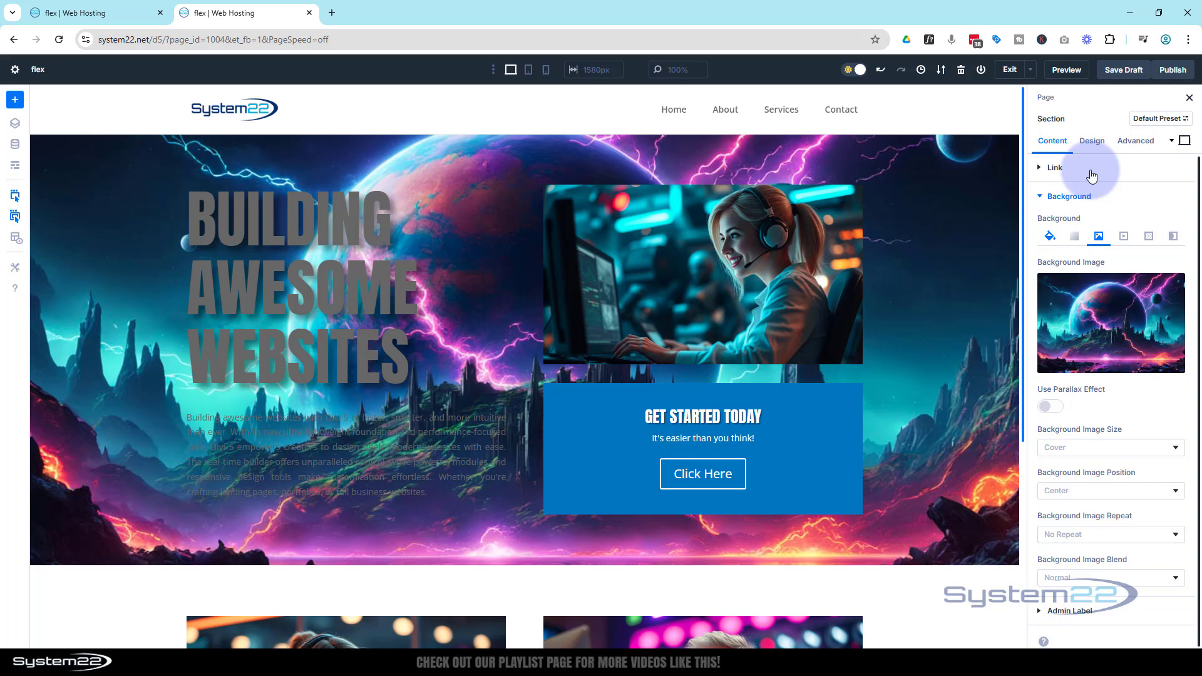
Set the section's Design > Sizing height to 100vh
click(1092, 143)
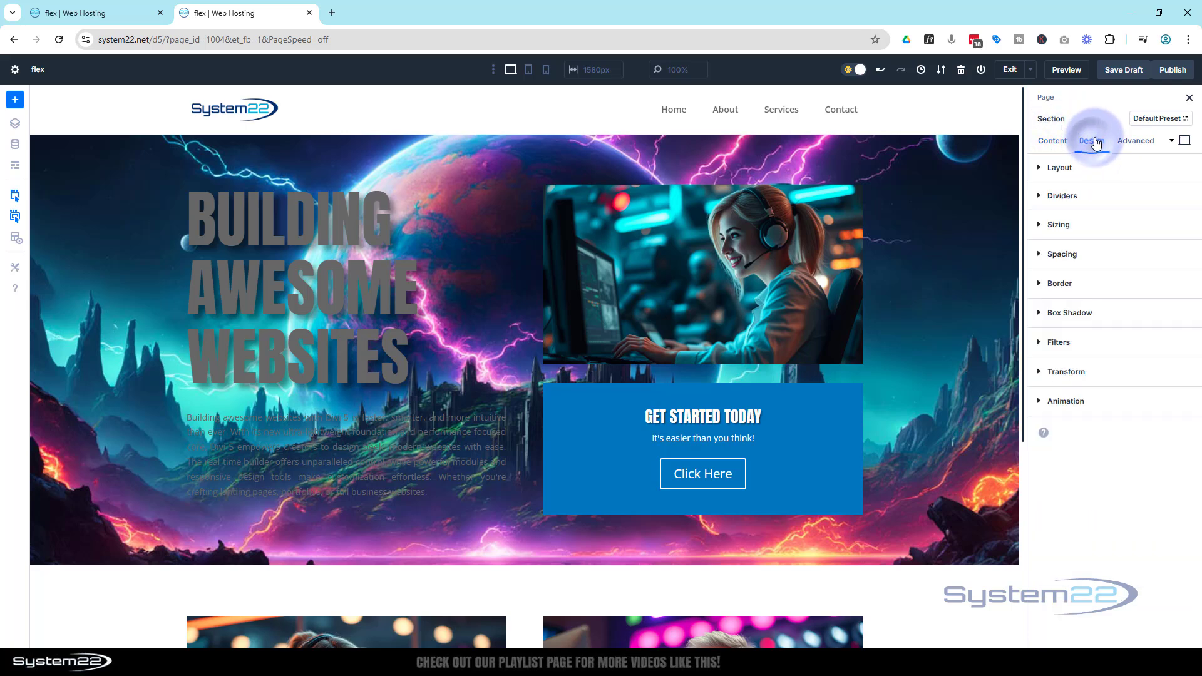
click(1059, 225)
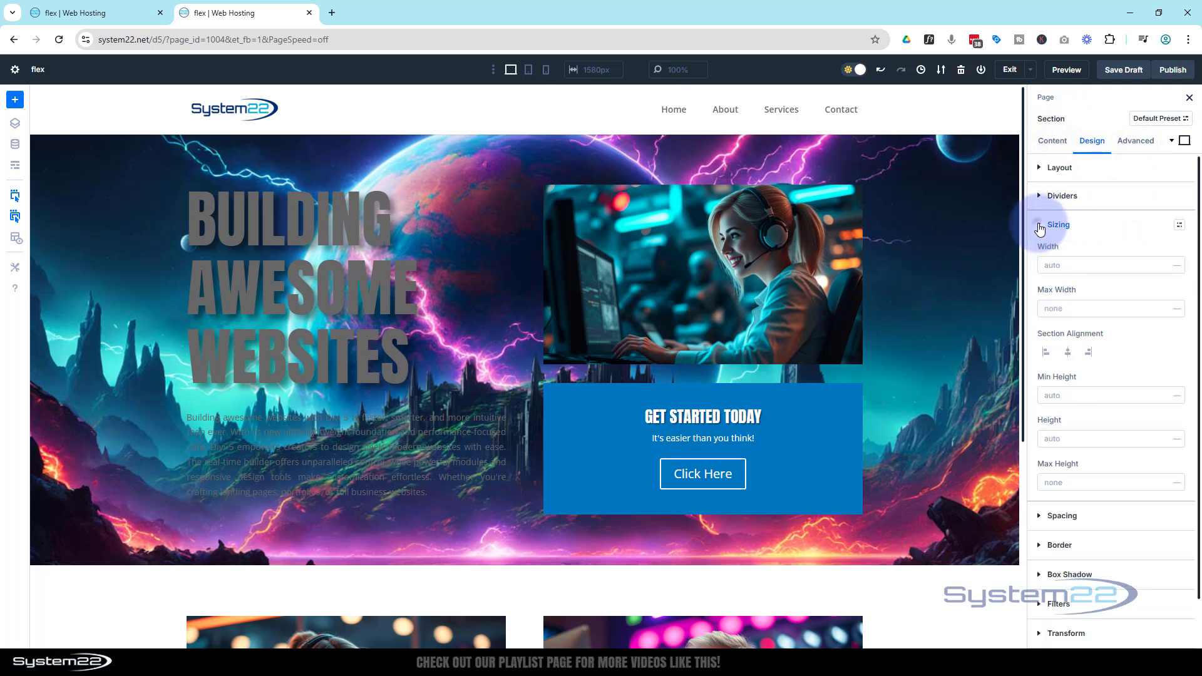
click(1059, 224)
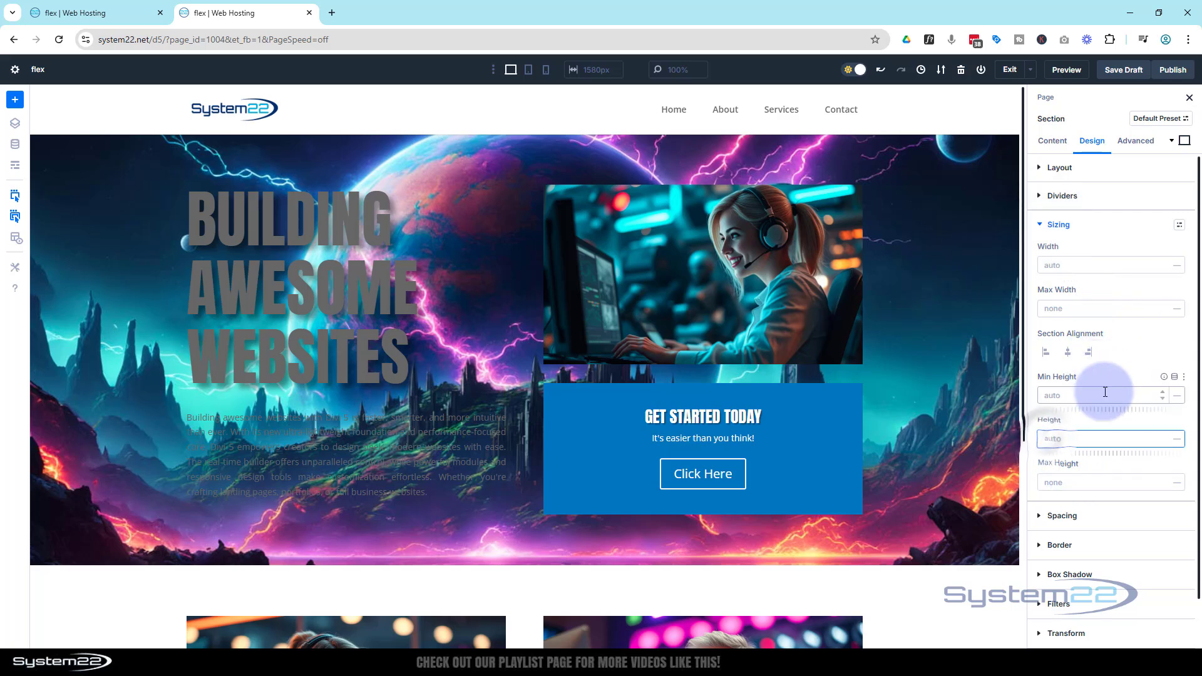
text(100)
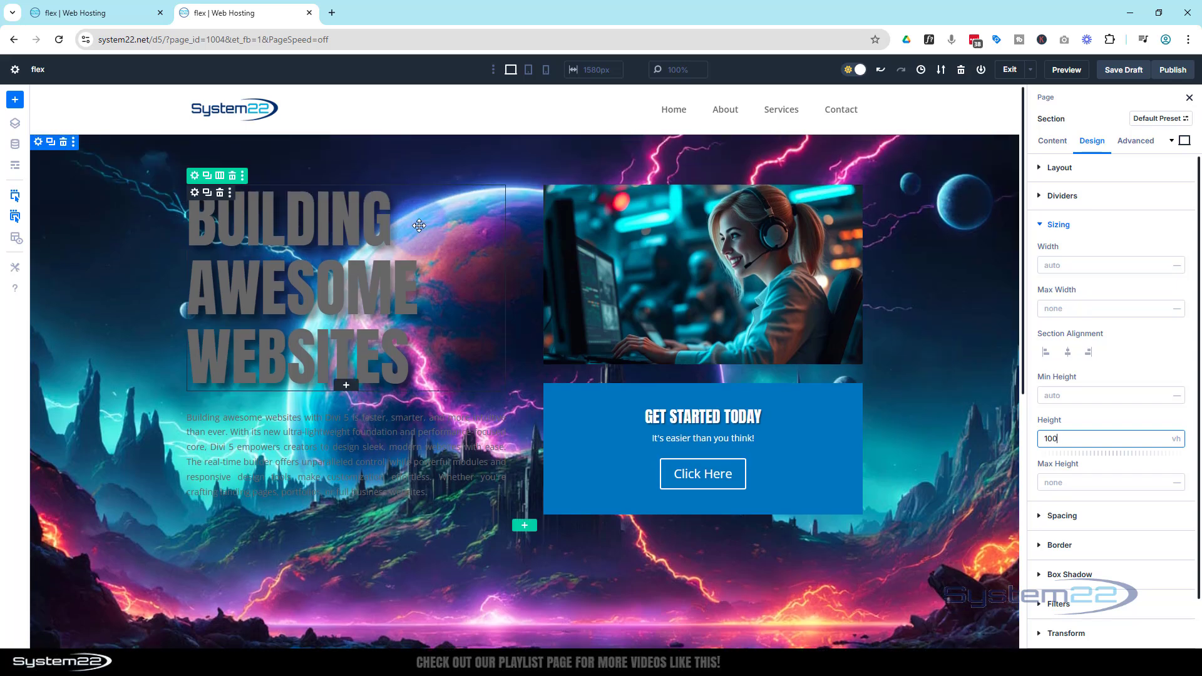
mouse_move(527, 69)
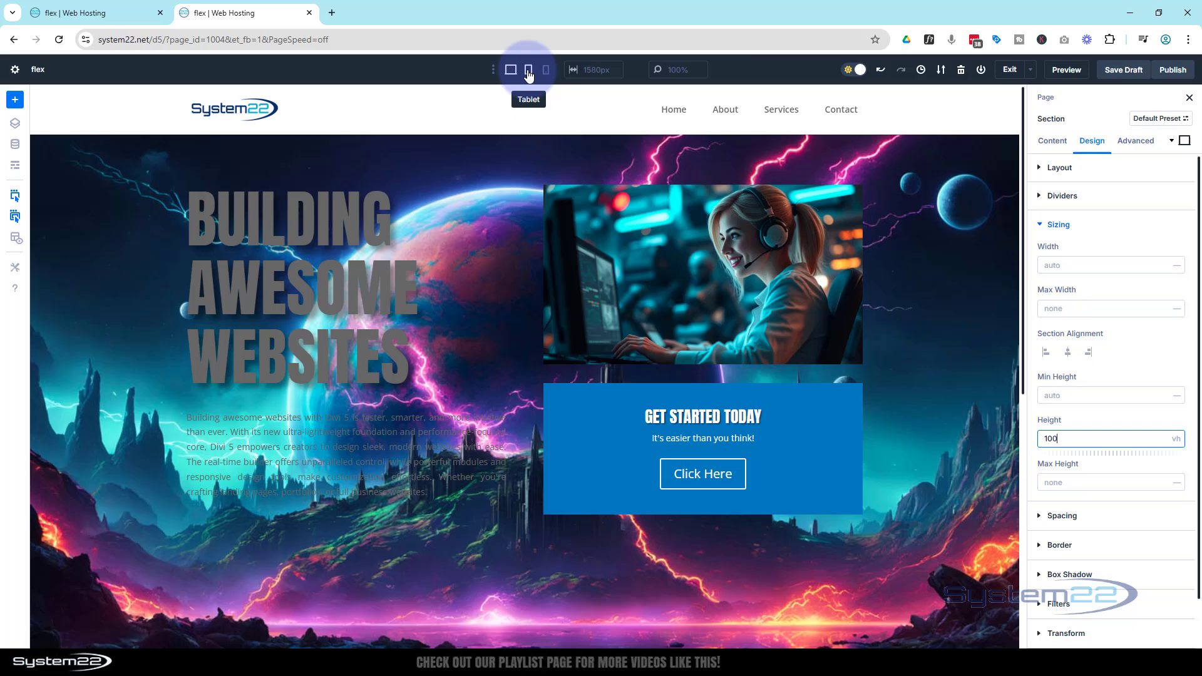
In the tablet layout, set the section's height to auto
click(527, 70)
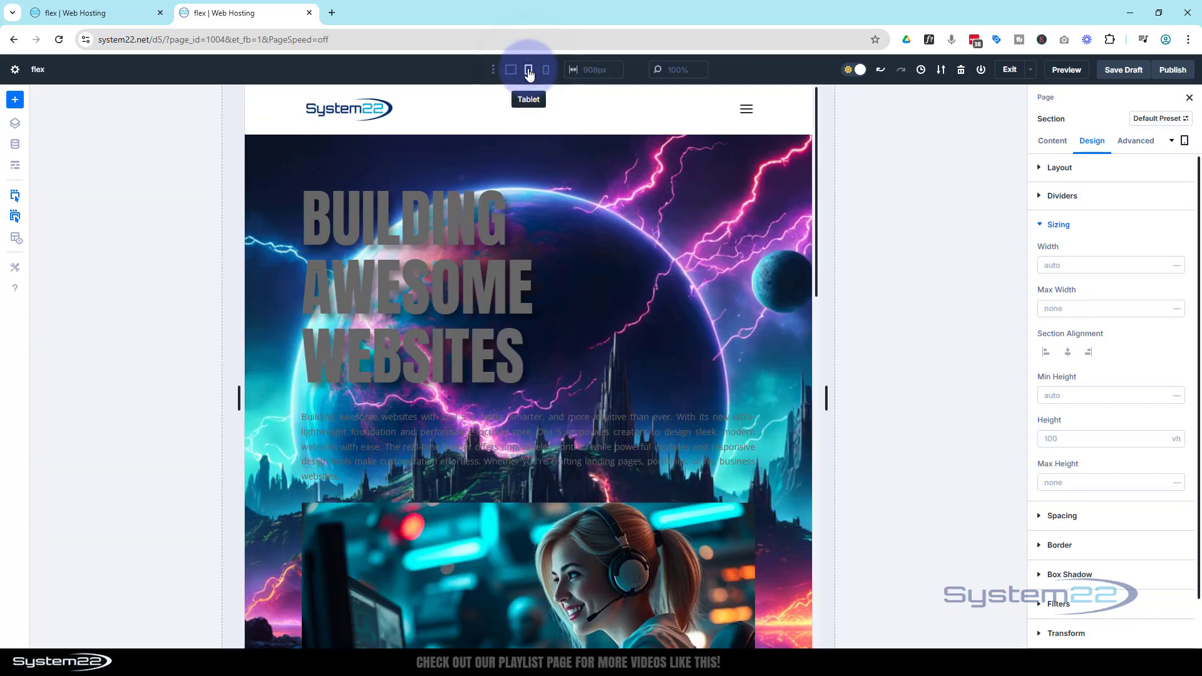
scroll(down, 3)
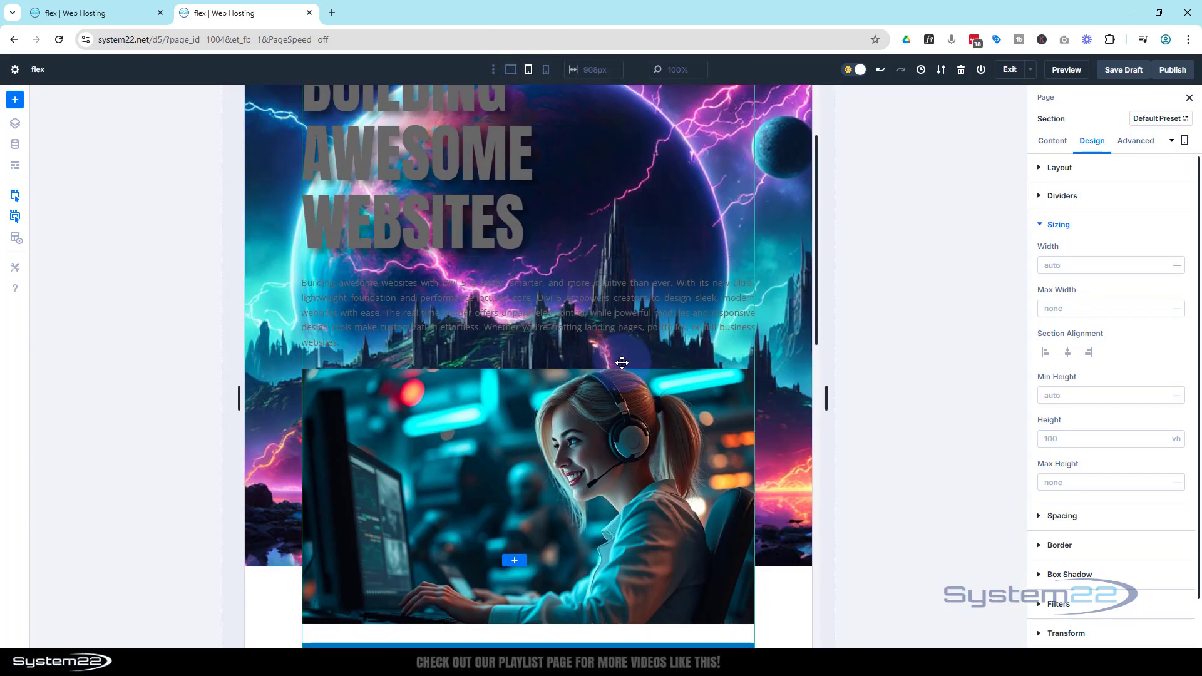
scroll(down, 3)
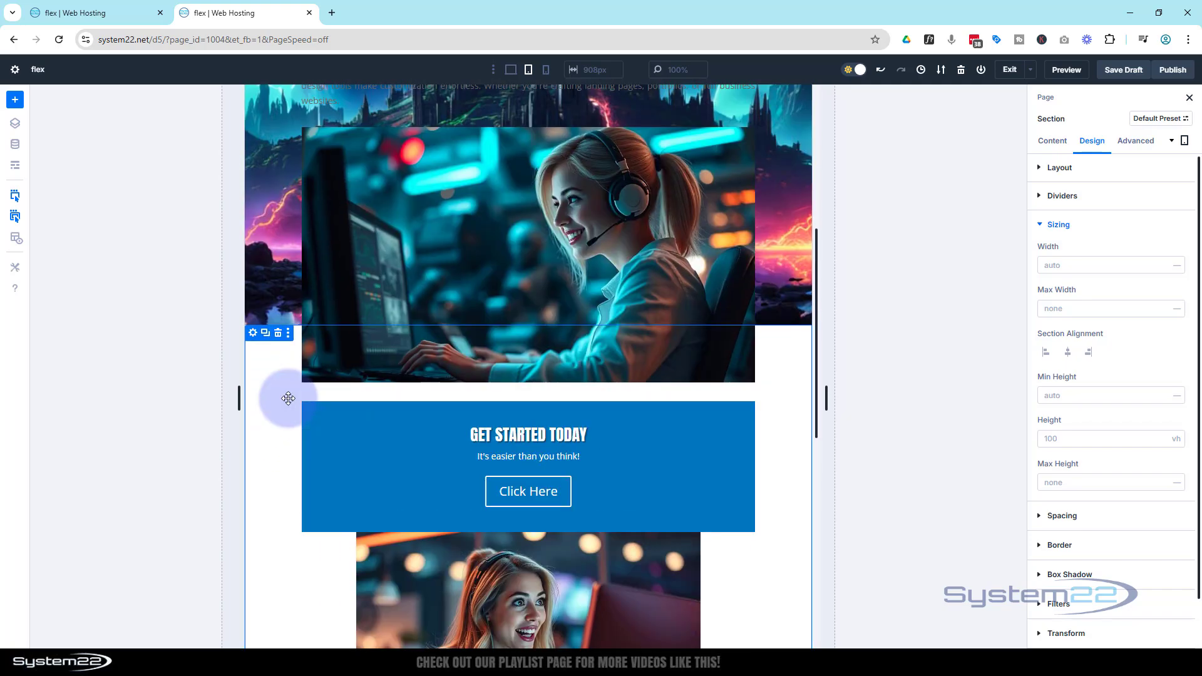
scroll(up, 3)
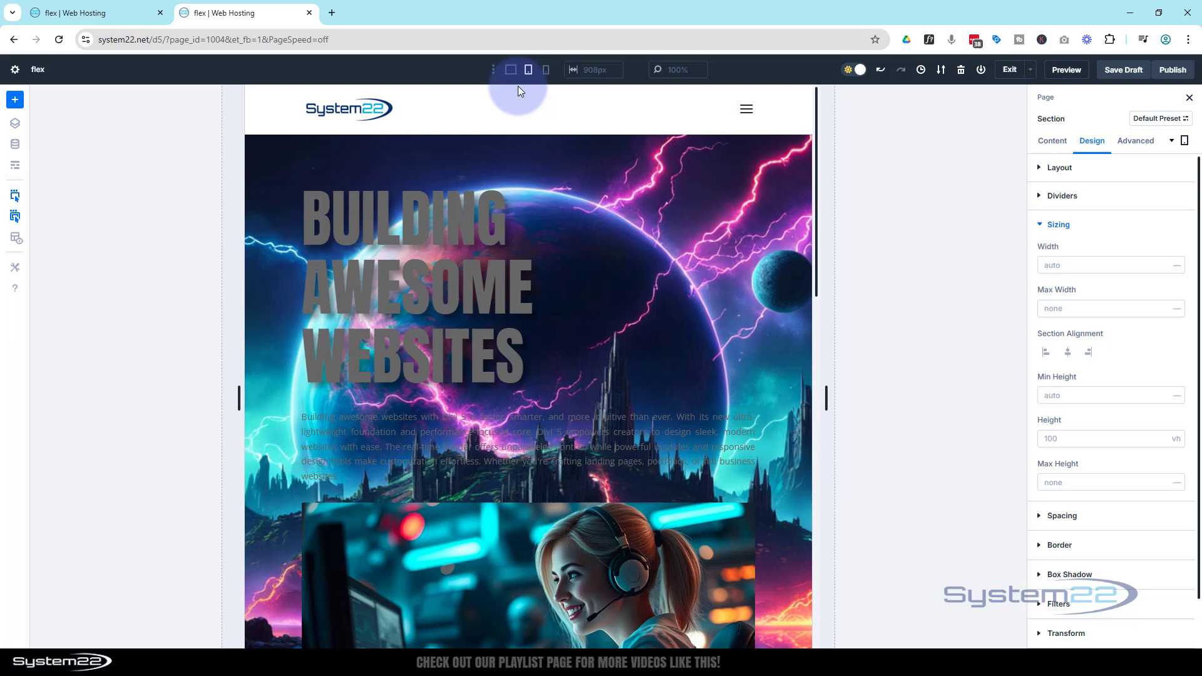
mouse_move(1079, 458)
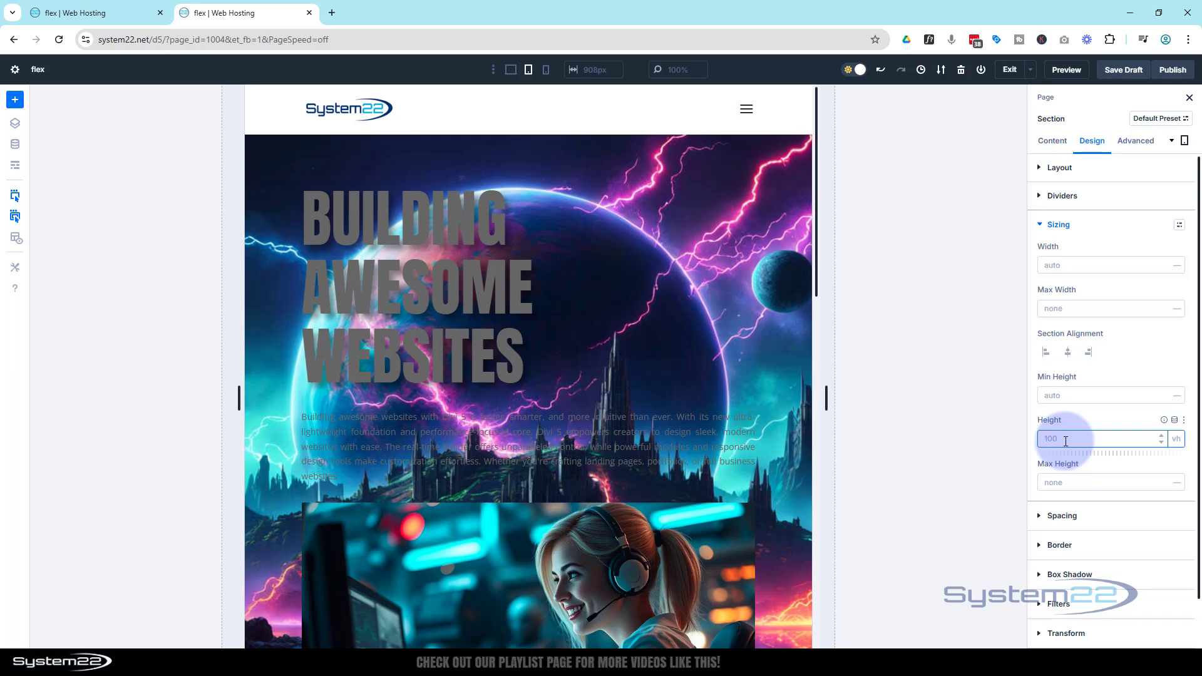
text(auto)
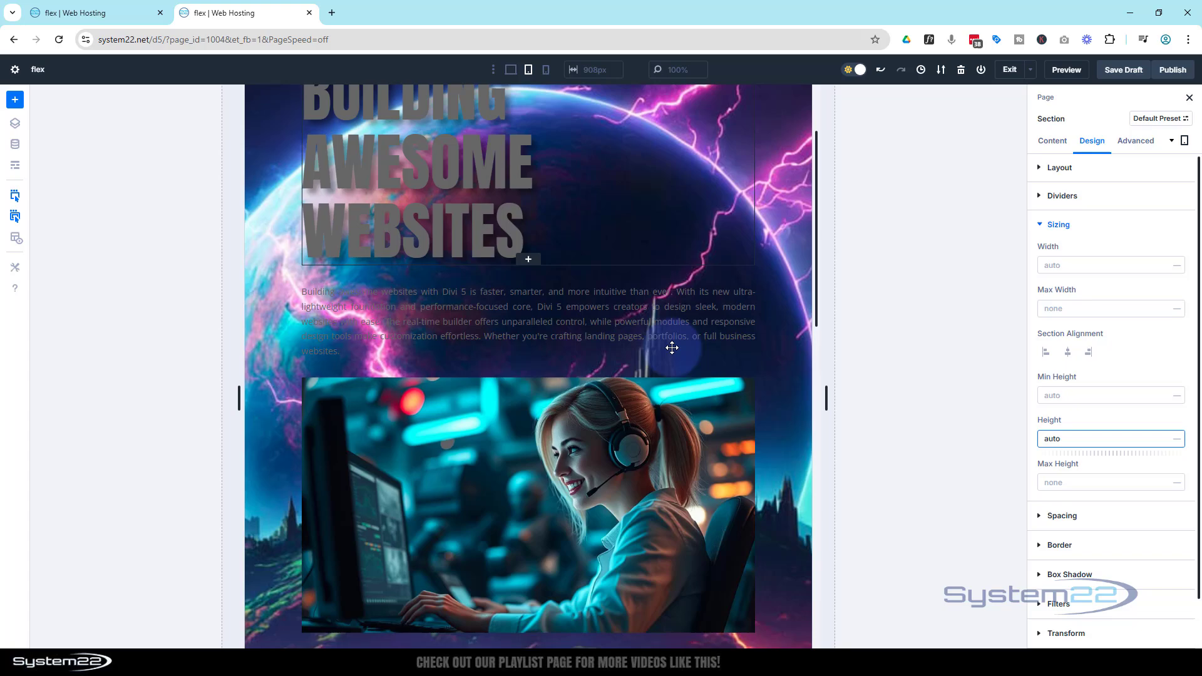
scroll(down, 3)
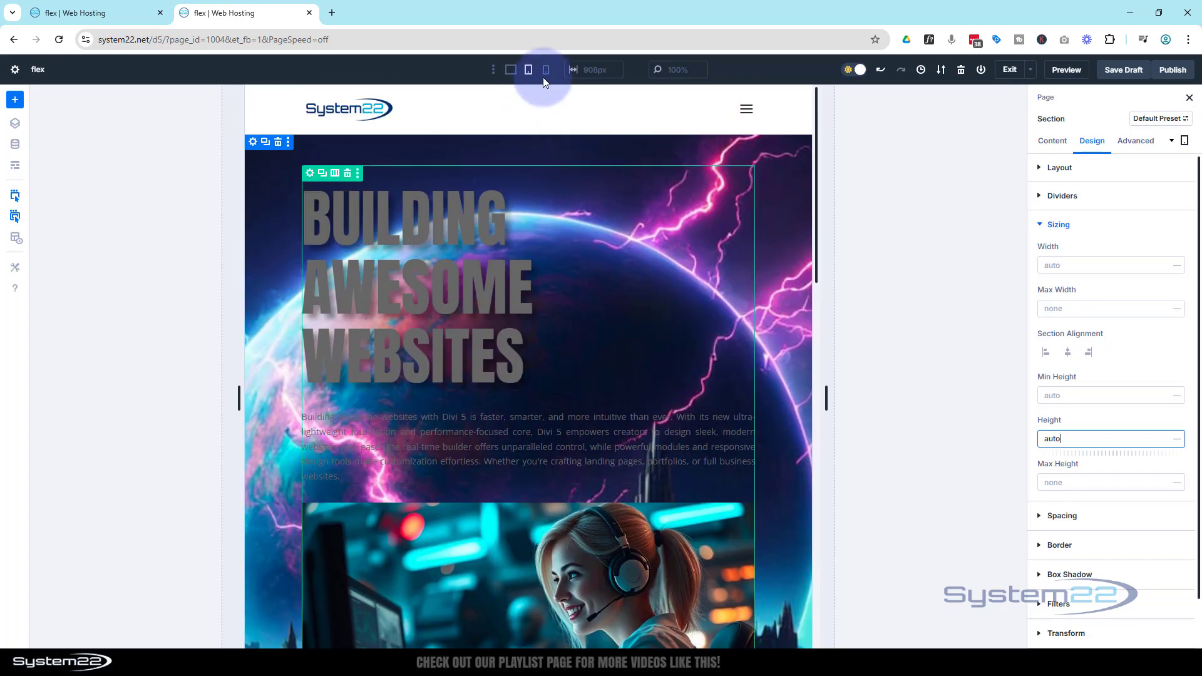
Check the auto height in the phone layout, then return to the desktop layout
click(546, 69)
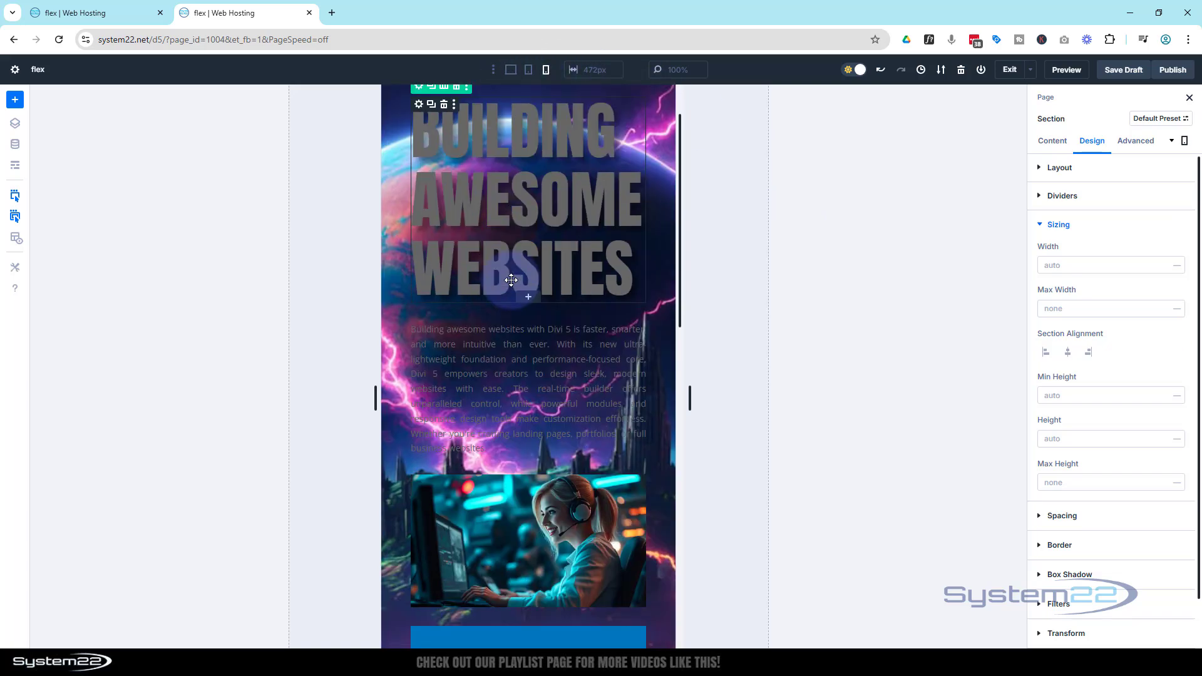
scroll(up, 3)
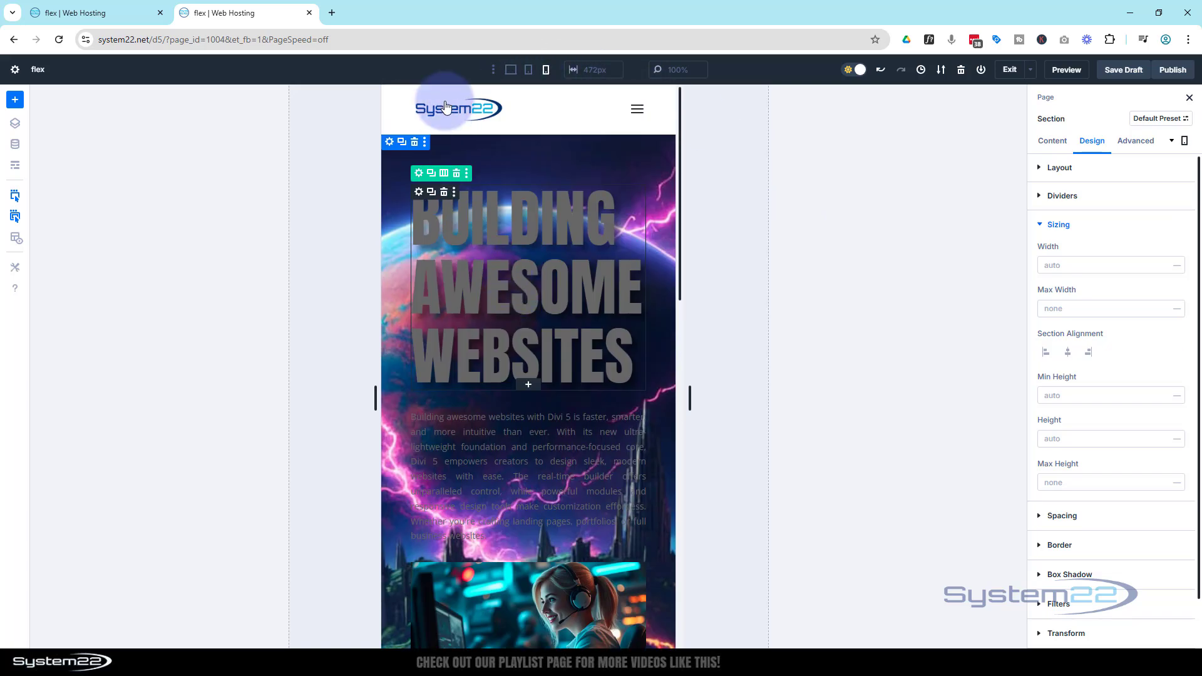
click(511, 69)
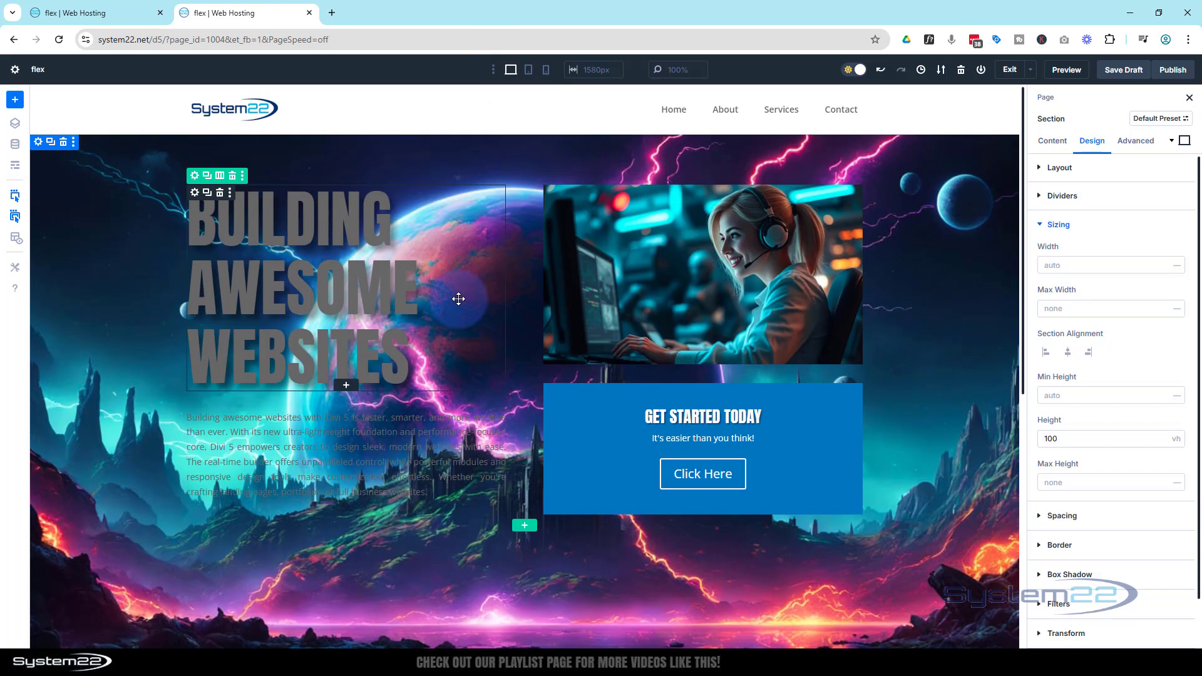
mouse_move(445, 185)
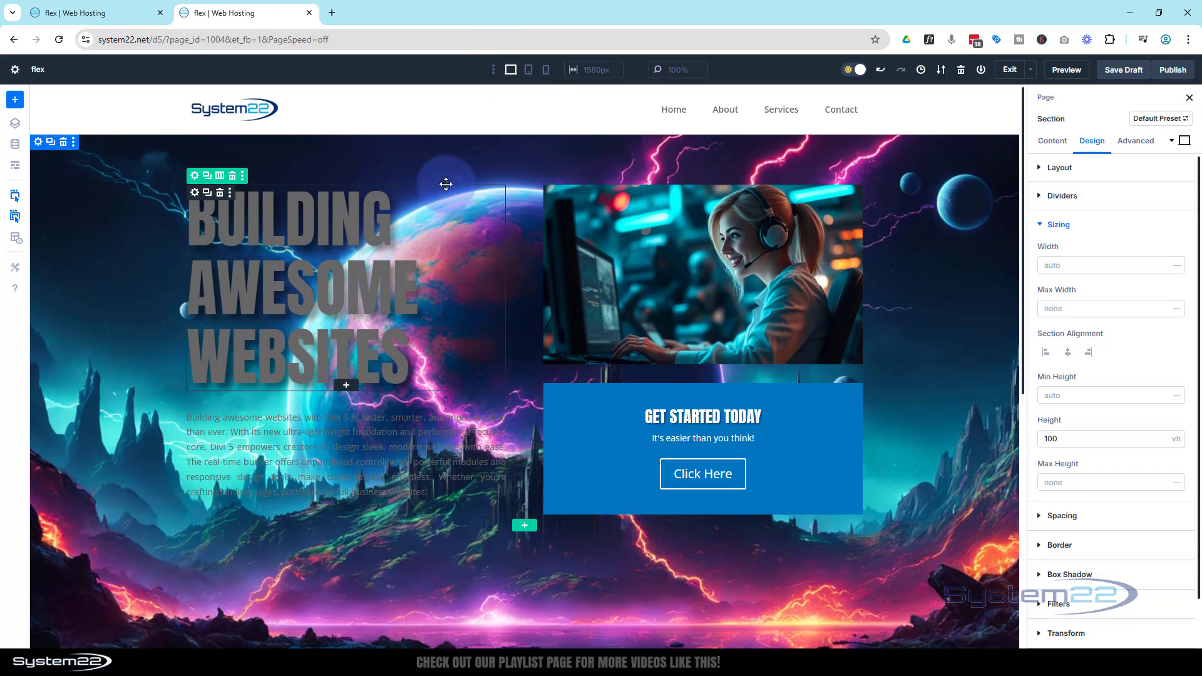
mouse_move(172, 288)
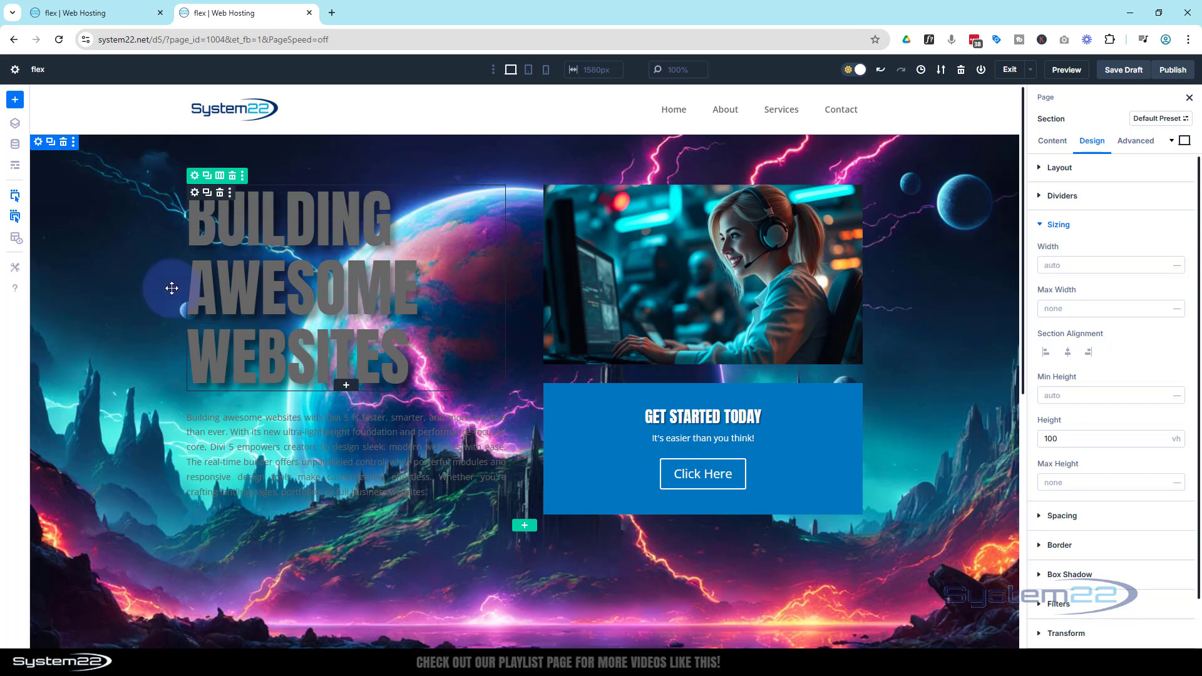
mouse_move(368, 585)
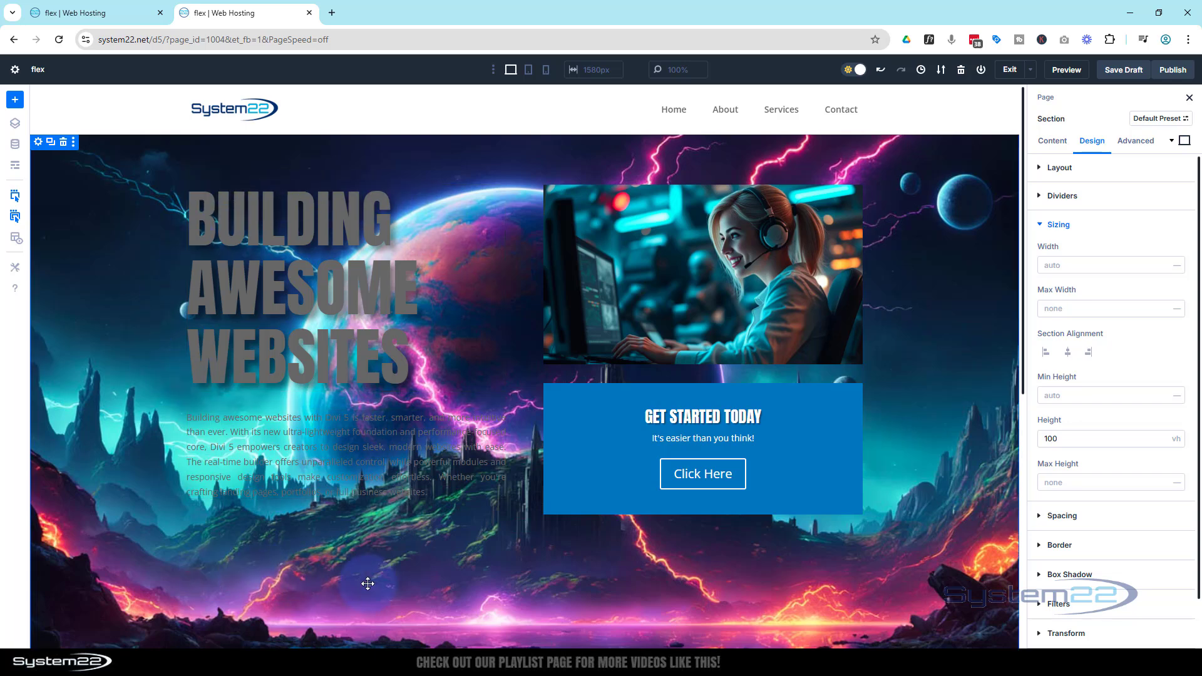
mouse_move(575, 467)
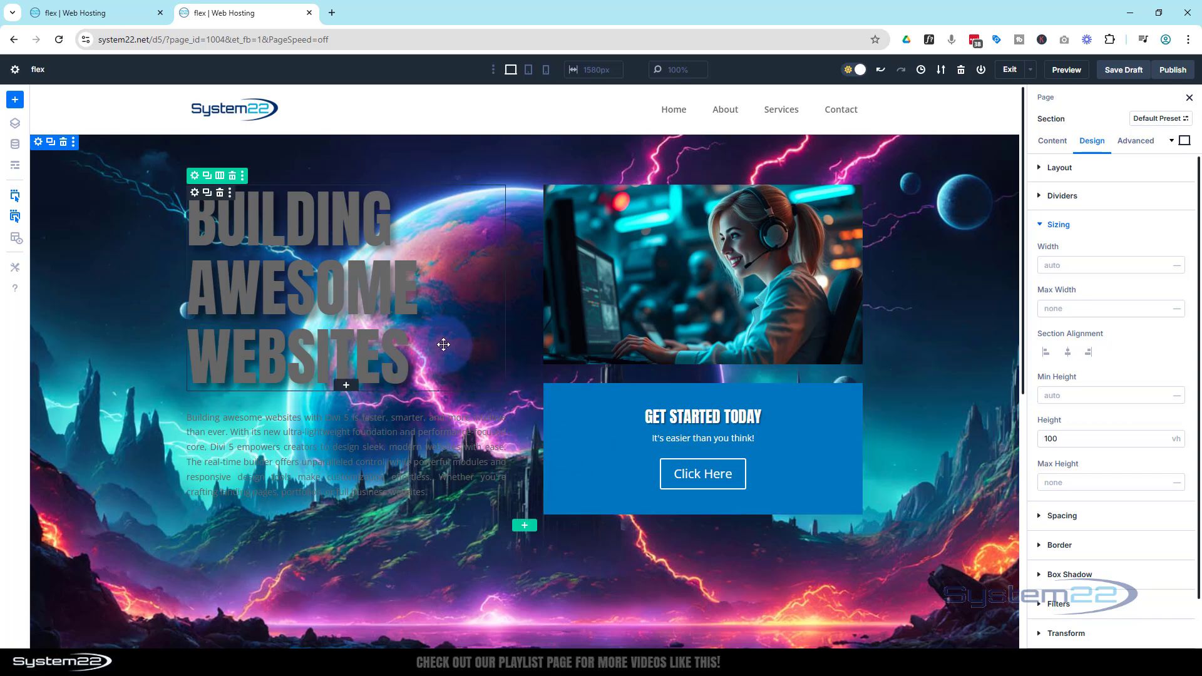
mouse_move(40, 143)
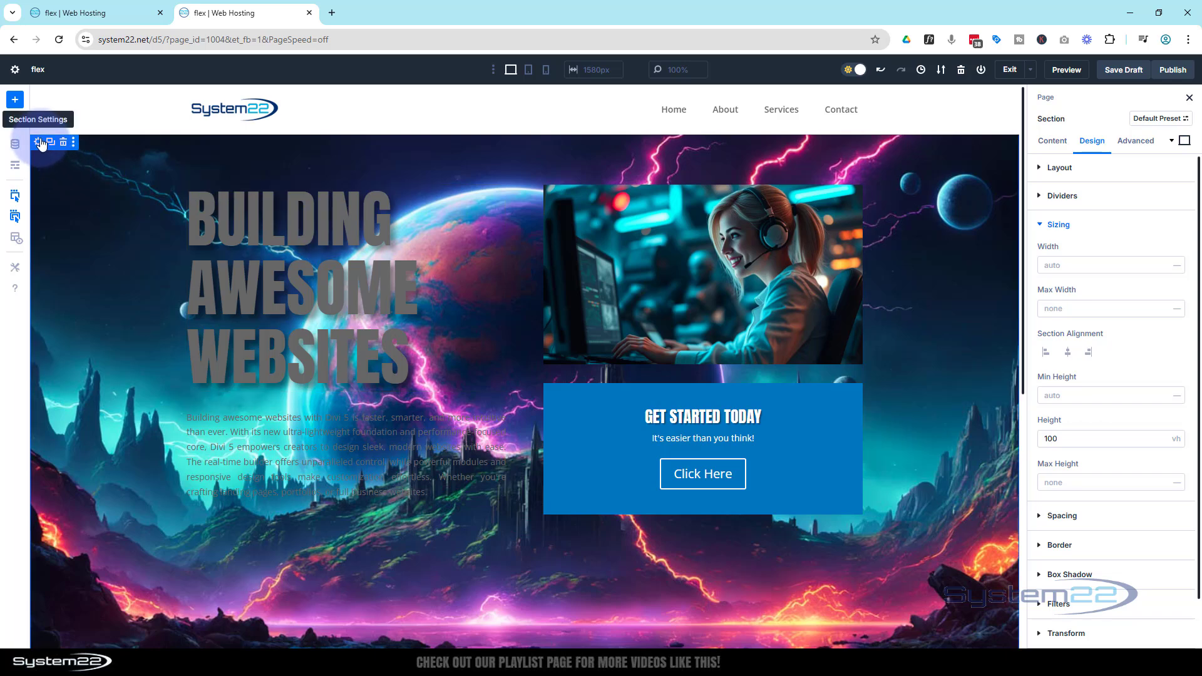
Set the section's Padding Top to 15vh in Design > Spacing
click(1050, 142)
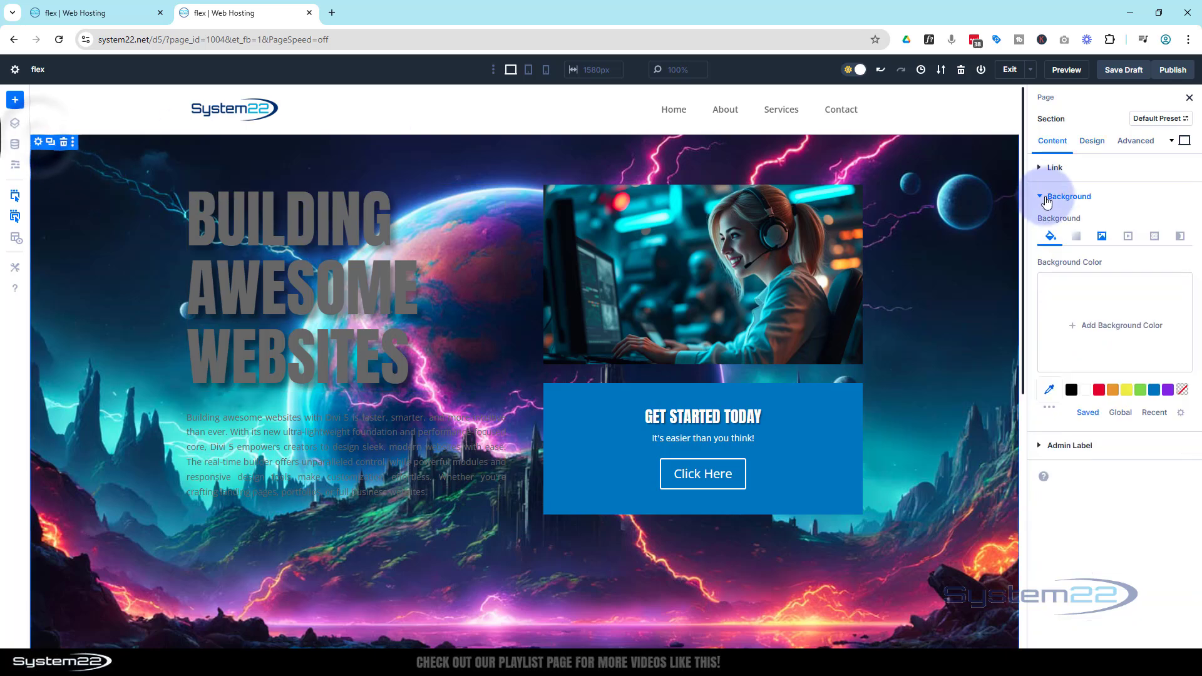
click(1091, 141)
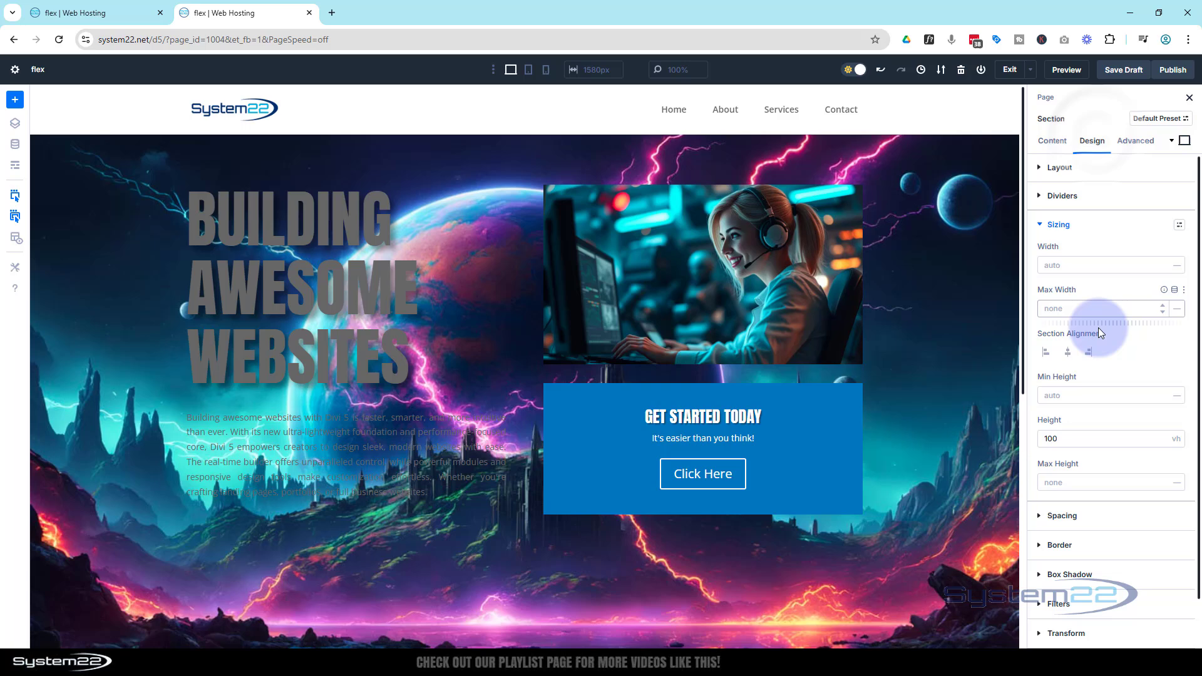
click(1058, 224)
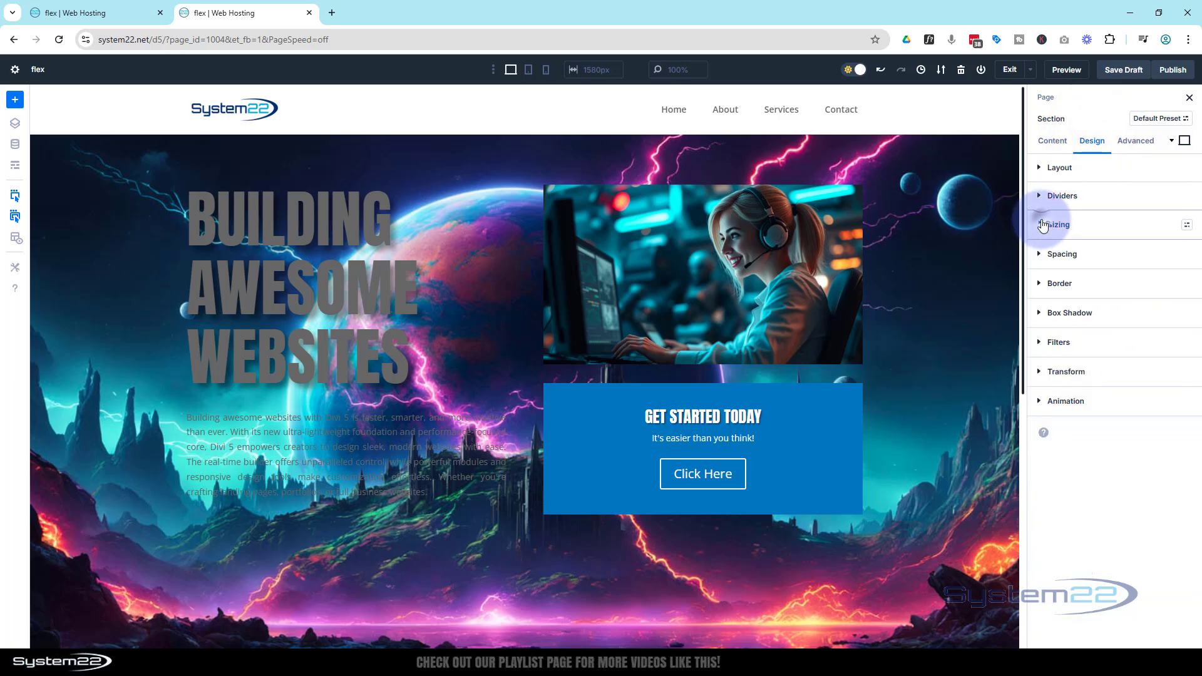
click(1061, 254)
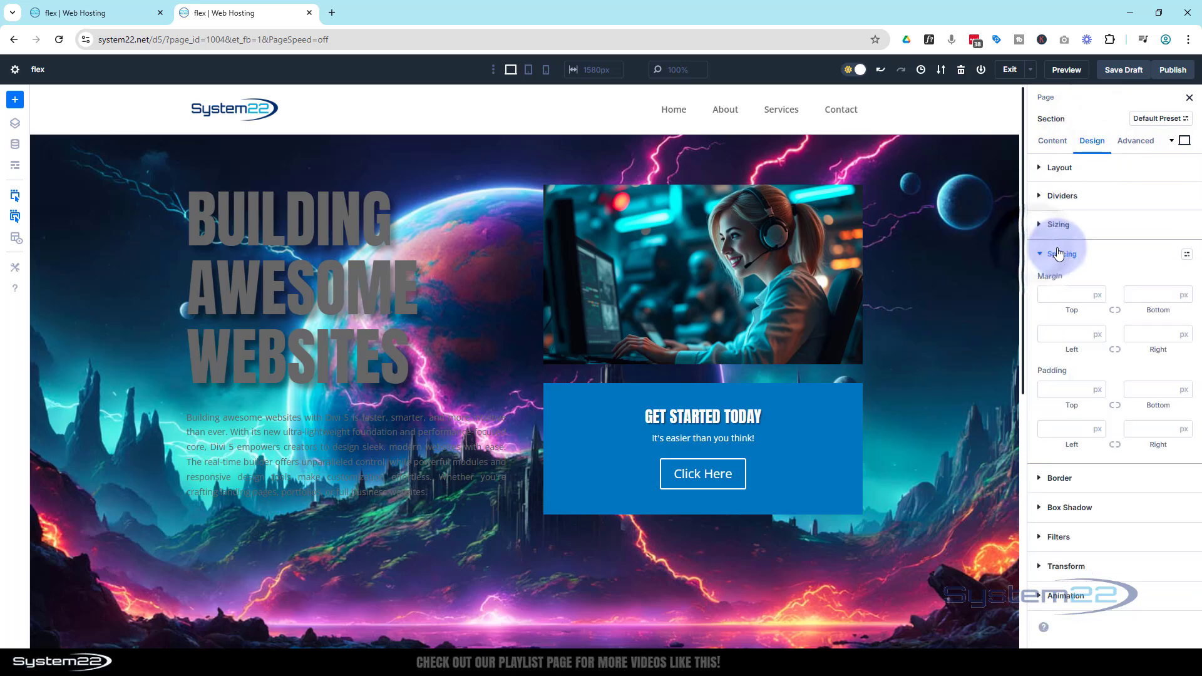
click(1071, 389)
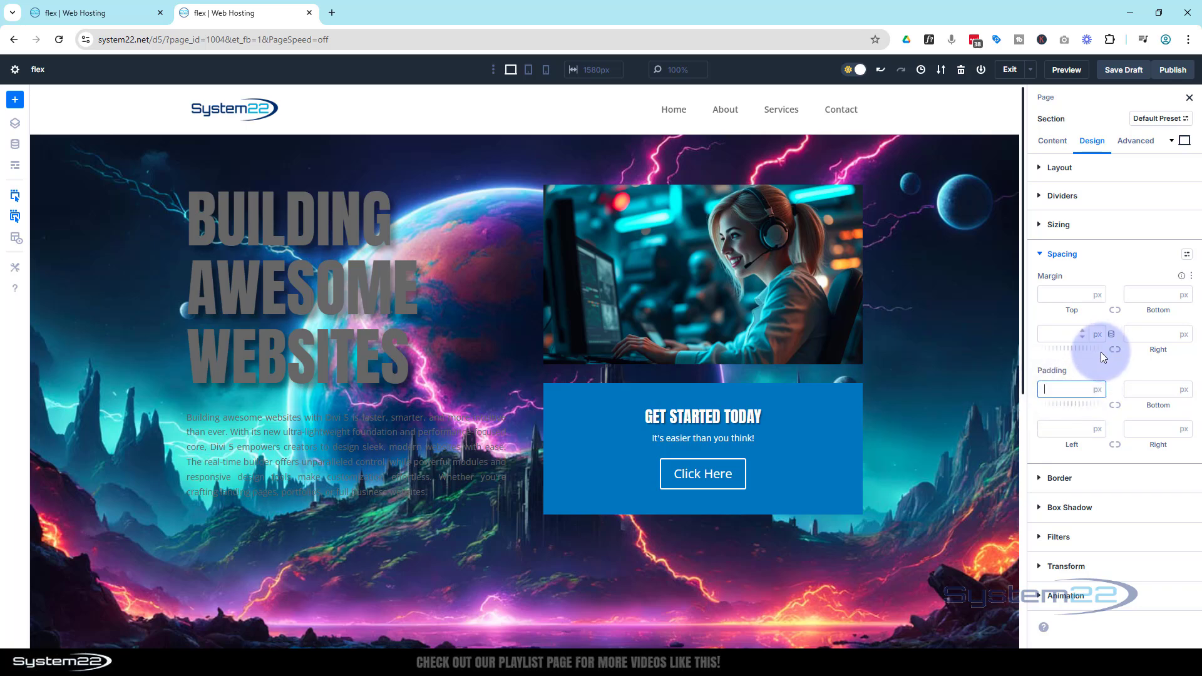
text(15)
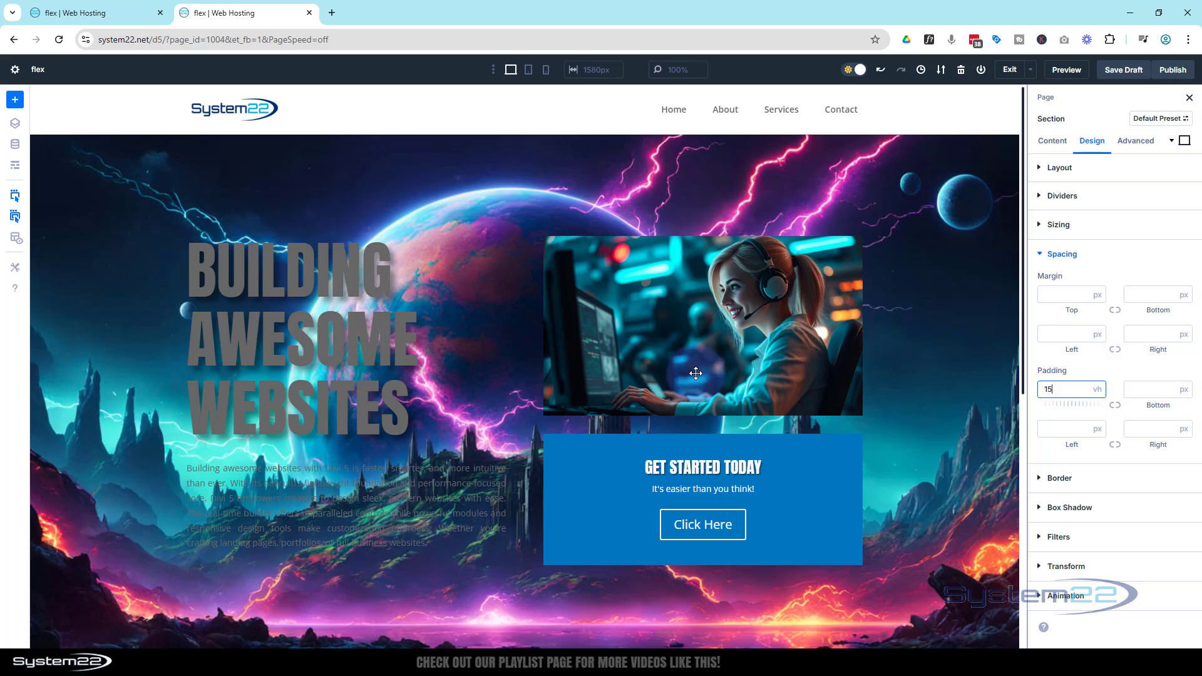
mouse_move(206, 251)
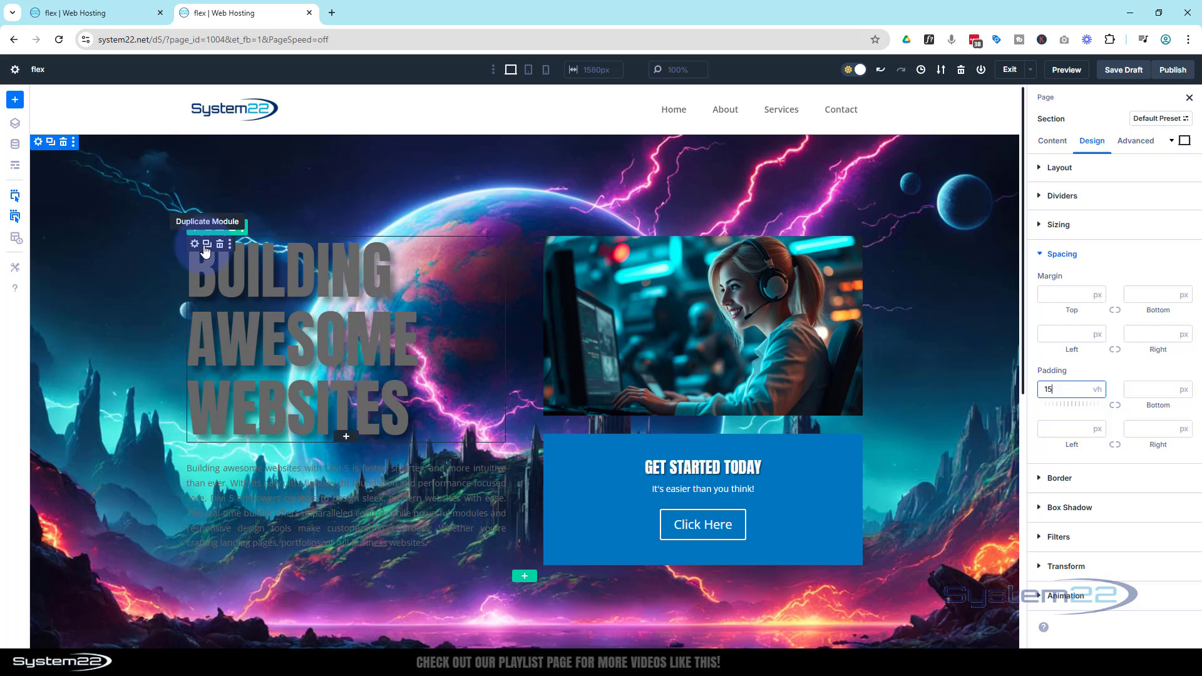
mouse_move(196, 244)
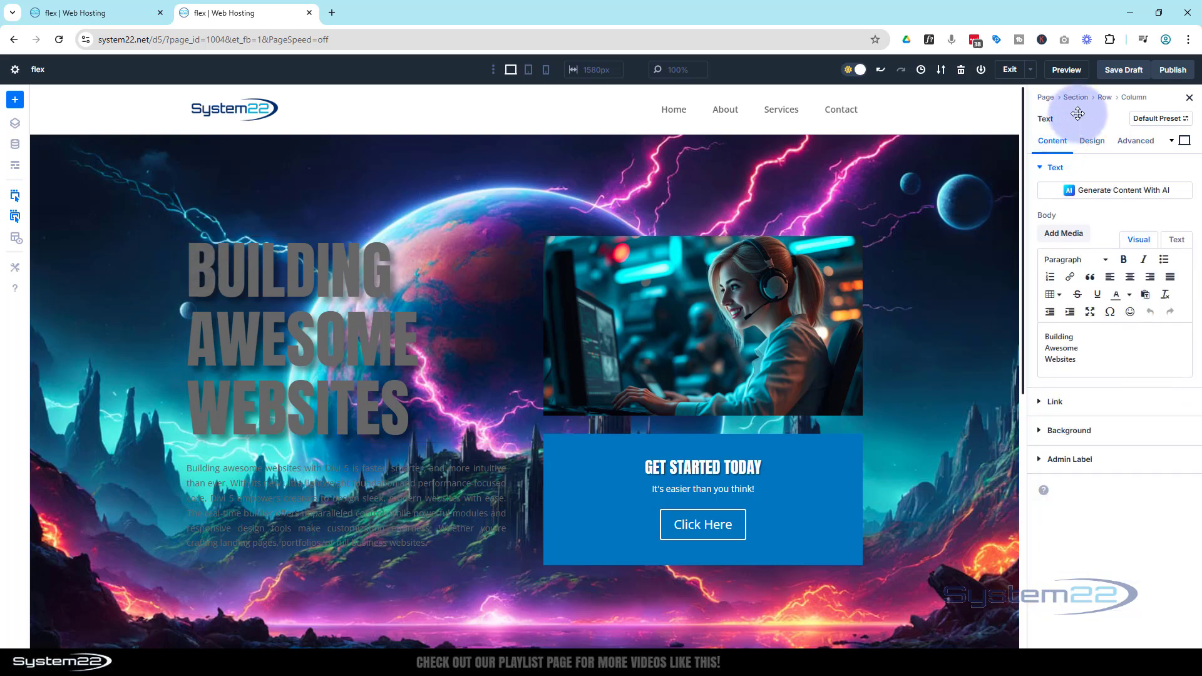
Set the Anton title's Text Color to white
click(1092, 141)
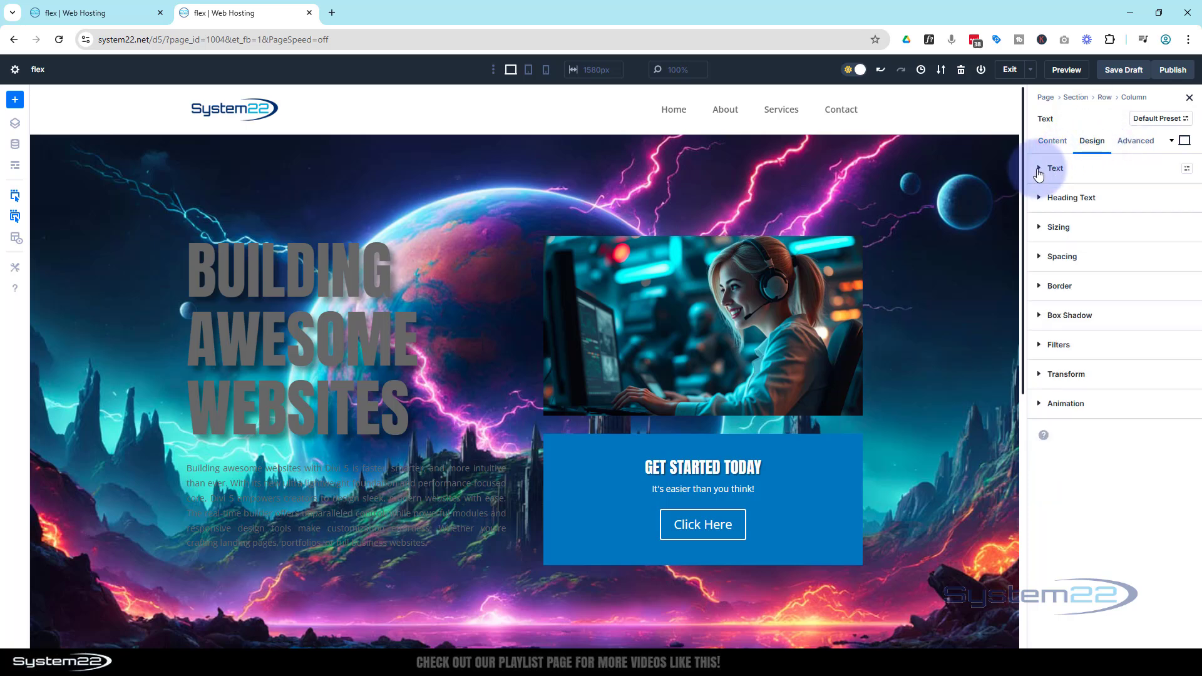
click(1054, 169)
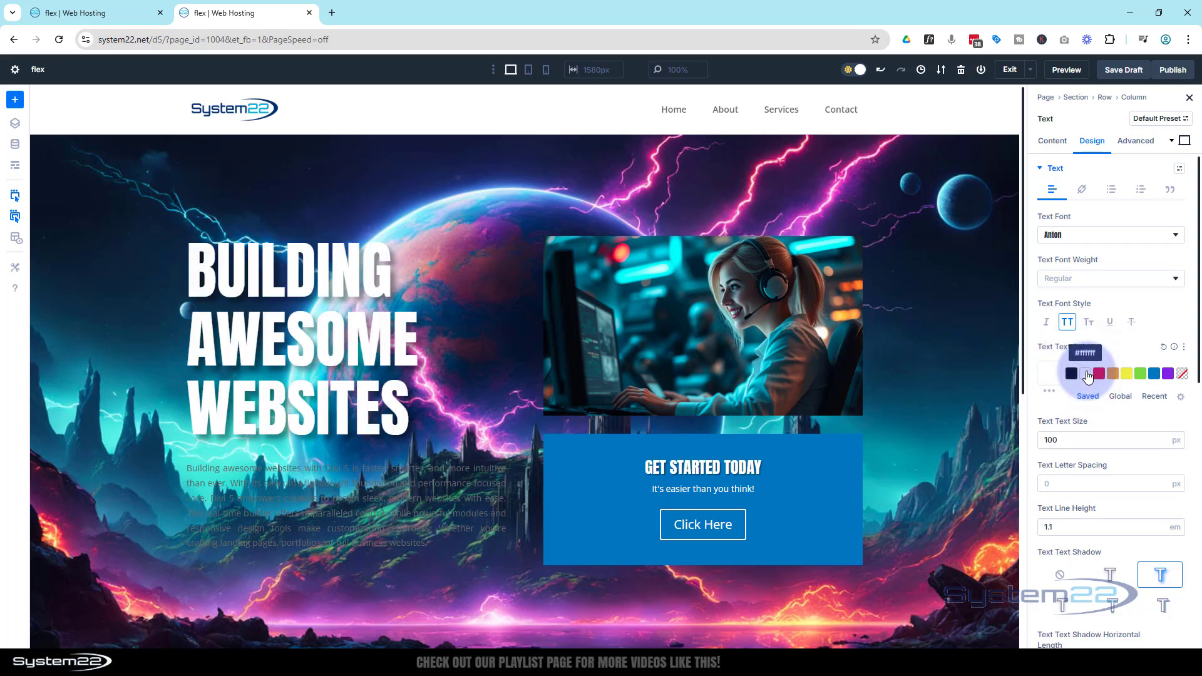
click(299, 341)
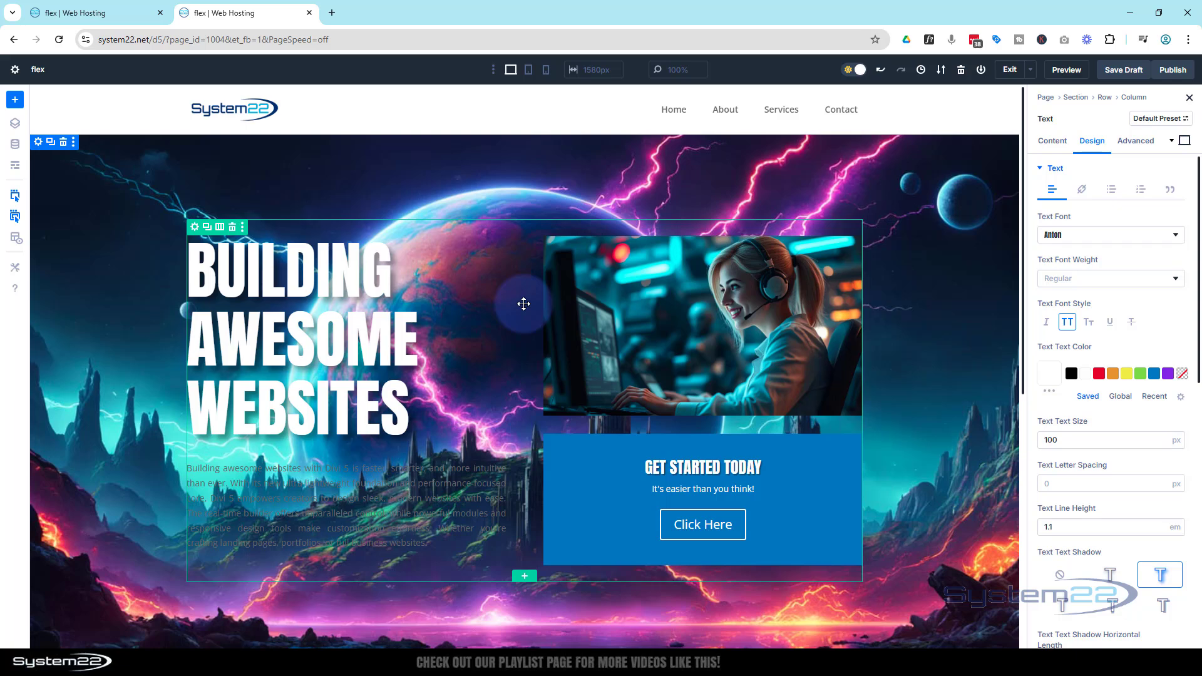
mouse_move(197, 476)
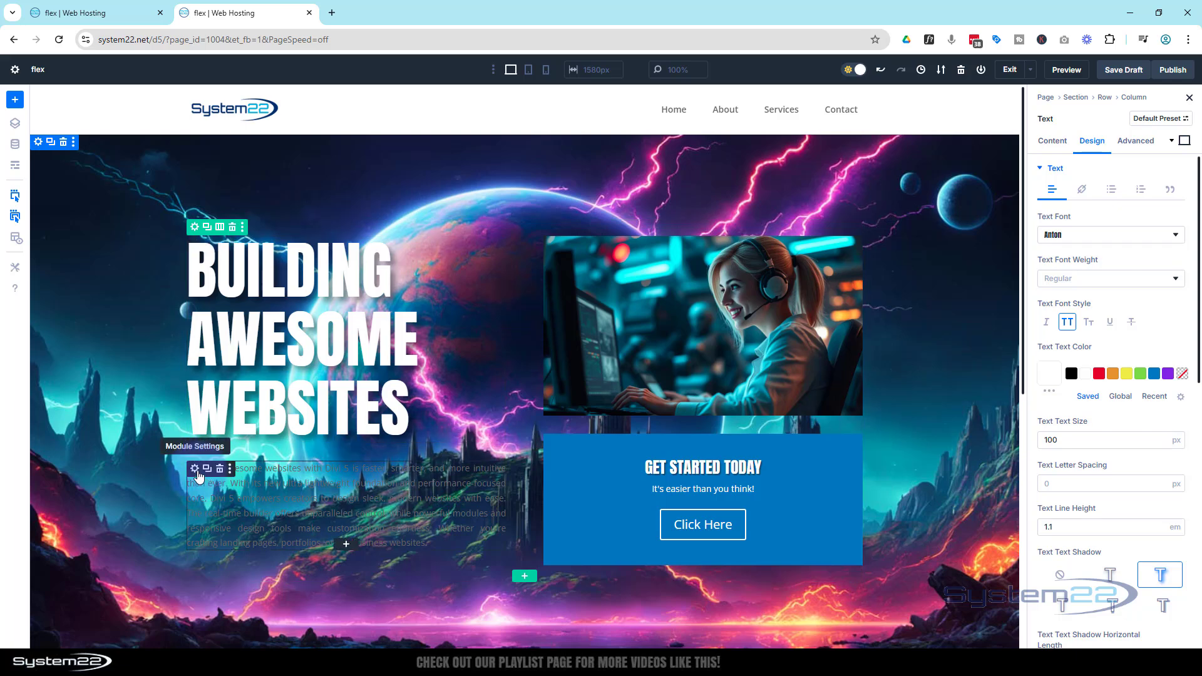
Bring up the body paragraph's Design styling options to colour it white
click(1051, 140)
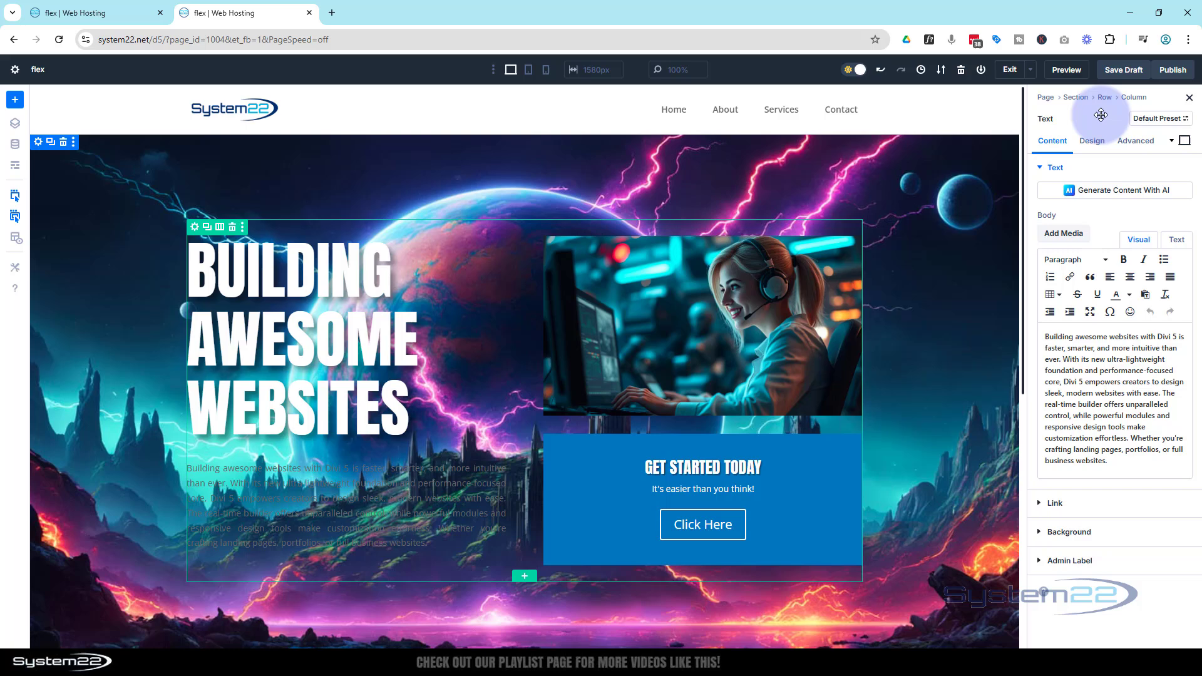
click(1090, 140)
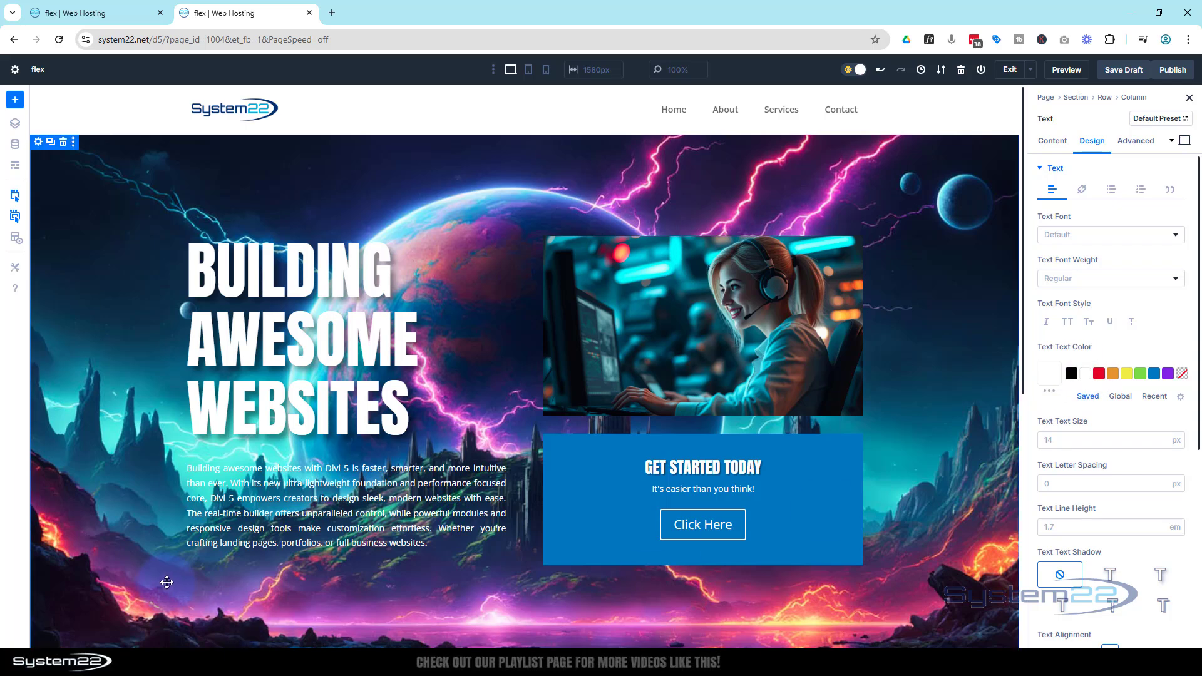
mouse_move(159, 466)
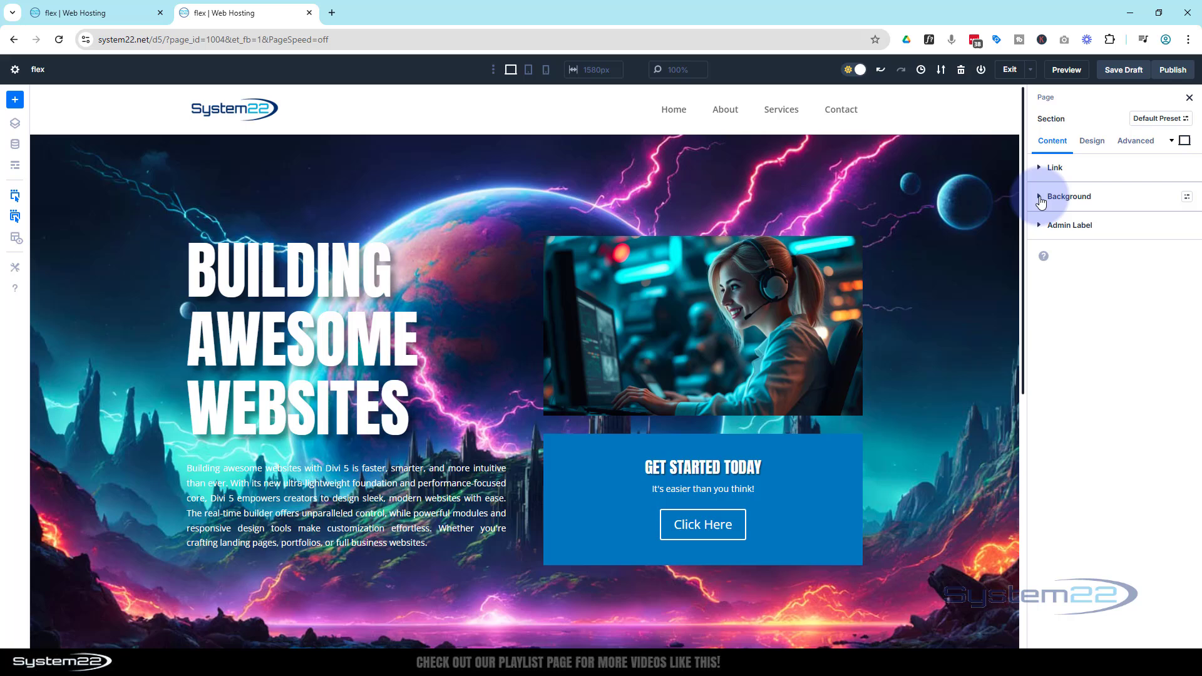
Add a background gradient placed above the image and select its end stop to make it dark
click(1066, 197)
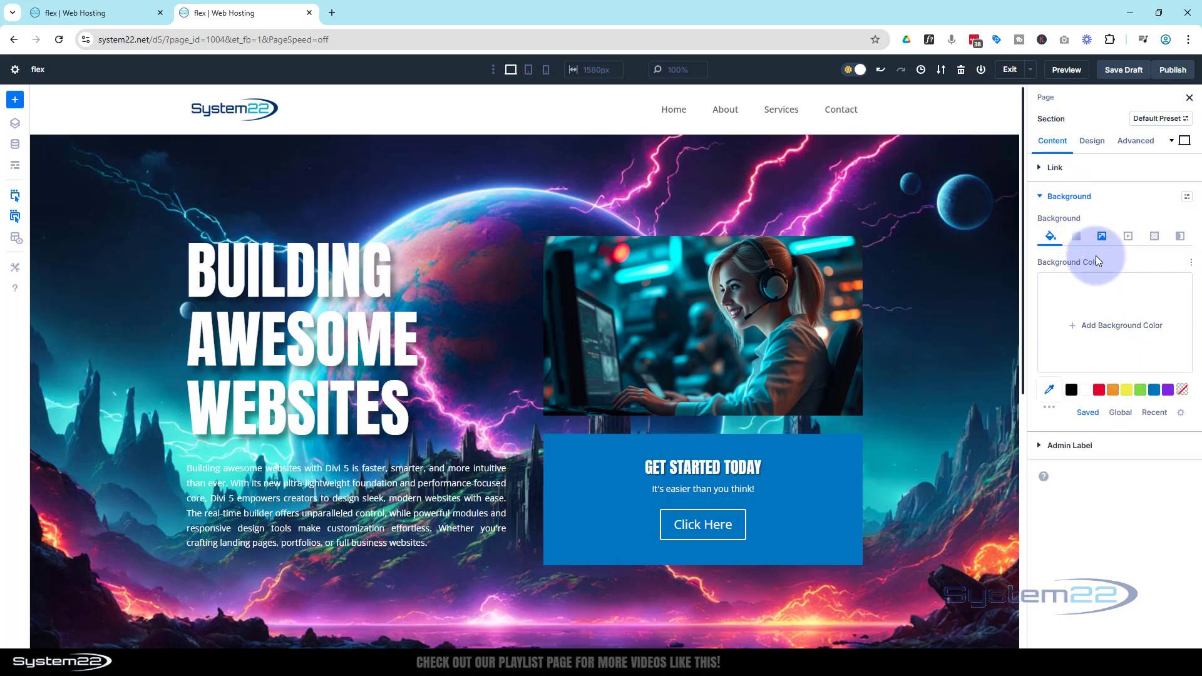
click(1074, 236)
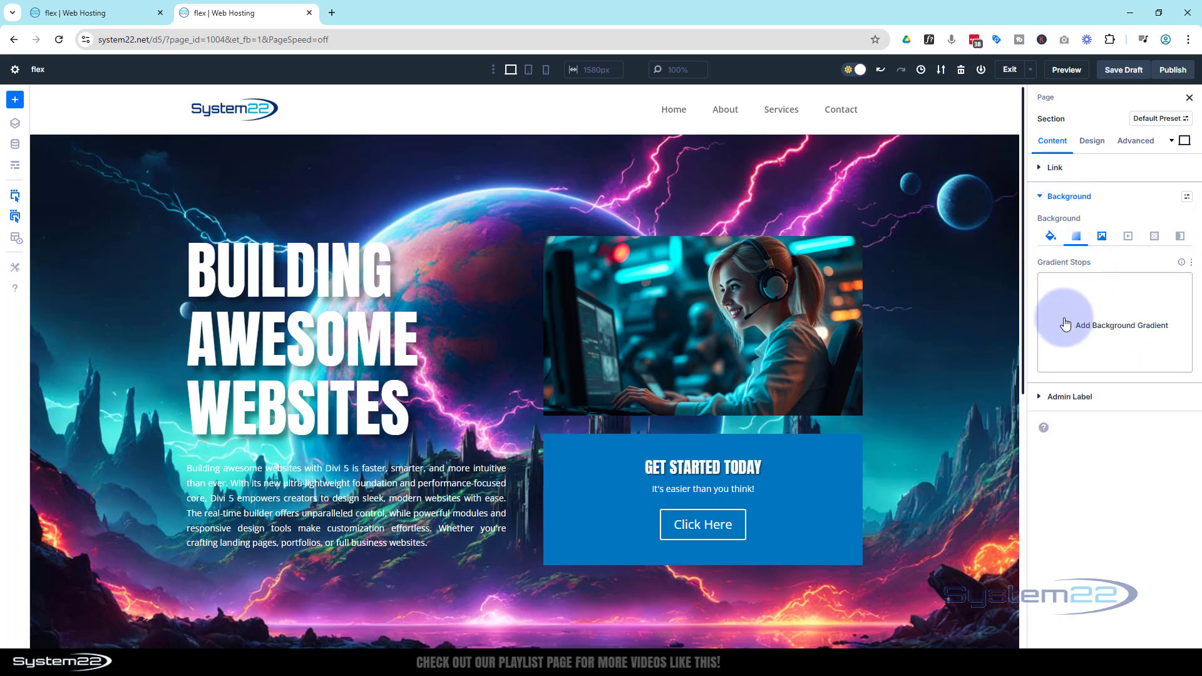
click(1111, 325)
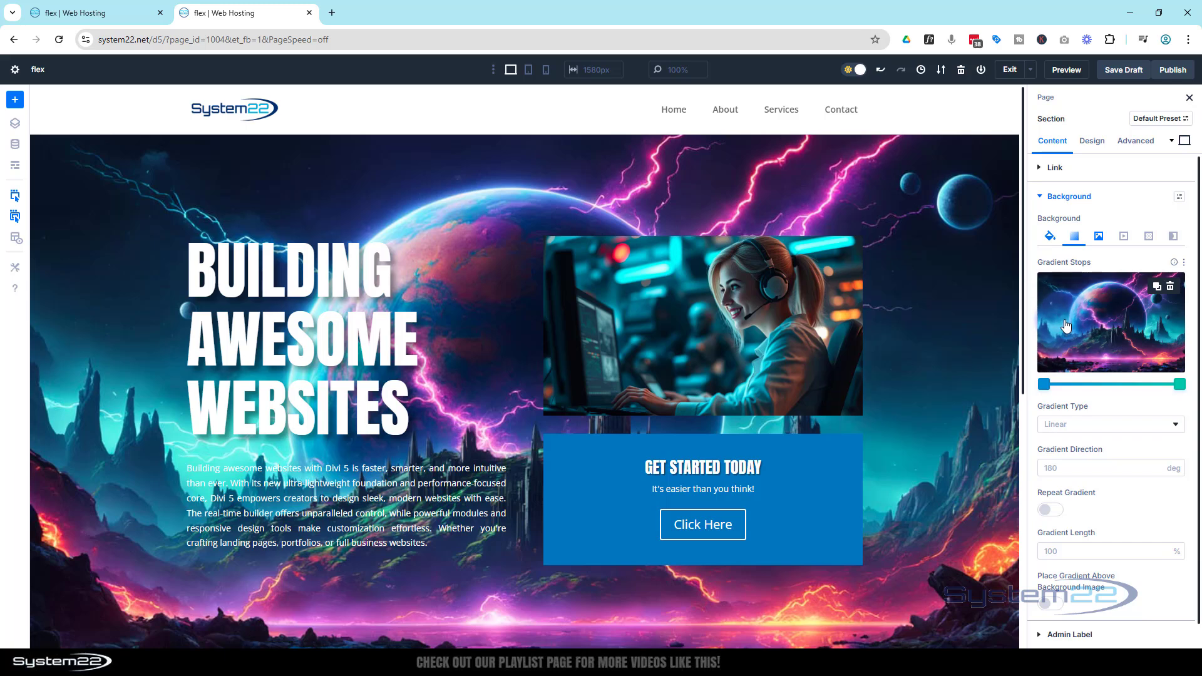
mouse_move(1146, 405)
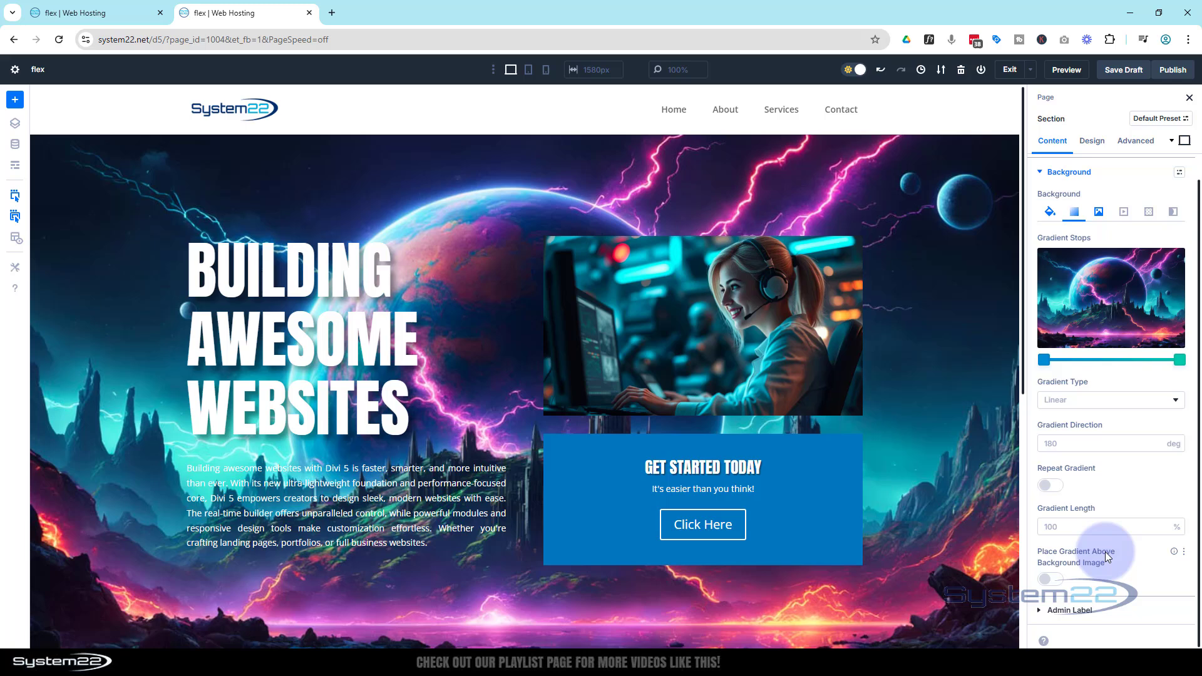
click(1049, 578)
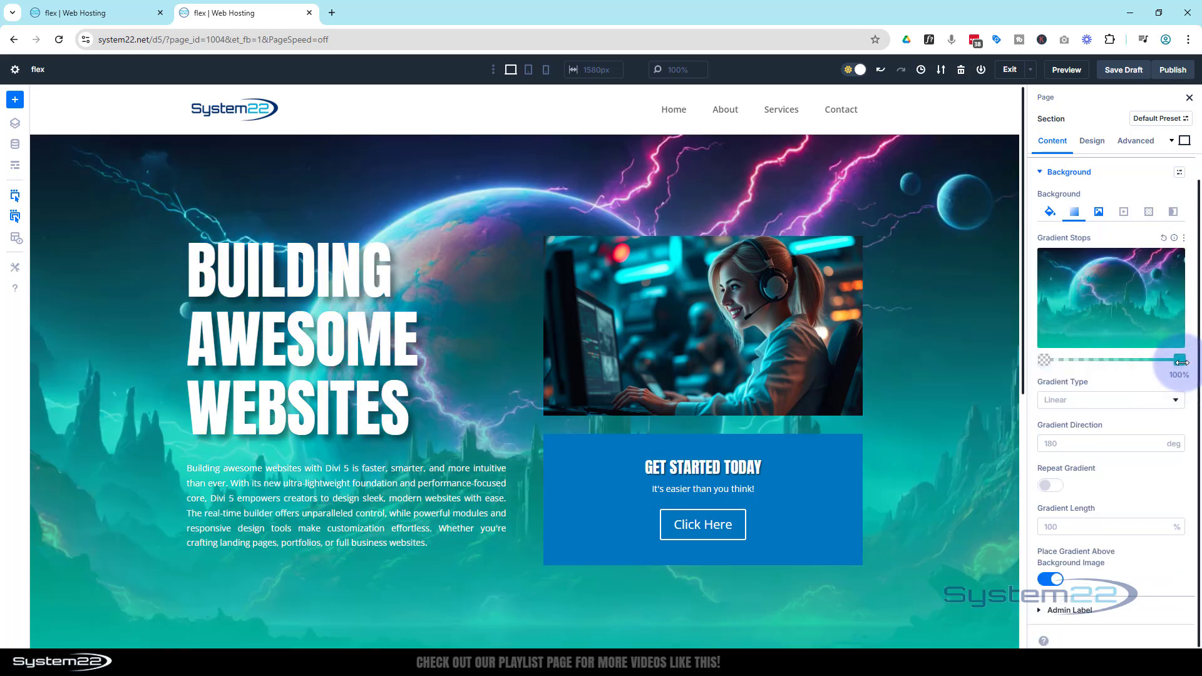
click(1177, 361)
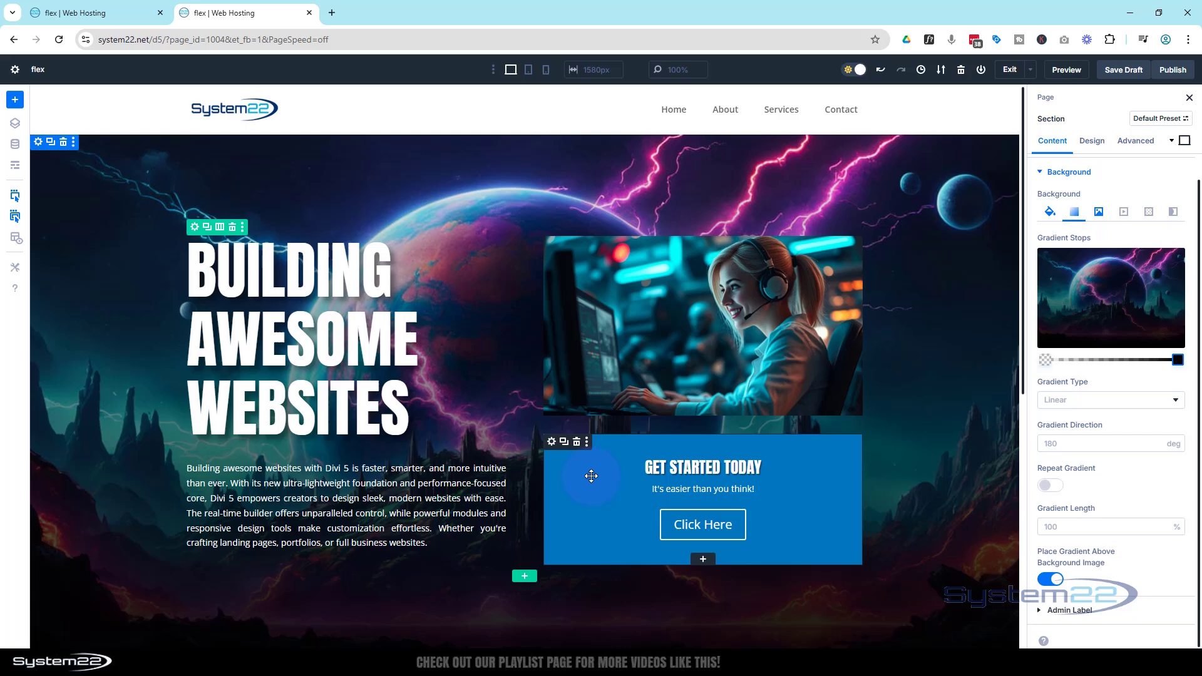
mouse_move(843, 493)
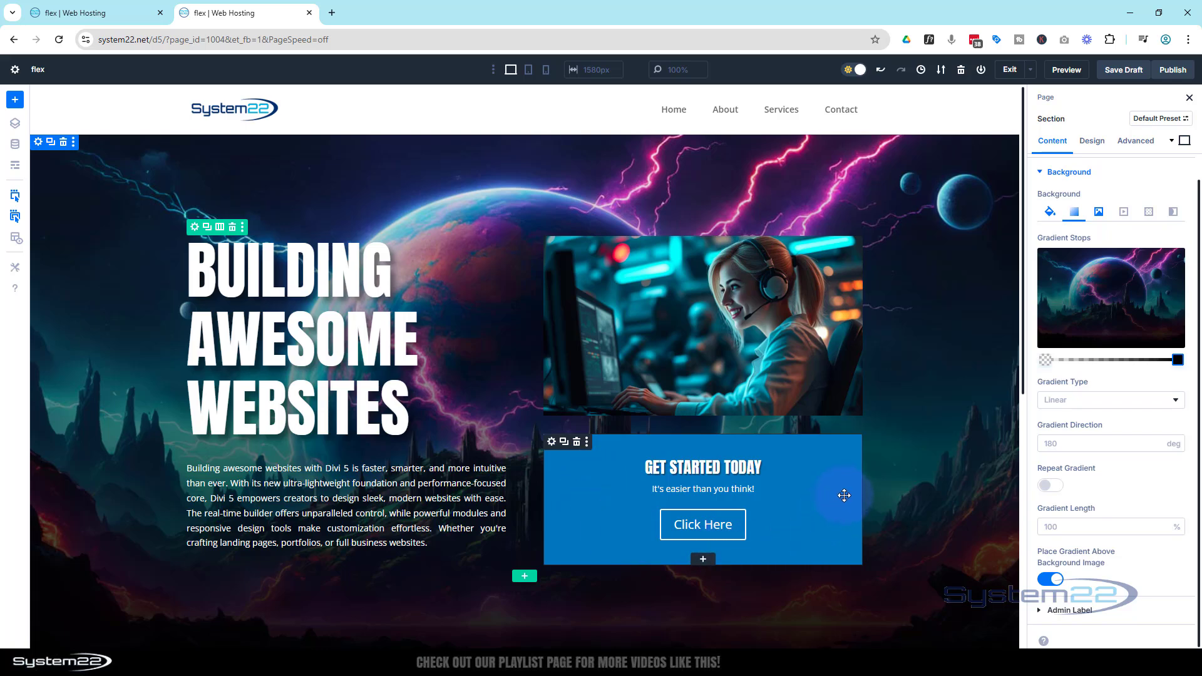
mouse_move(553, 446)
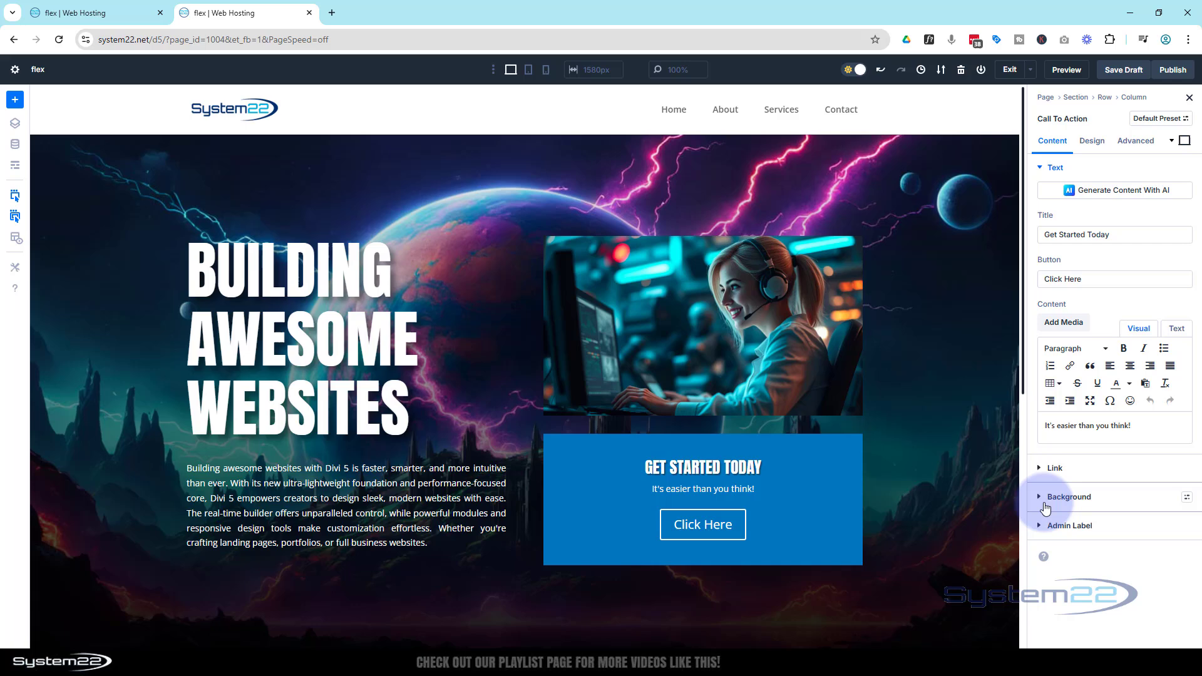
Expand the call-to-action's Background options showing its solid blue colour
click(1066, 496)
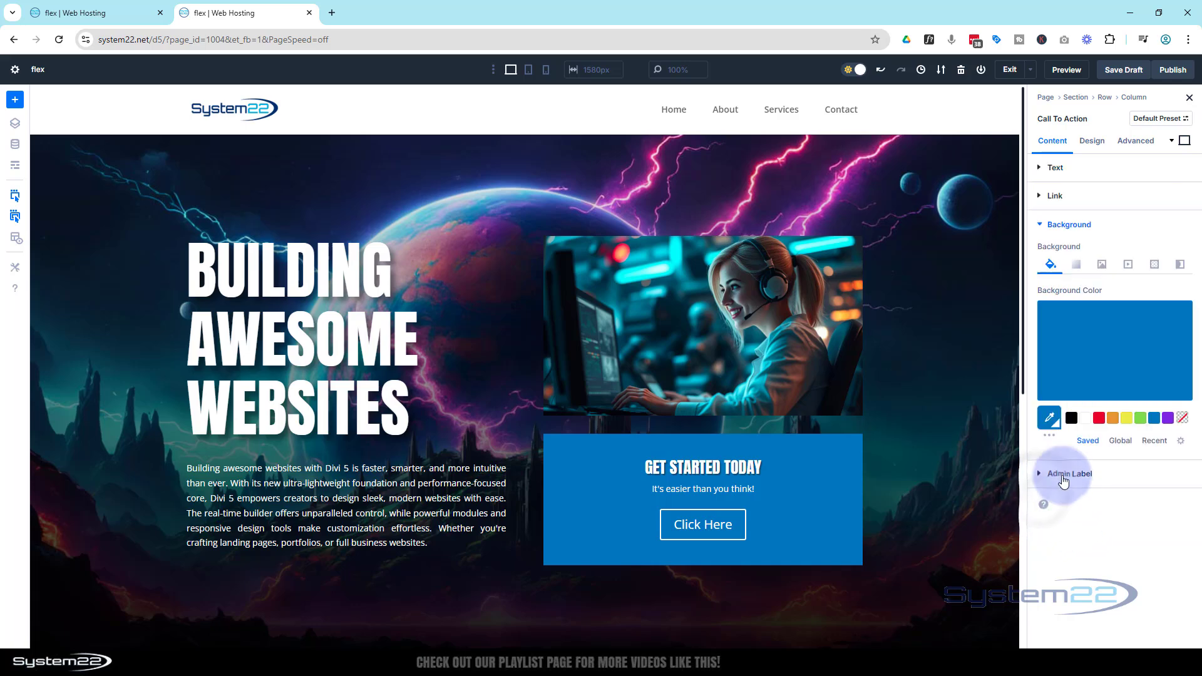
mouse_move(1104, 372)
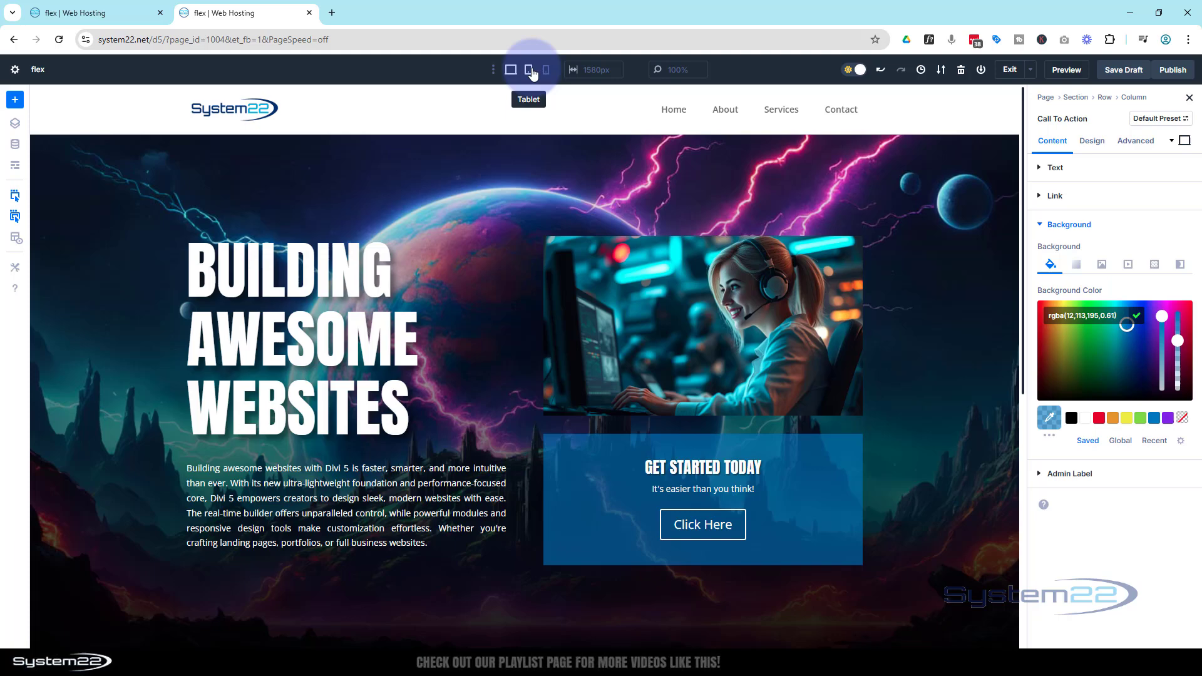
Review the hero with the translucent blue call-to-action in the tablet and phone layouts
click(528, 70)
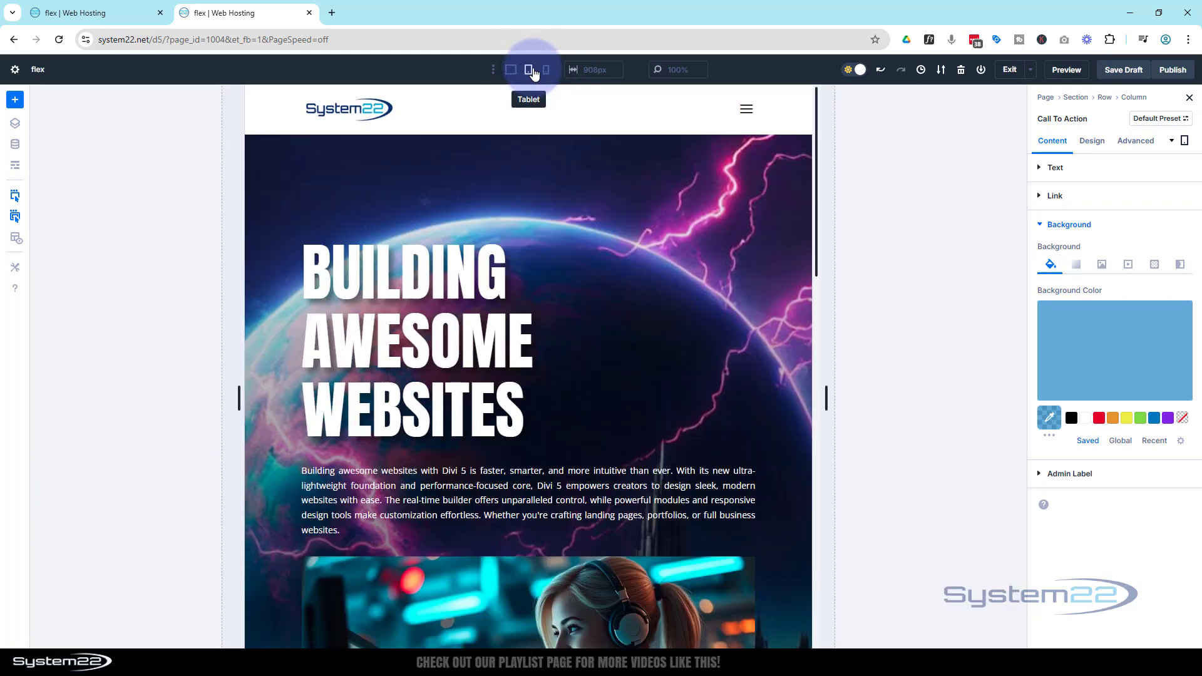
scroll(down, 3)
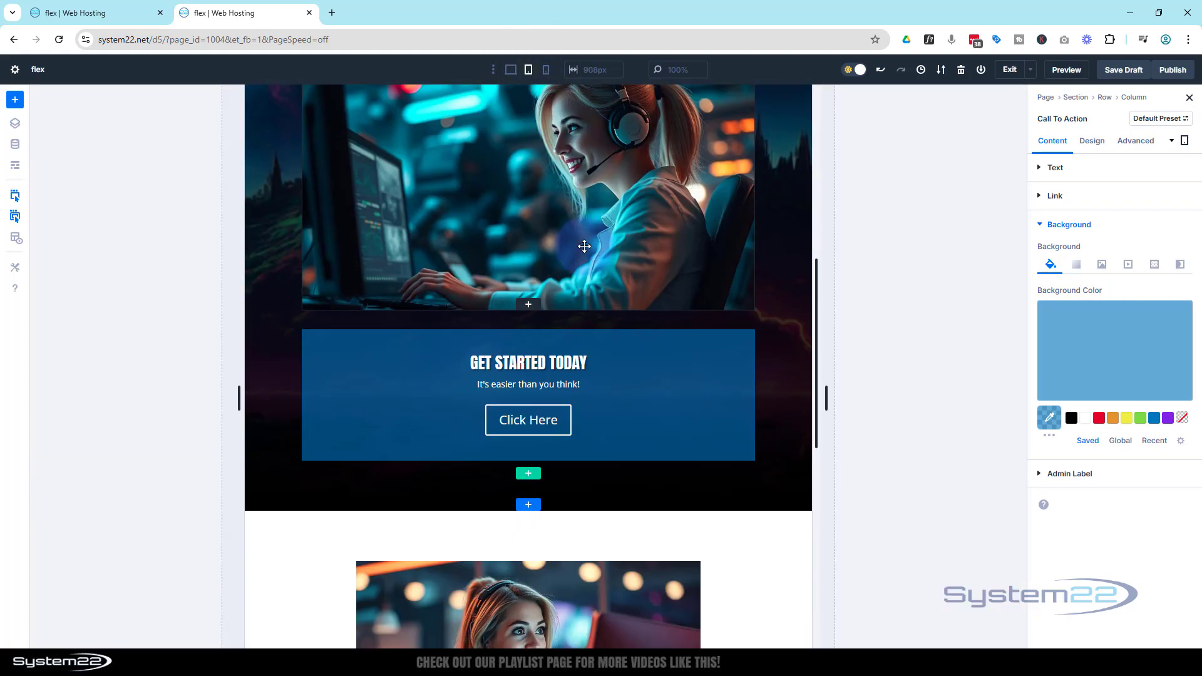
scroll(up, 3)
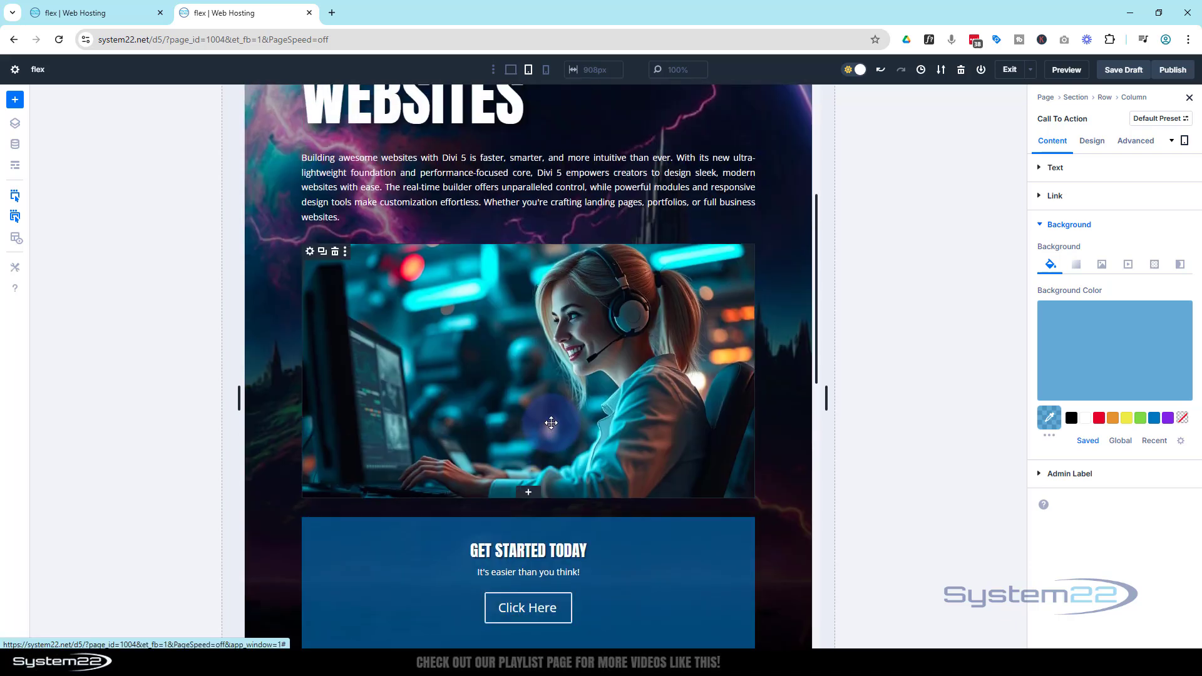
click(545, 70)
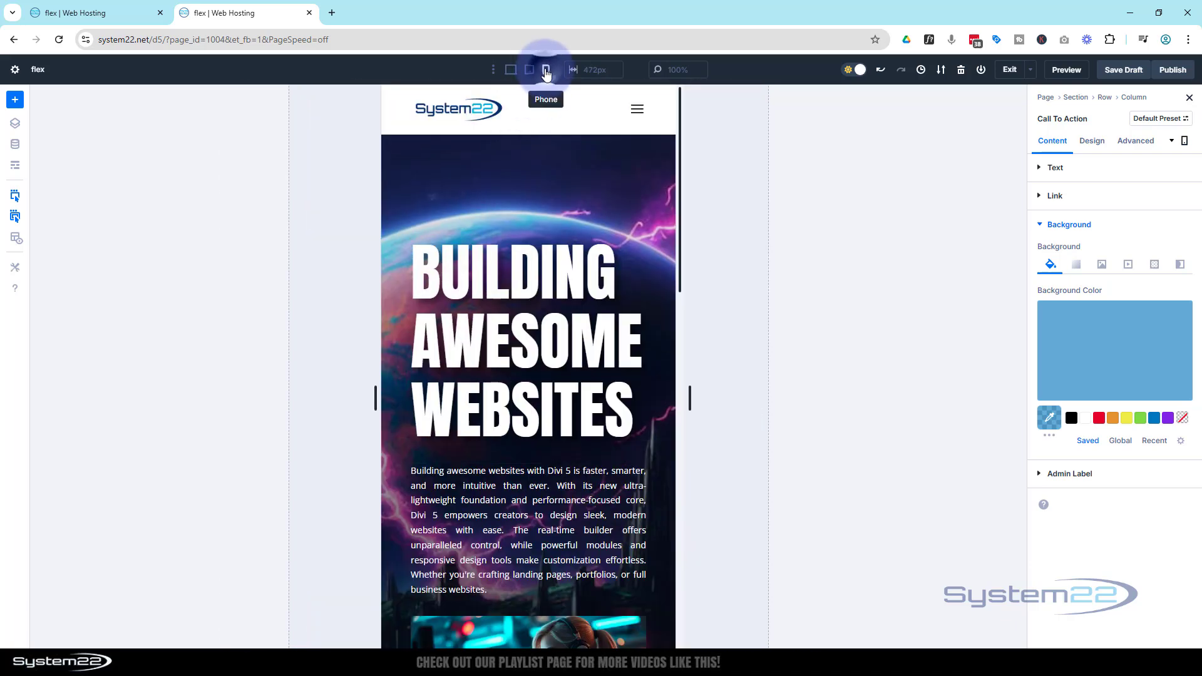
scroll(down, 3)
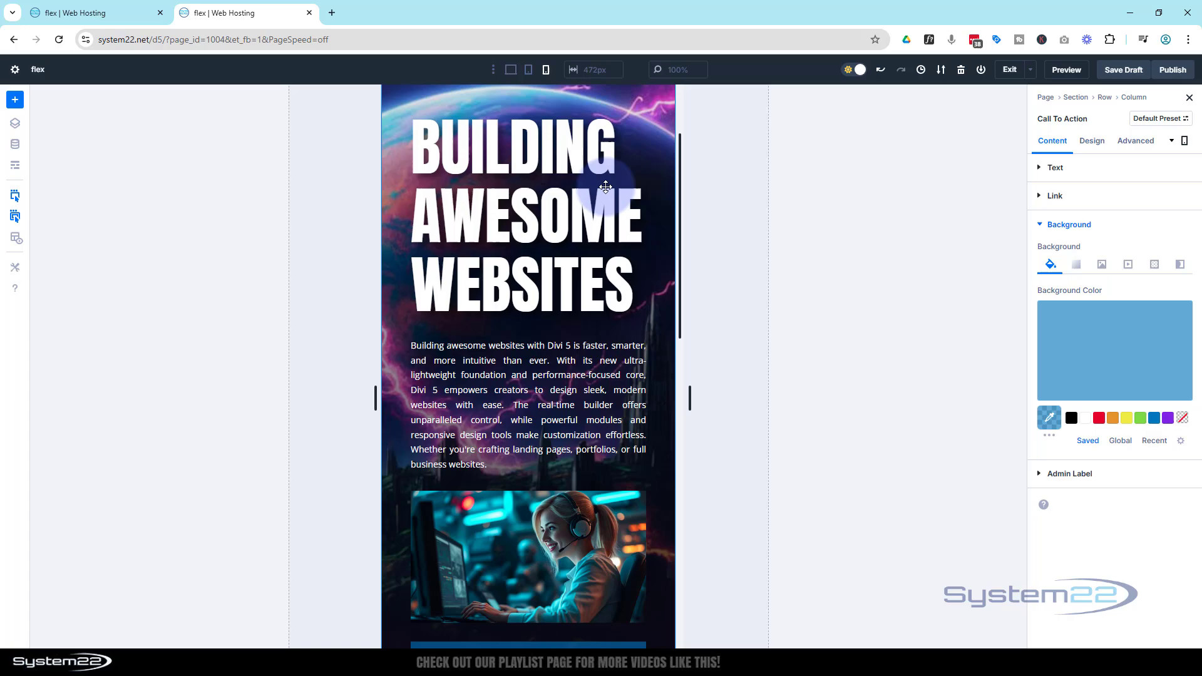
scroll(down, 3)
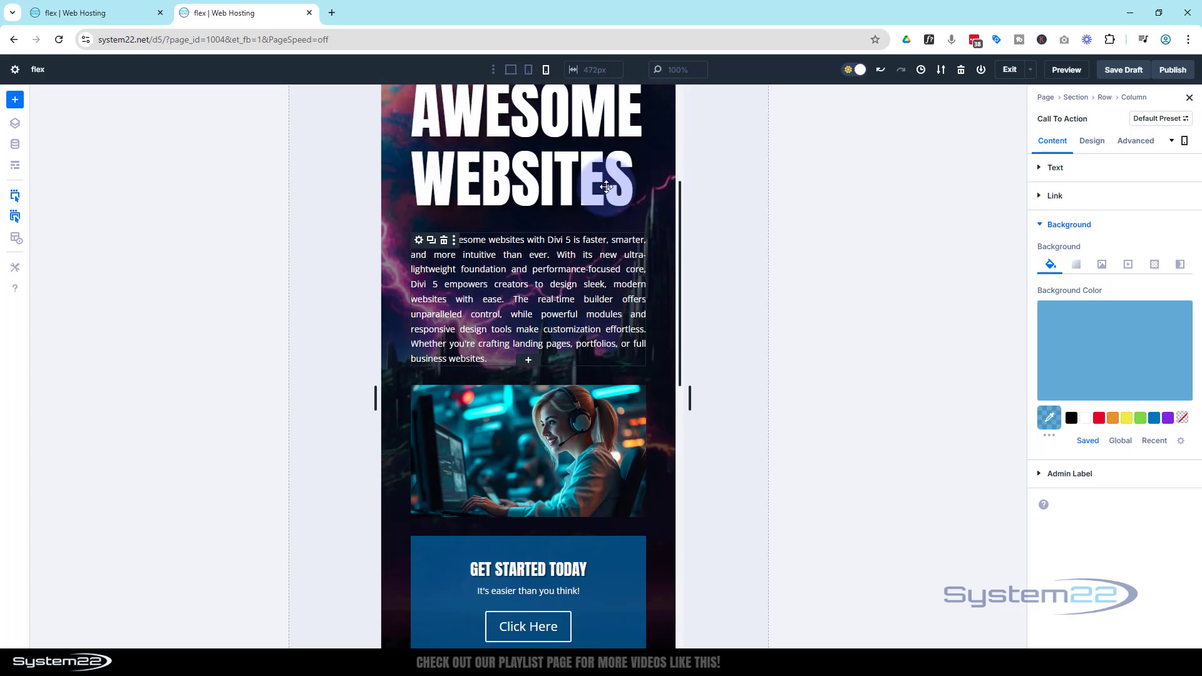
scroll(up, 3)
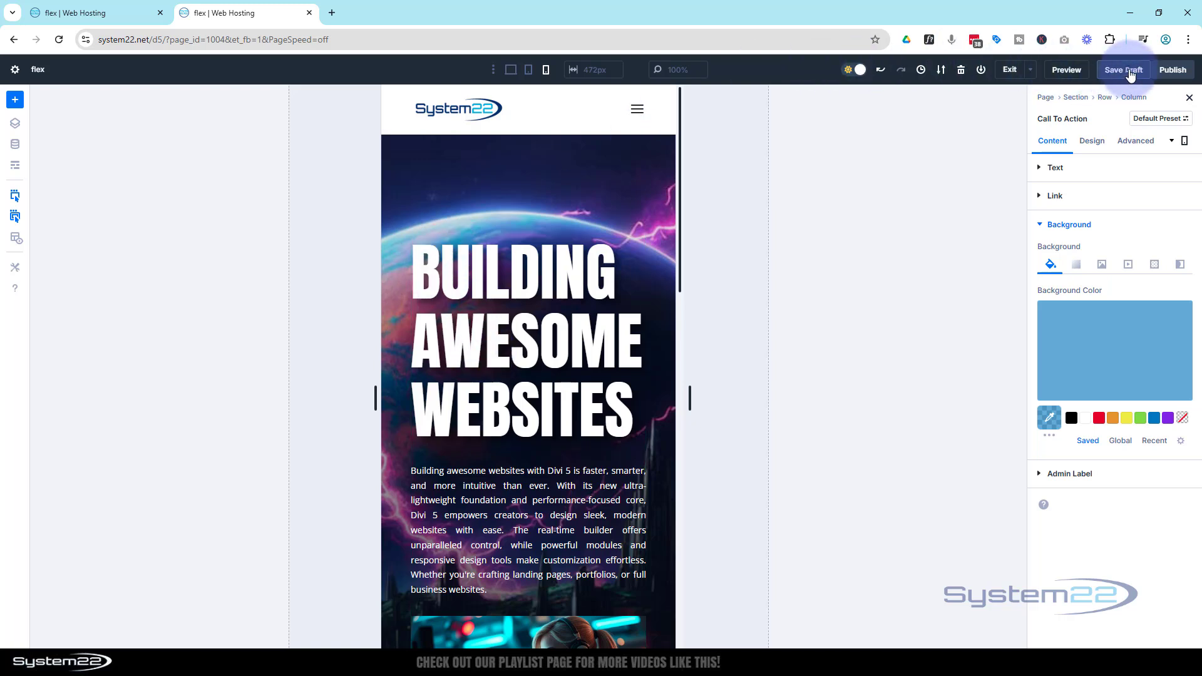
mouse_move(1064, 70)
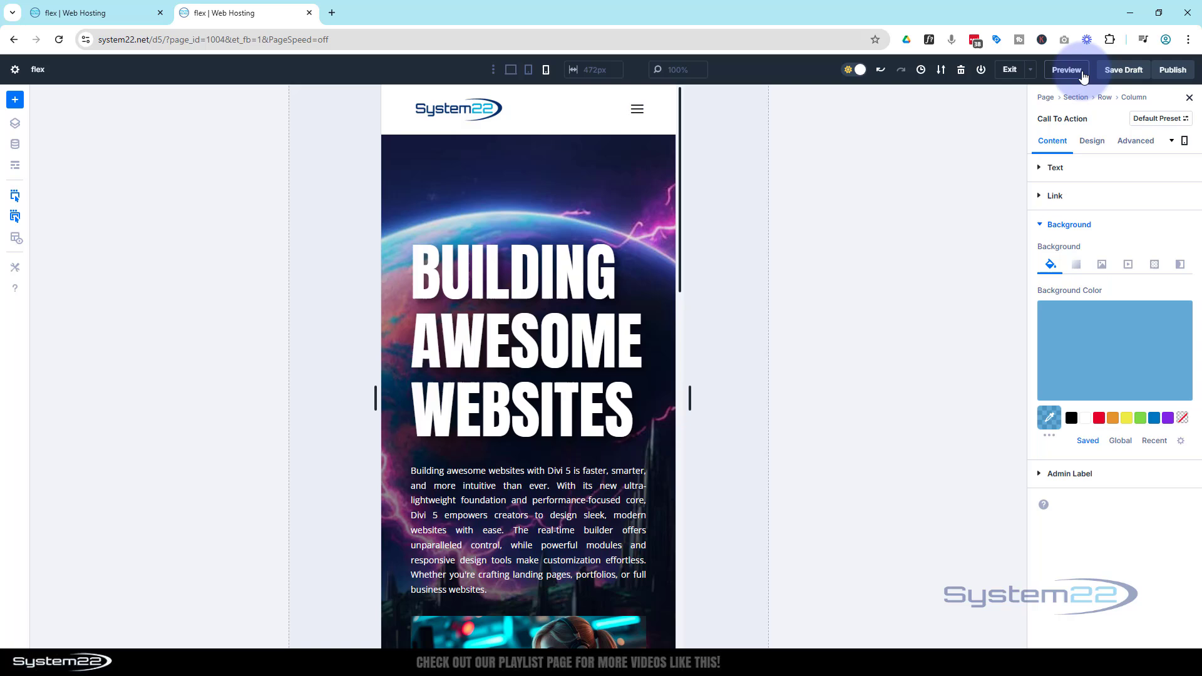
Open the live preview of the page and scroll through the hero
click(1065, 70)
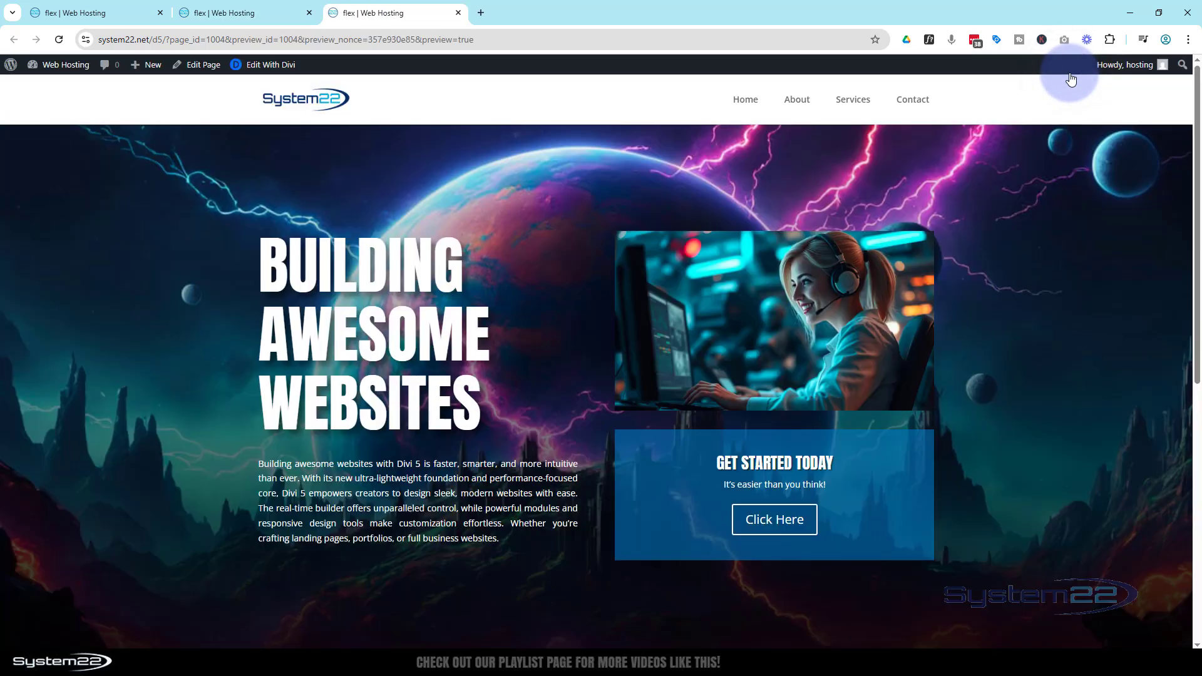
mouse_move(960, 251)
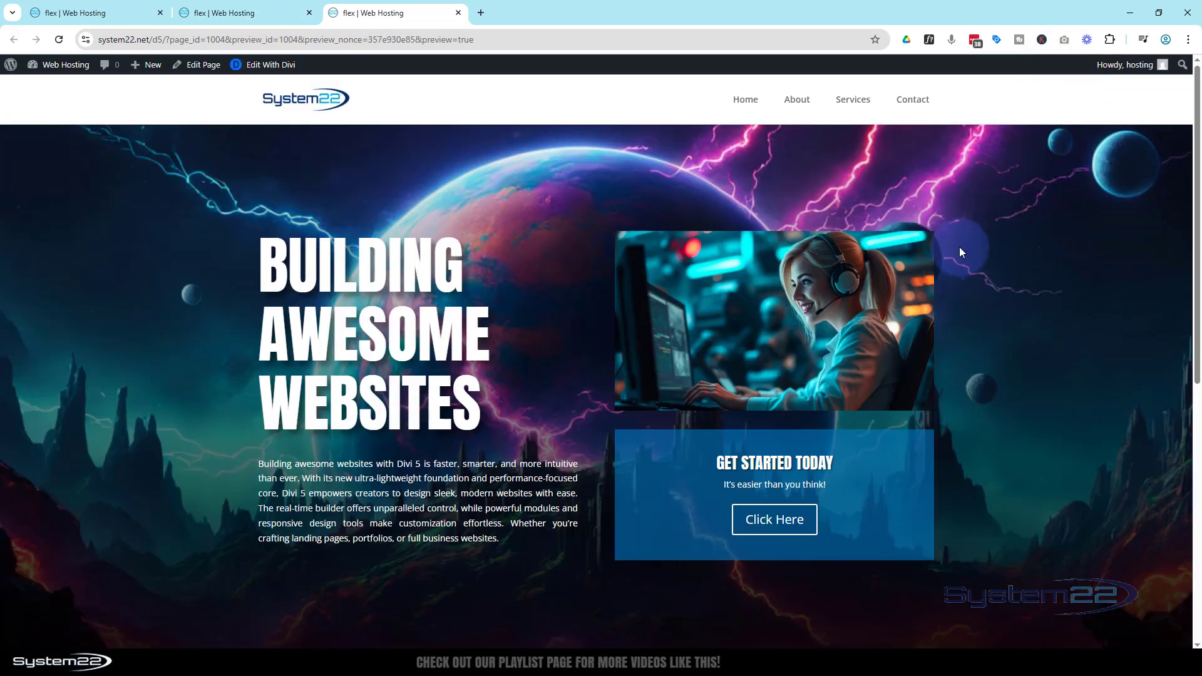
scroll(down, 3)
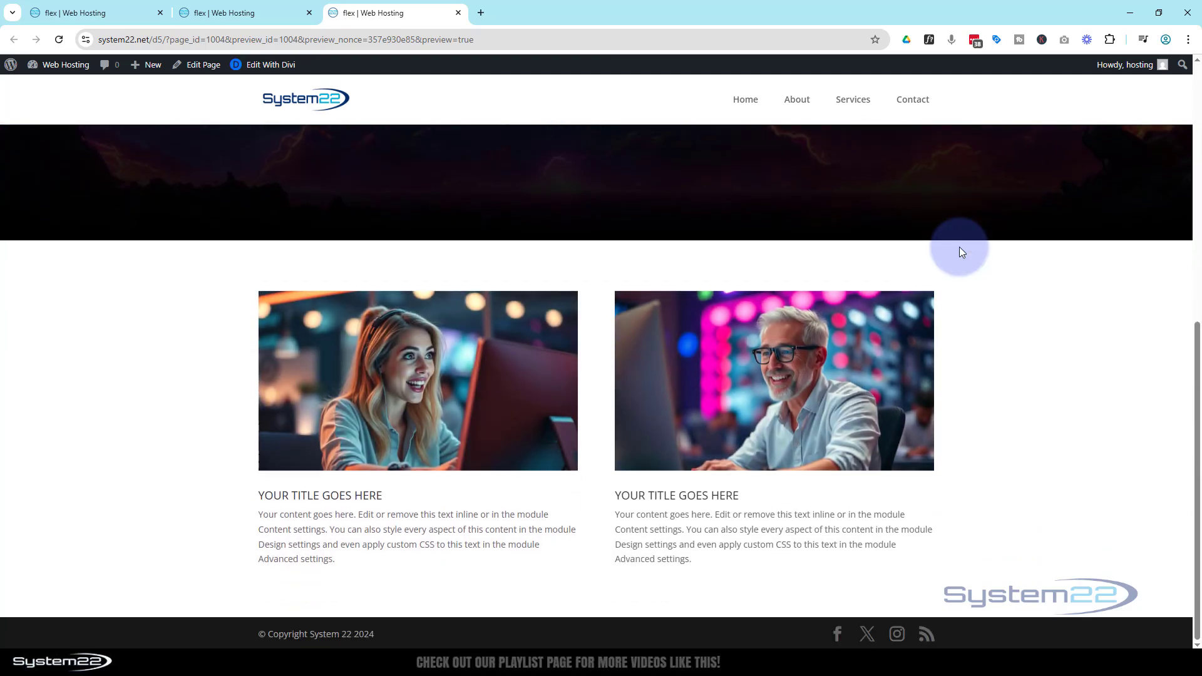
scroll(up, 3)
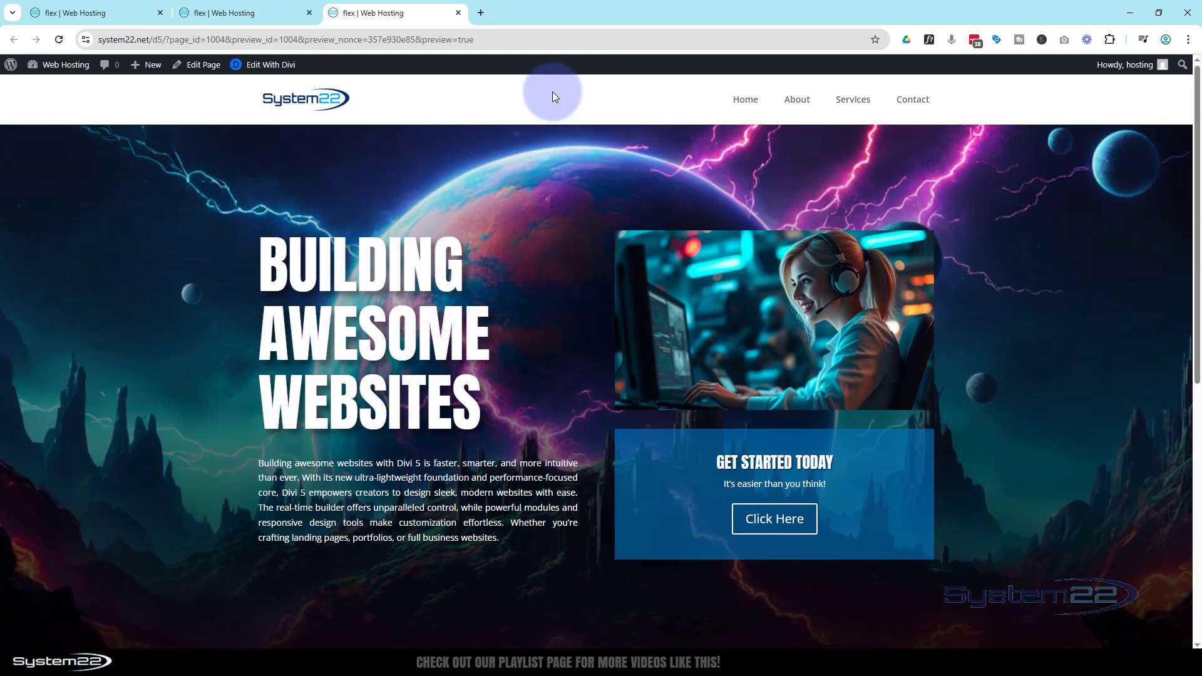
mouse_move(547, 100)
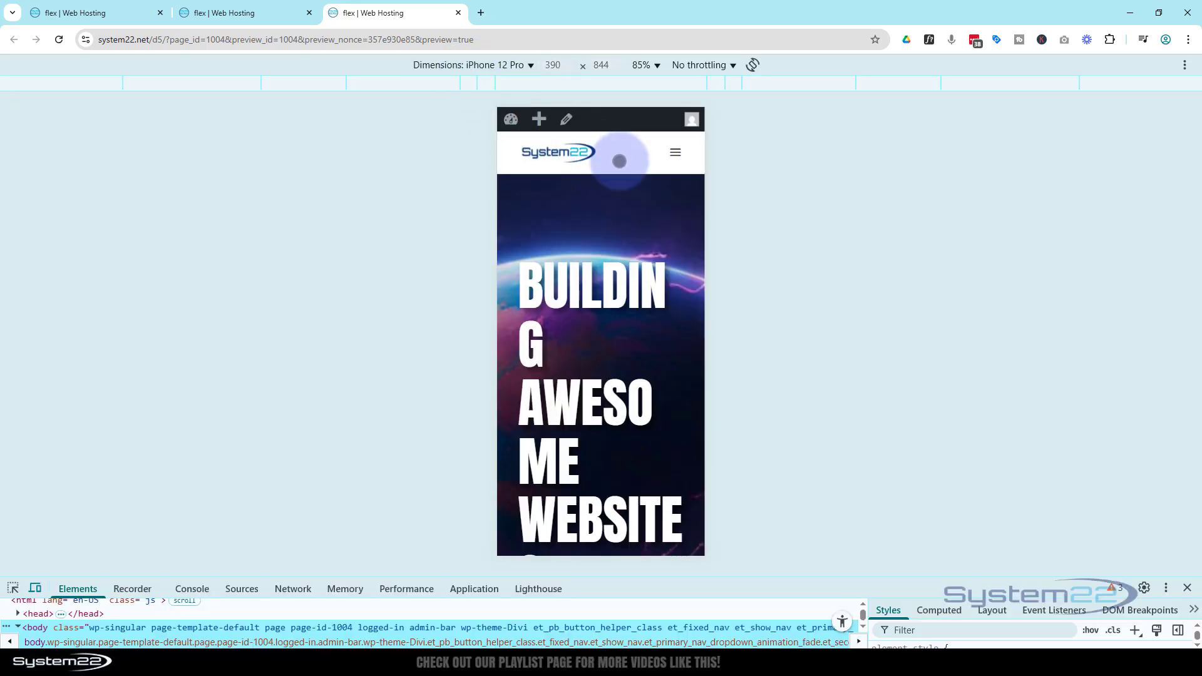
scroll(down, 3)
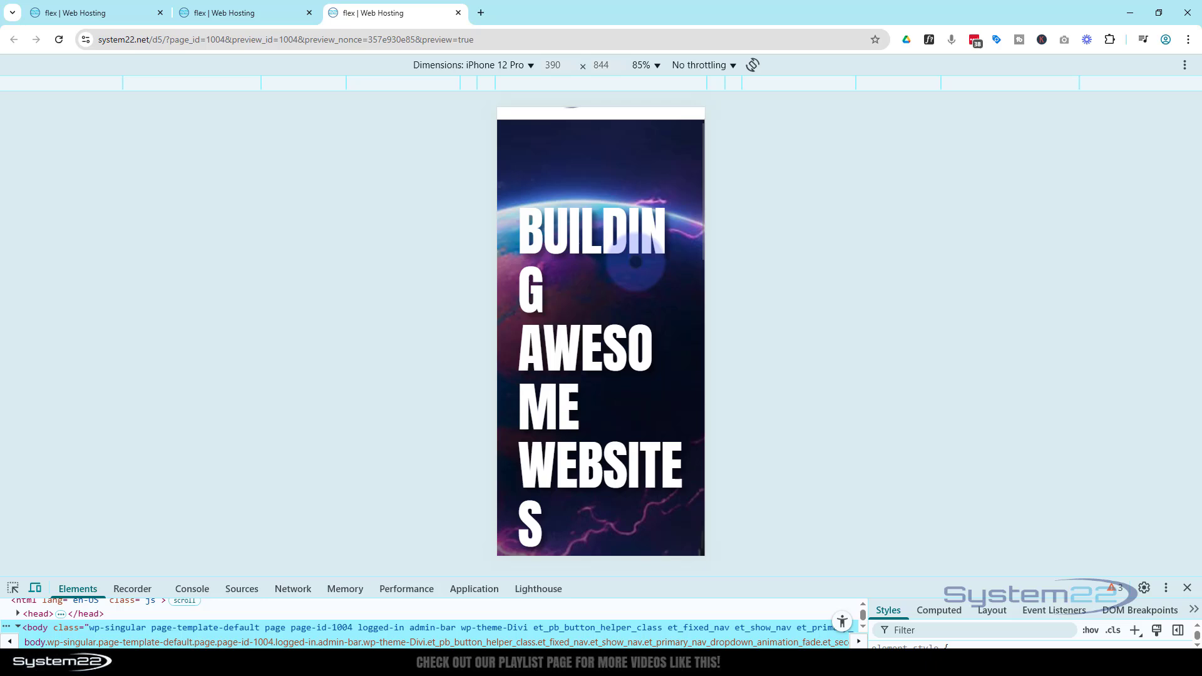
Emulate an iPad Air screen in DevTools and scroll the stacked hero
click(472, 64)
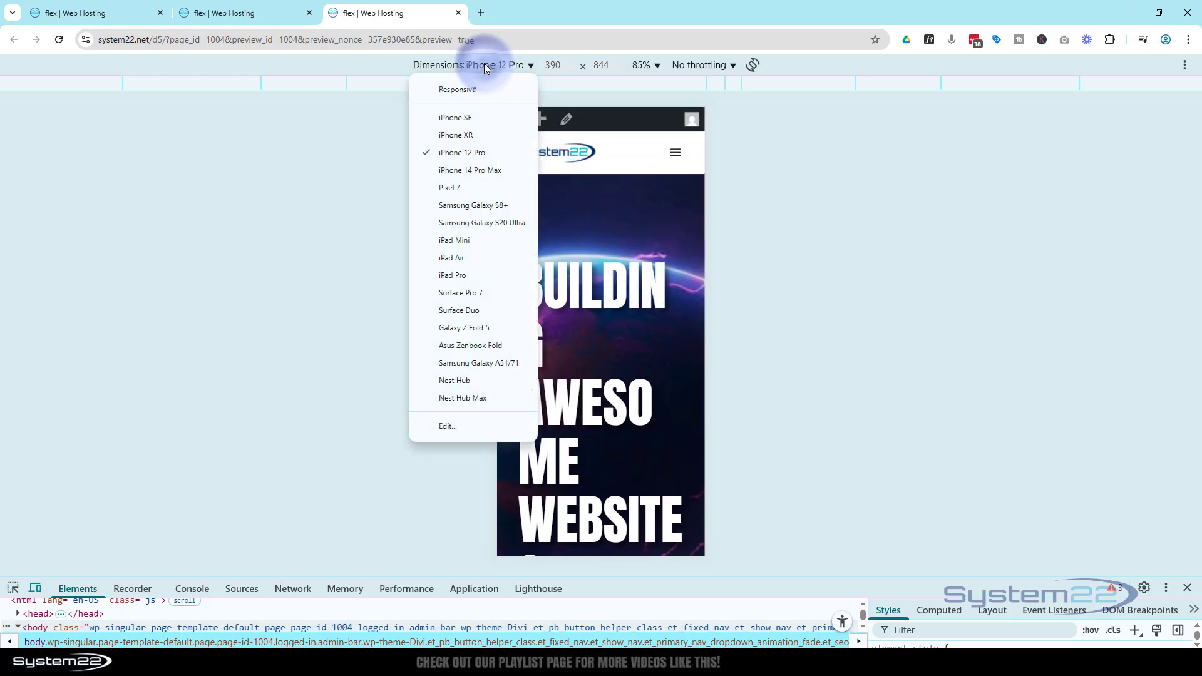
mouse_move(473, 262)
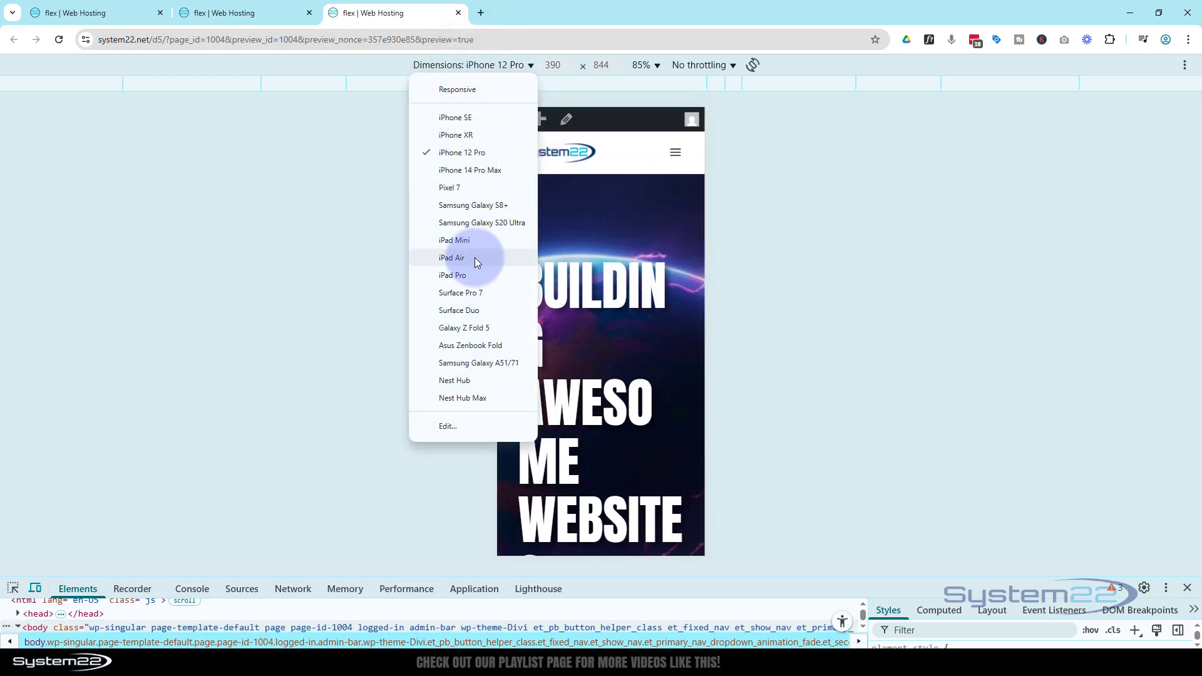
click(452, 257)
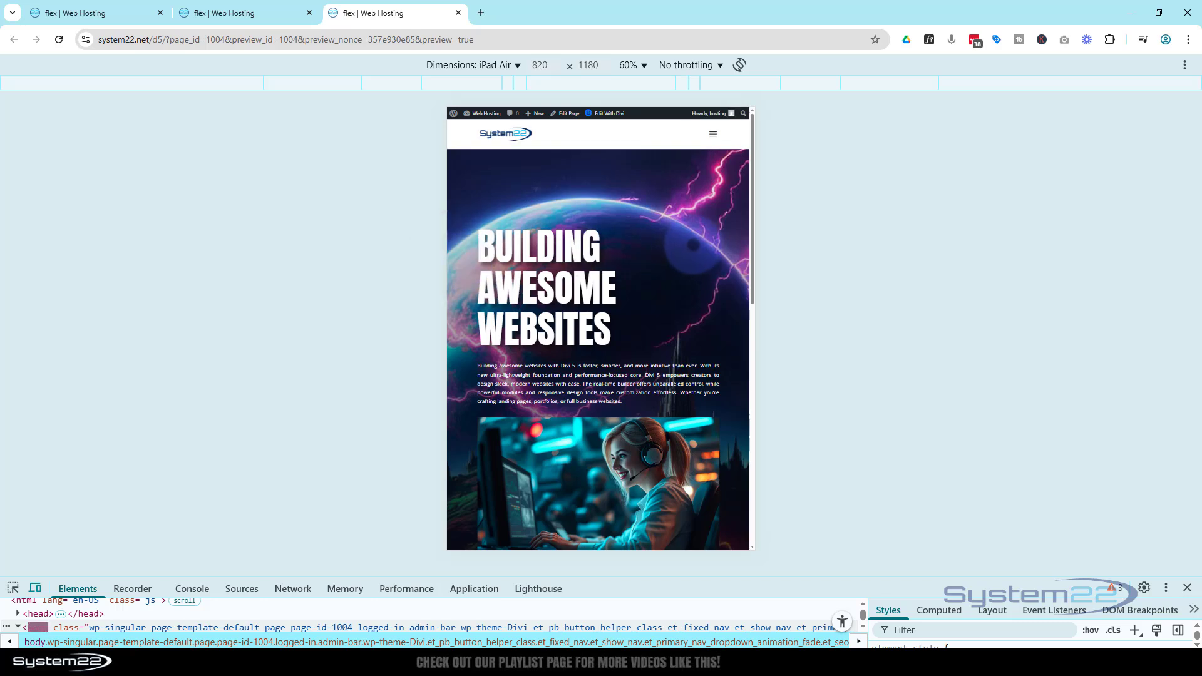
scroll(down, 3)
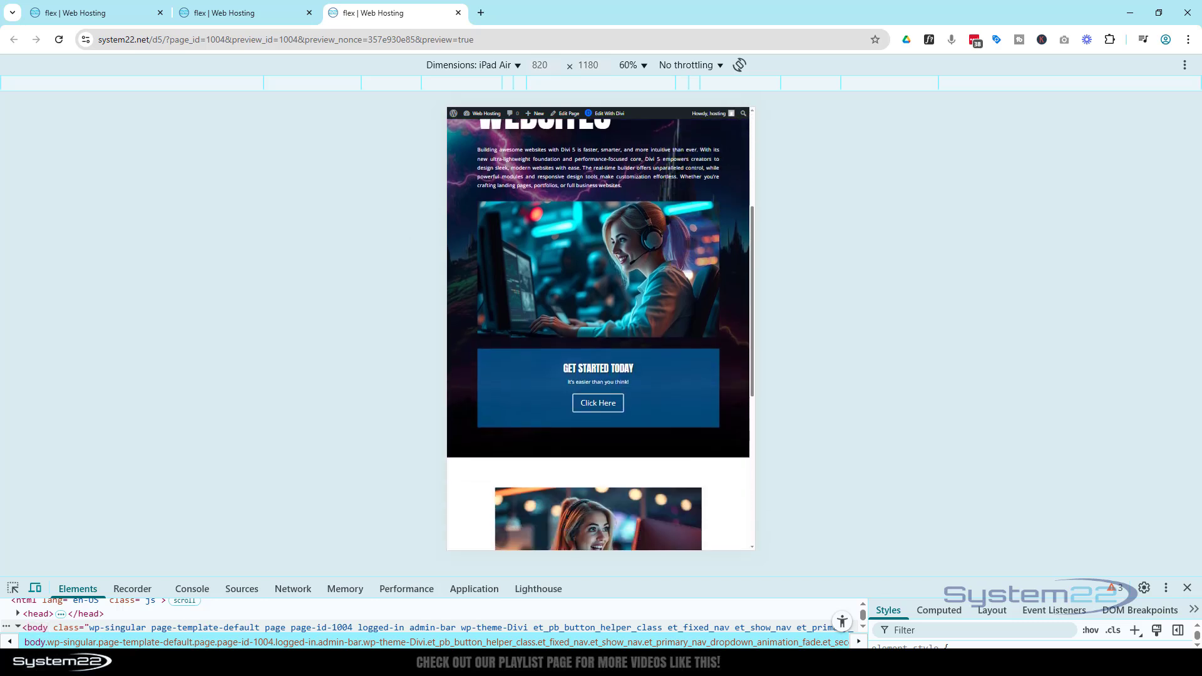
scroll(up, 3)
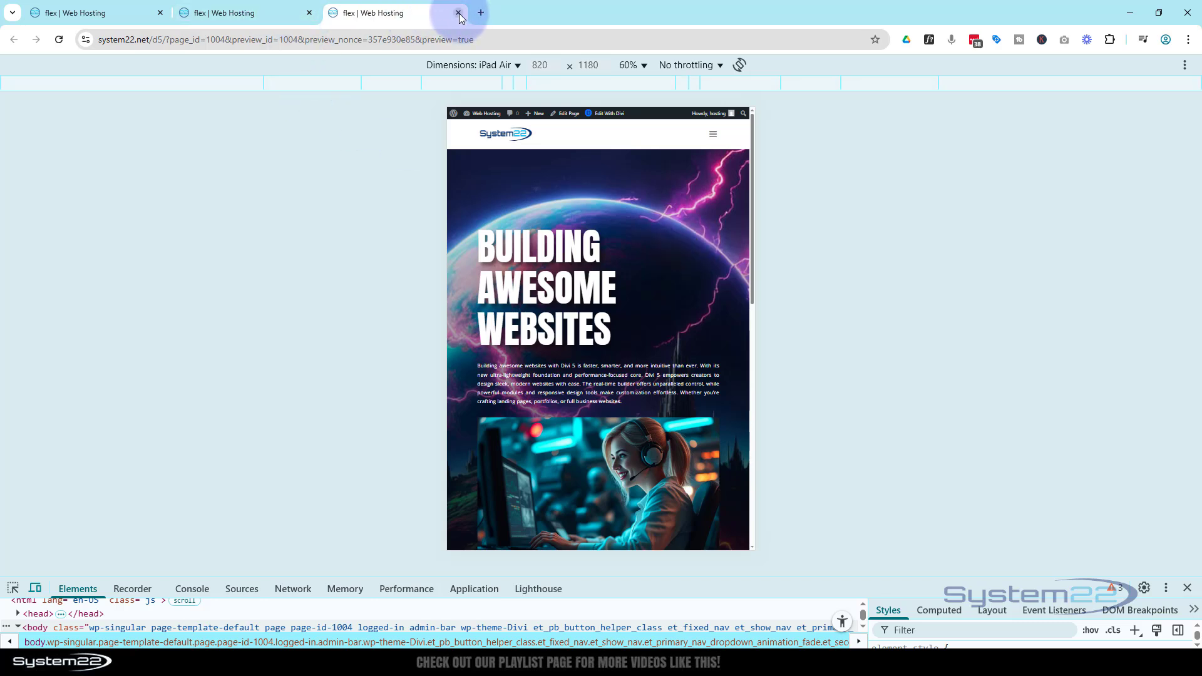
Close the preview and set the title's Text Size to 80px for the phone layout
click(458, 12)
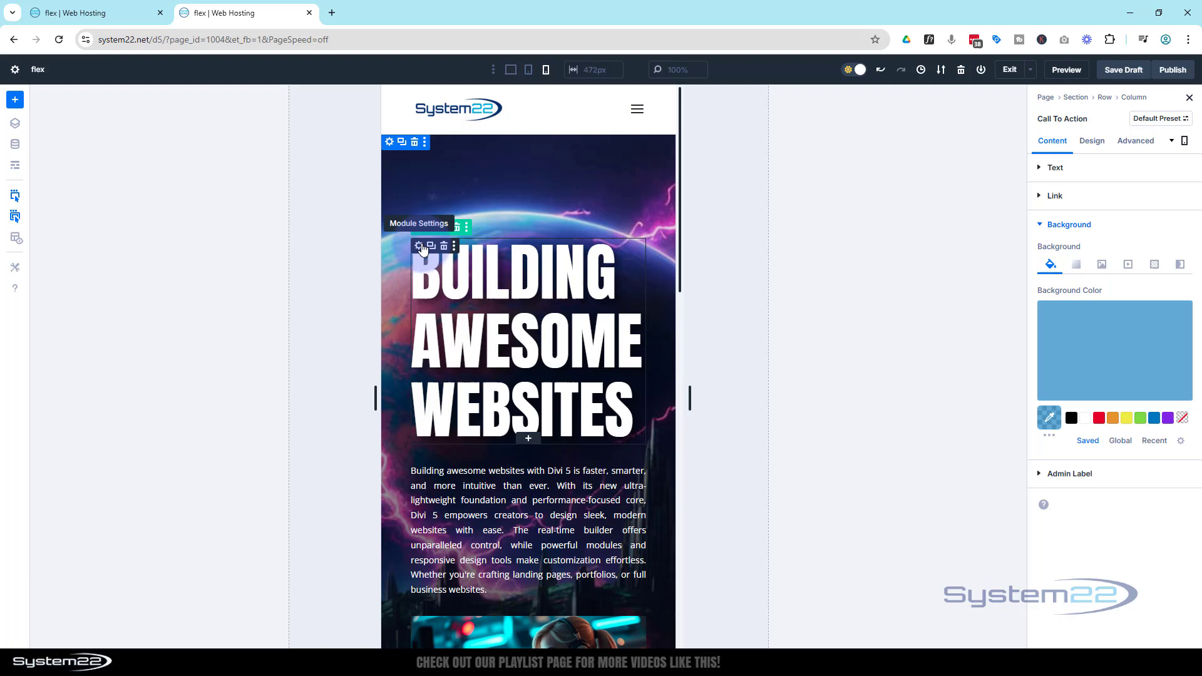
click(418, 246)
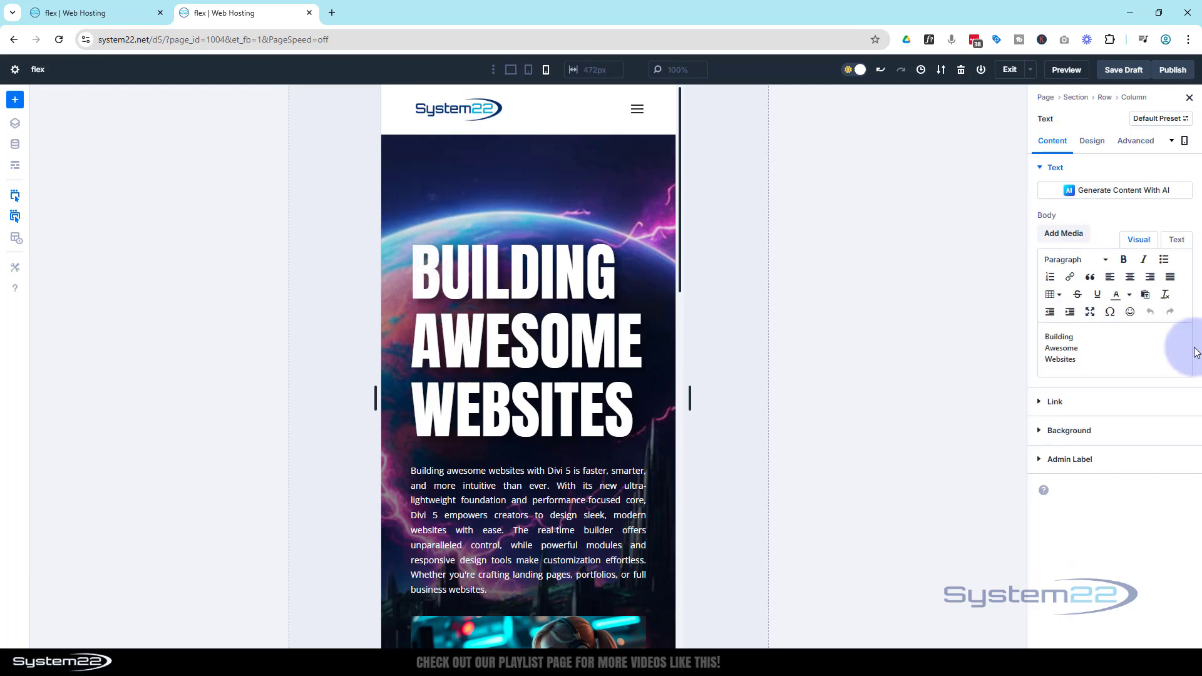
click(1090, 140)
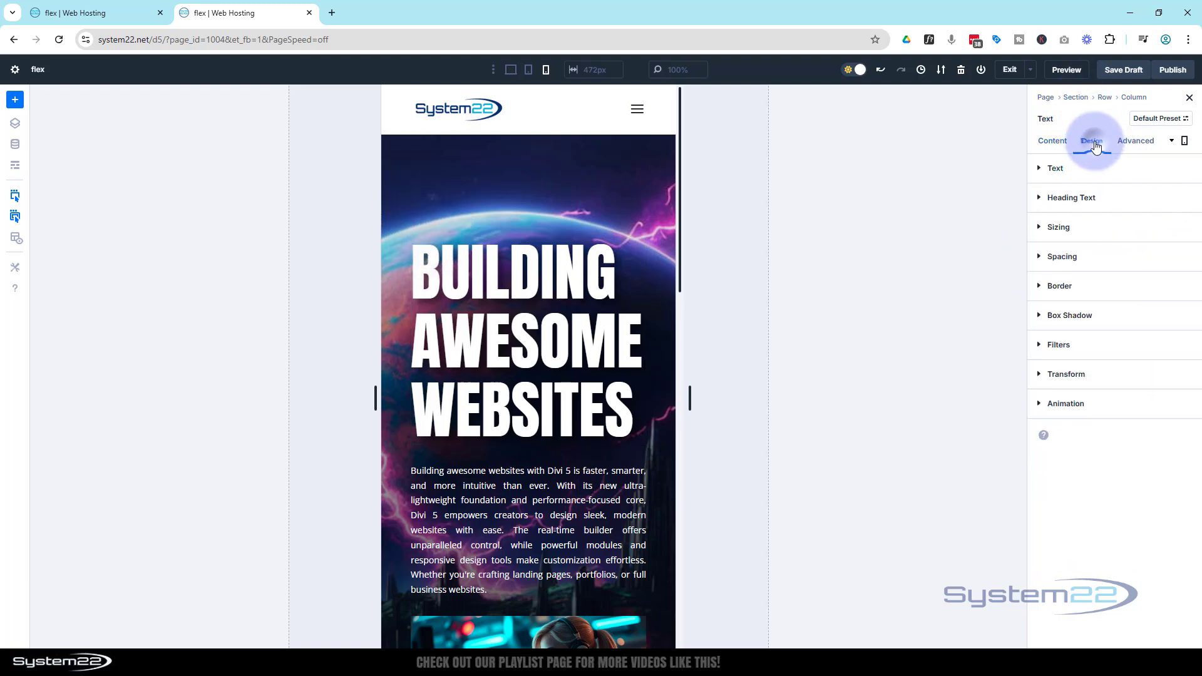
click(1054, 168)
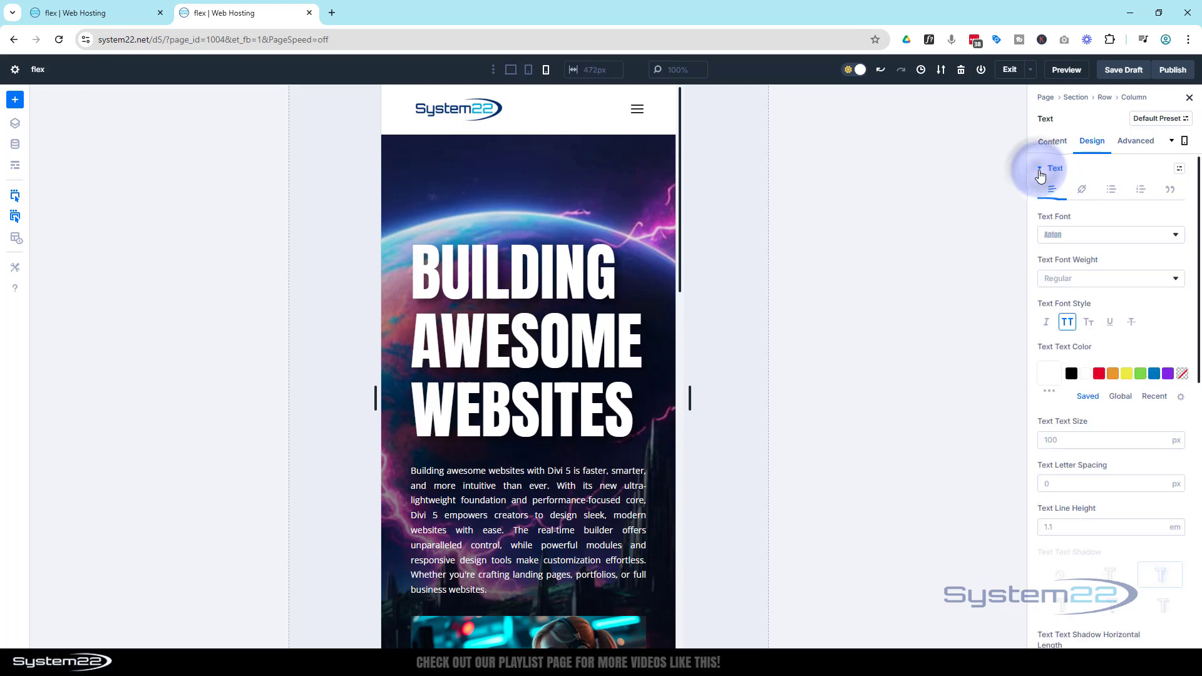
mouse_move(818, 177)
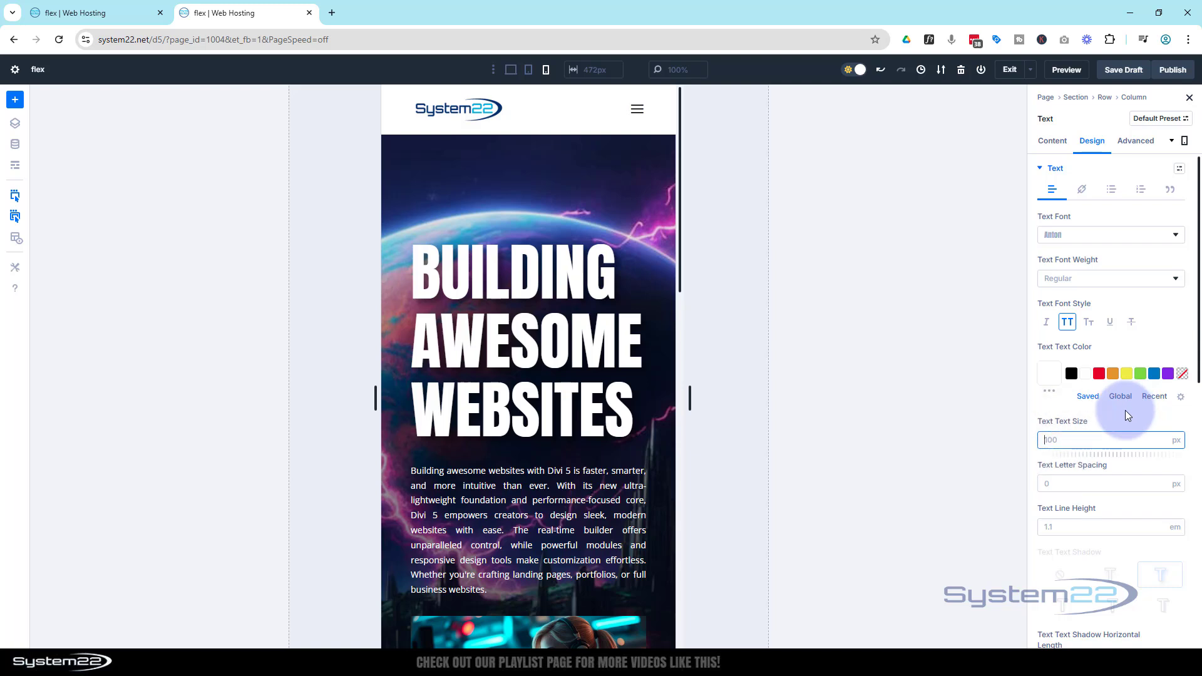
text(80)
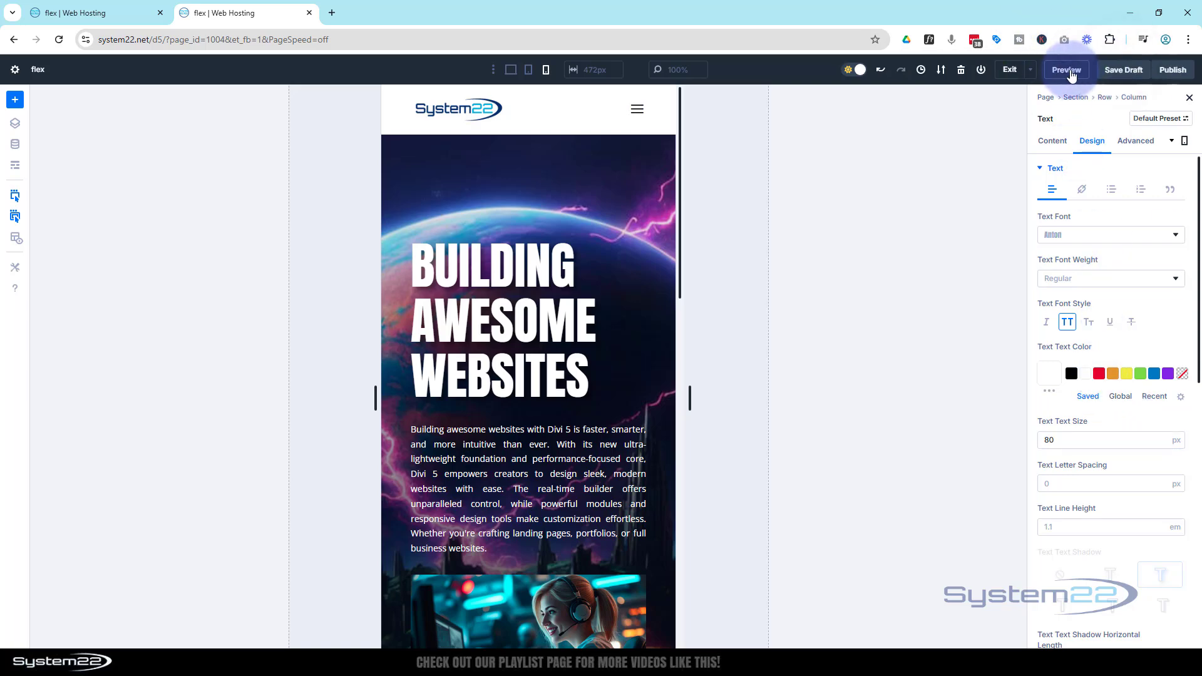
Preview the live page in iPhone 12 Pro emulation to confirm the smaller title fits, then exit emulation
click(1066, 70)
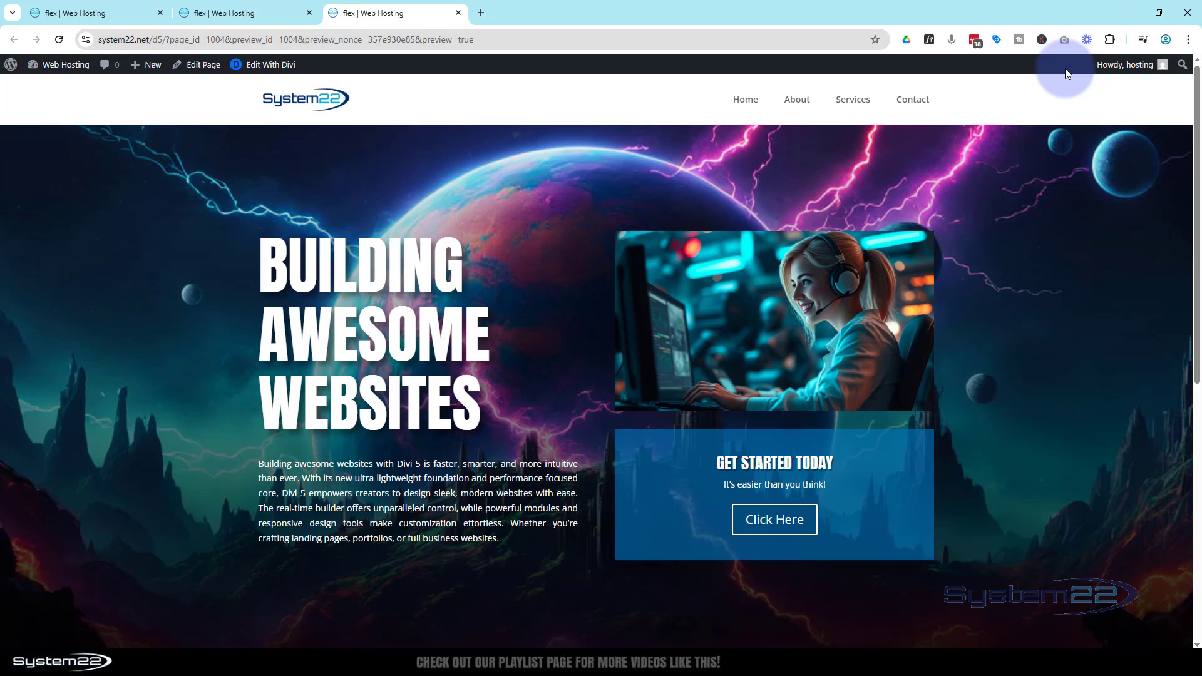
mouse_move(562, 98)
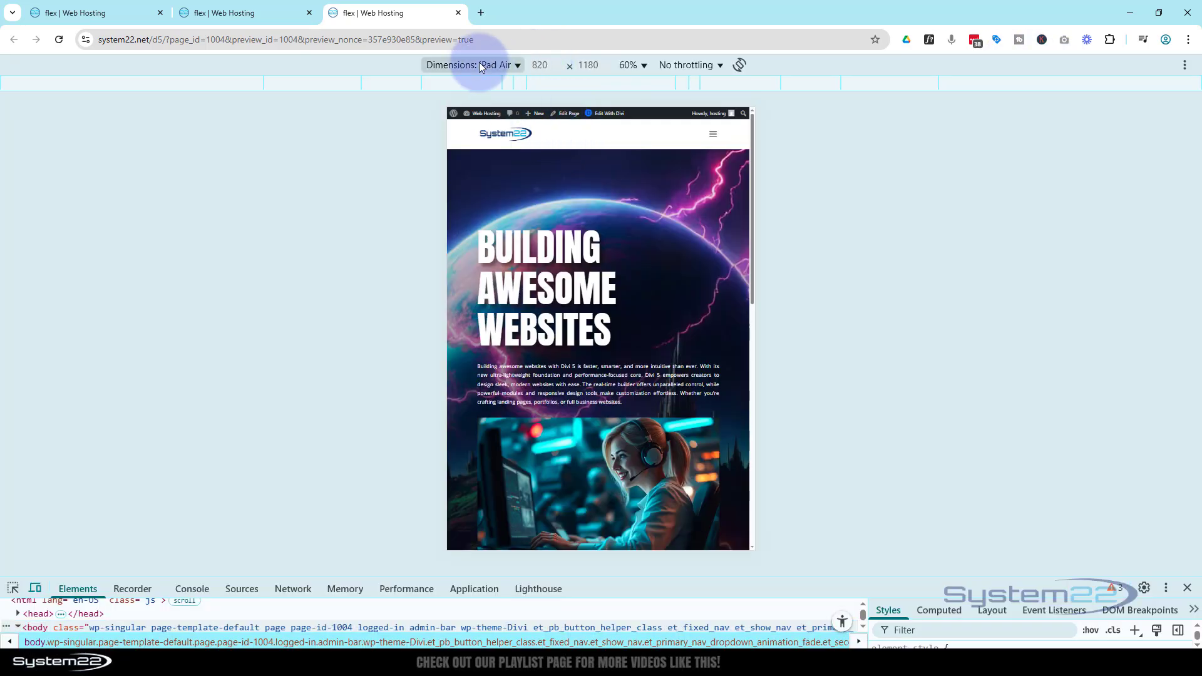
click(495, 64)
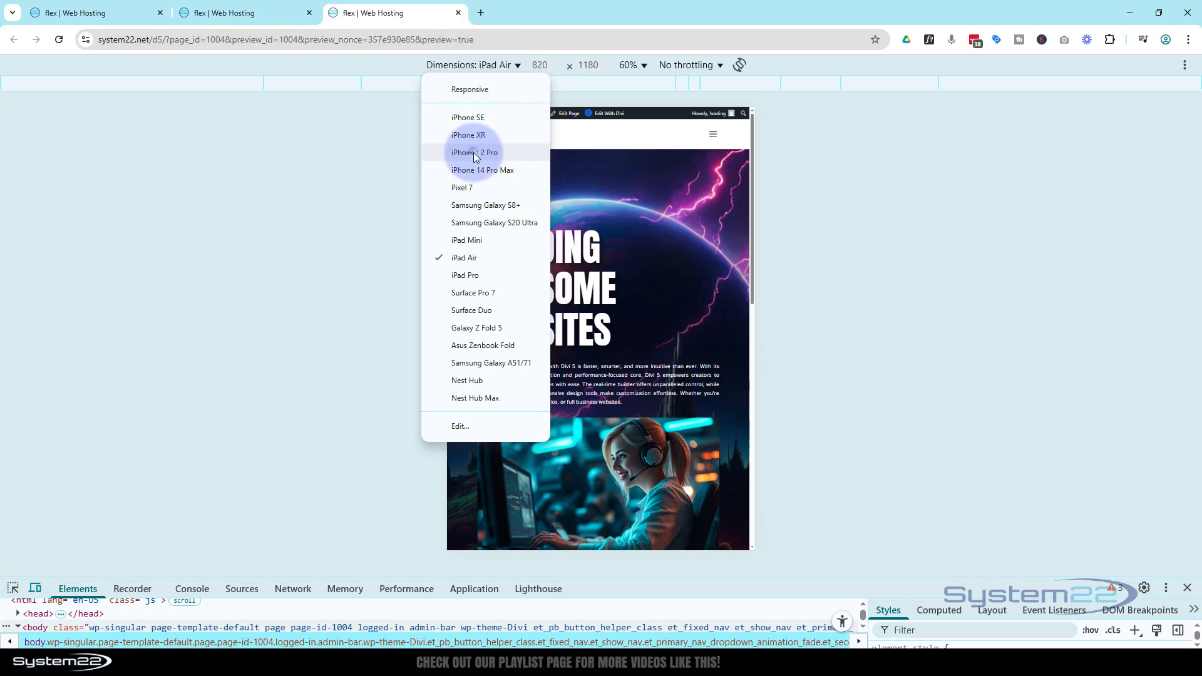
click(474, 152)
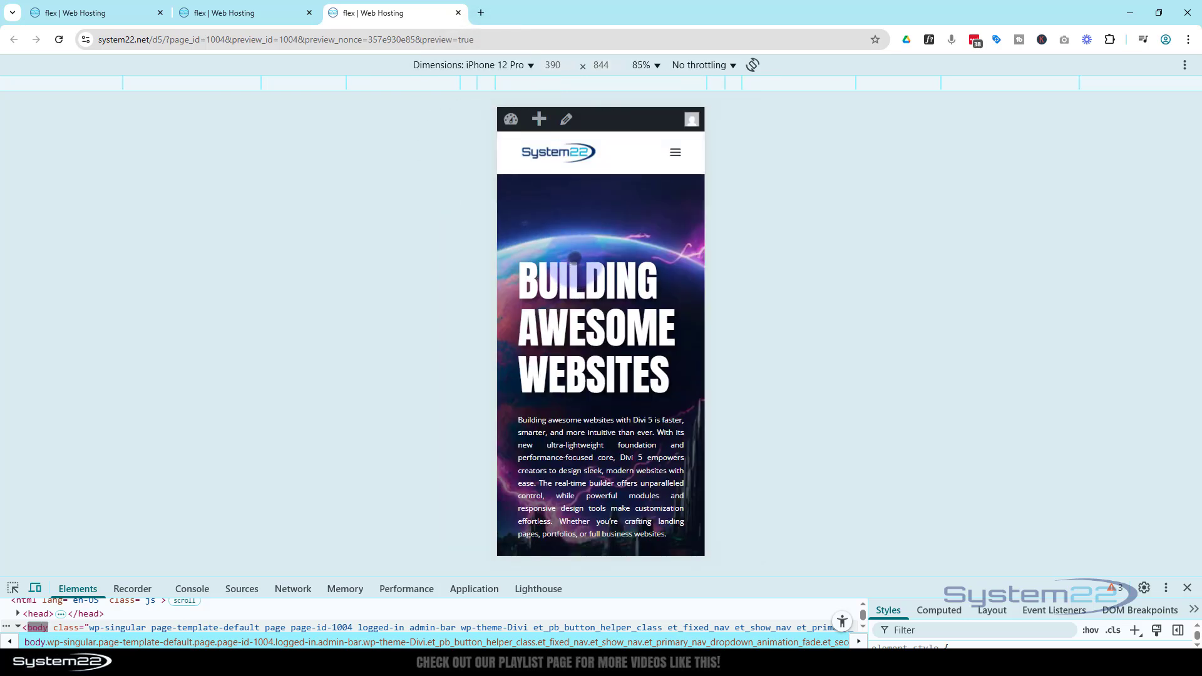
scroll(down, 3)
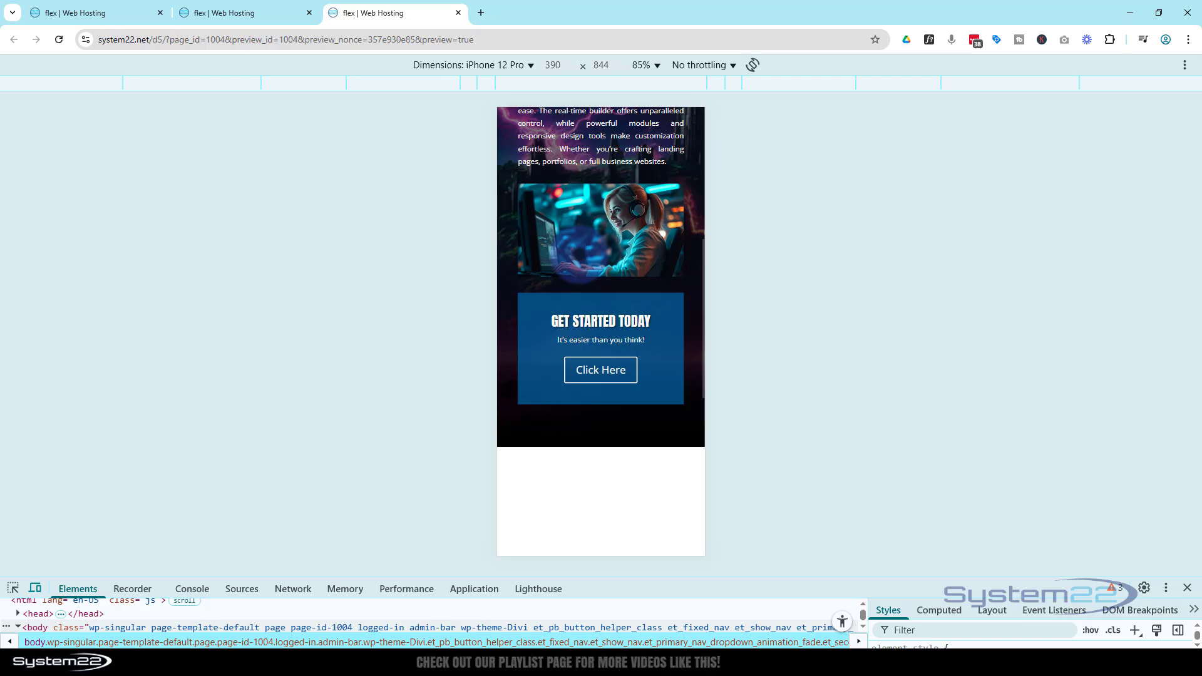
scroll(up, 3)
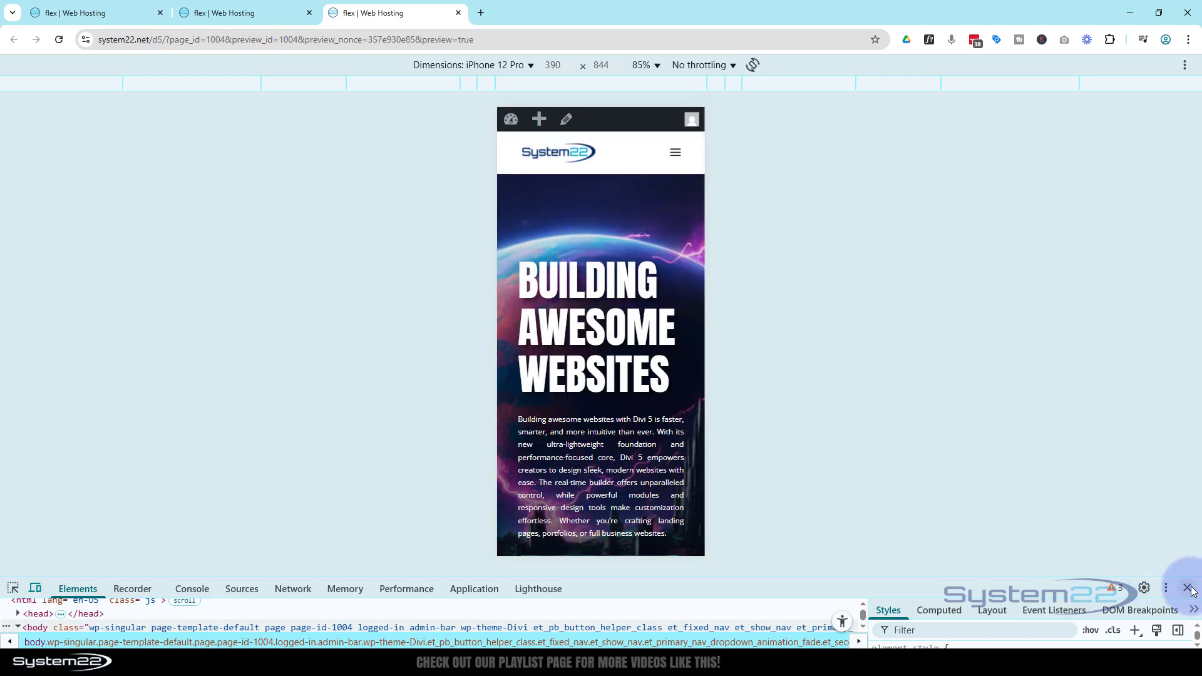
click(1191, 588)
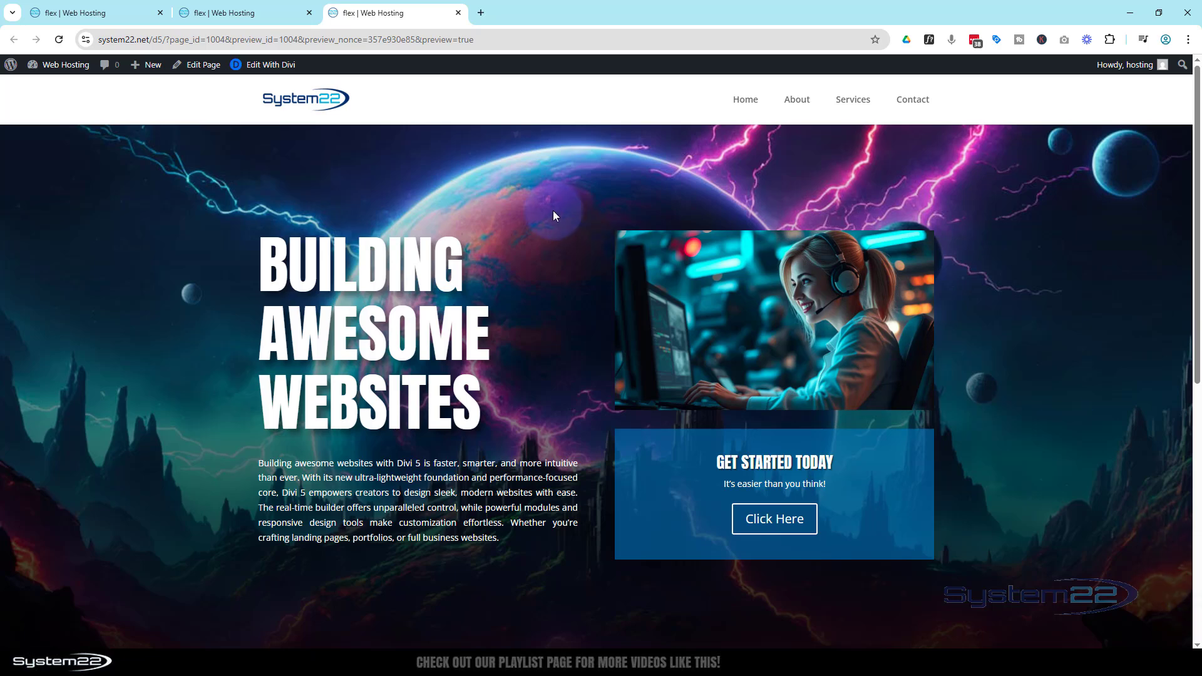
Return to the builder and switch to Desktop width, where the title stays at 100px
click(245, 13)
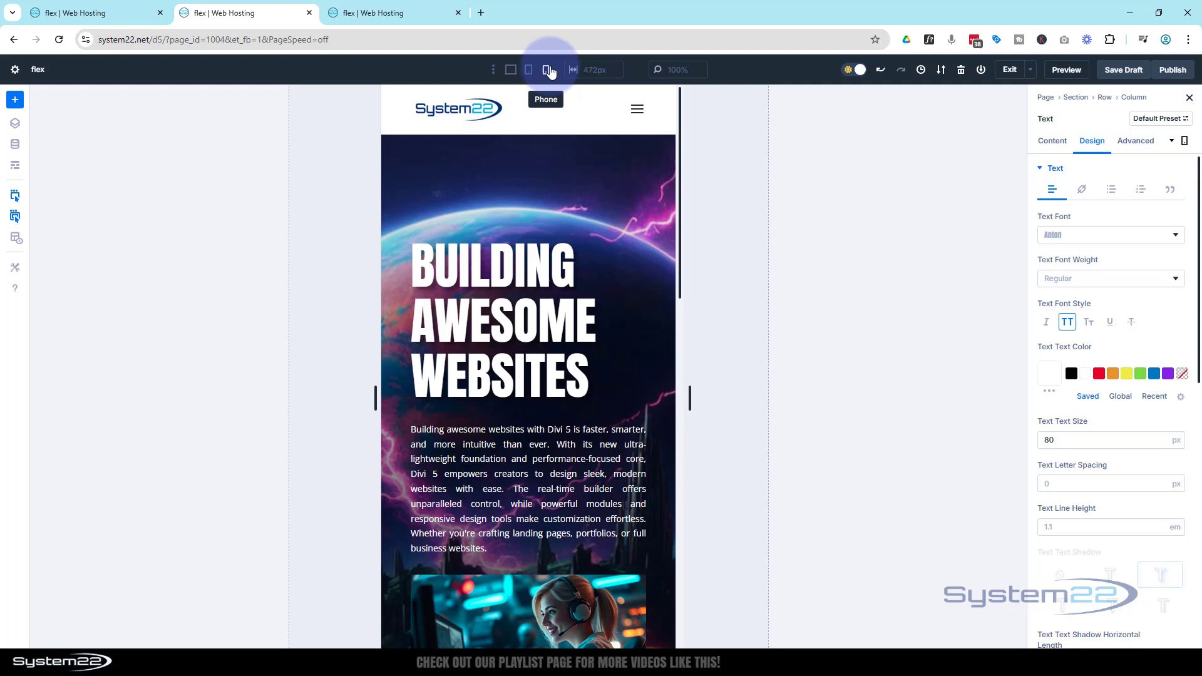
mouse_move(510, 70)
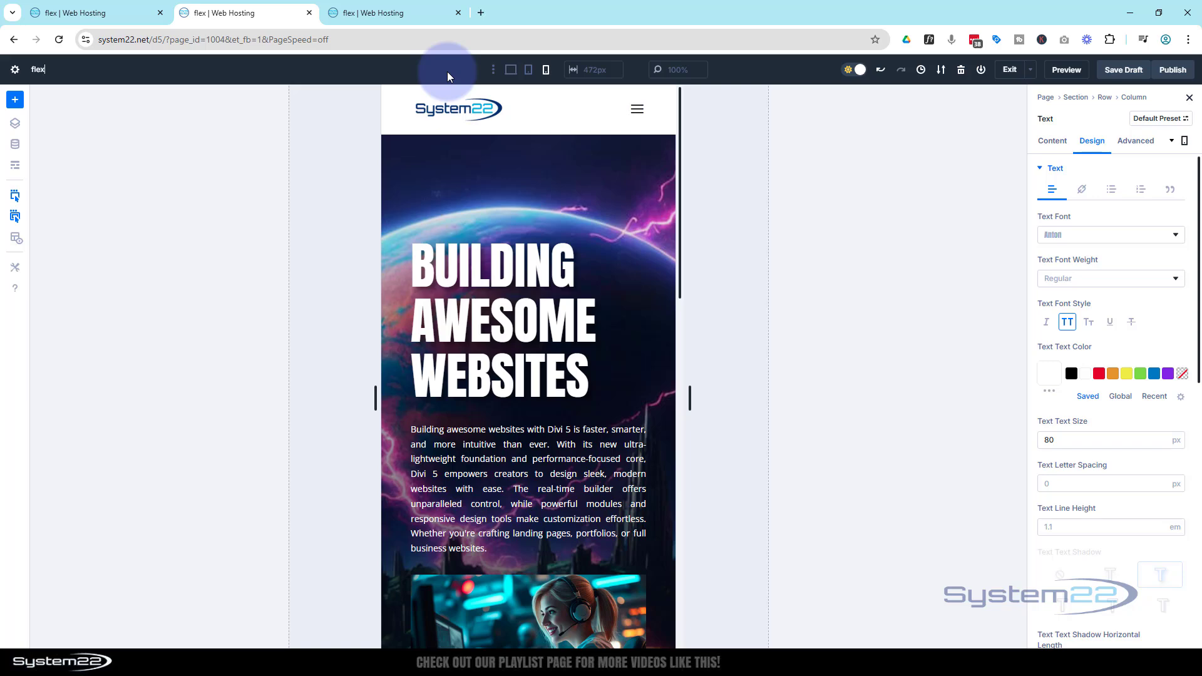
click(509, 69)
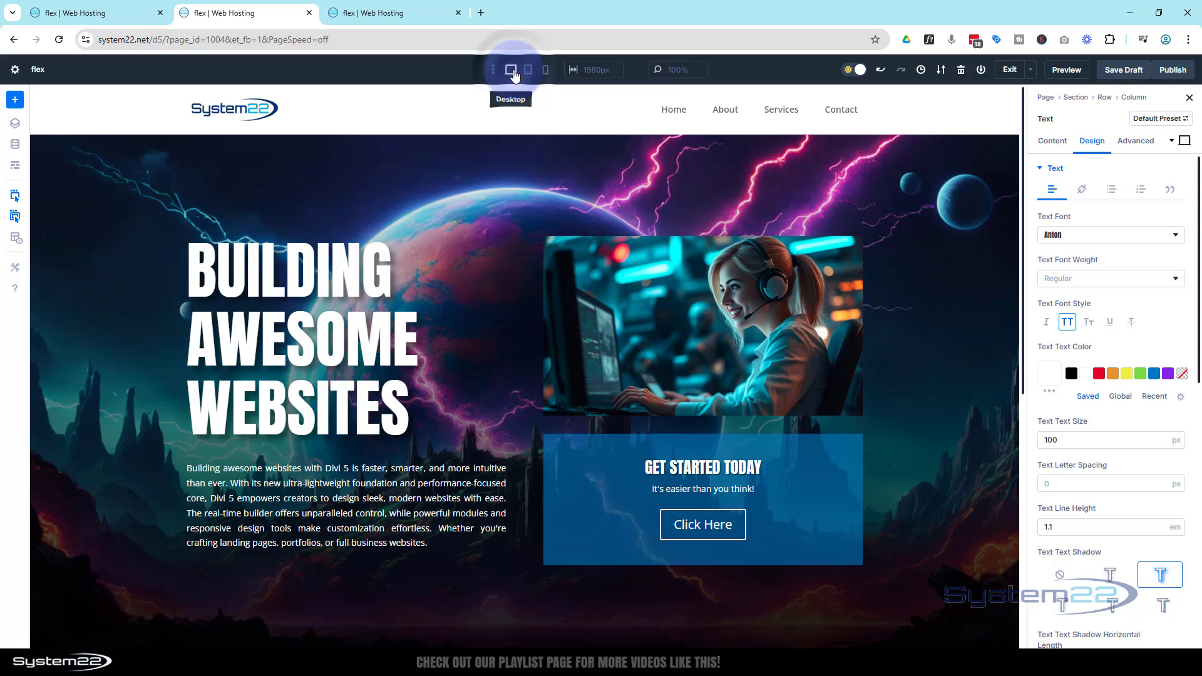
mouse_move(204, 155)
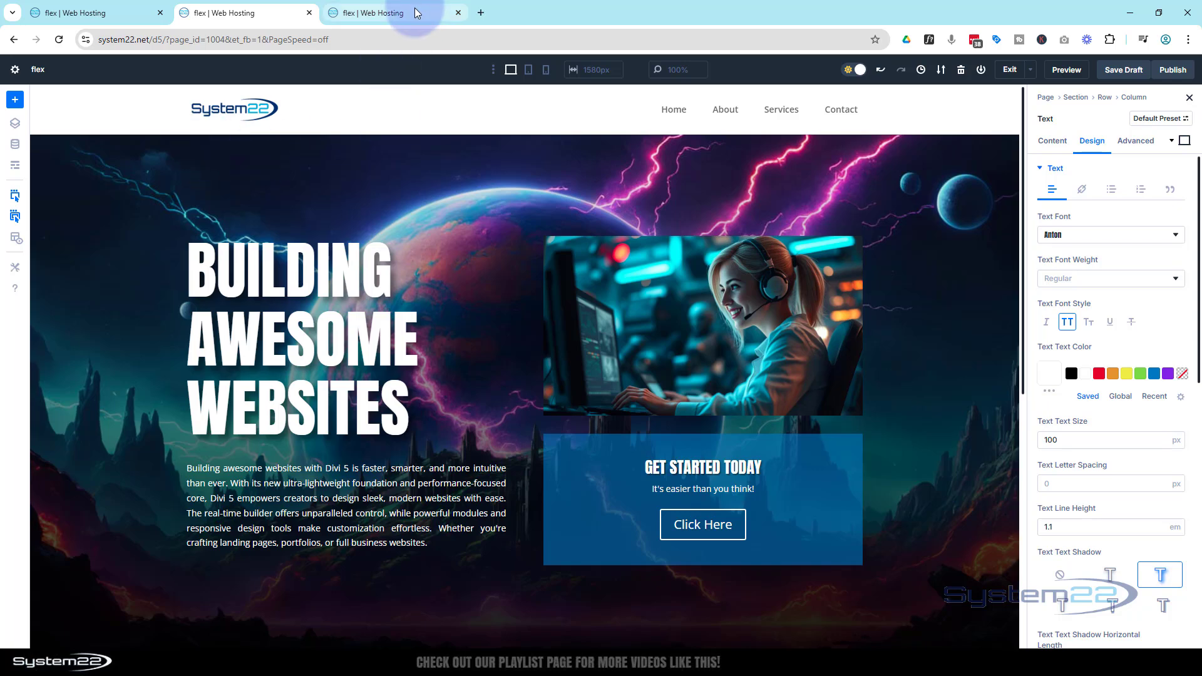
Show the live preview and scroll through the finished hero and the image sections below
click(1065, 71)
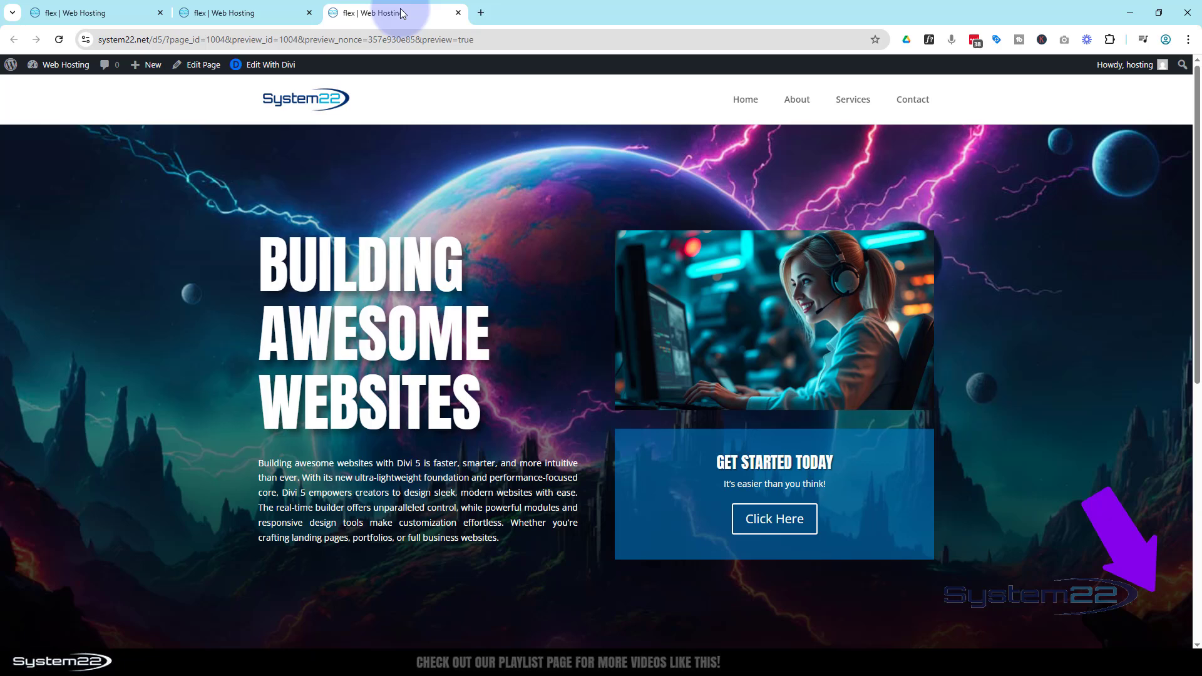
scroll(down, 3)
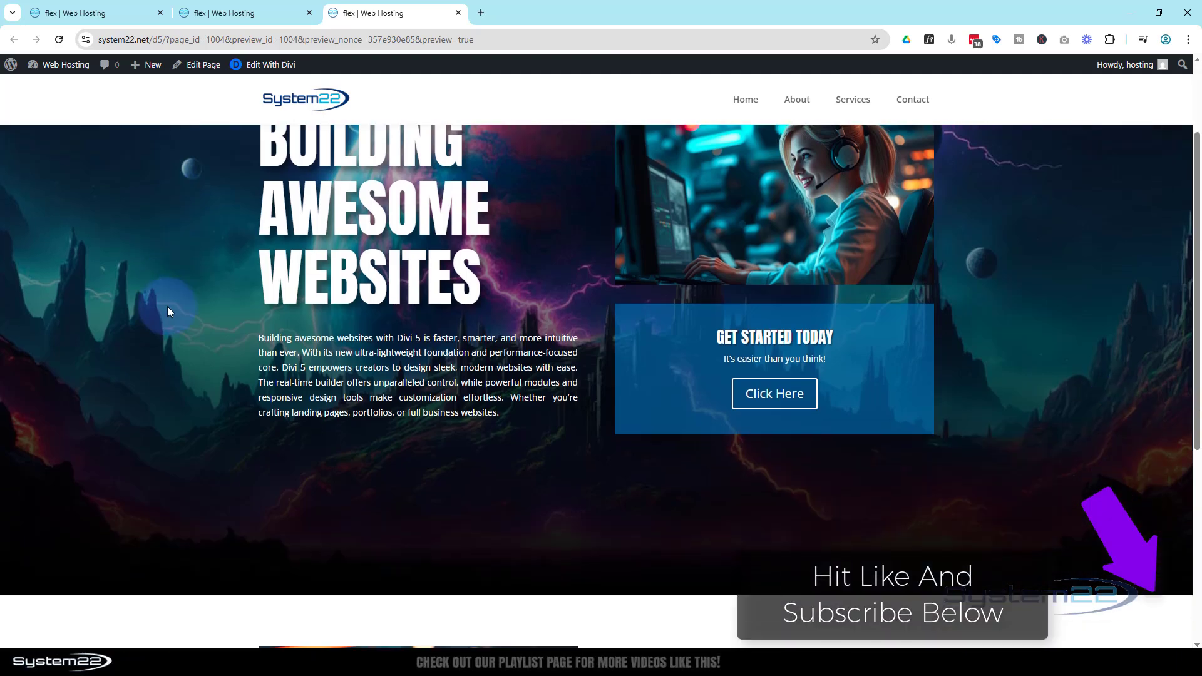
scroll(down, 3)
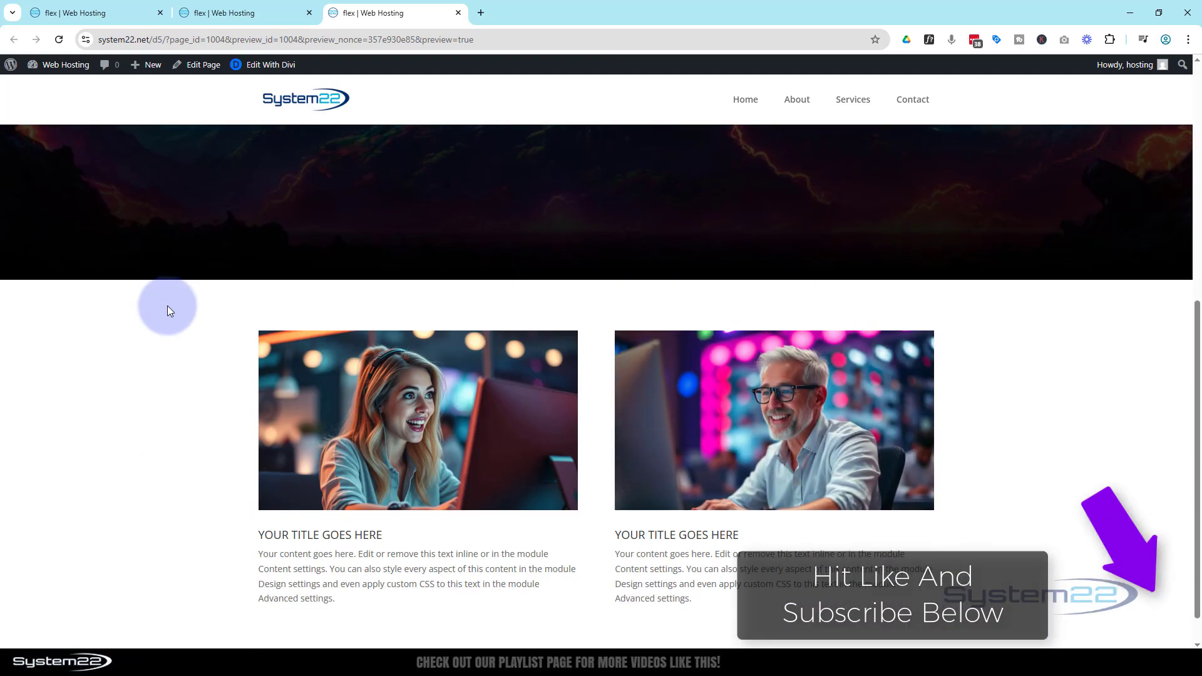
scroll(up, 3)
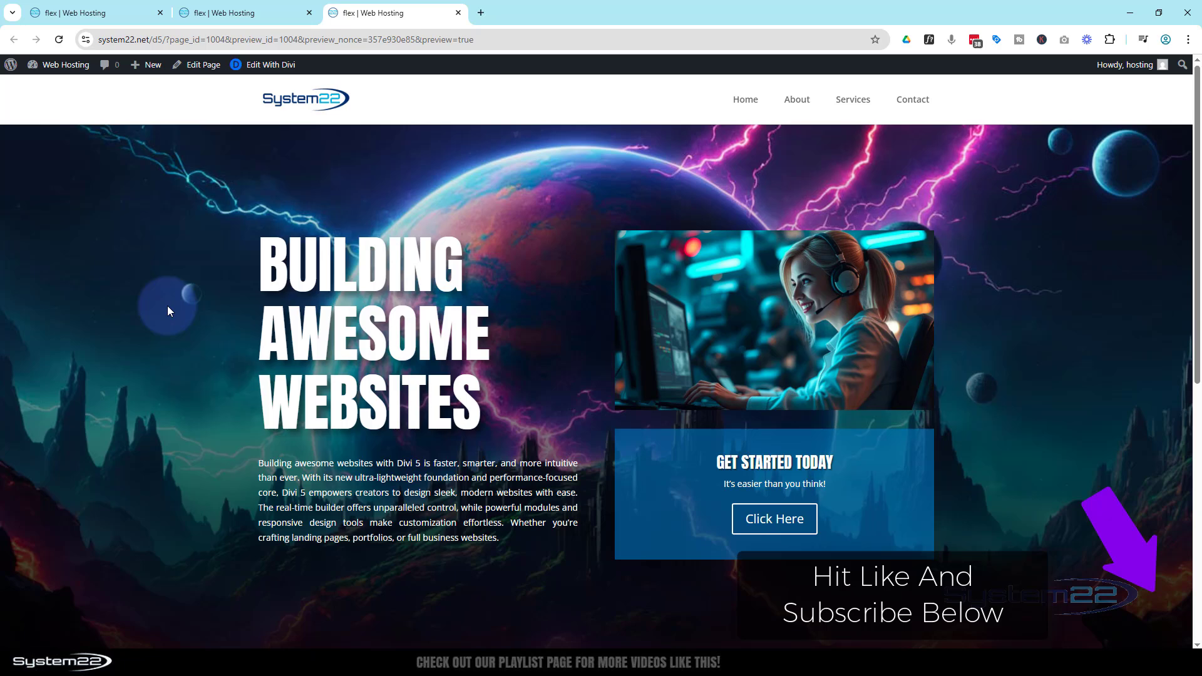
mouse_move(1119, 182)
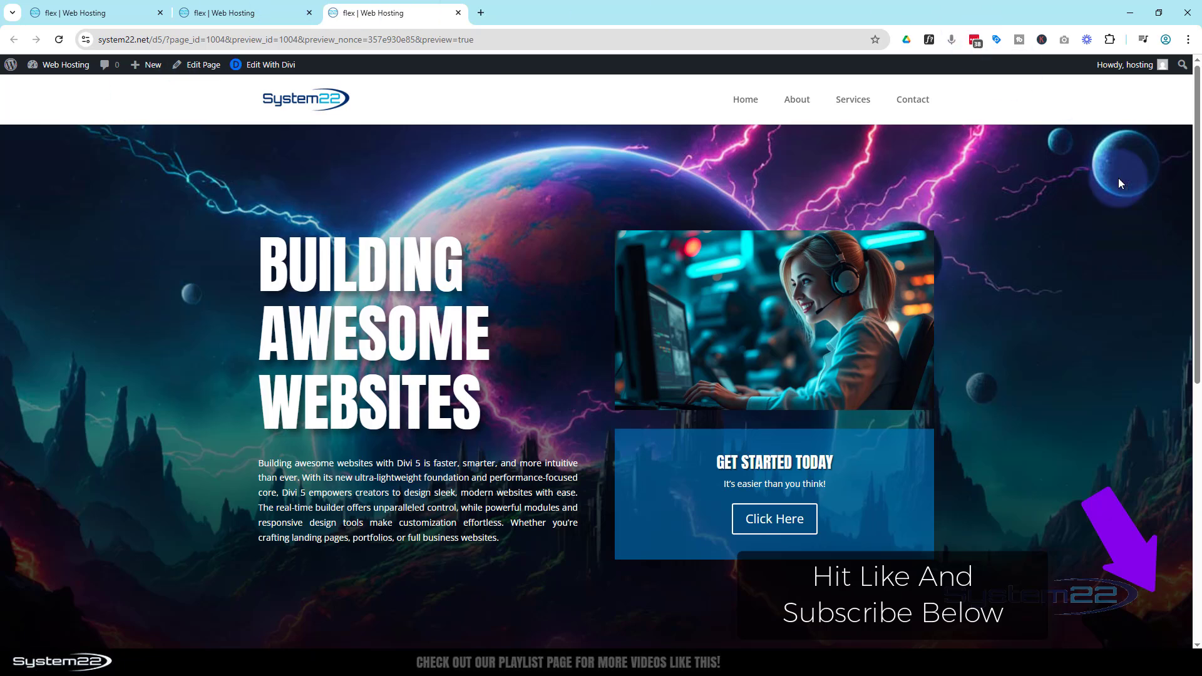